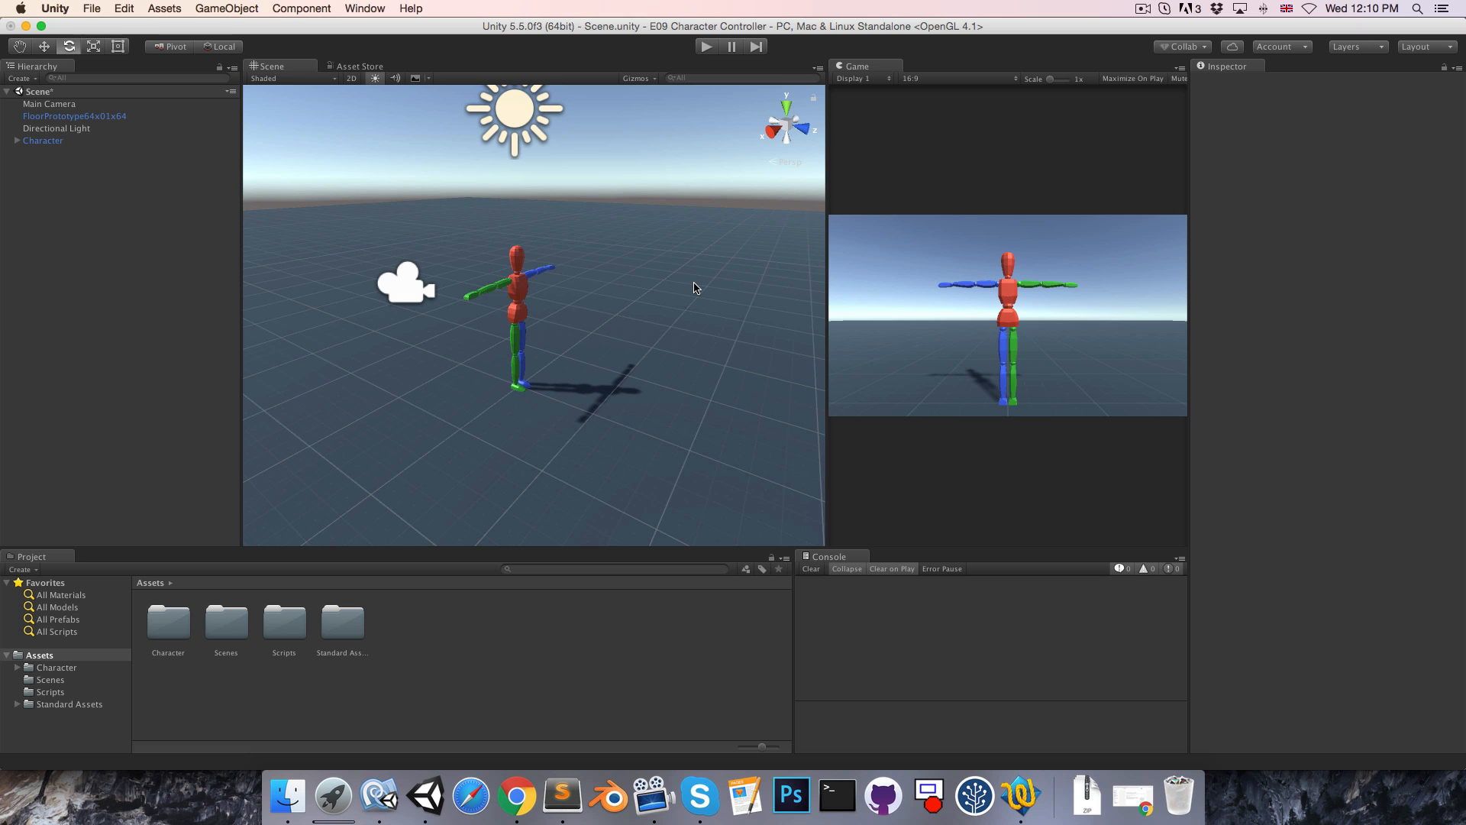
{"action": "mouse_move", "coordinate": [349, 567]}
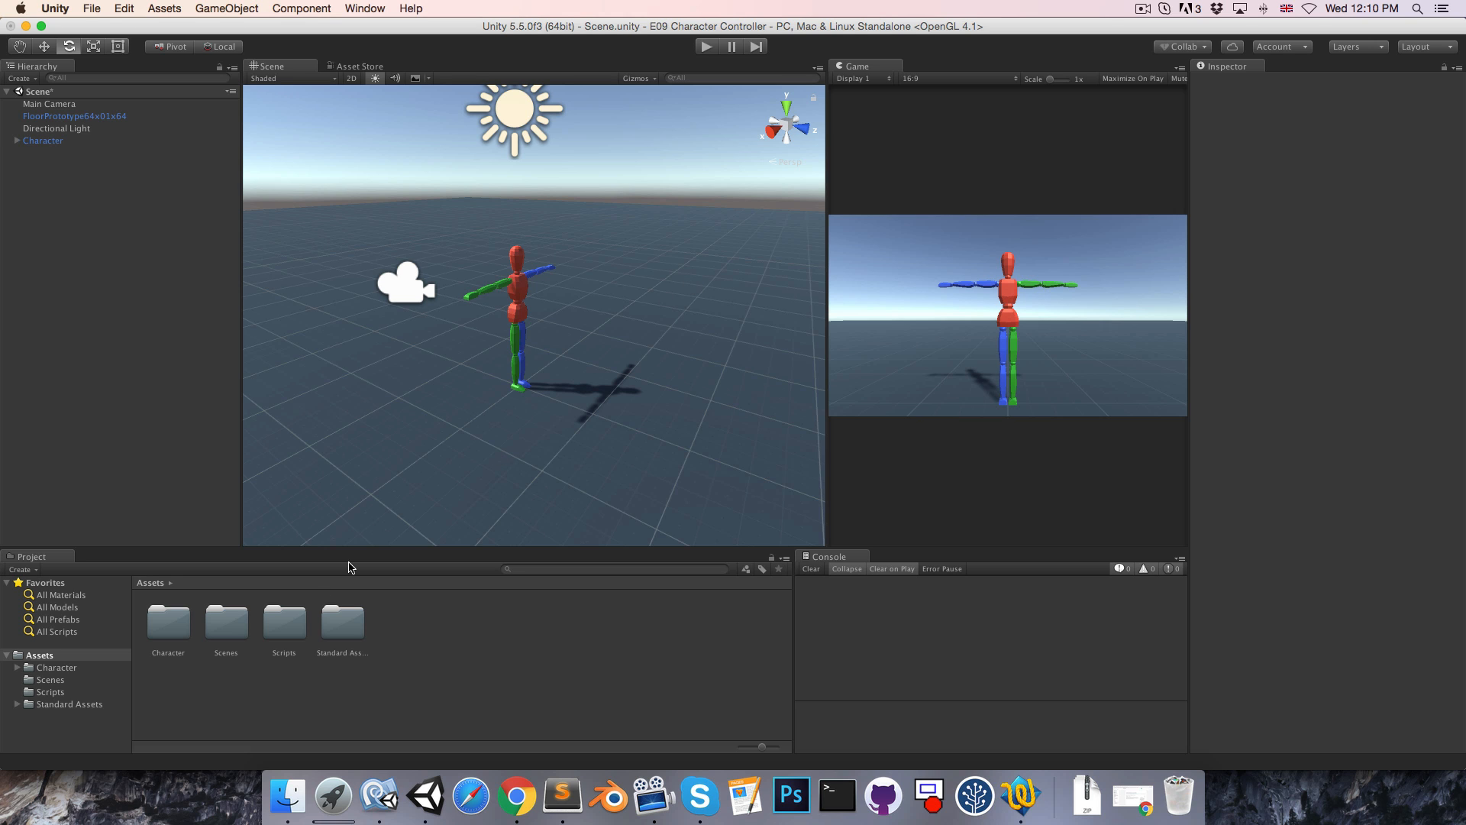
- Place prototype cubes stretched into blocks, a ramp and steps around the character
{"action": "double_click", "coordinate": [342, 622]}
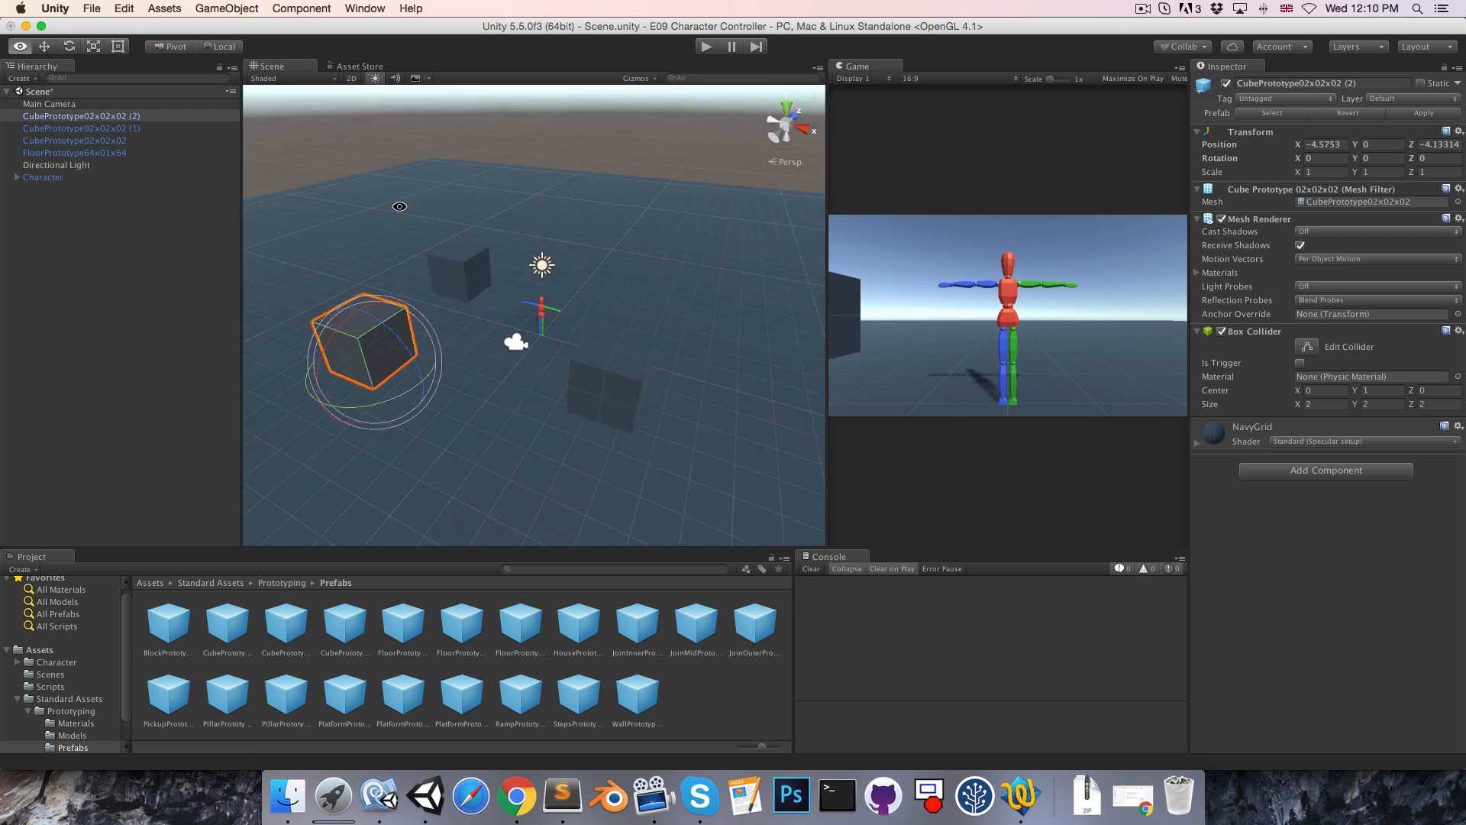
{"action": "left_click_drag", "start_coordinate": [369, 353], "coordinate": [452, 381]}
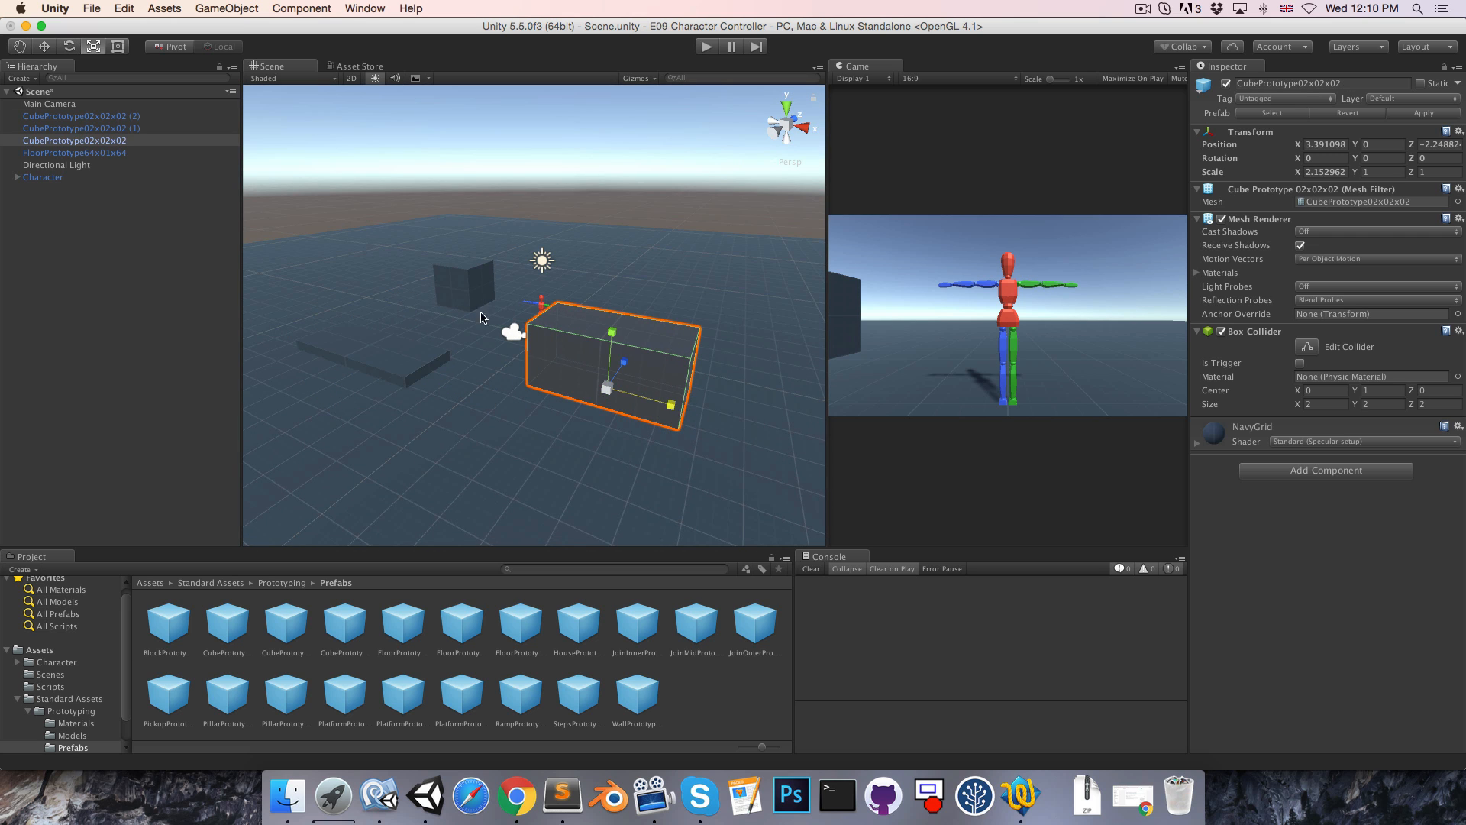
{"action": "left_click", "coordinate": [80, 128]}
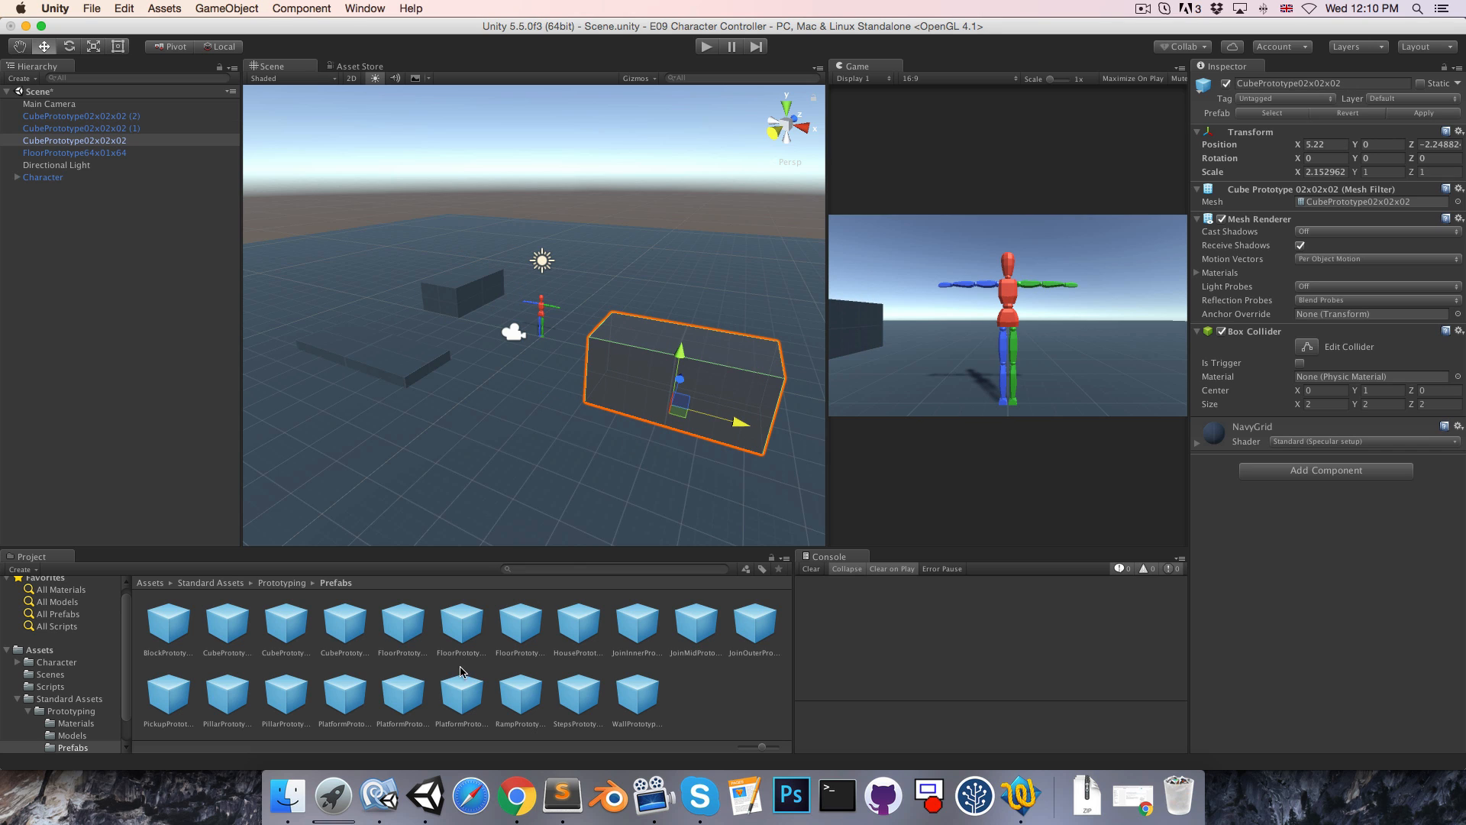
{"action": "mouse_move", "coordinate": [466, 714]}
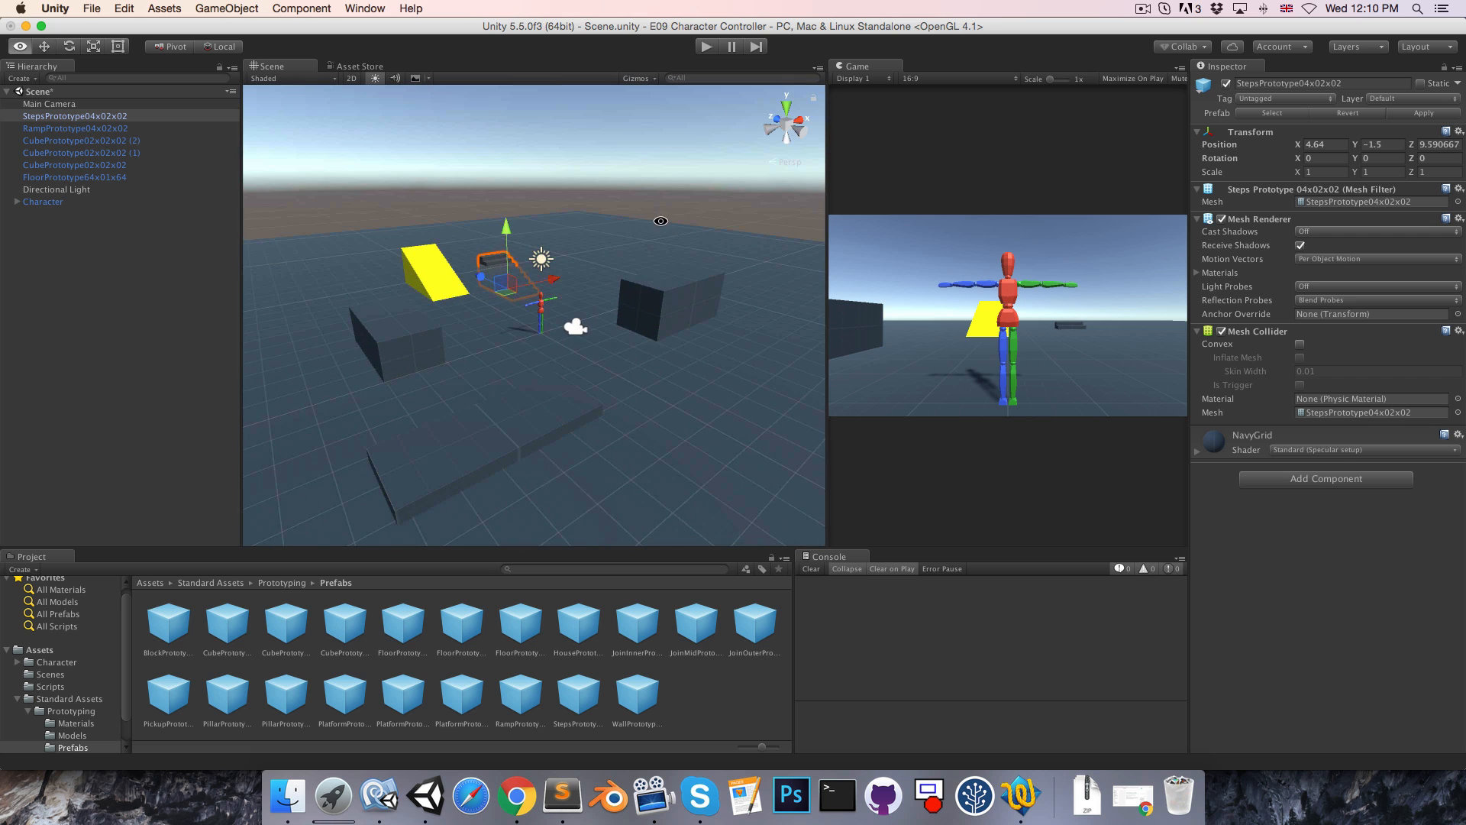
{"action": "left_click_drag", "start_coordinate": [504, 285], "coordinate": [505, 215]}
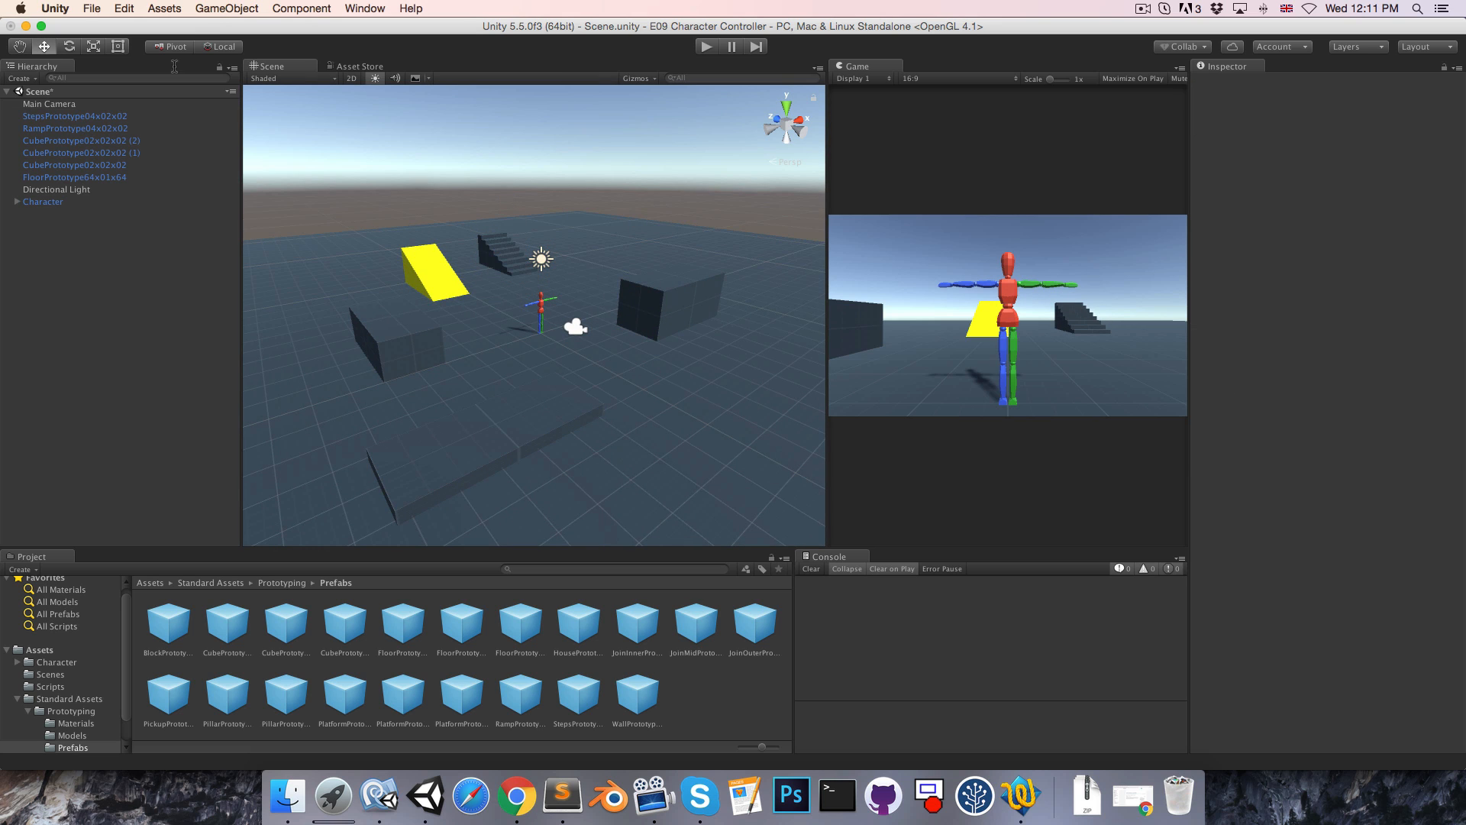
- Create an empty object named Collisions and parent the obstacles and floor under it
{"action": "left_click", "coordinate": [226, 9]}
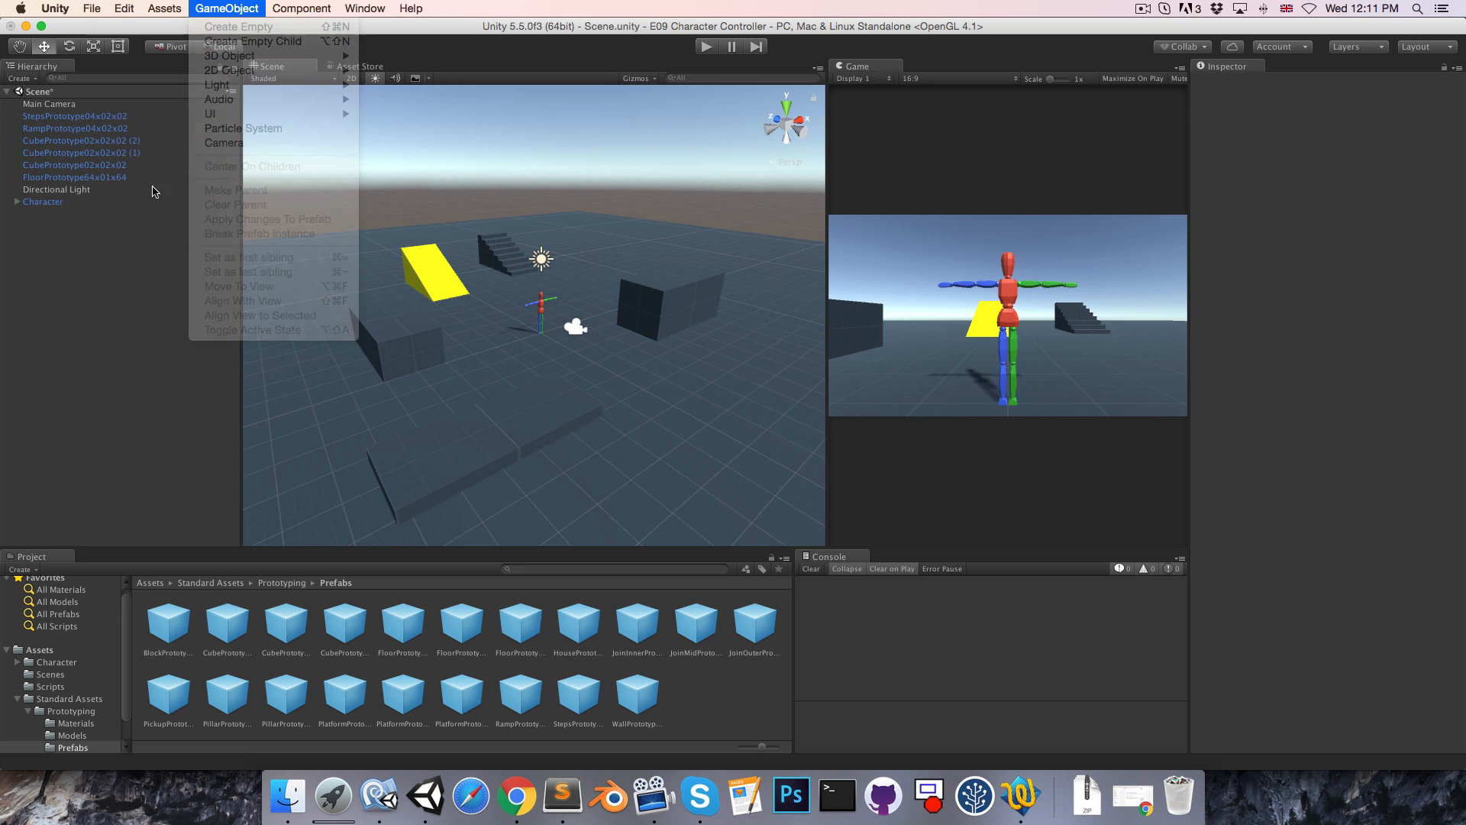
{"action": "left_click", "coordinate": [239, 26]}
{"action": "type", "text": "Collisions"}
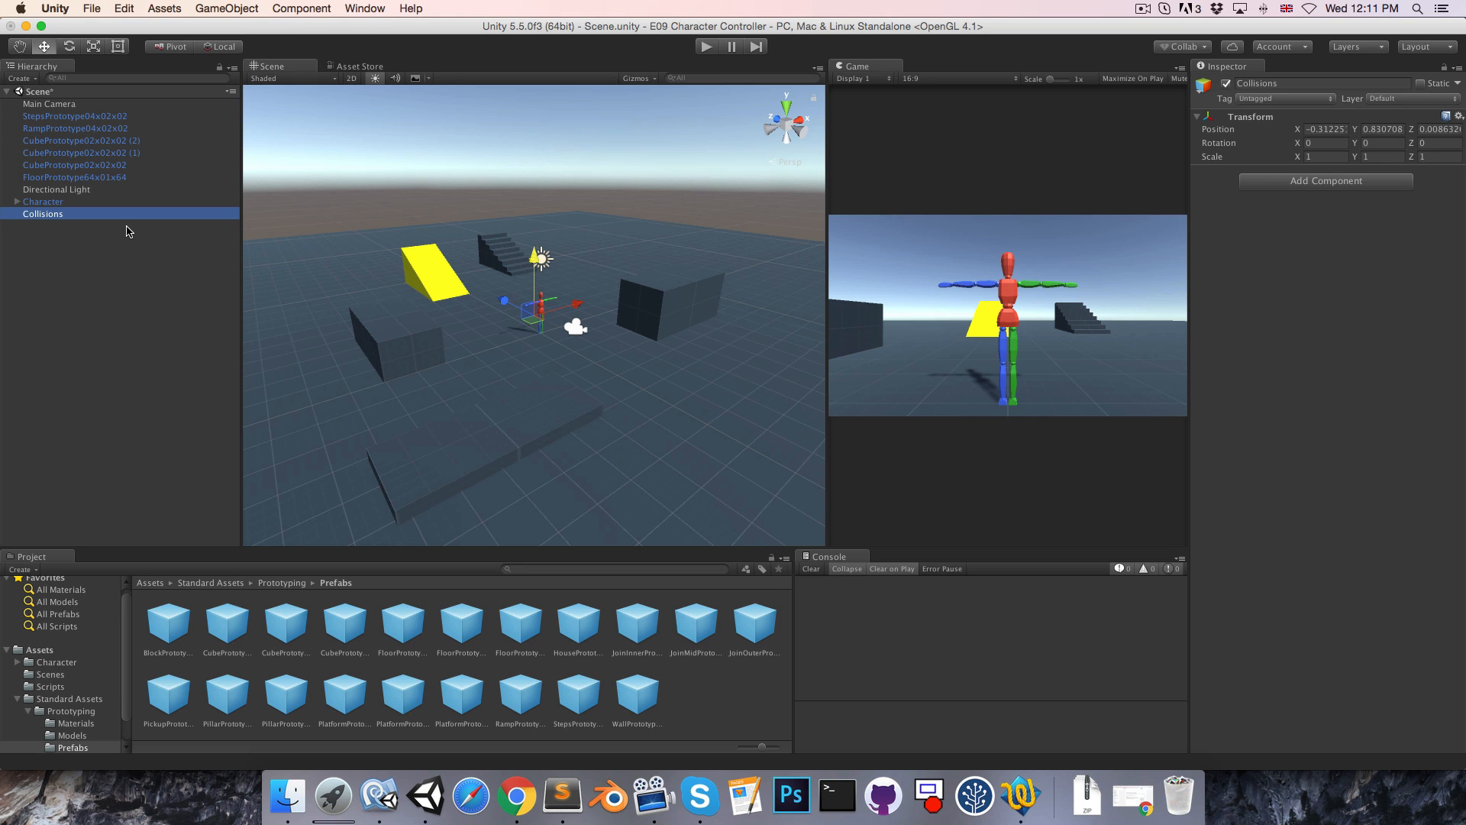
{"action": "left_click", "coordinate": [75, 116]}
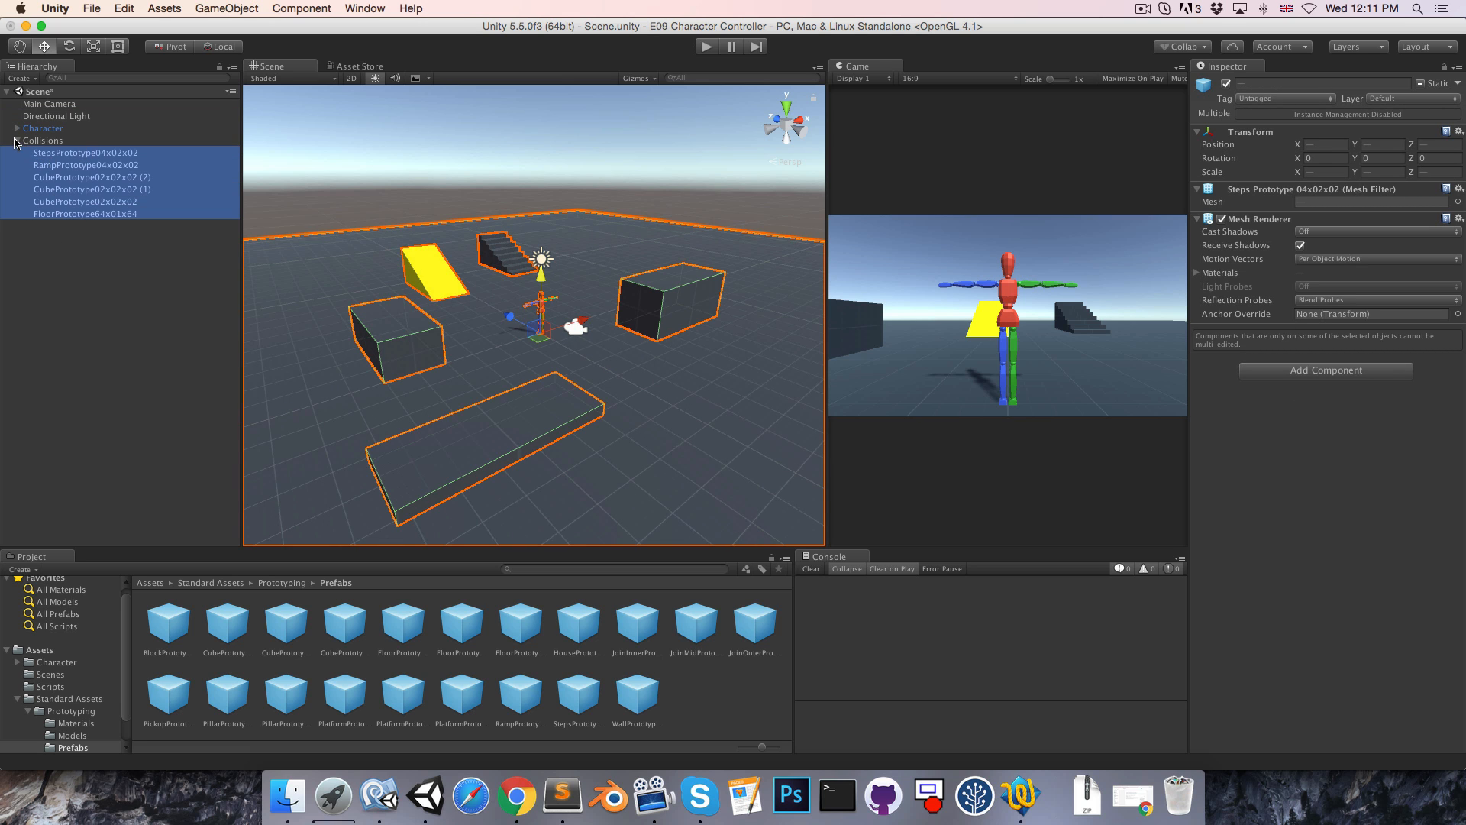
{"action": "left_click", "coordinate": [43, 129]}
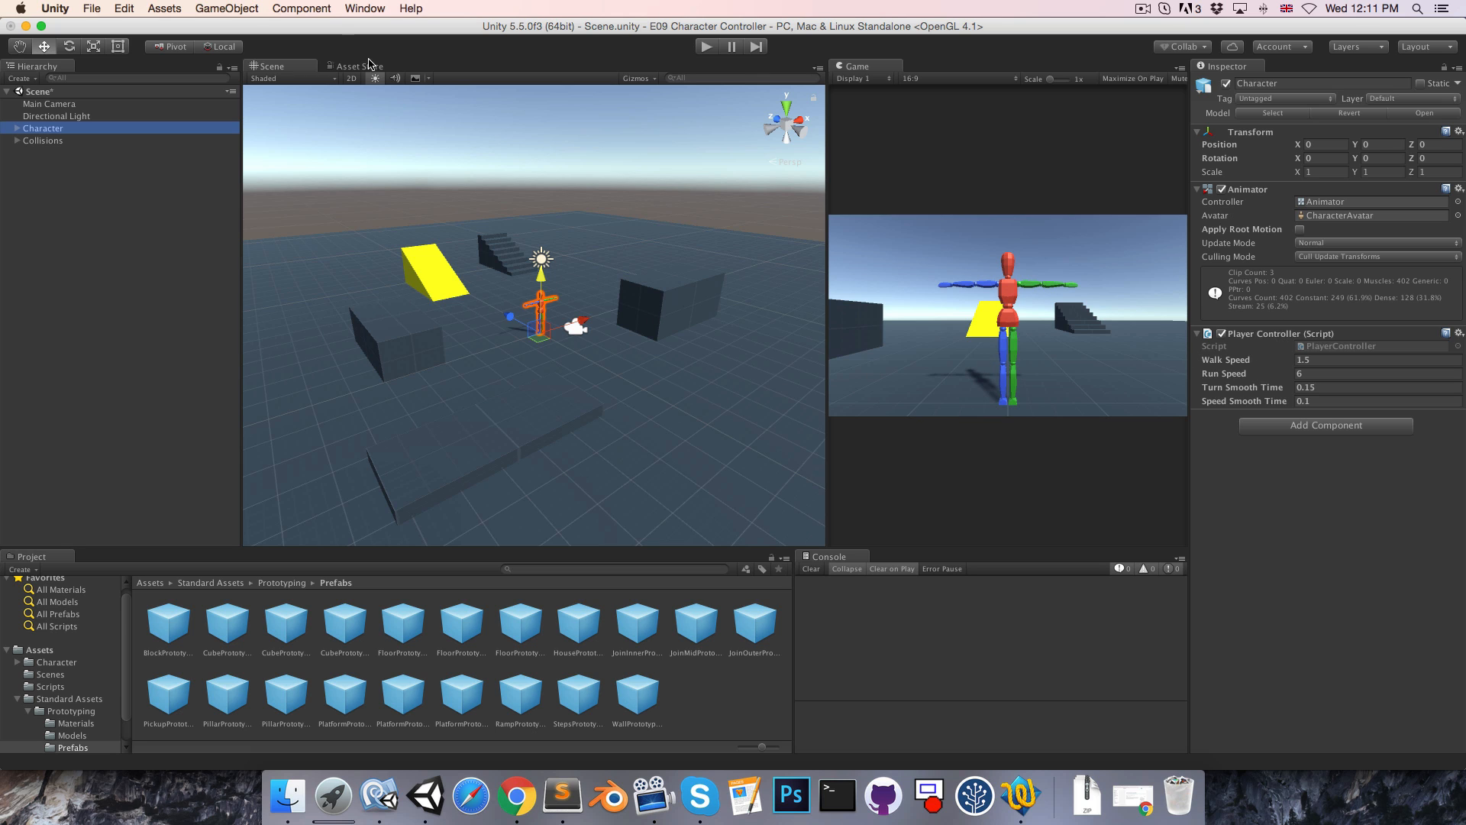
- Add a Character Controller to Character with Height 1.7, Center Y 0.85, Radius 0.29
{"action": "left_click", "coordinate": [301, 9]}
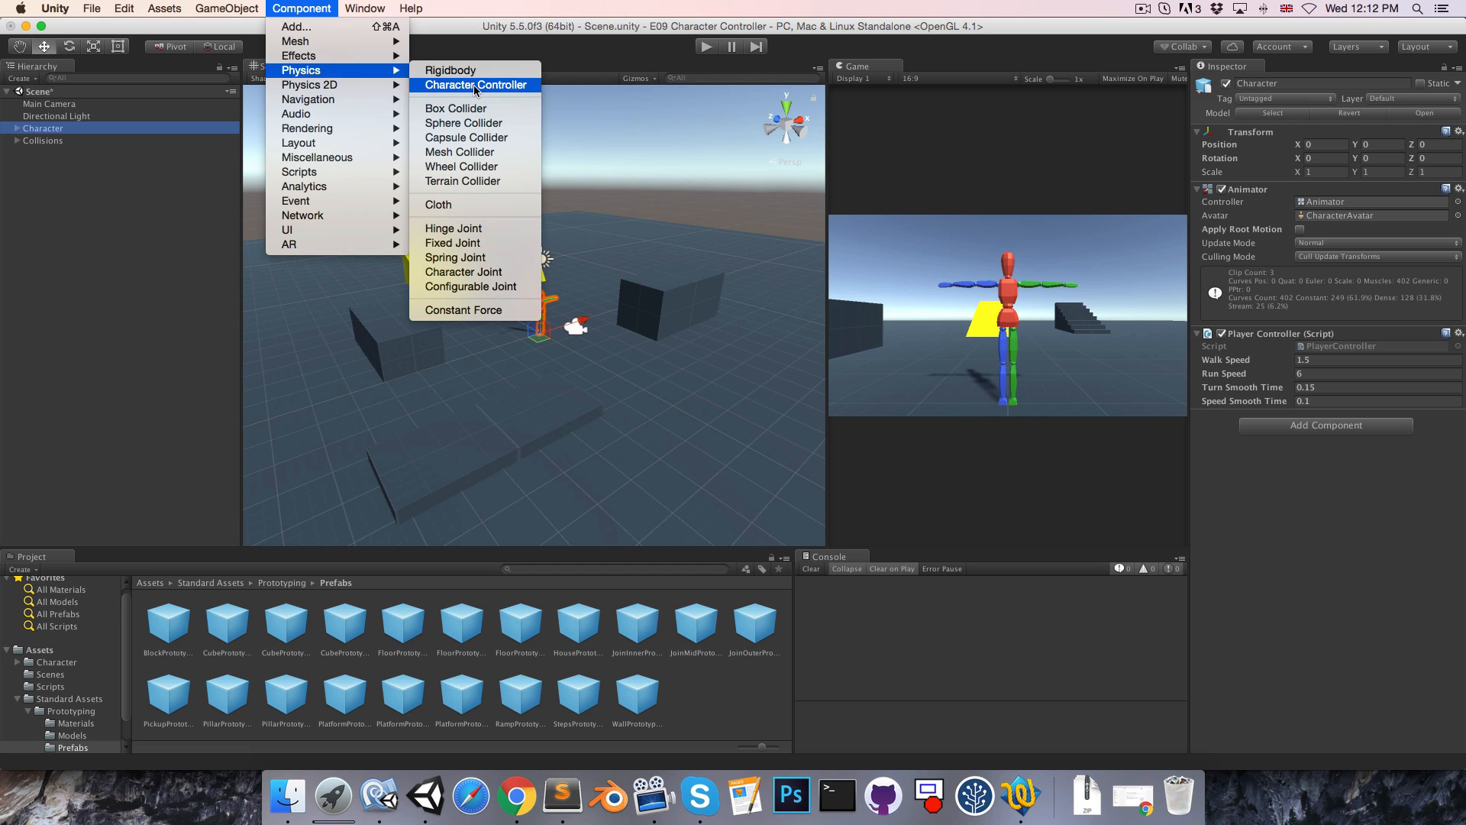
{"action": "left_click", "coordinate": [476, 84]}
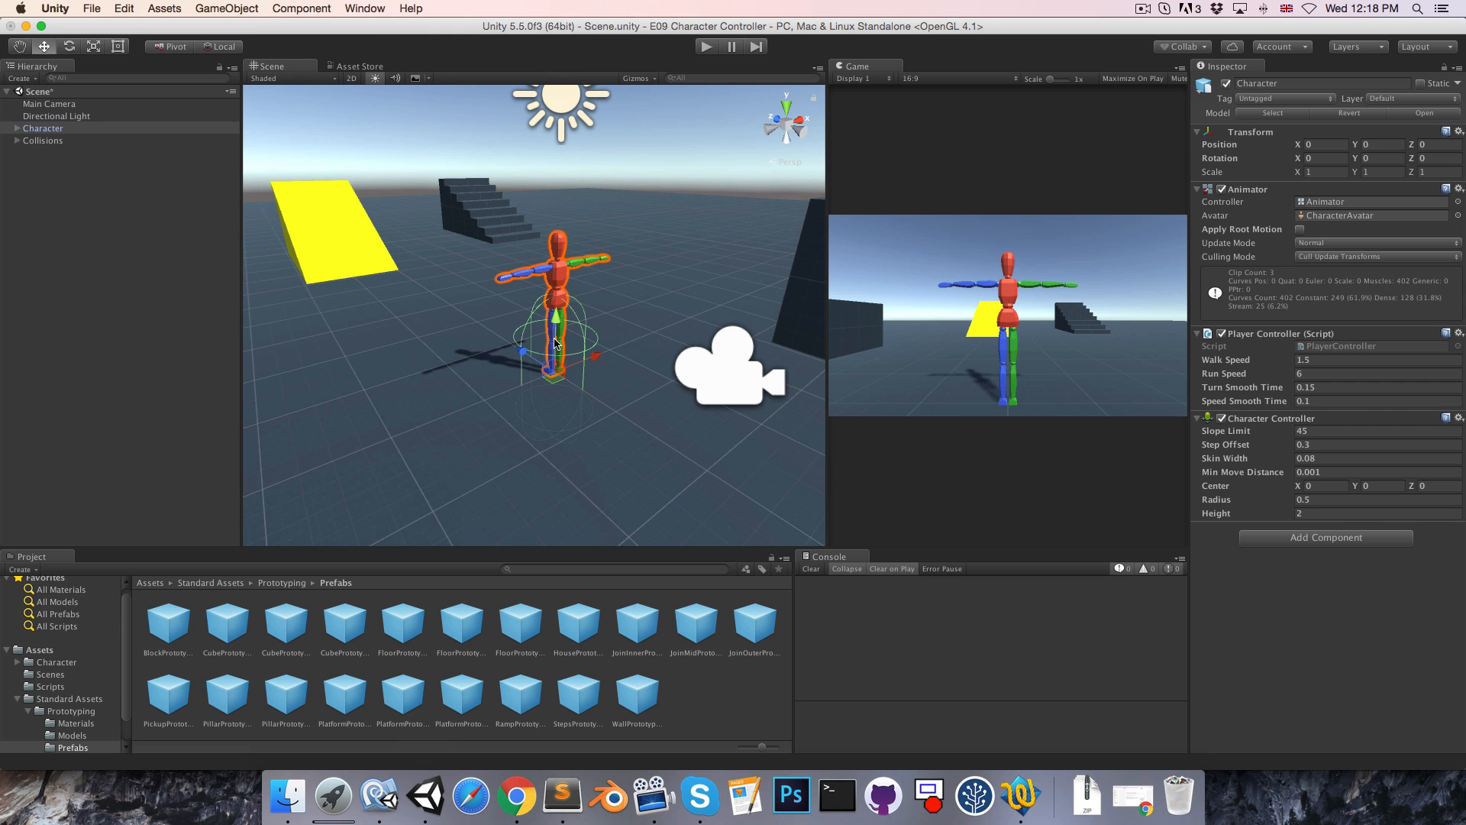
{"action": "mouse_move", "coordinate": [764, 416]}
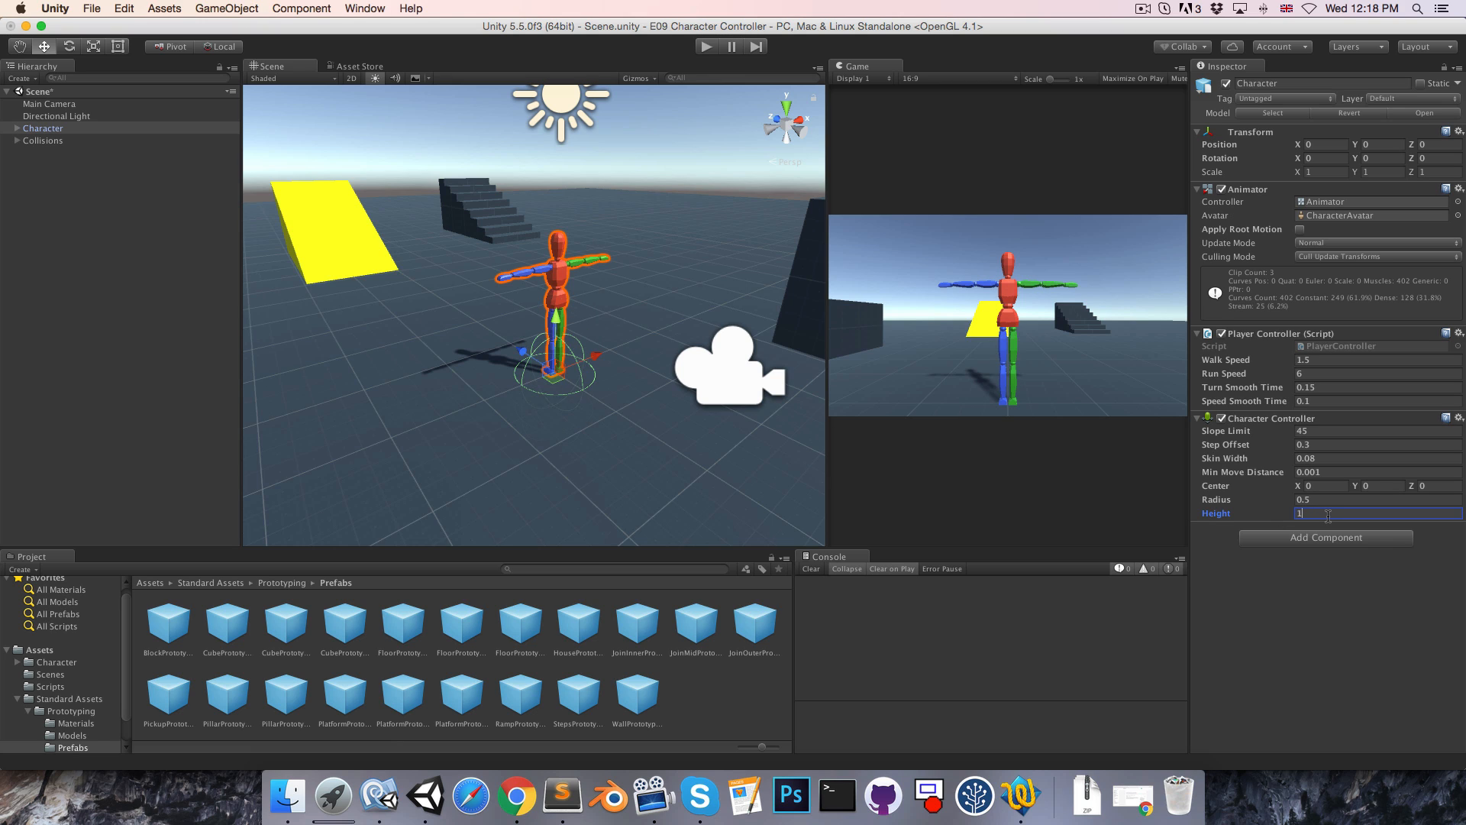
{"action": "type", "text": "1.7"}
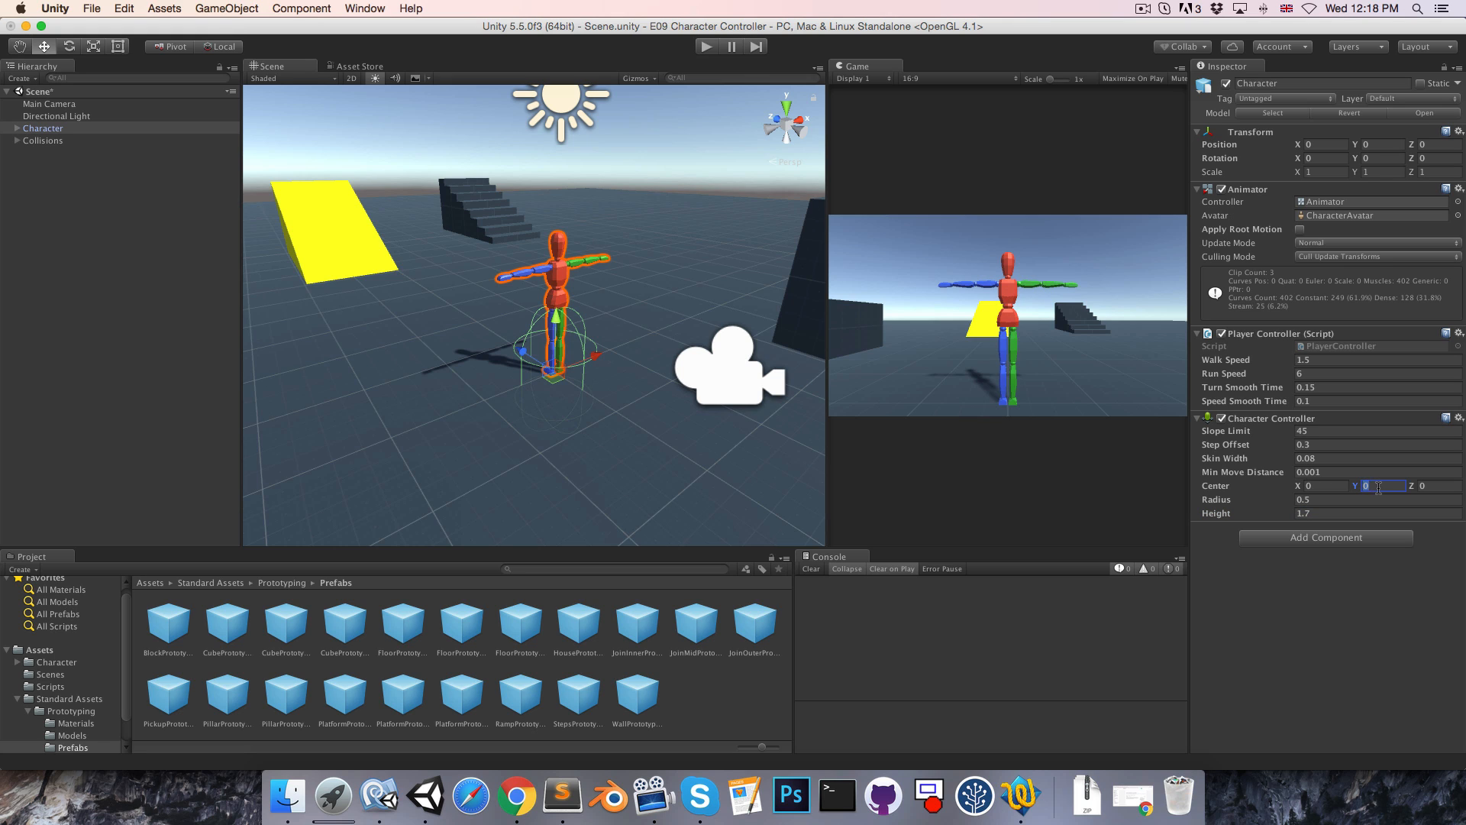
{"action": "type", "text": "0.8"}
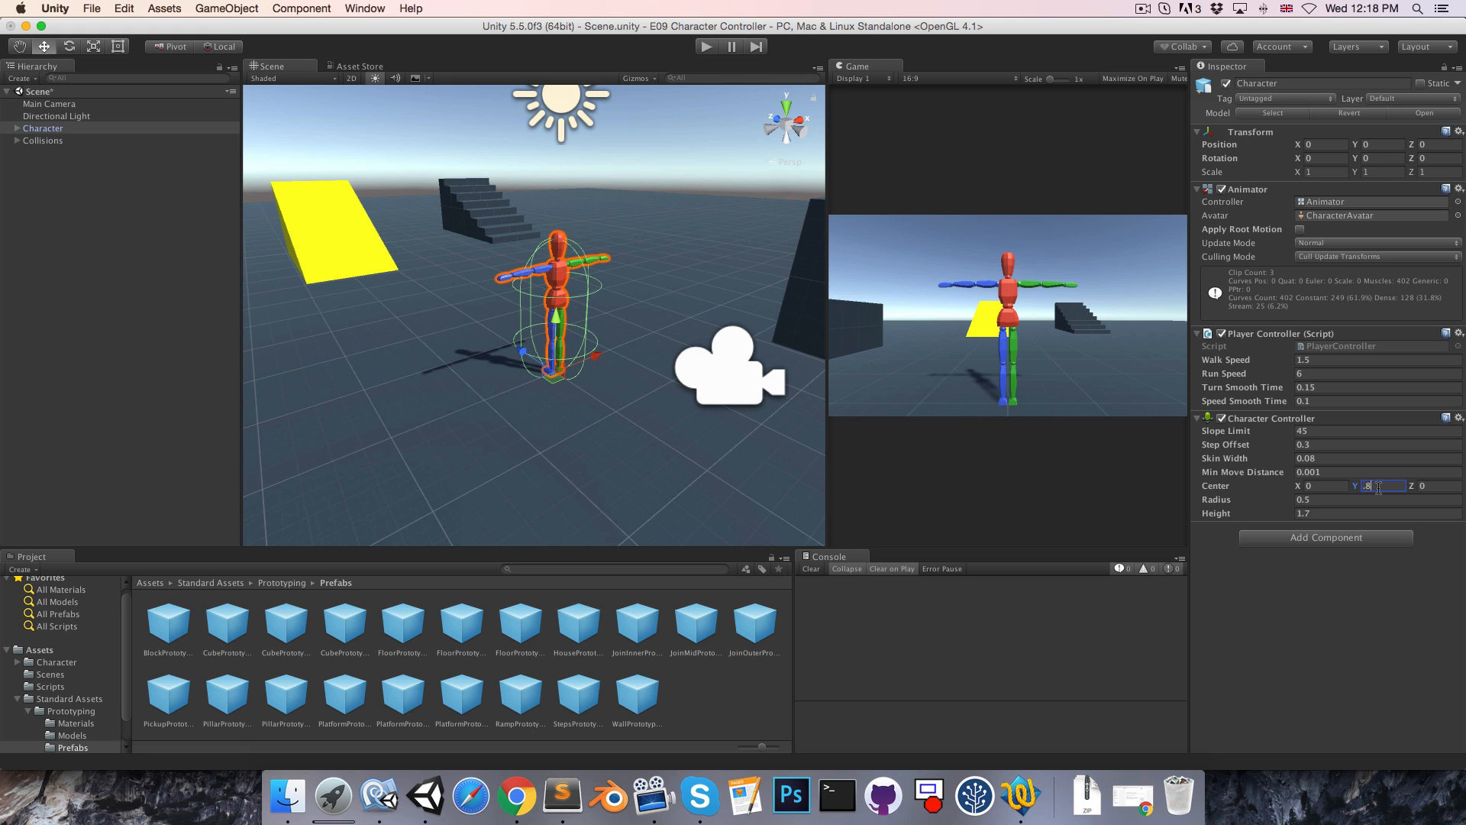
{"action": "type", "text": "0.85"}
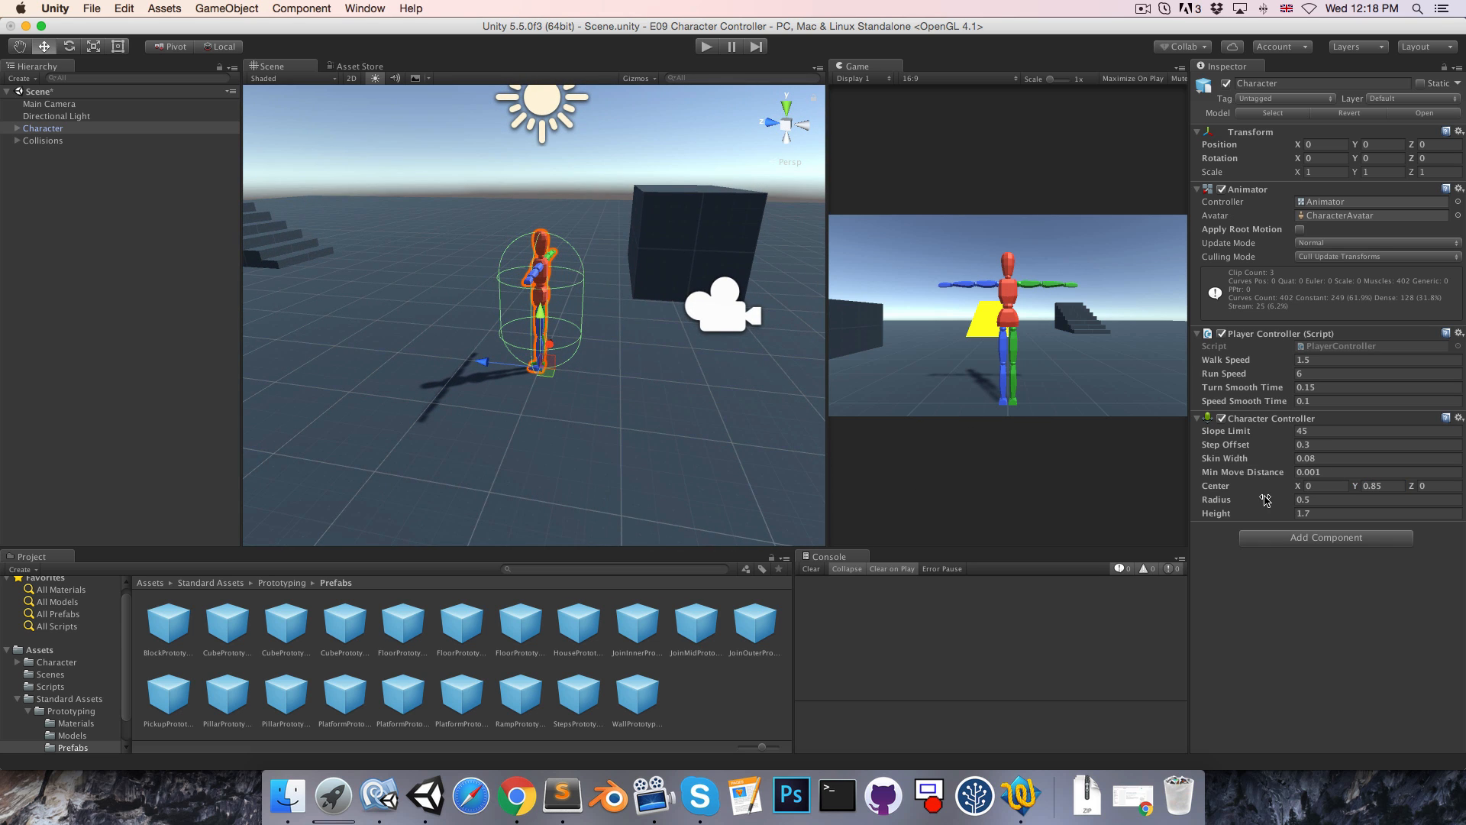
{"action": "type", "text": "0.29"}
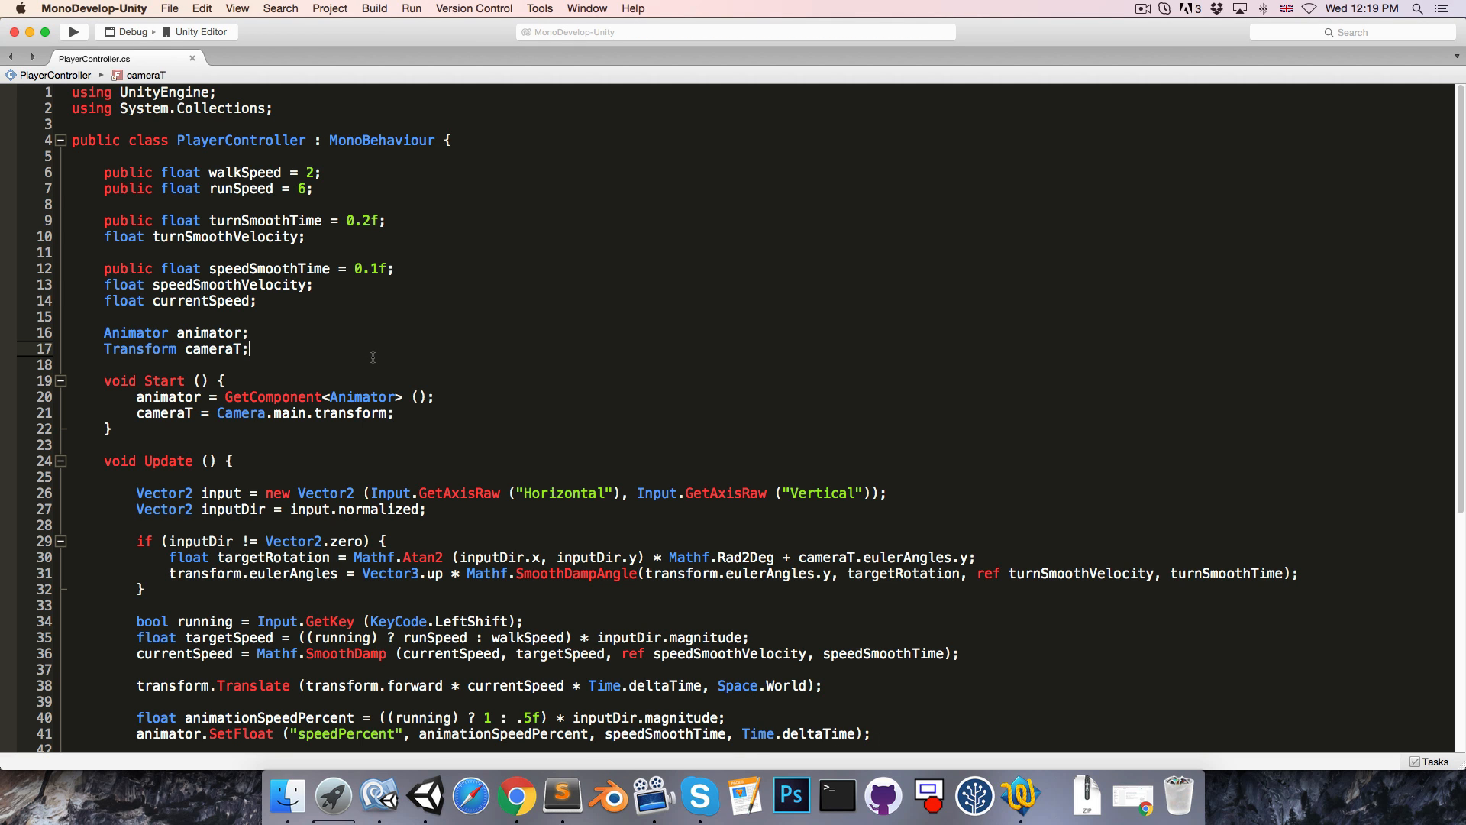
- Declare a CharacterController field and assign it with GetComponent<CharacterController>
{"action": "type", "text": "CharacterController contro"}
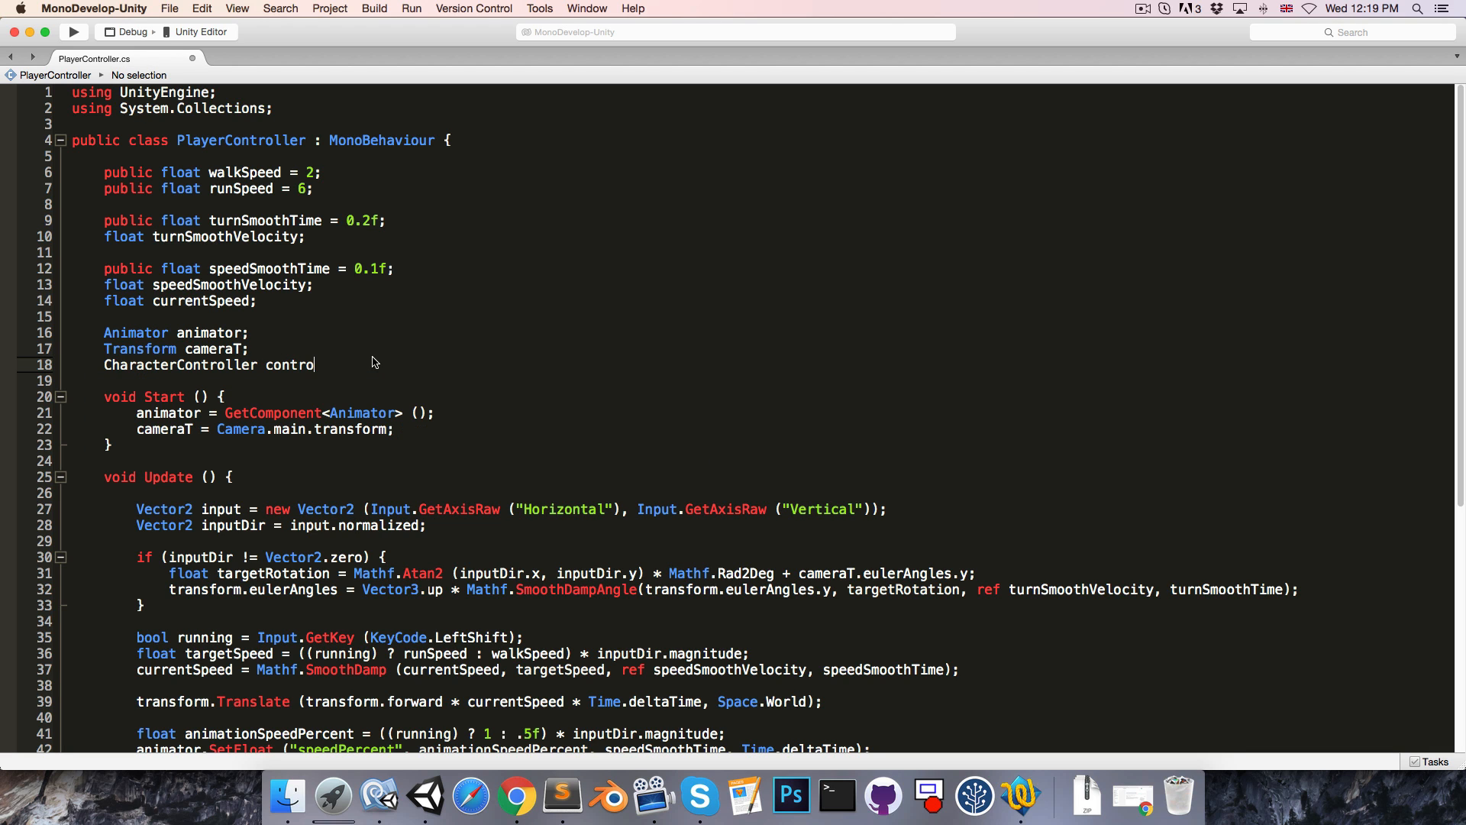
{"action": "type", "text": "ller;"}
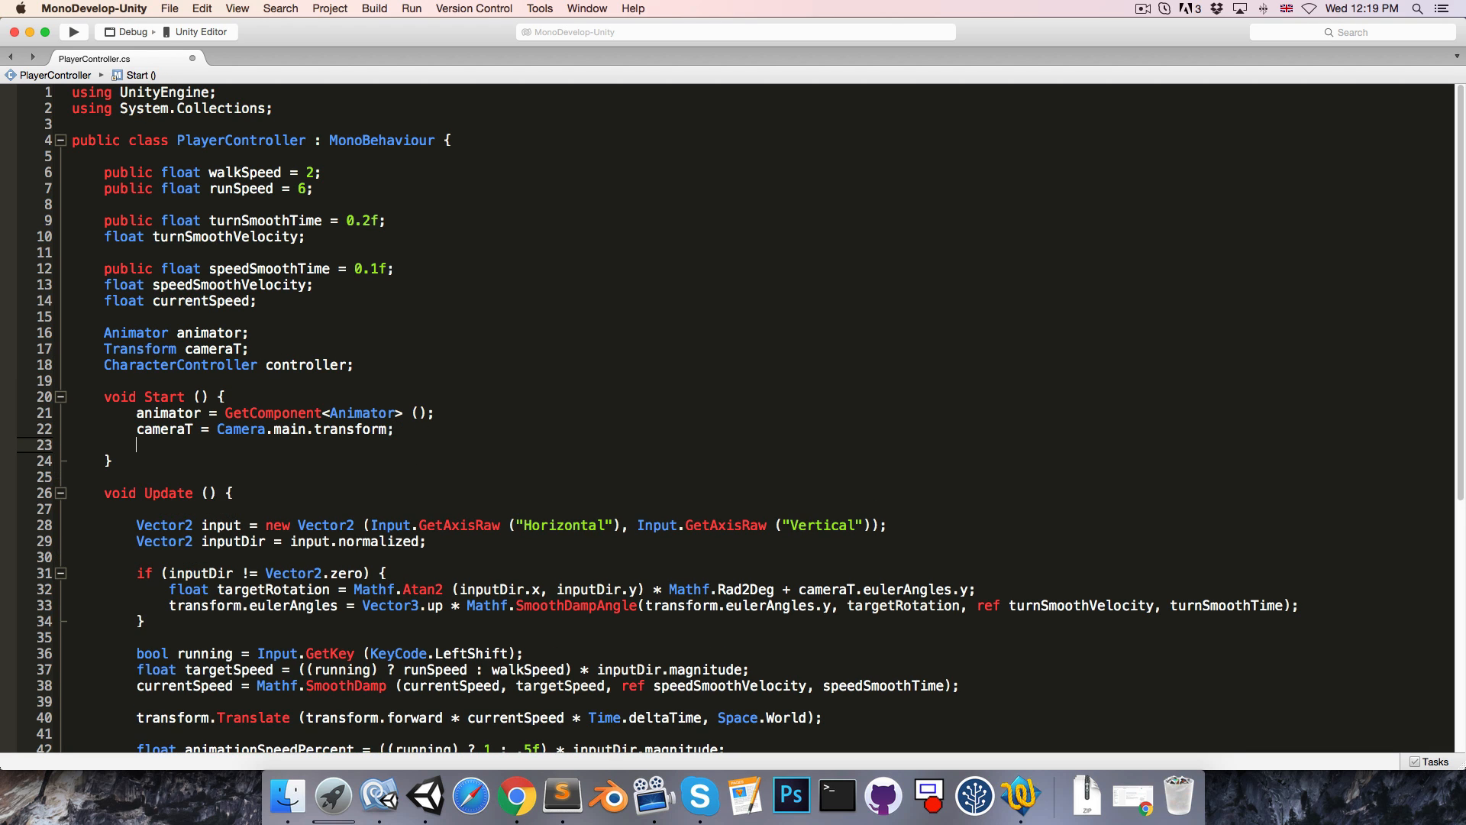
{"action": "type", "text": "controller"}
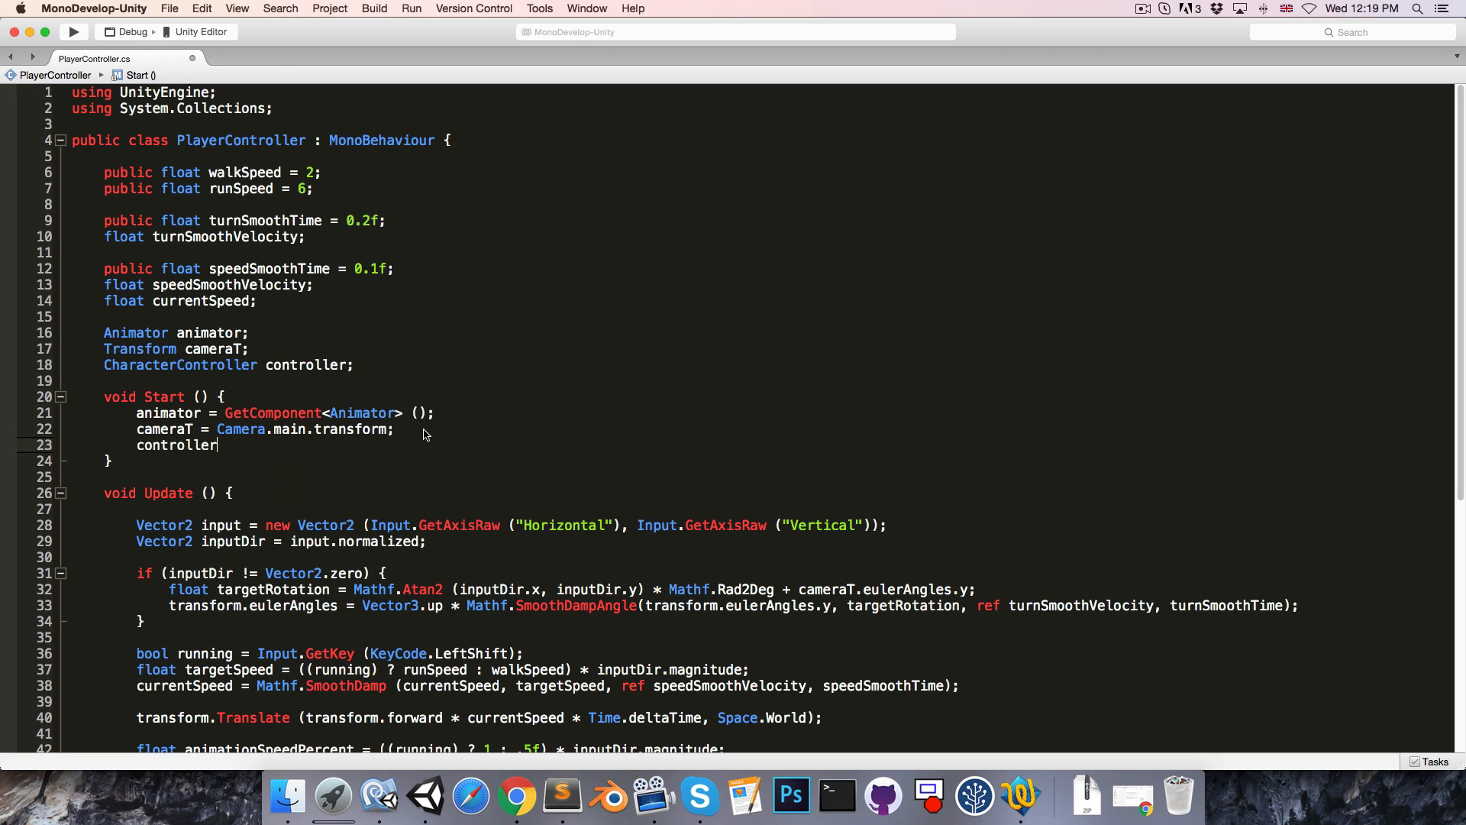
{"action": "type", "text": "= GetComponent"}
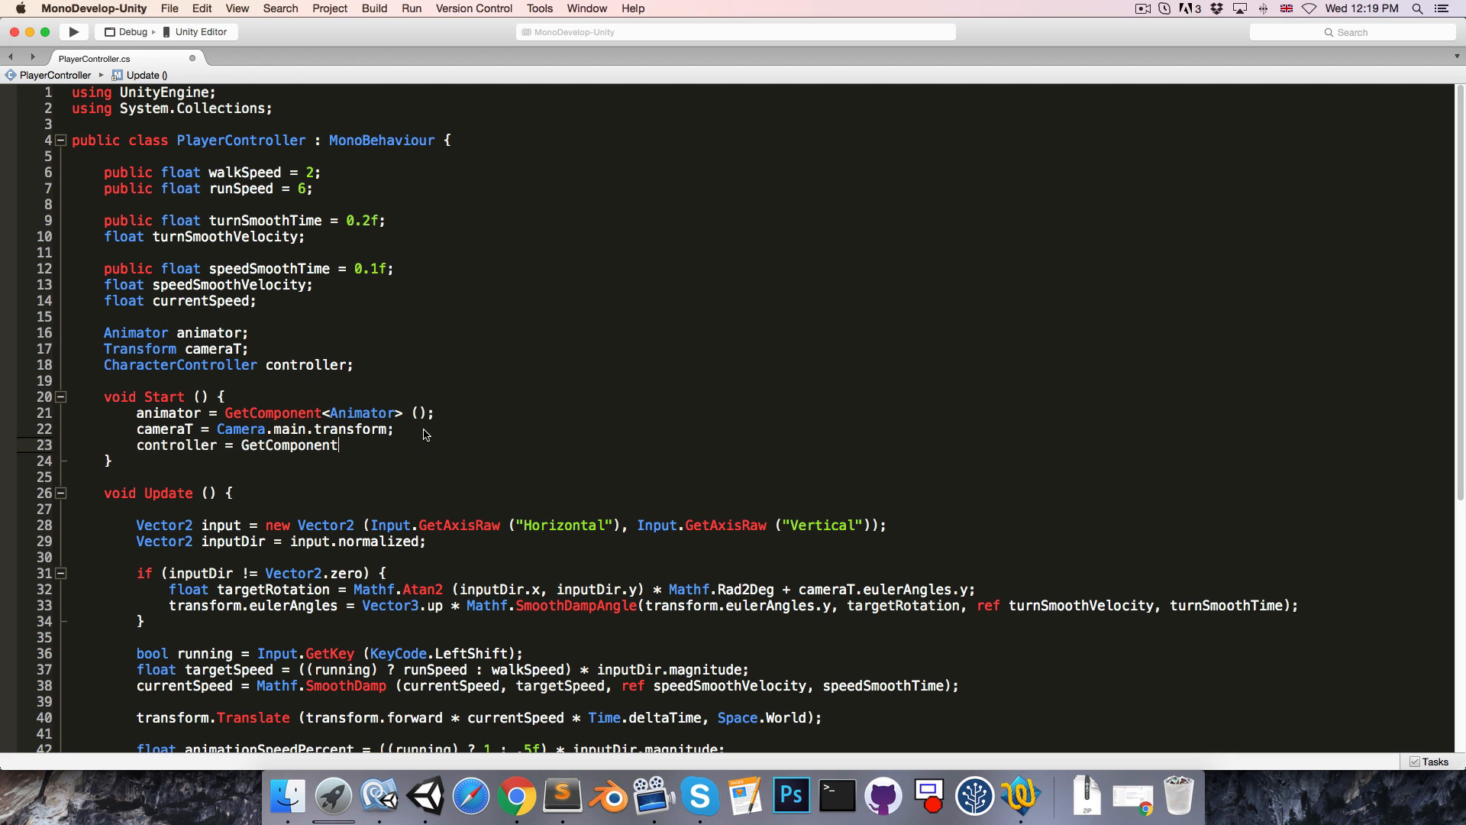
{"action": "type", "text": "<CharacterController> ();"}
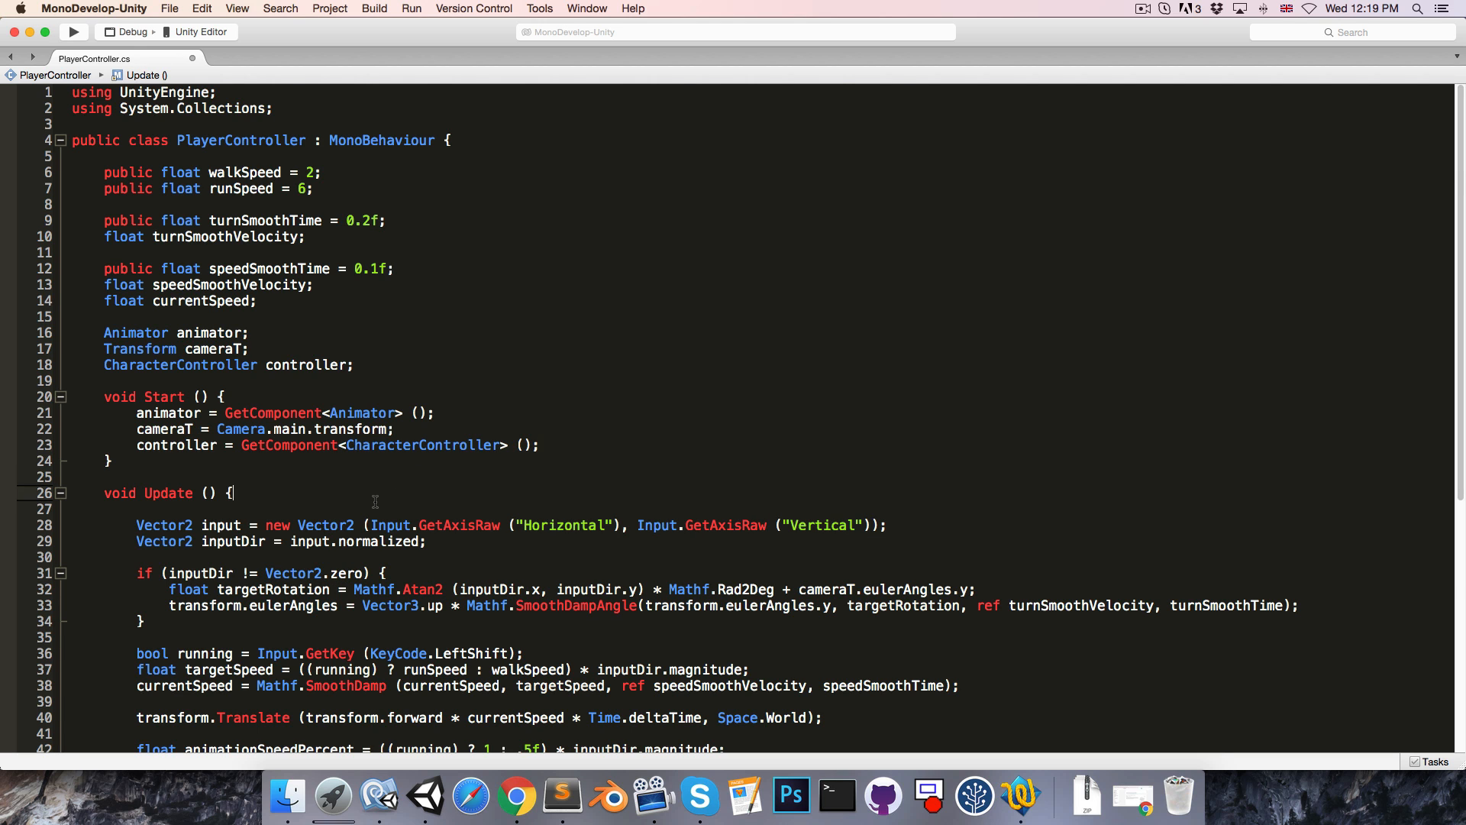
- Replace the translate call with controller.Move(velocity * Time.deltaTime) below the velocity line
{"action": "scroll", "scroll_direction": "down", "scroll_amount": 3}
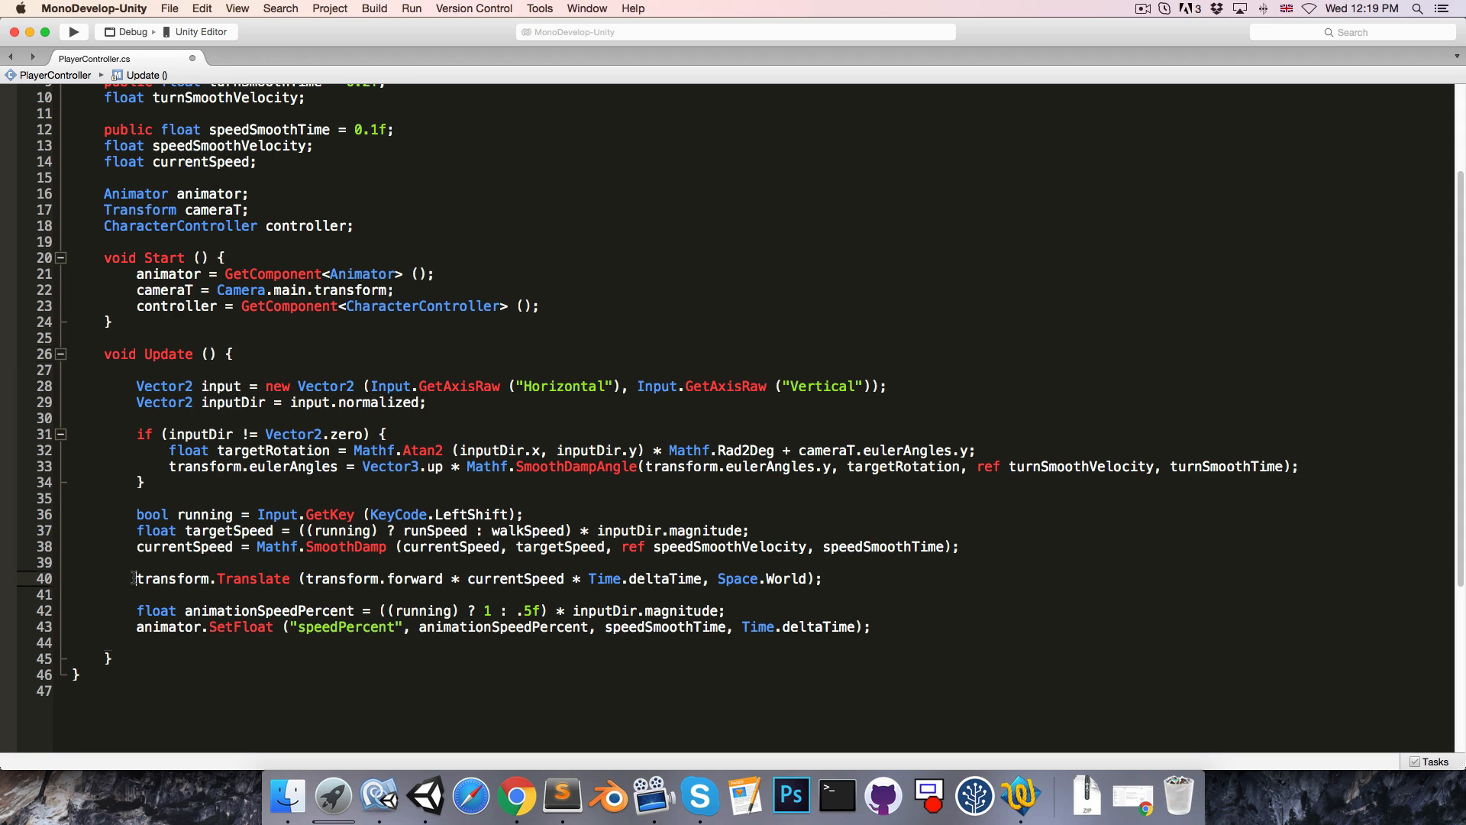
{"action": "double_click", "coordinate": [253, 579]}
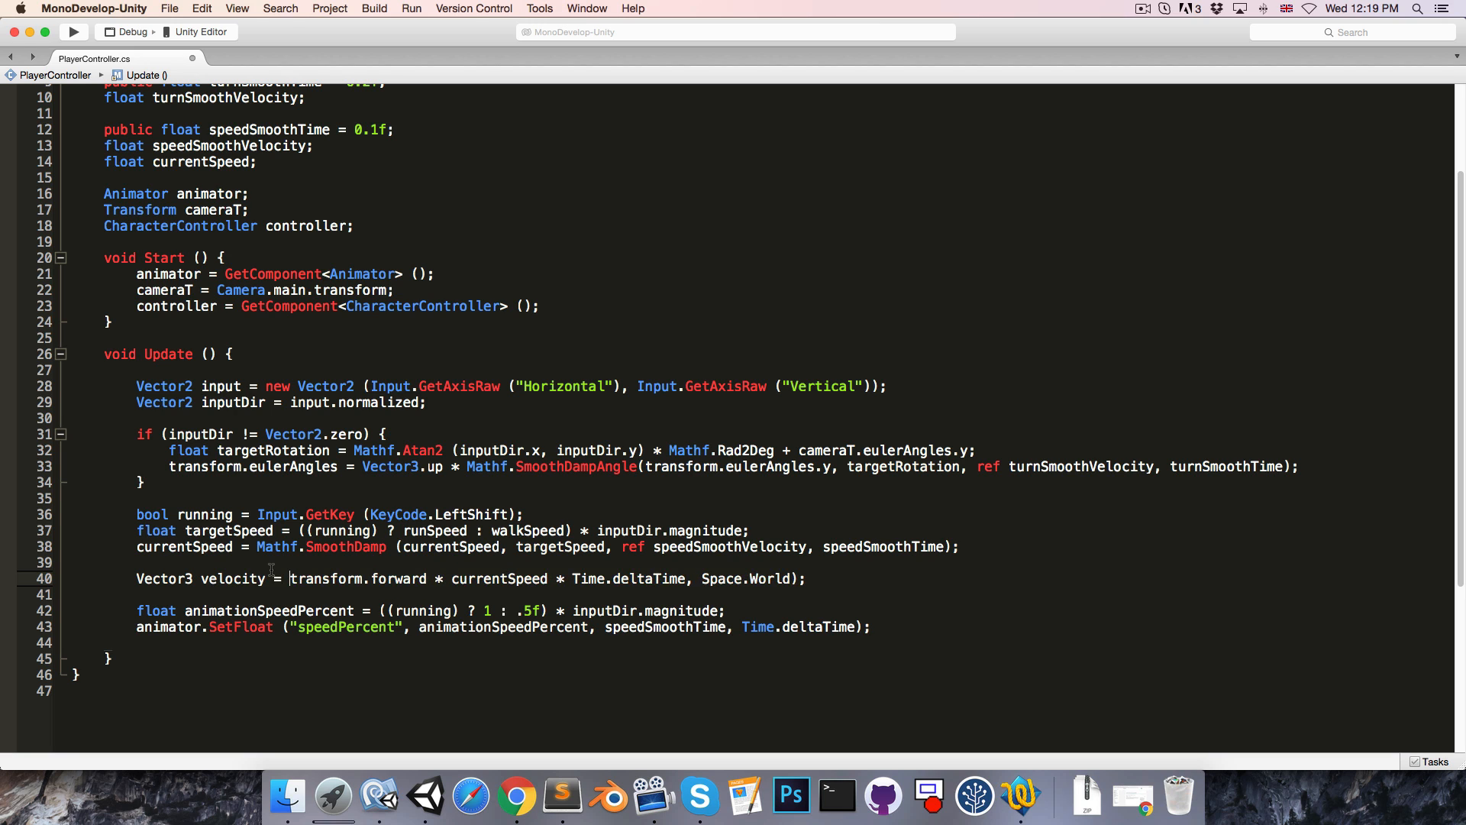
{"action": "double_click", "coordinate": [499, 578]}
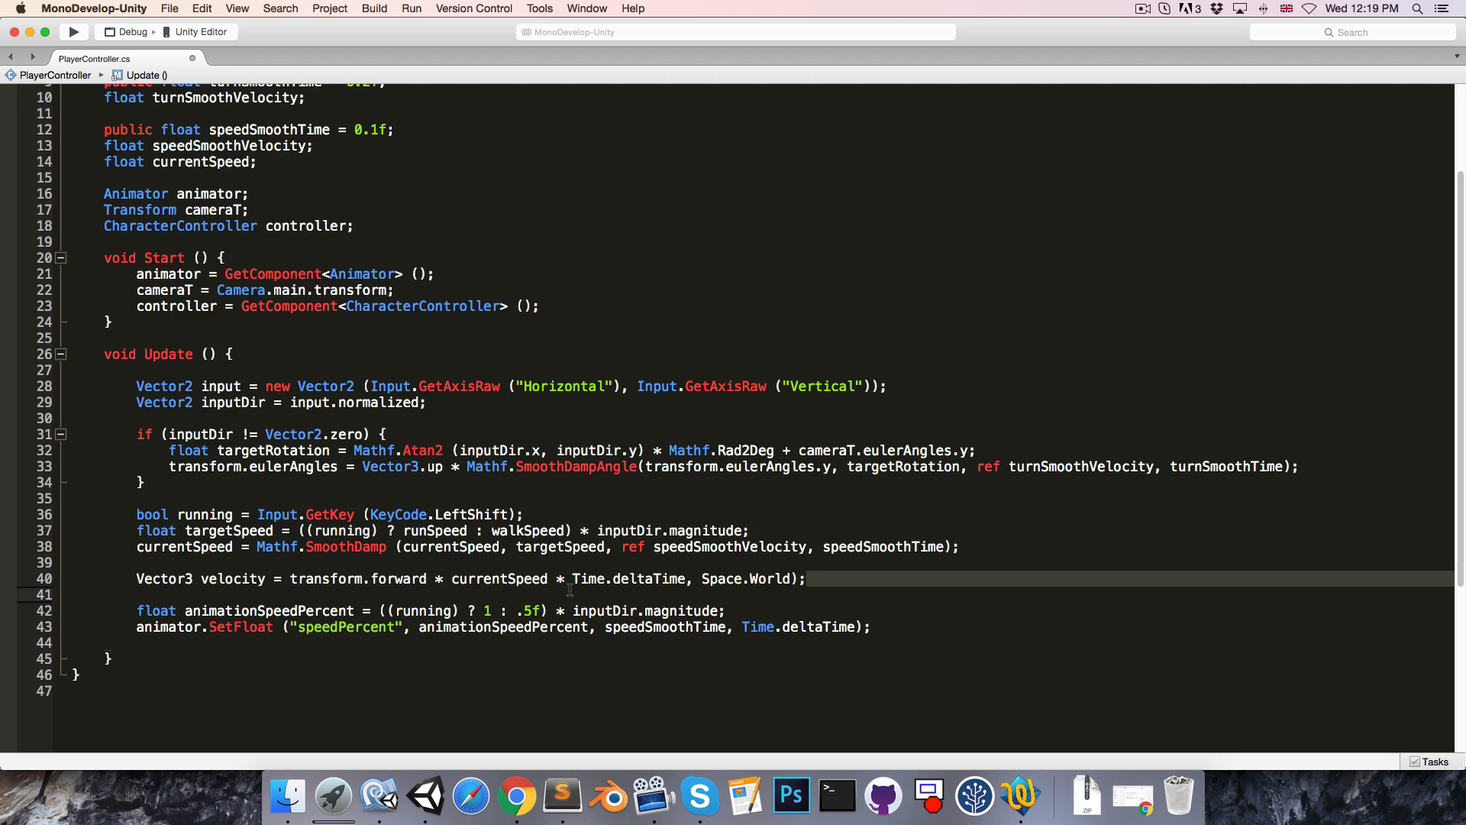
{"action": "left_click", "coordinate": [551, 578]}
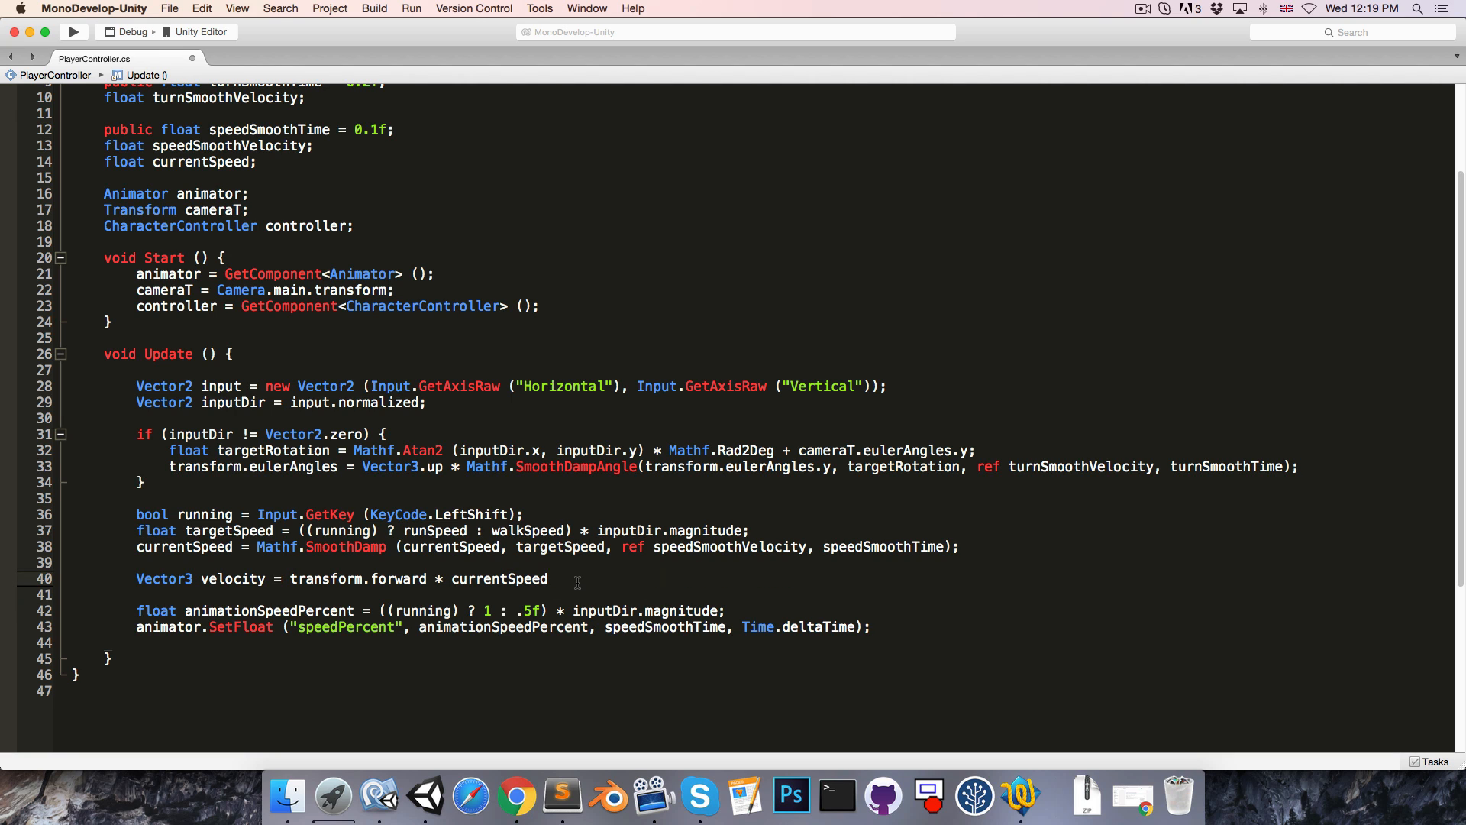
{"action": "key", "text": "enter"}
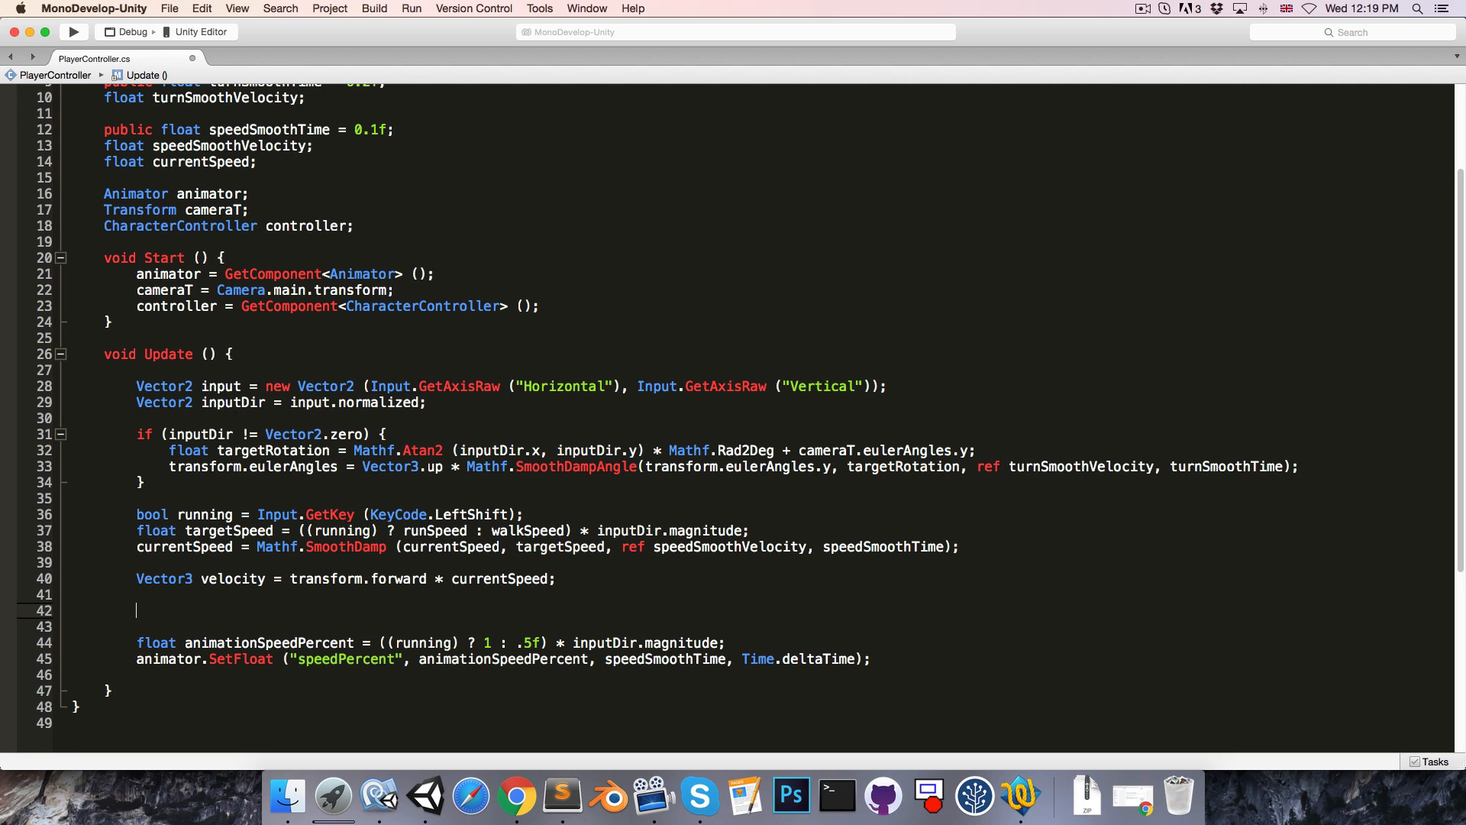
{"action": "type", "text": "controller.Move("}
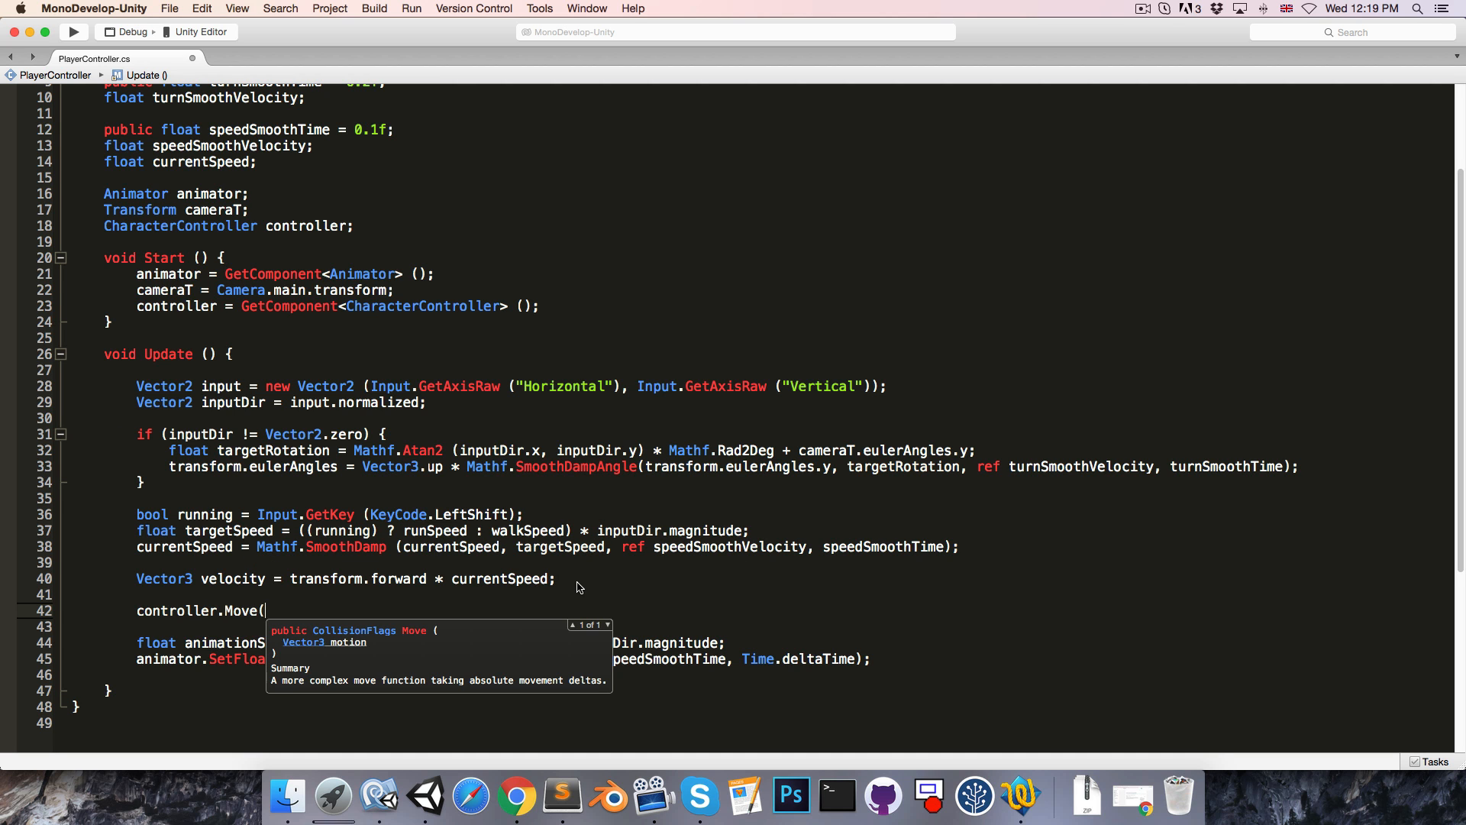
{"action": "type", "text": "velocity"}
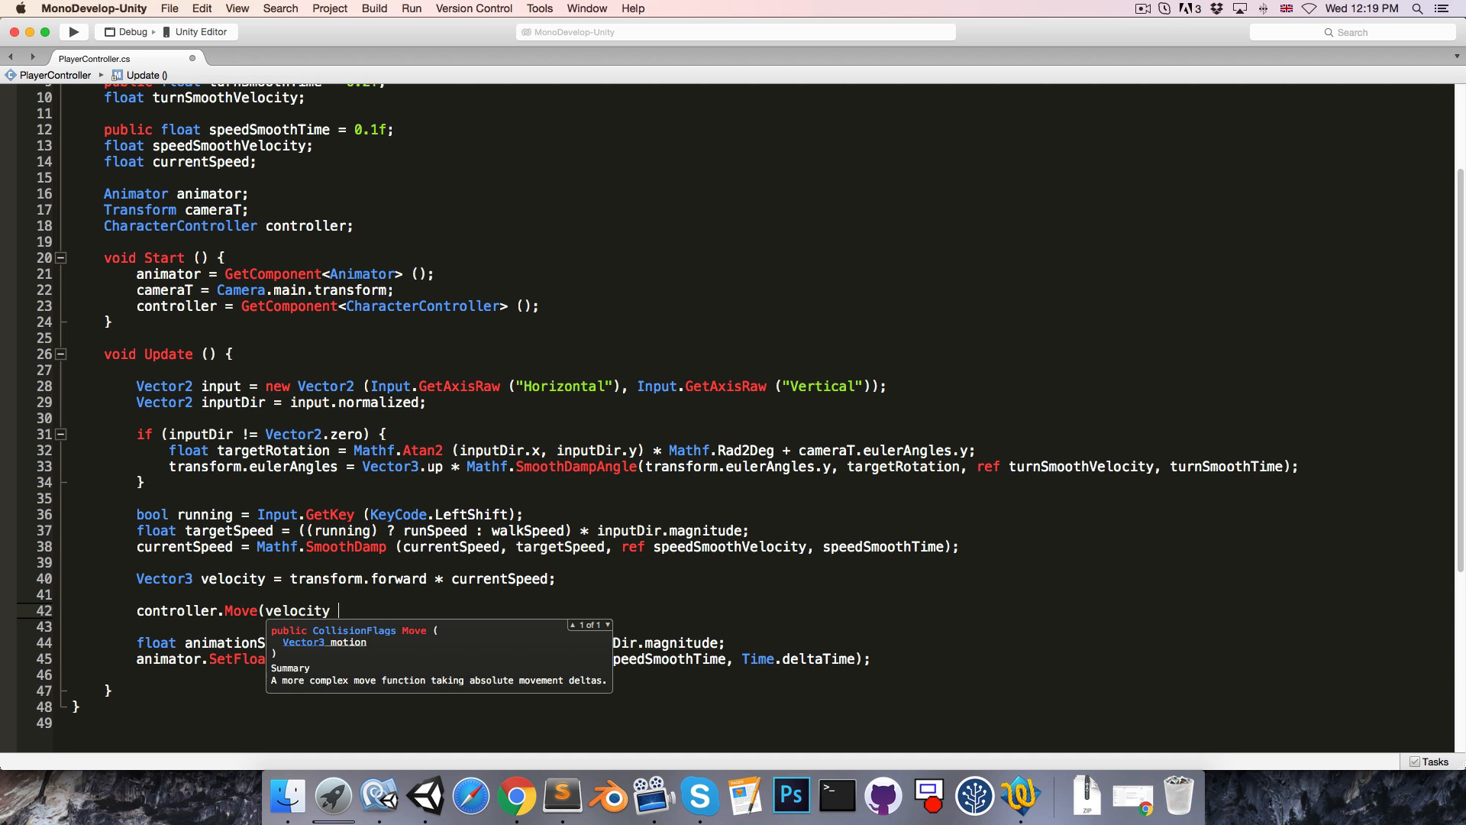
{"action": "type", "text": "* Time.deltaTime);"}
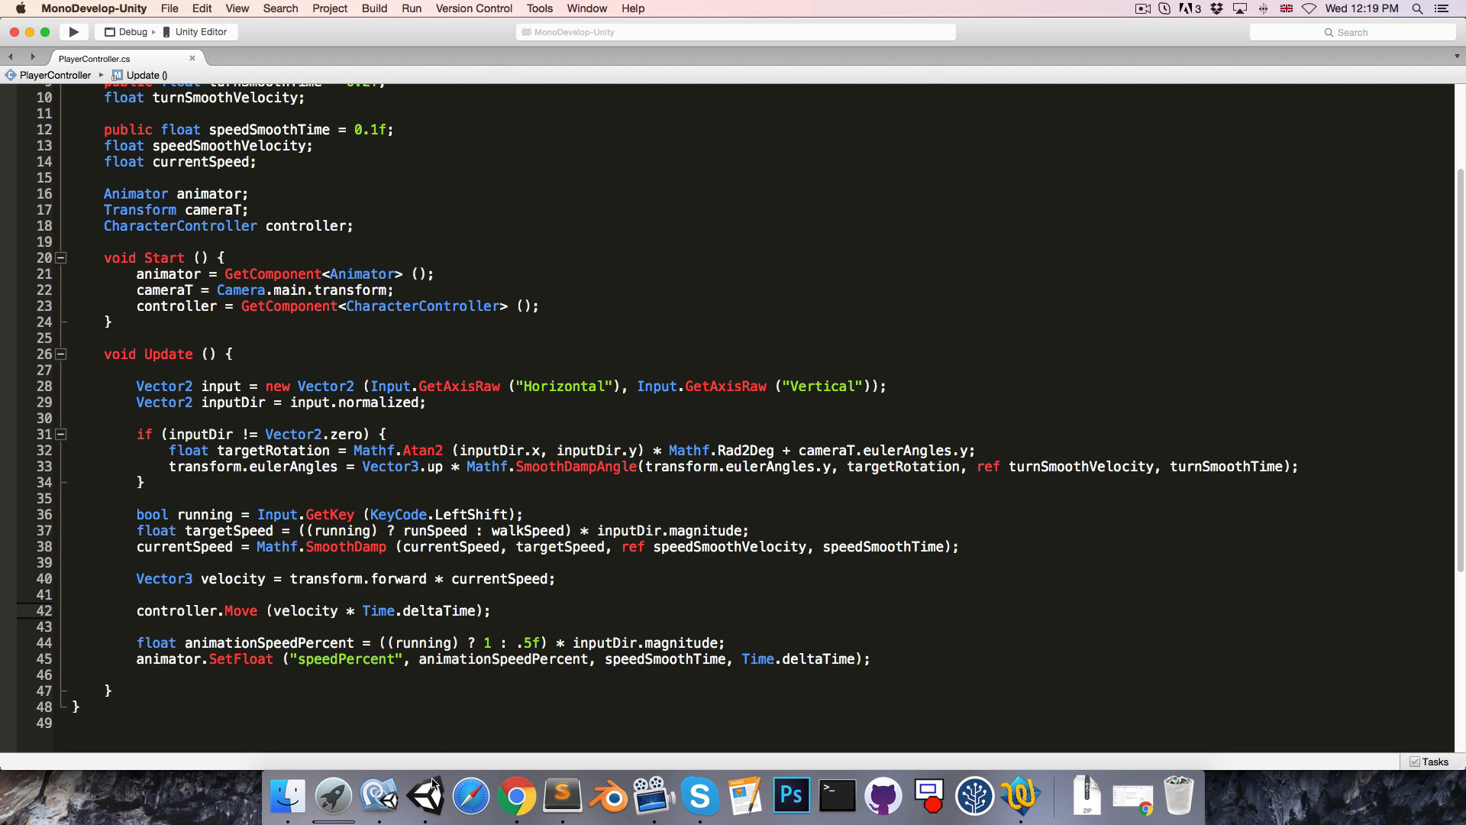
- Play-test walking the character toward the yellow ramp, then stop Play mode
{"action": "left_click", "coordinate": [424, 796]}
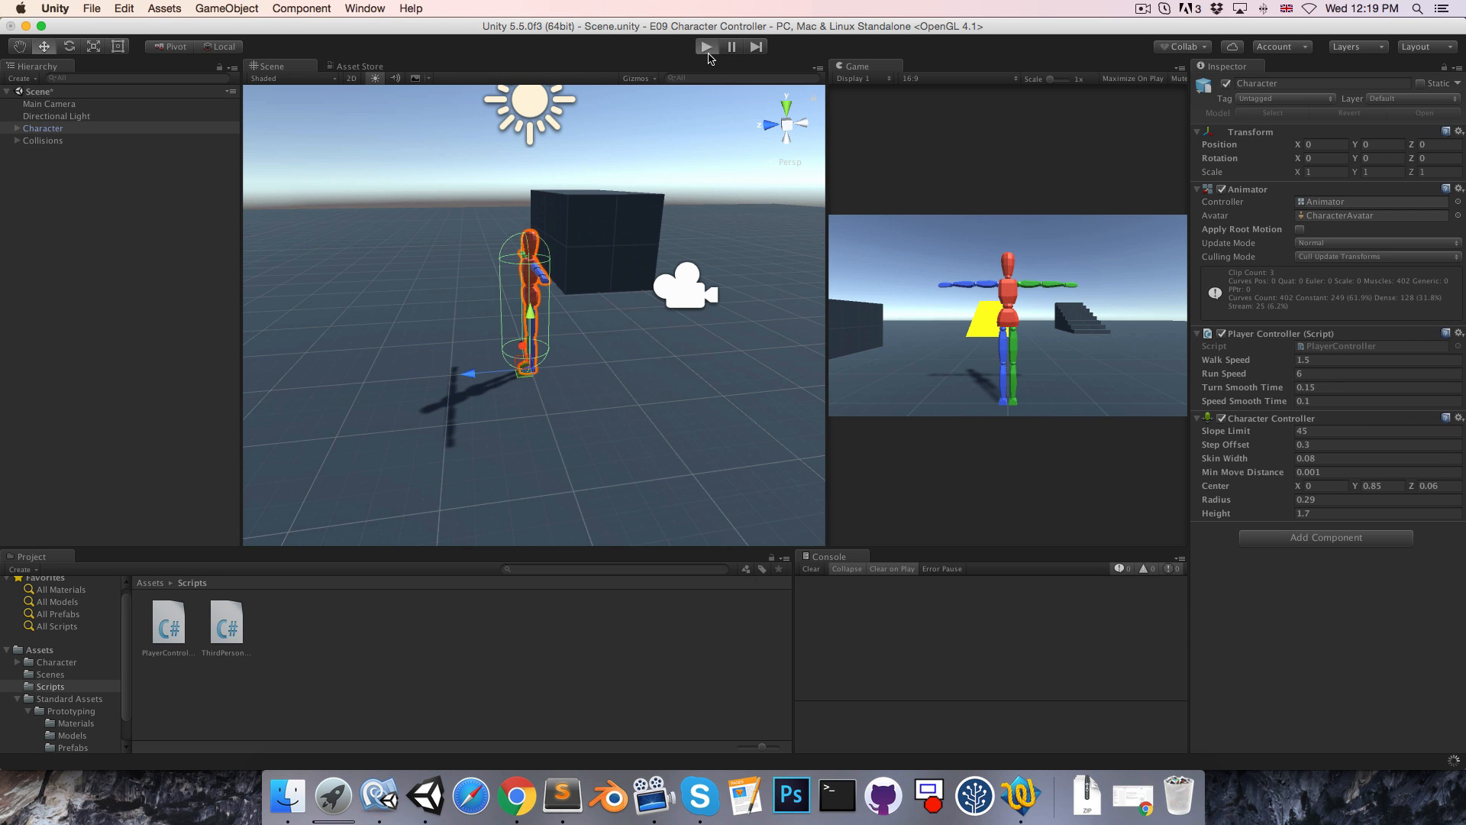
{"action": "left_click", "coordinate": [705, 47]}
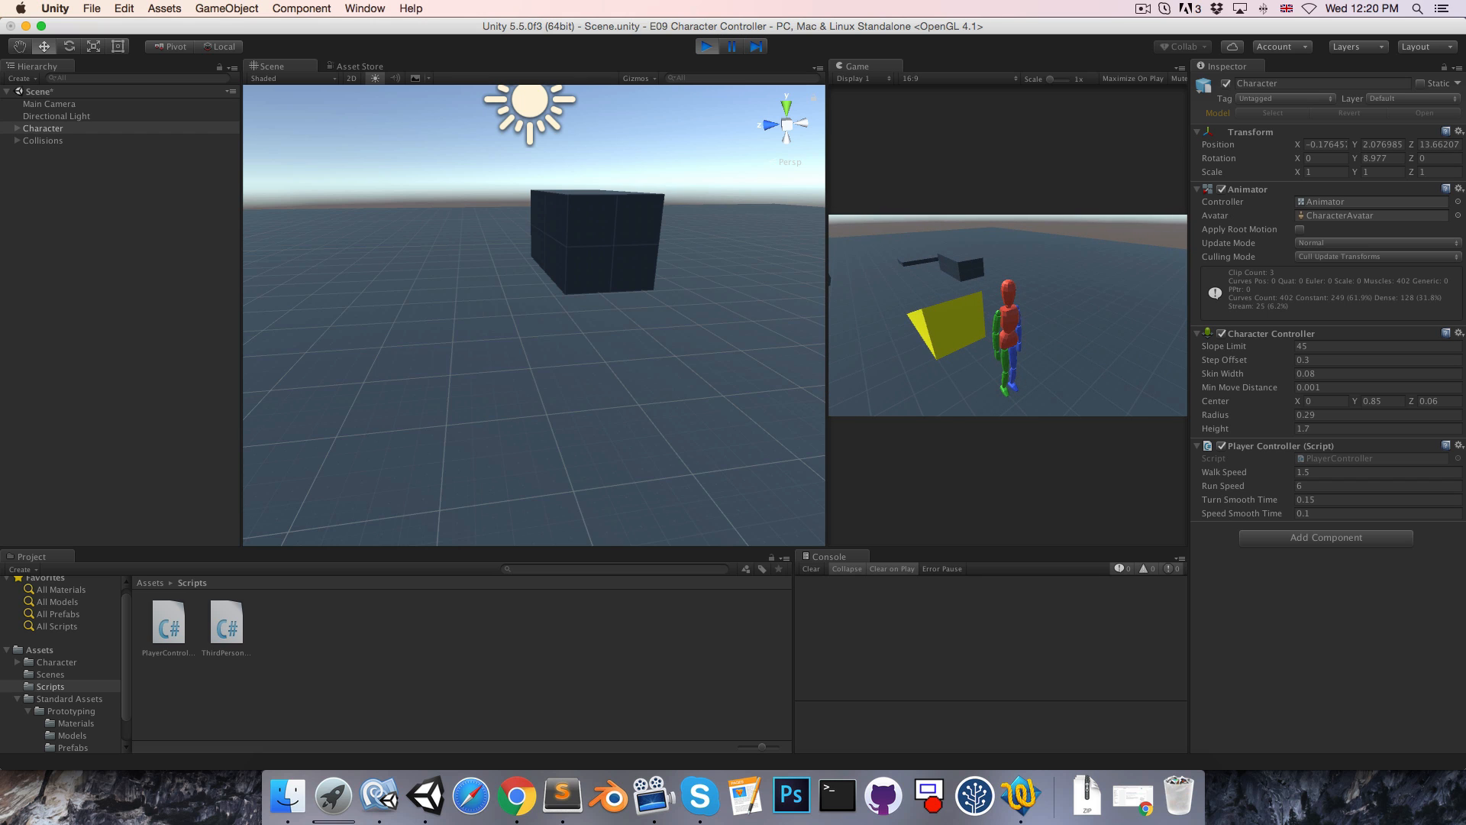
{"action": "left_click", "coordinate": [705, 46]}
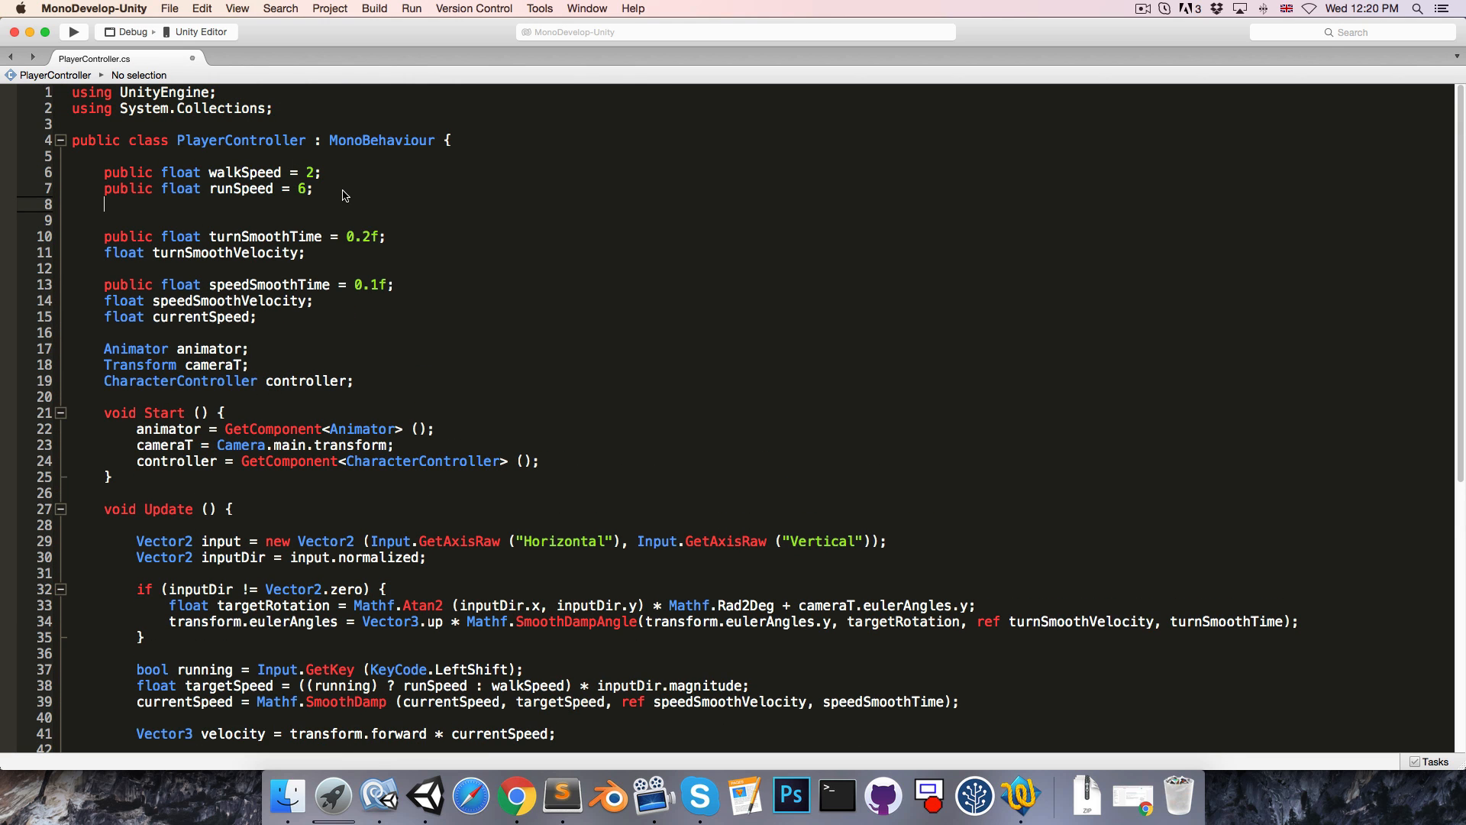
- Declare public float gravity = -12 and a float velocityY field
{"action": "type", "text": "public float"}
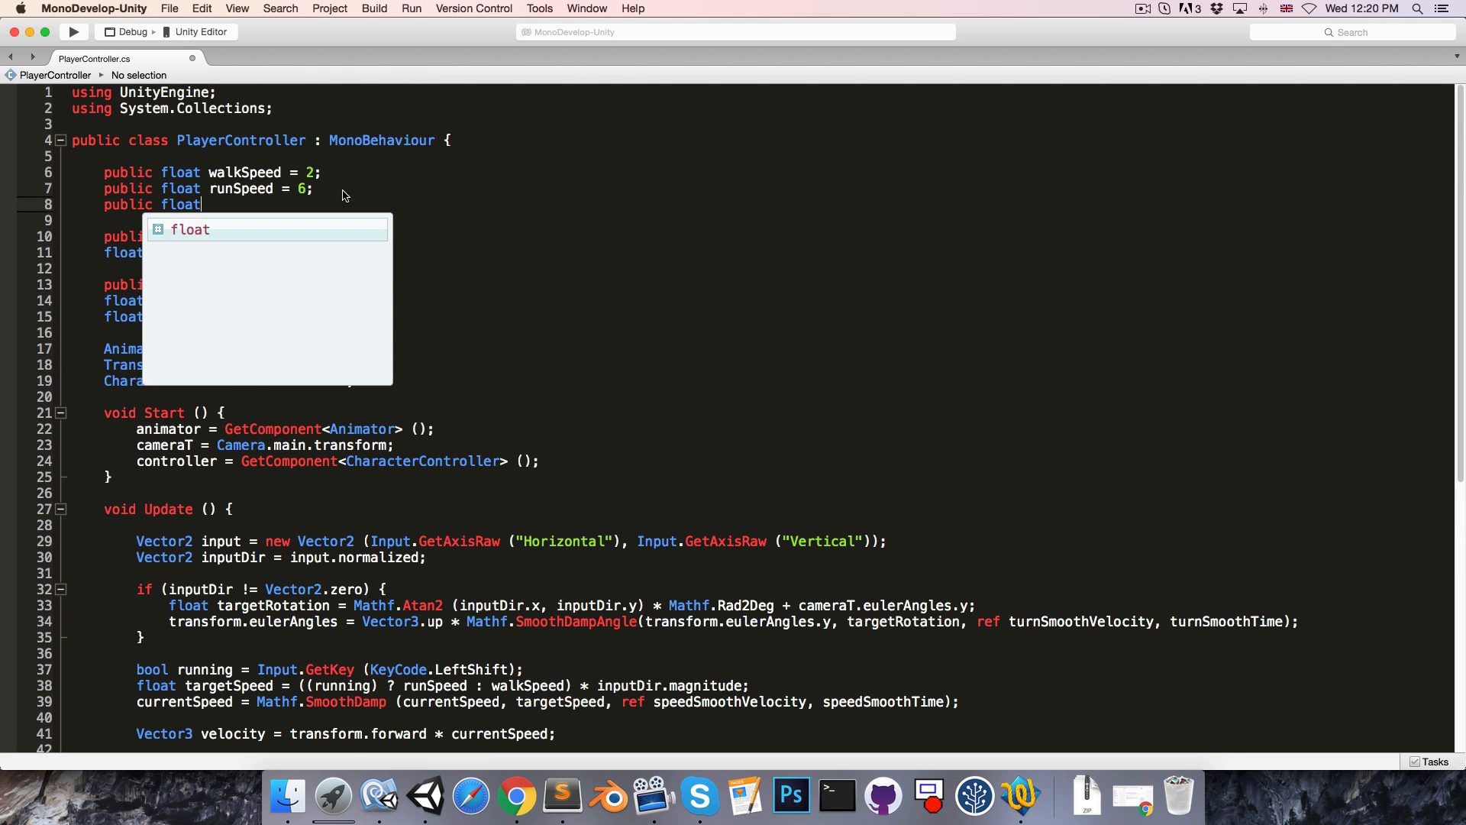
{"action": "type", "text": "gravity ="}
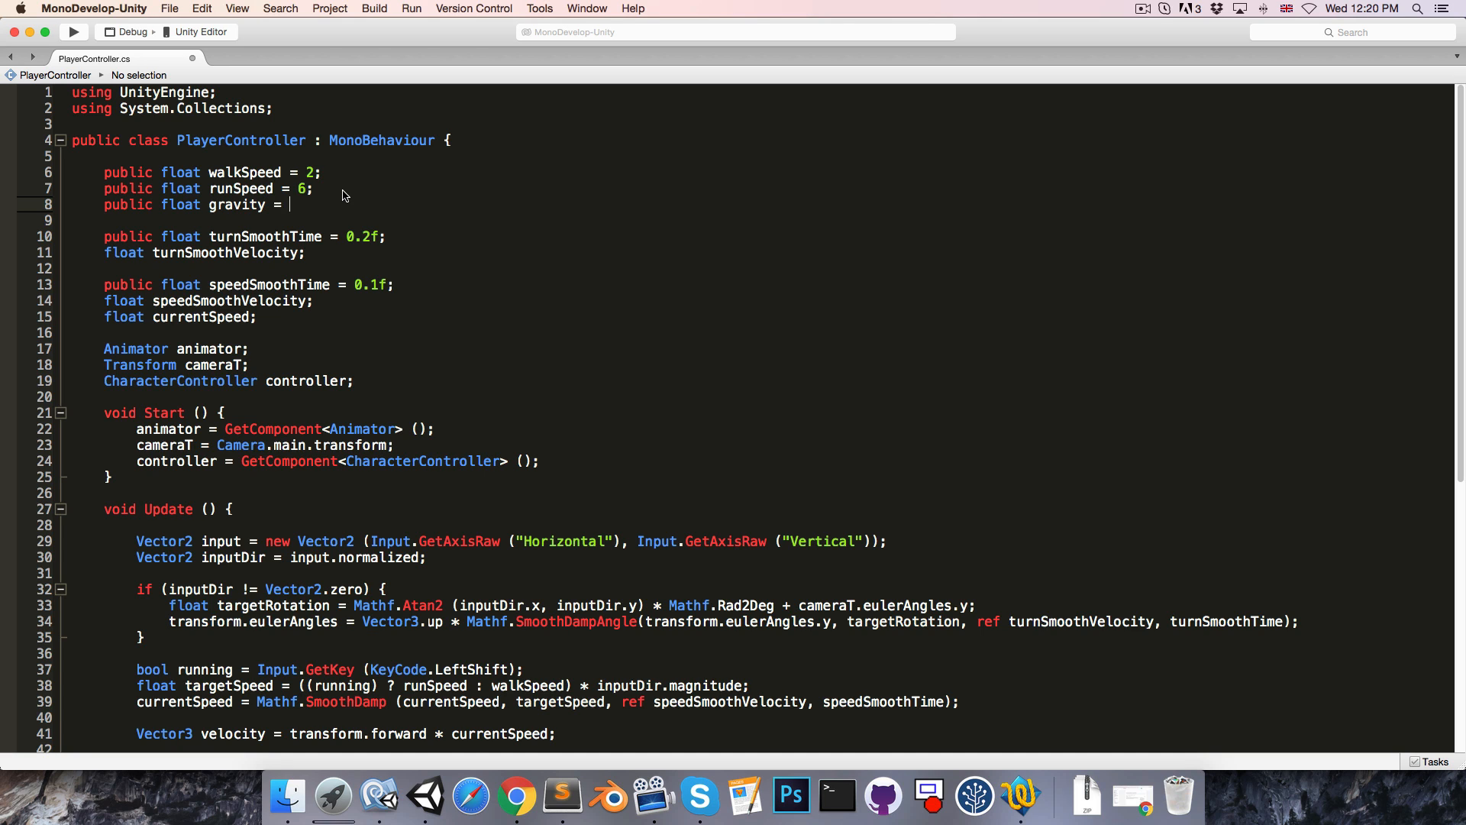
{"action": "type", "text": "-12"}
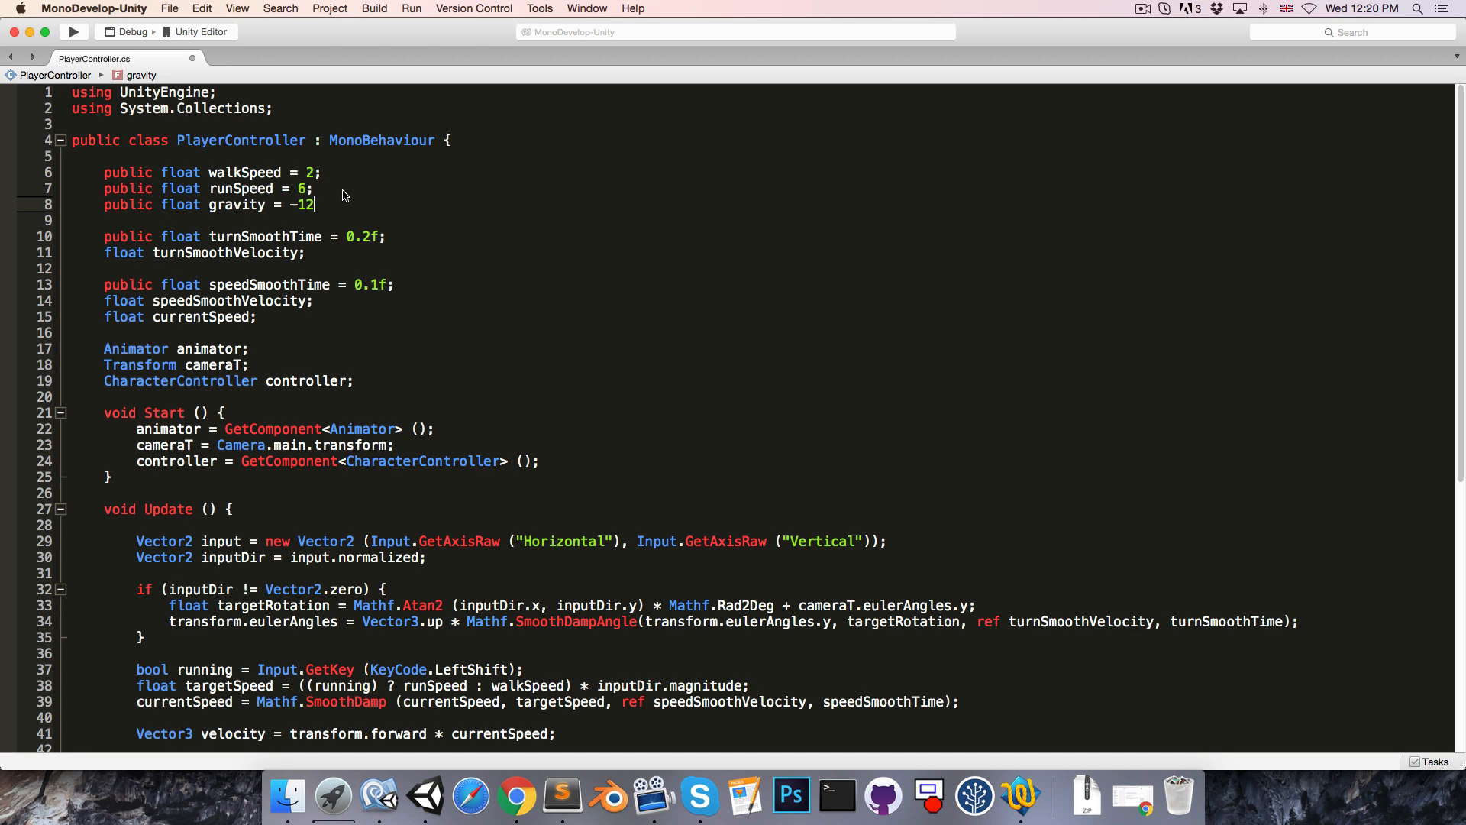
{"action": "type", "text": ";"}
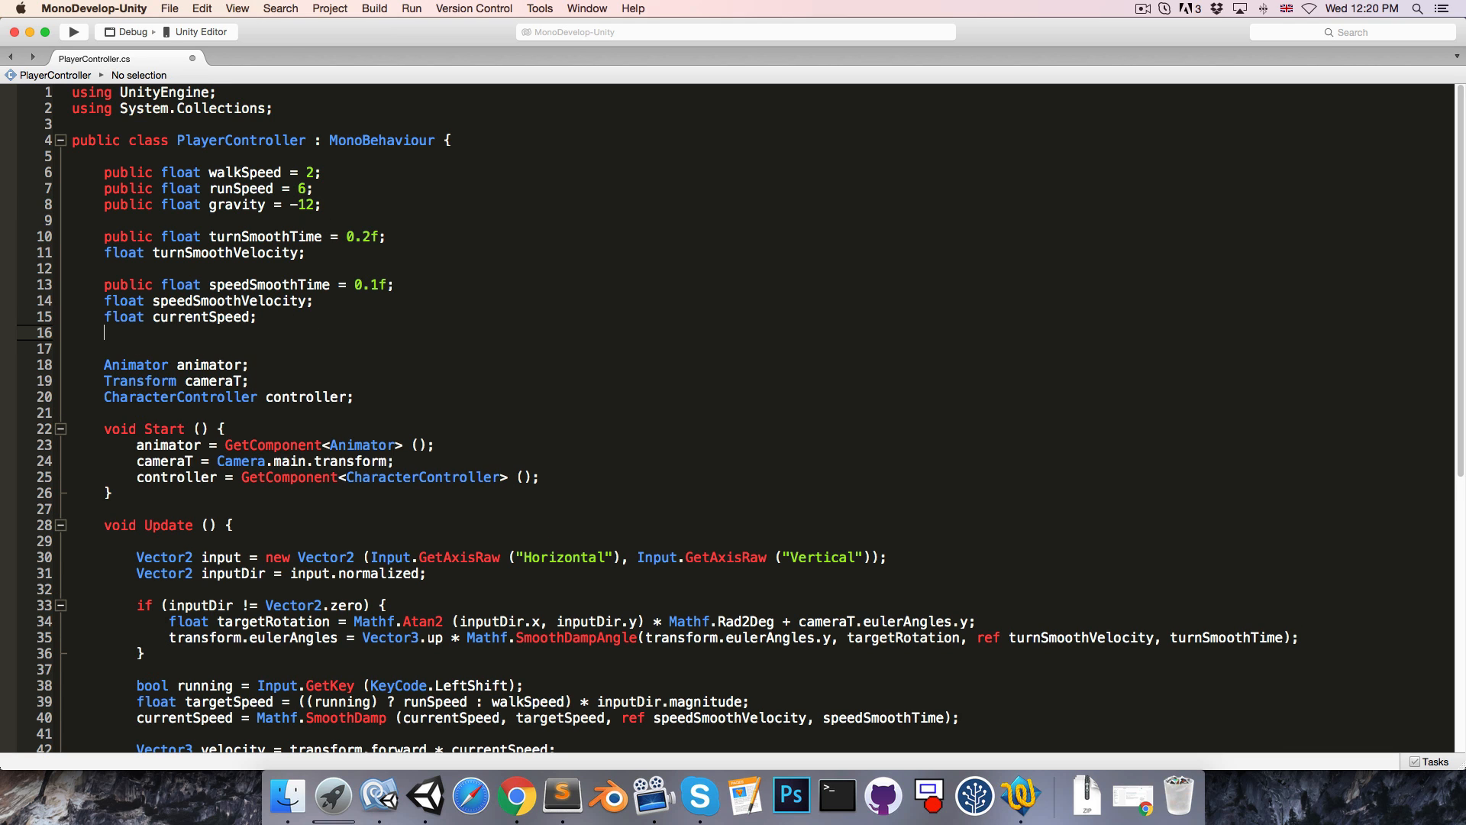
{"action": "type", "text": "float veloci"}
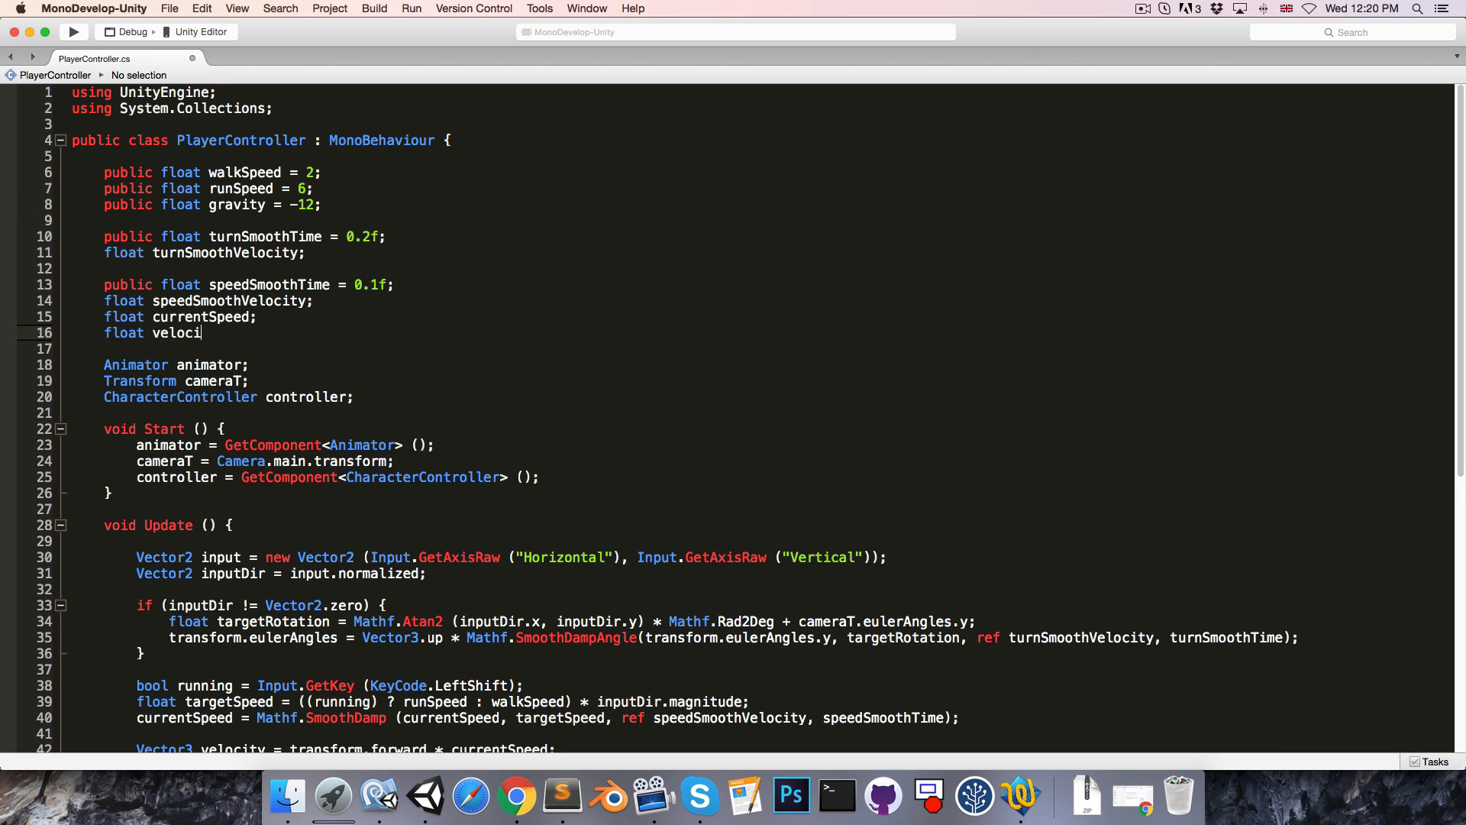
{"action": "type", "text": "tyY;"}
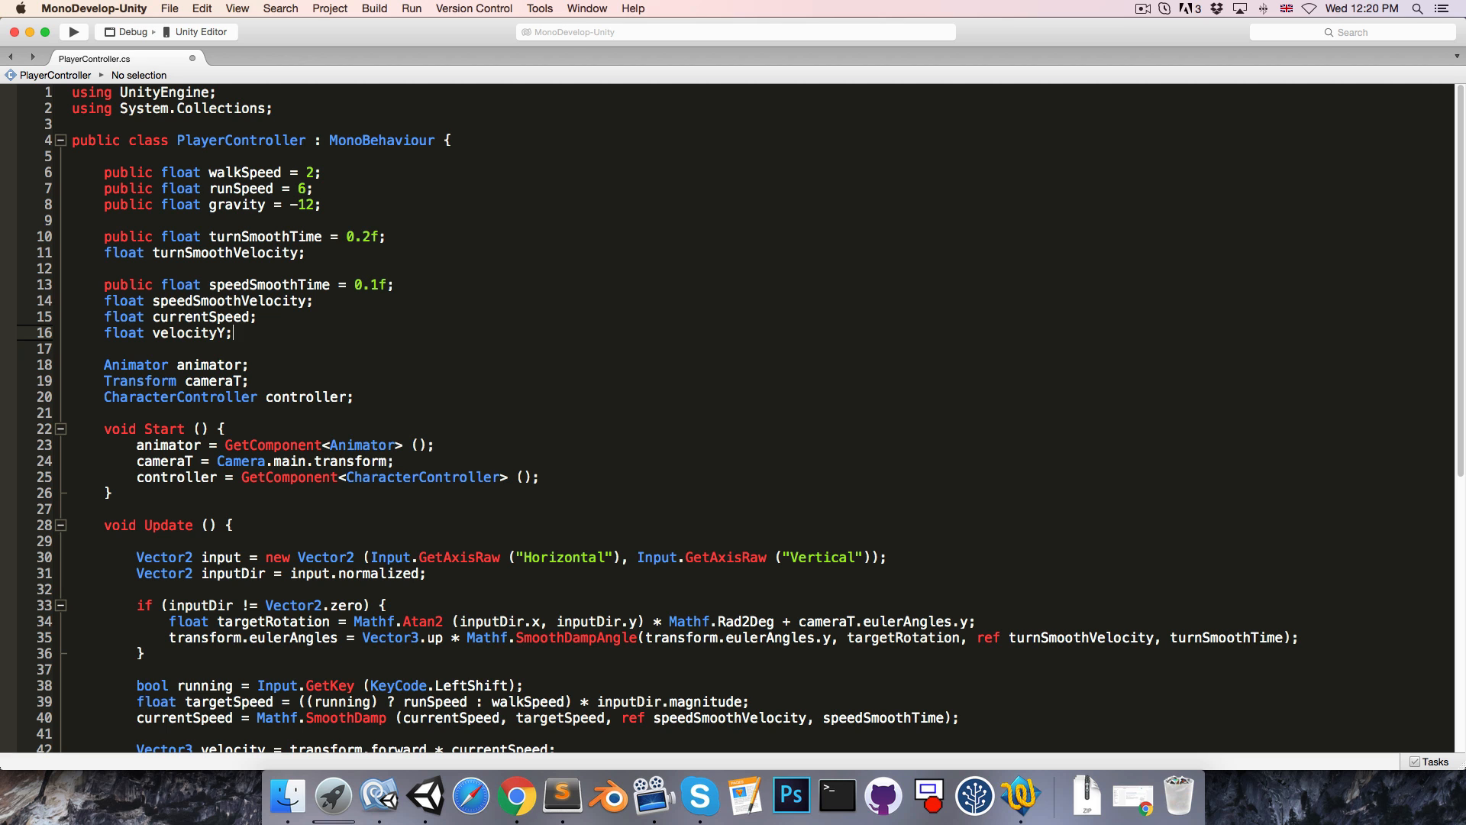
- Accumulate Time.deltaTime * gravity into velocityY, add Vector3.up * velocityY, and reset when grounded
{"action": "scroll", "scroll_direction": "down", "scroll_amount": 3}
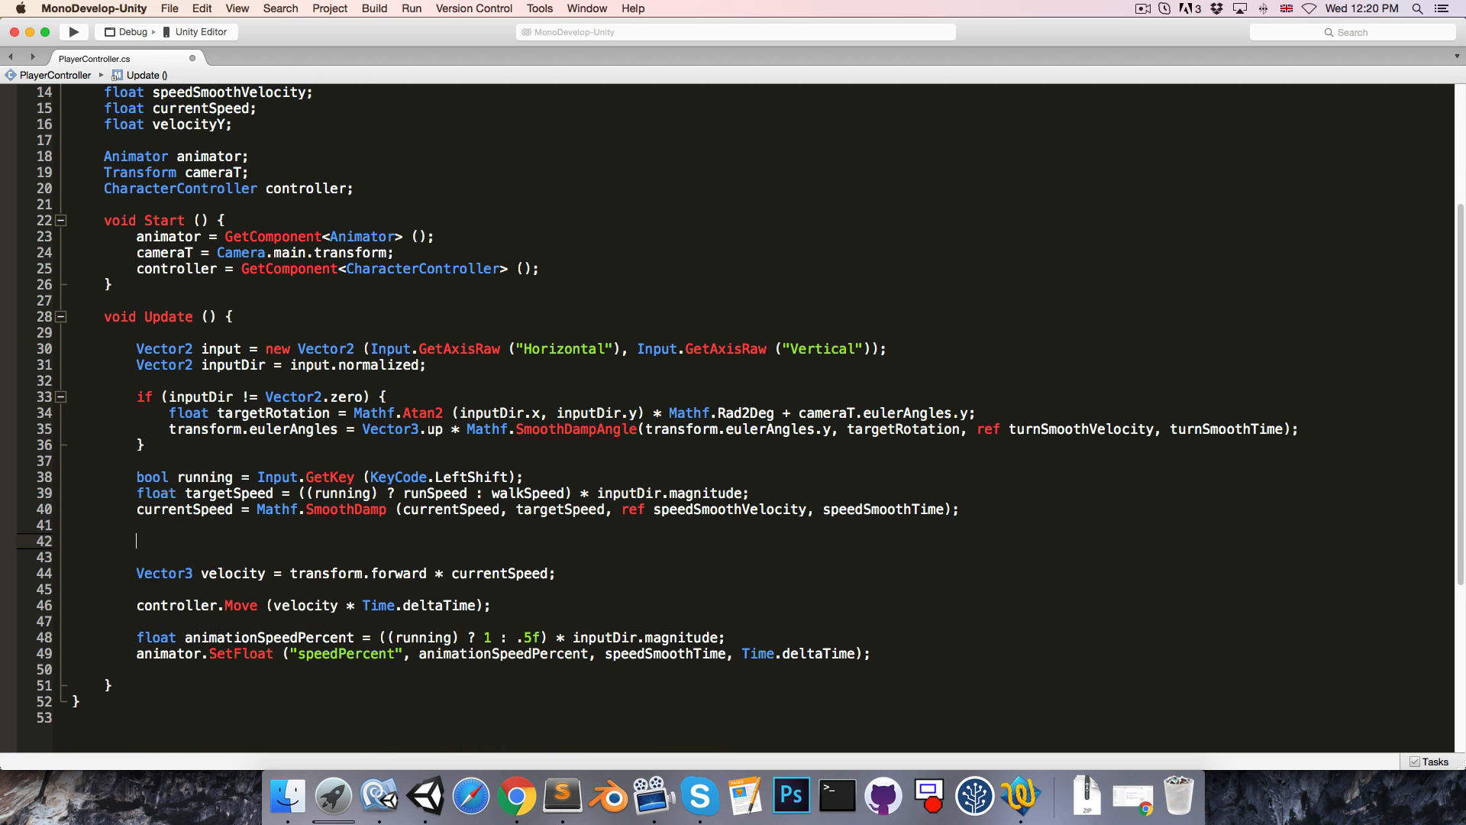
{"action": "type", "text": "velocityY +"}
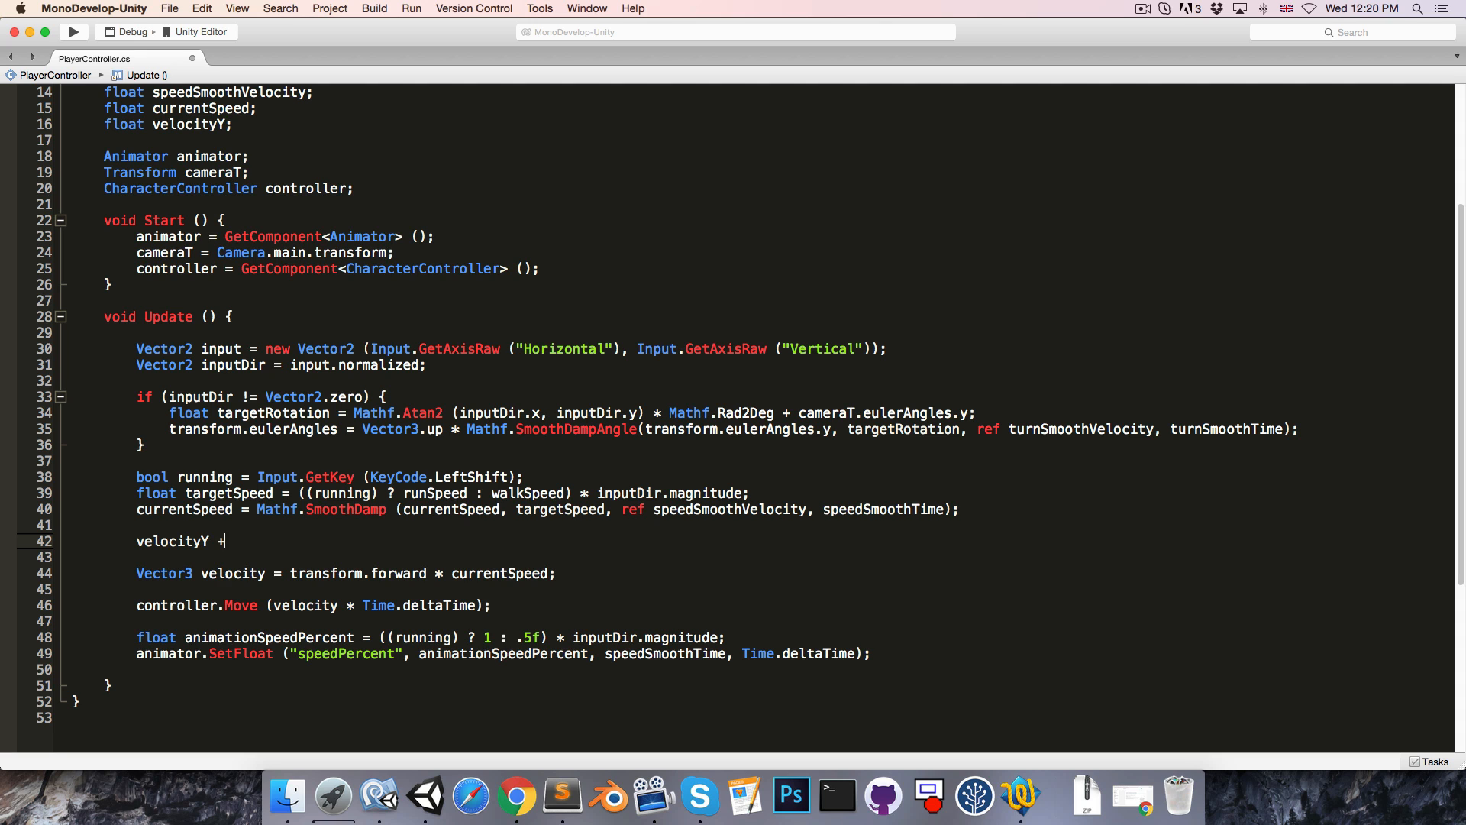
{"action": "type", "text": "= Time."}
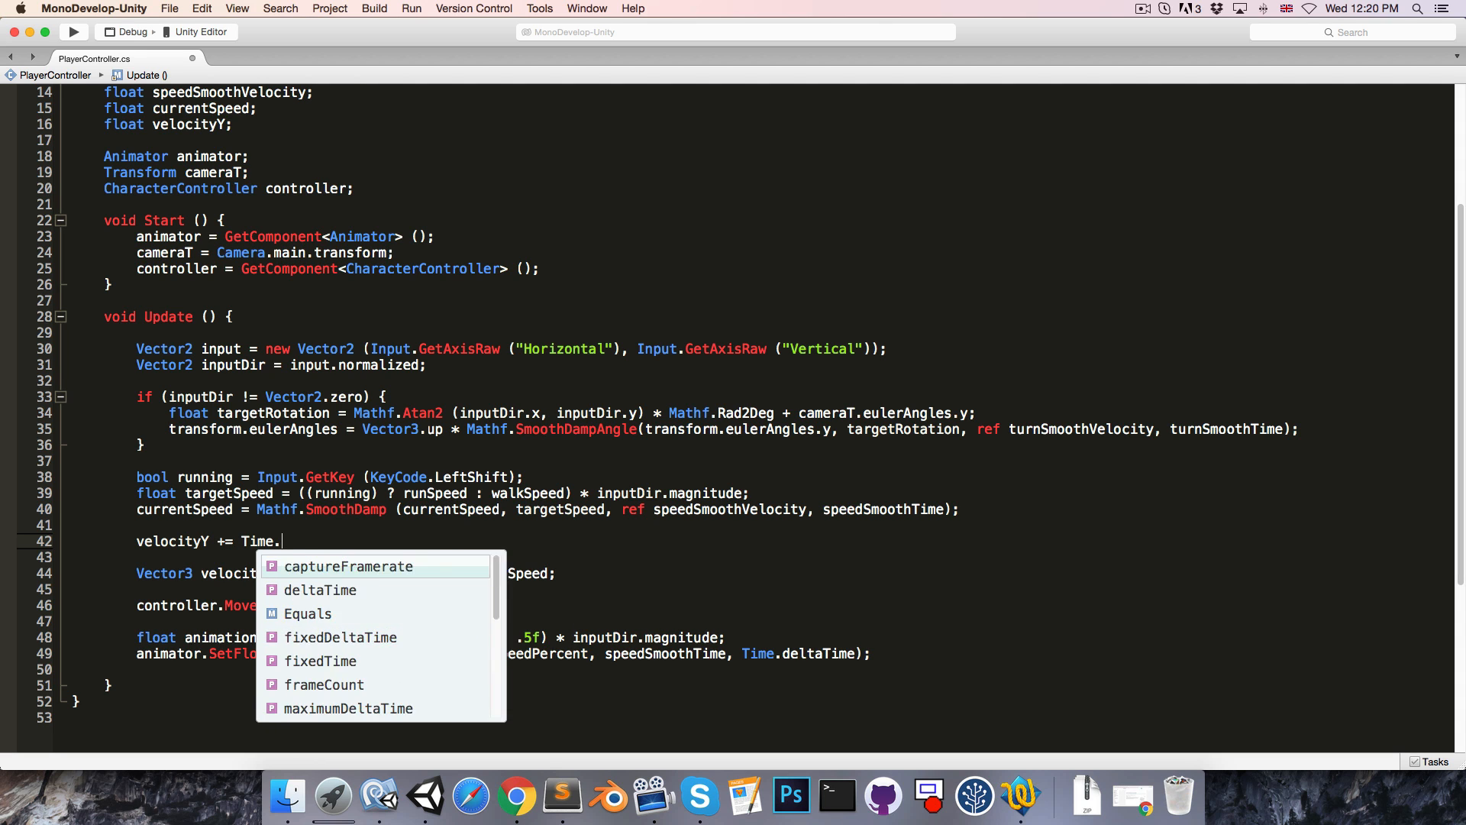
{"action": "type", "text": "deltaTime * gravity;"}
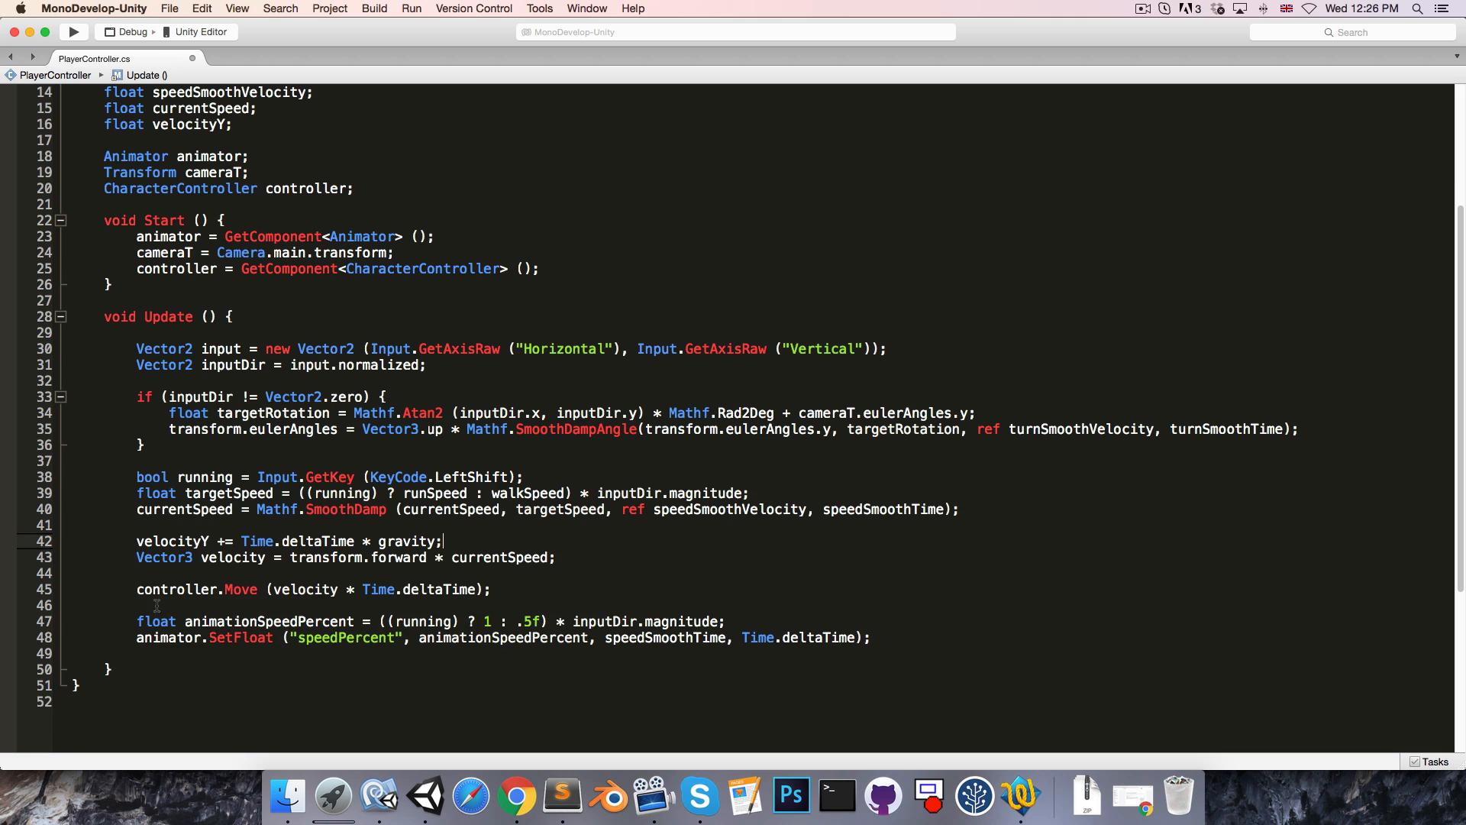
{"action": "double_click", "coordinate": [233, 558]}
{"action": "type", "text": " + "}
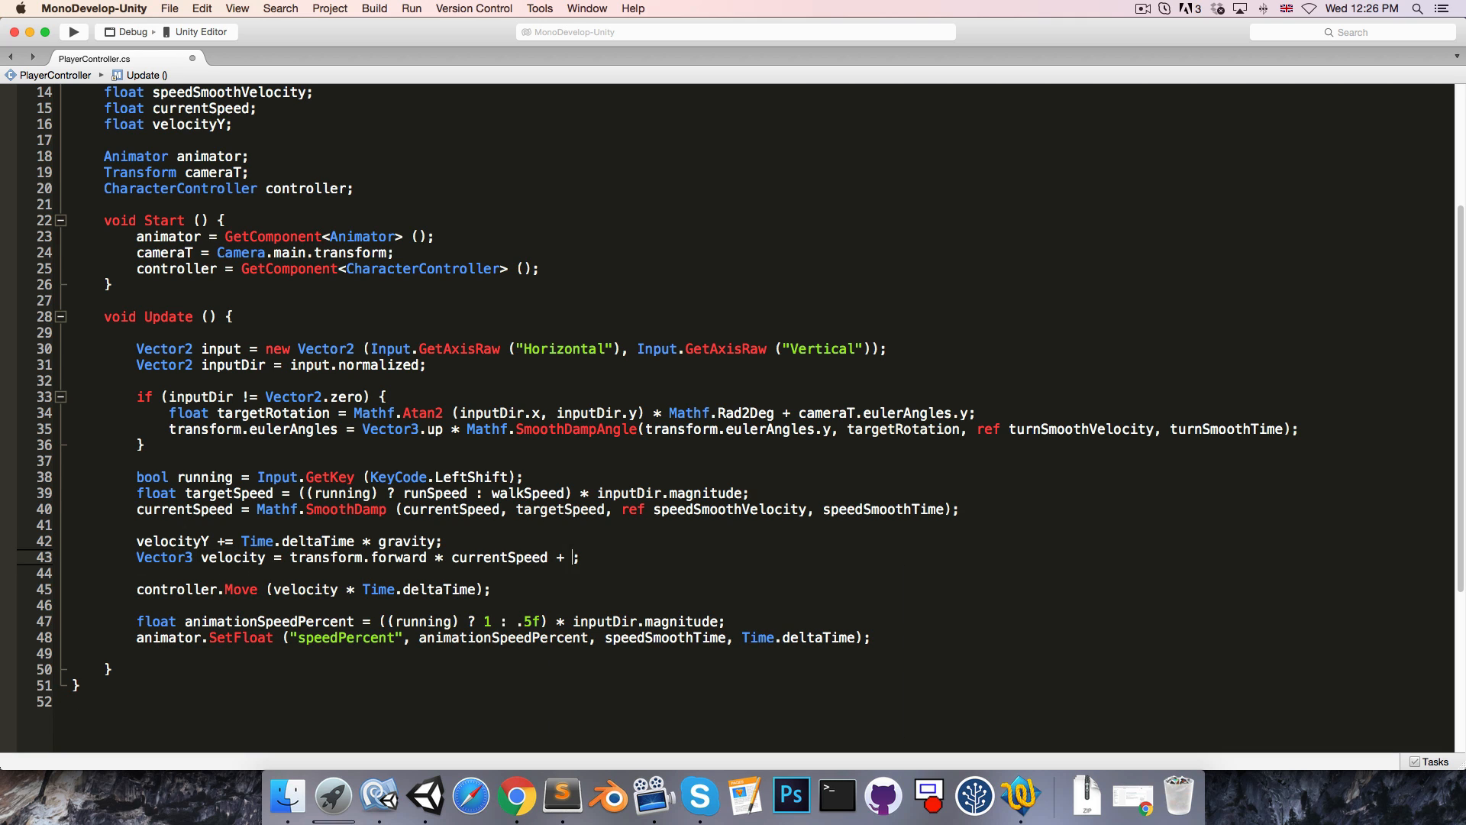
{"action": "type", "text": "Vector3.up * velocityY"}
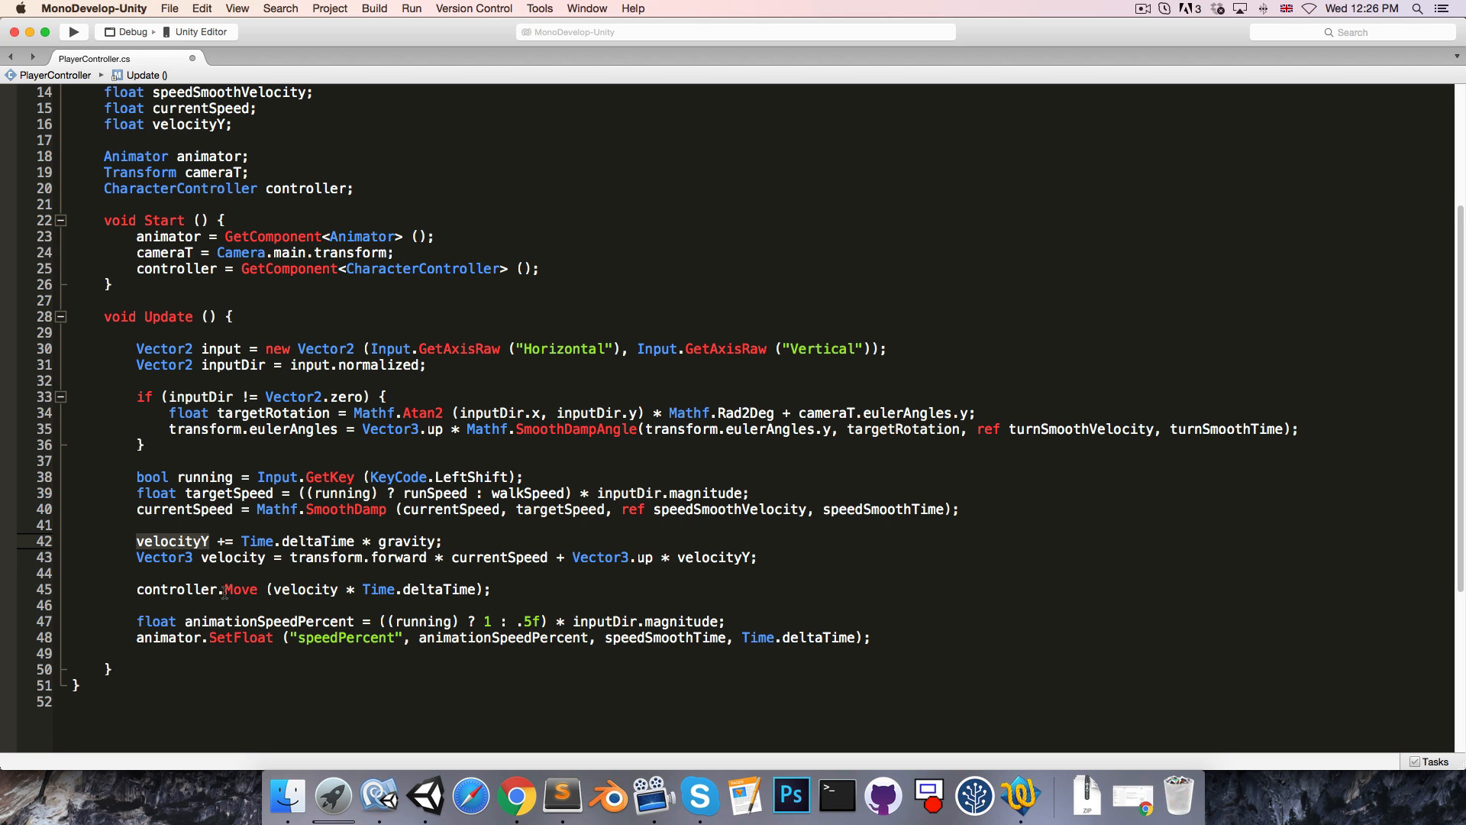
{"action": "mouse_move", "coordinate": [224, 574]}
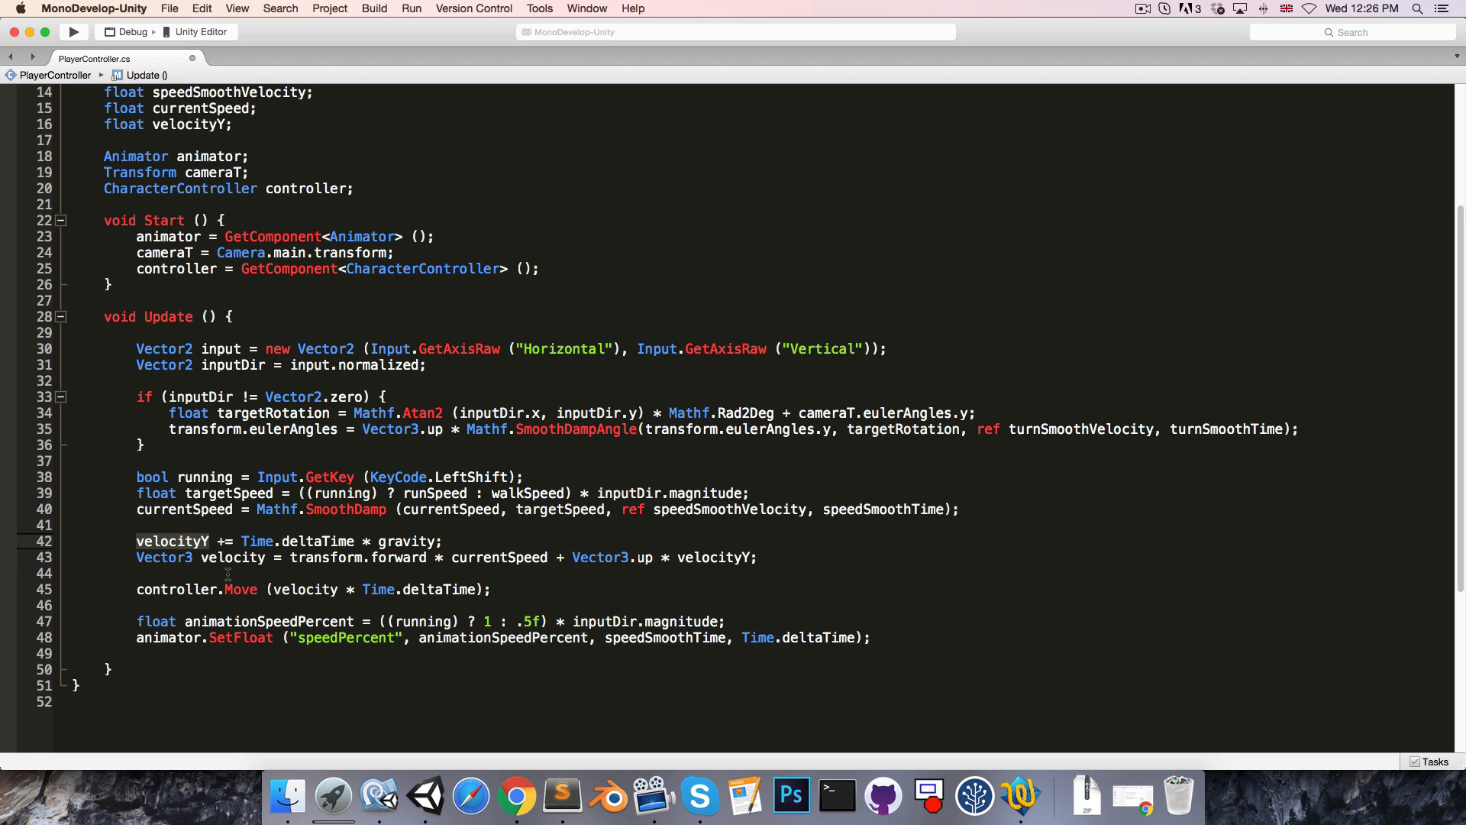
{"action": "mouse_move", "coordinate": [517, 591]}
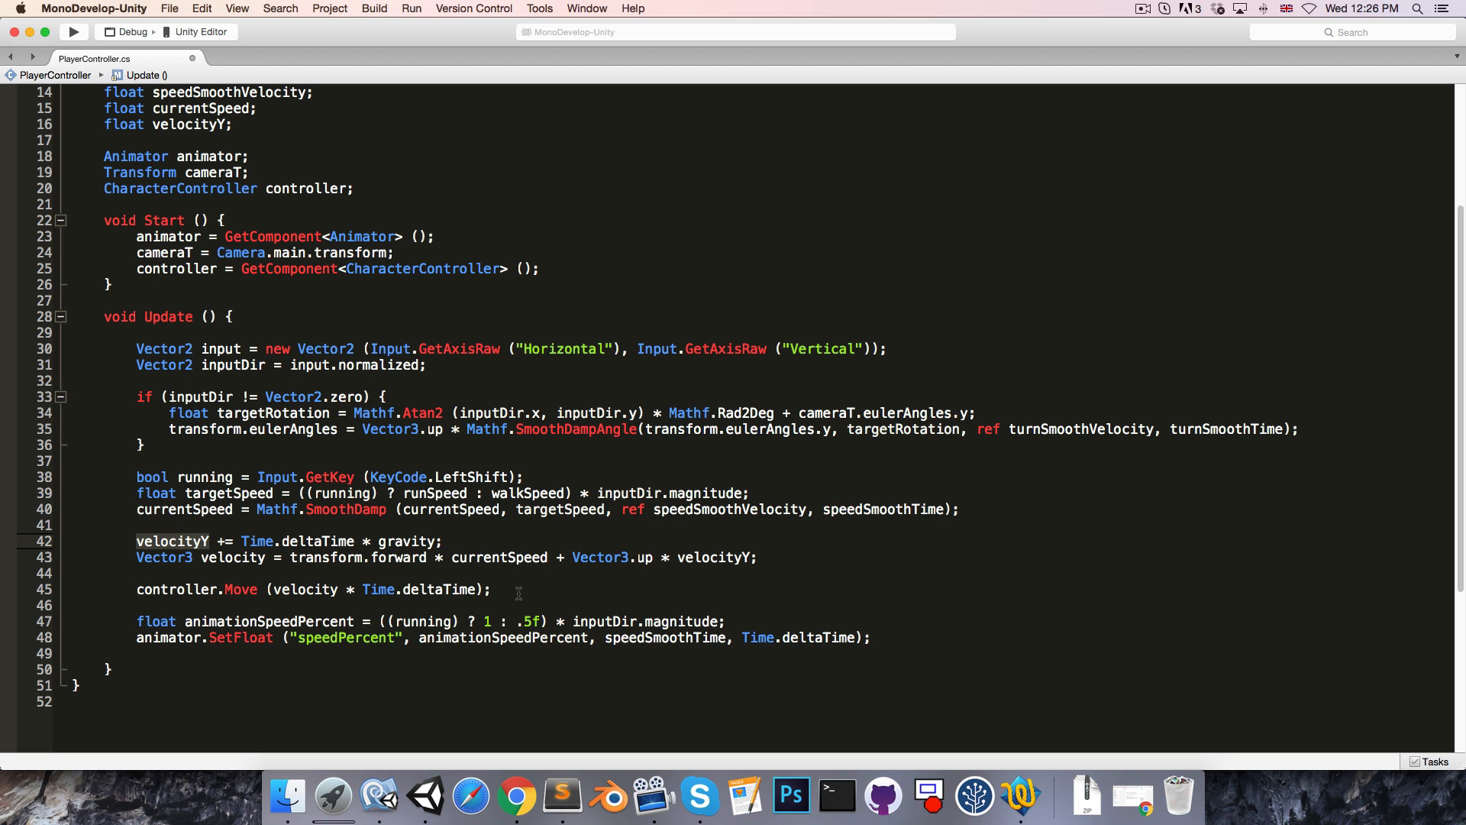
{"action": "type", "text": "if (controller.isGrounded"}
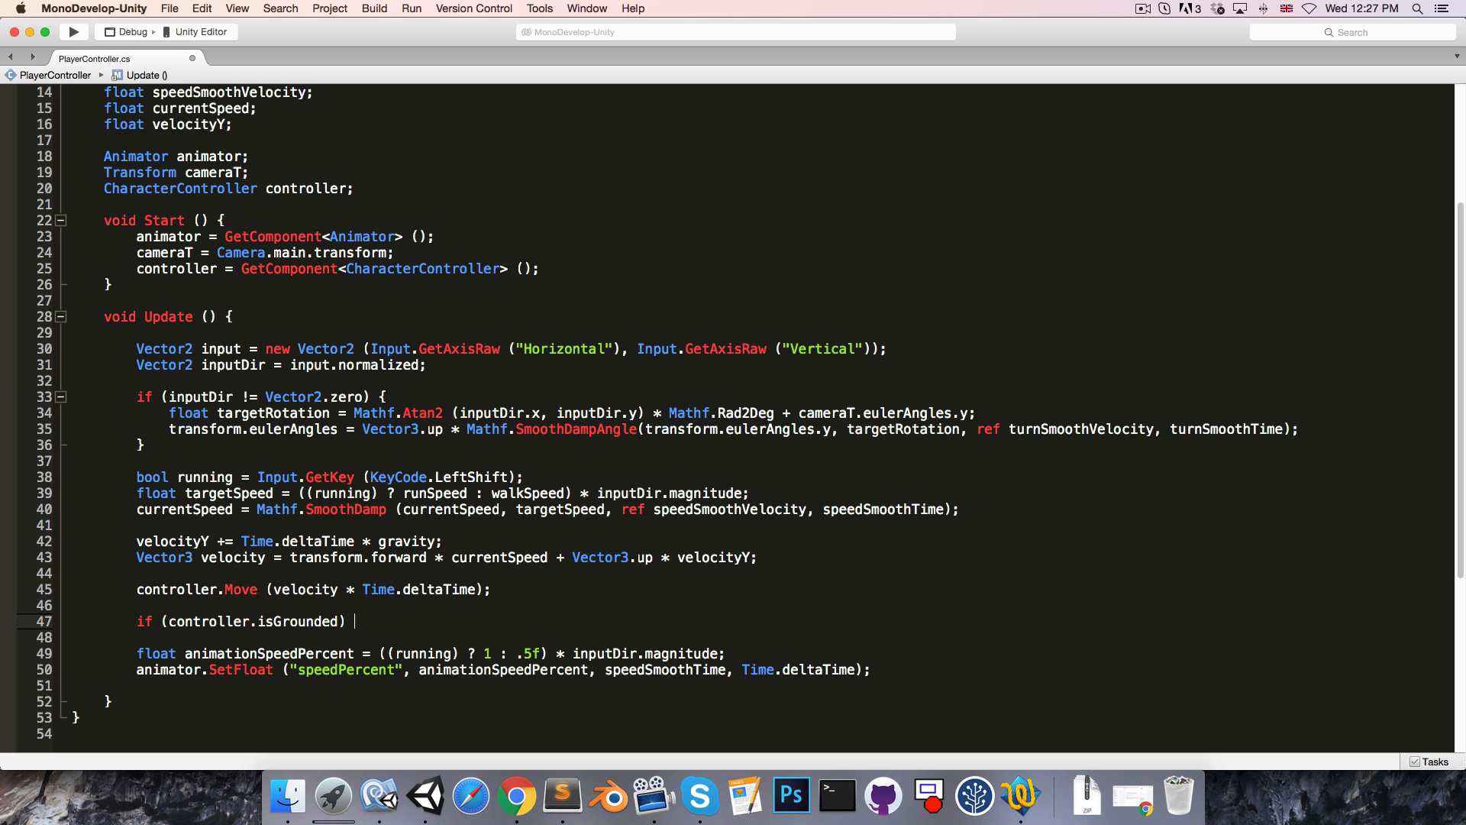
{"action": "type", "text": "velocityY = 0;"}
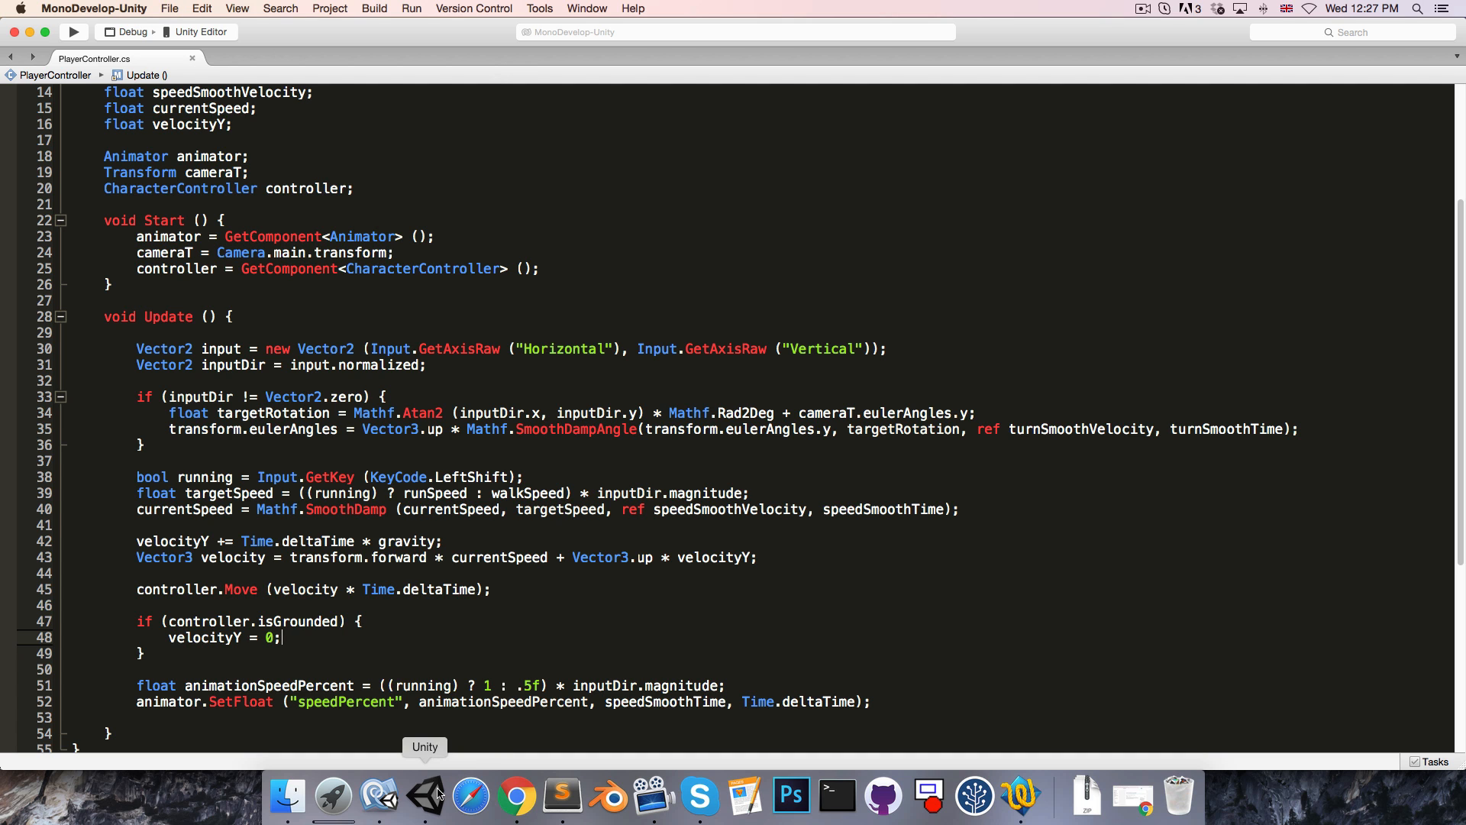
- Play-test the character walking with Gravity -12, then stop Play mode
{"action": "left_click", "coordinate": [424, 796]}
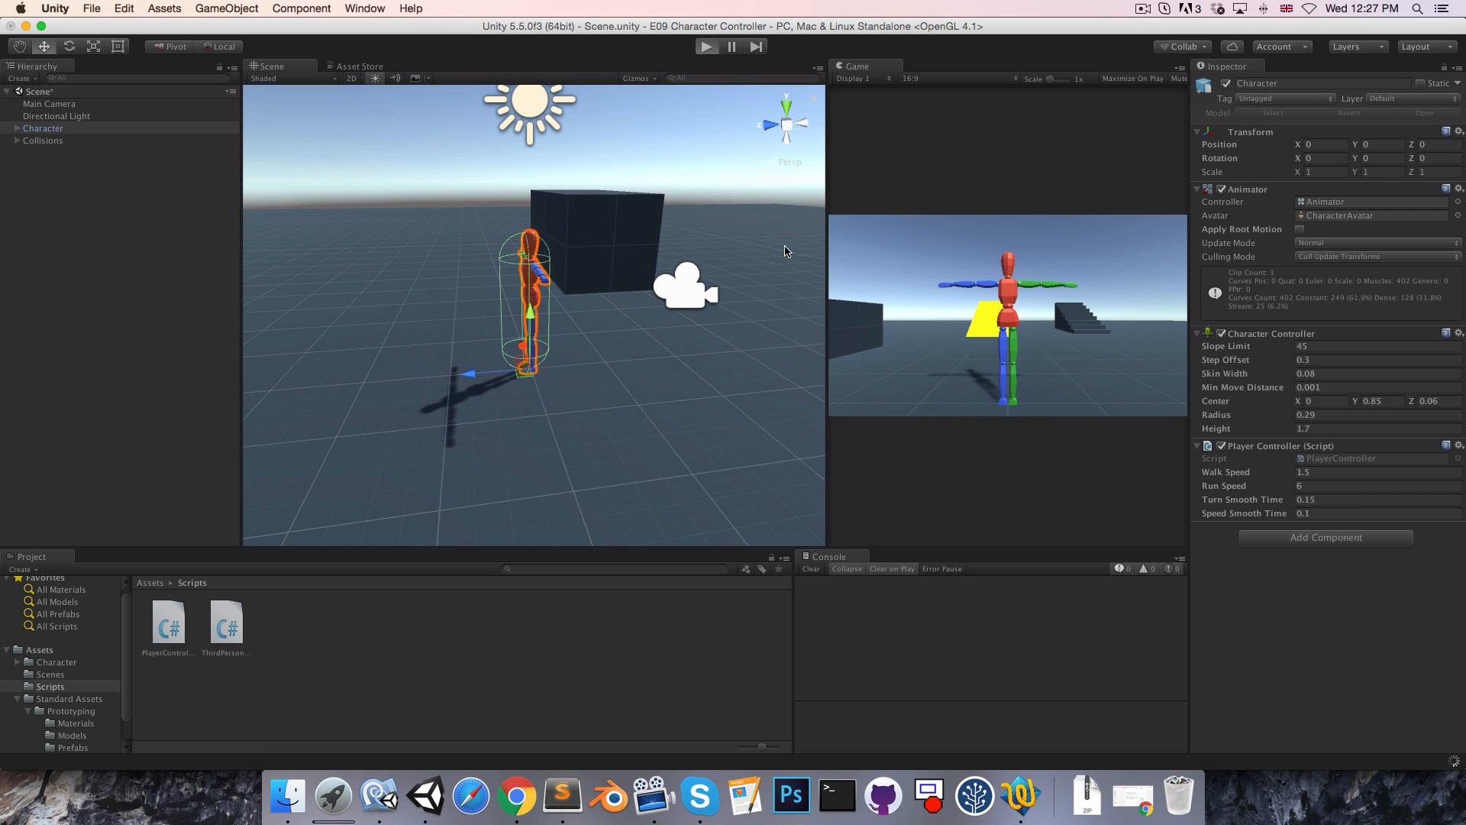
{"action": "left_click", "coordinate": [706, 45]}
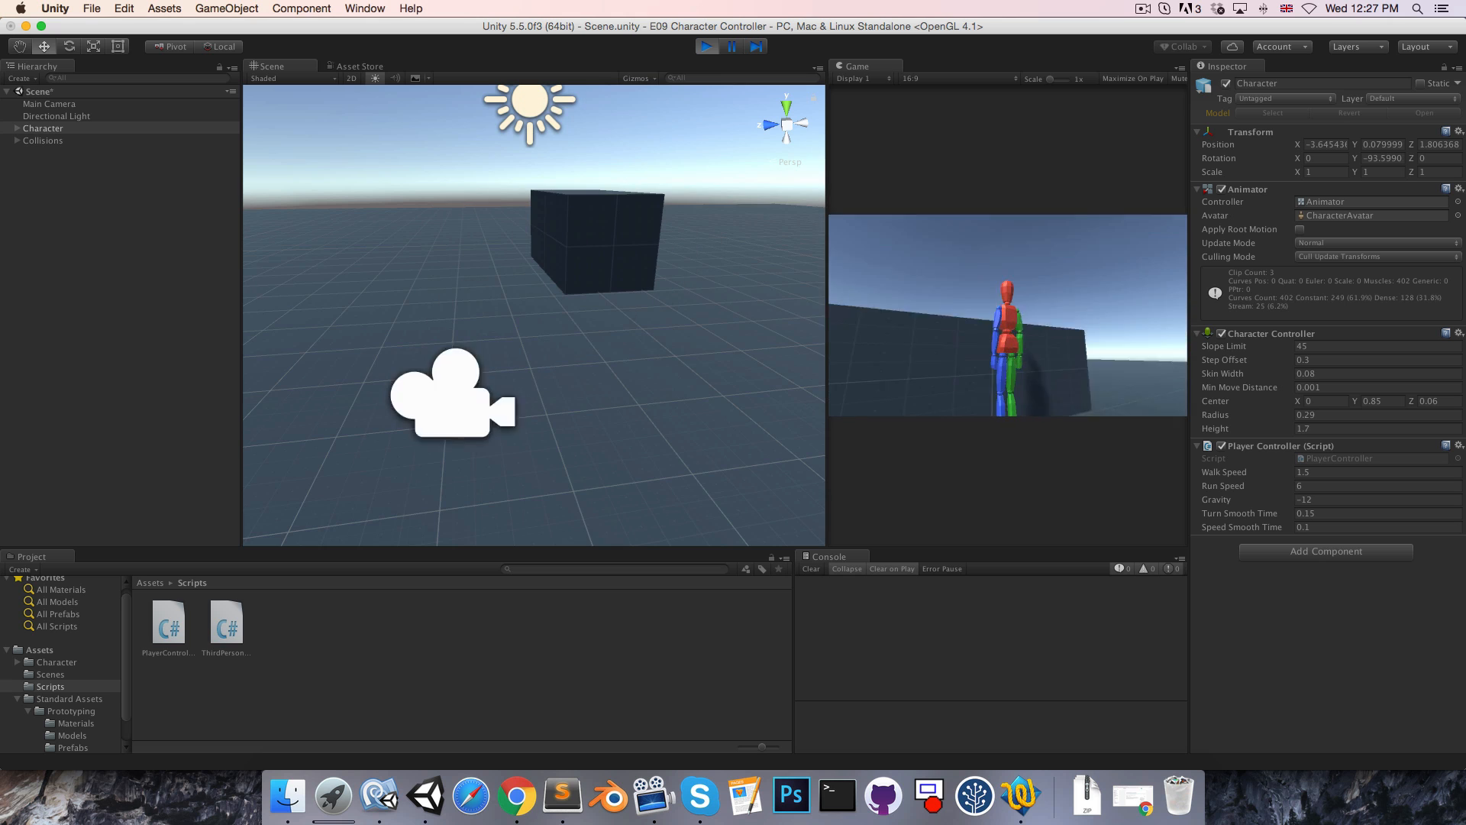
{"action": "left_click", "coordinate": [706, 46]}
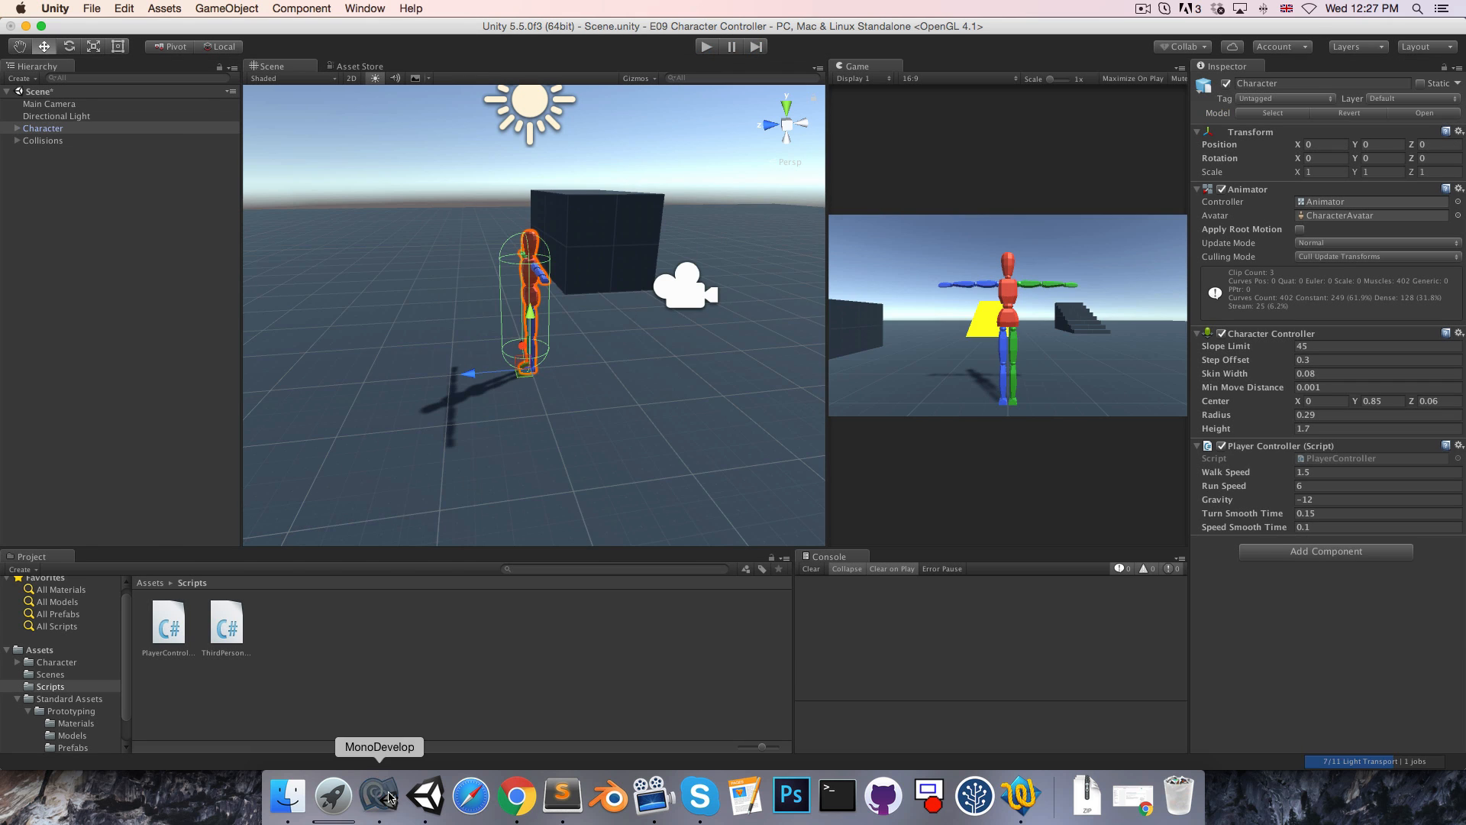
- Set currentSpeed = new Vector2(controller.velocity.x, controller.velocity.z).magnitude after controller.Move
{"action": "left_click", "coordinate": [379, 795]}
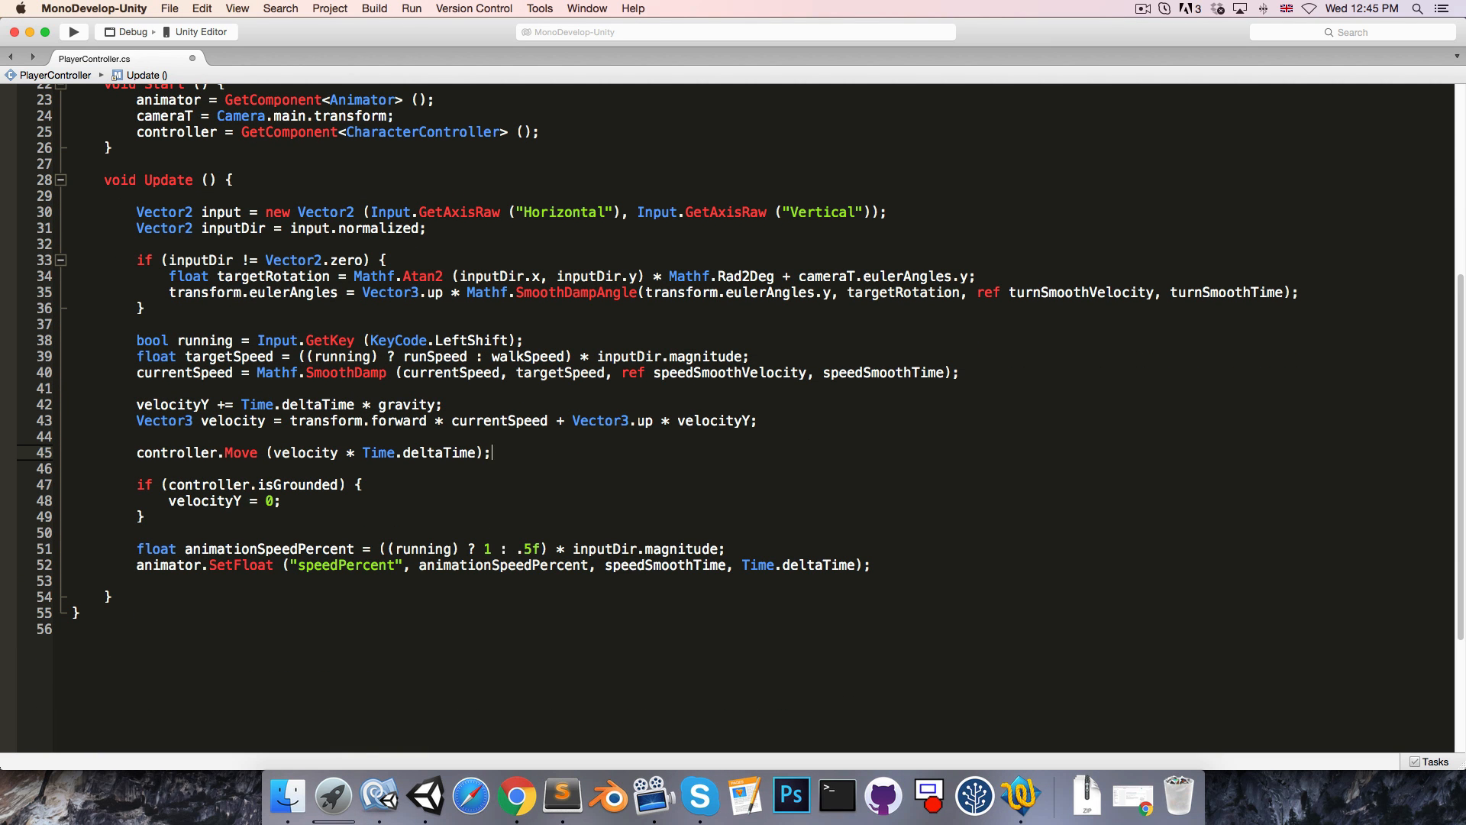
{"action": "type", "text": "contro"}
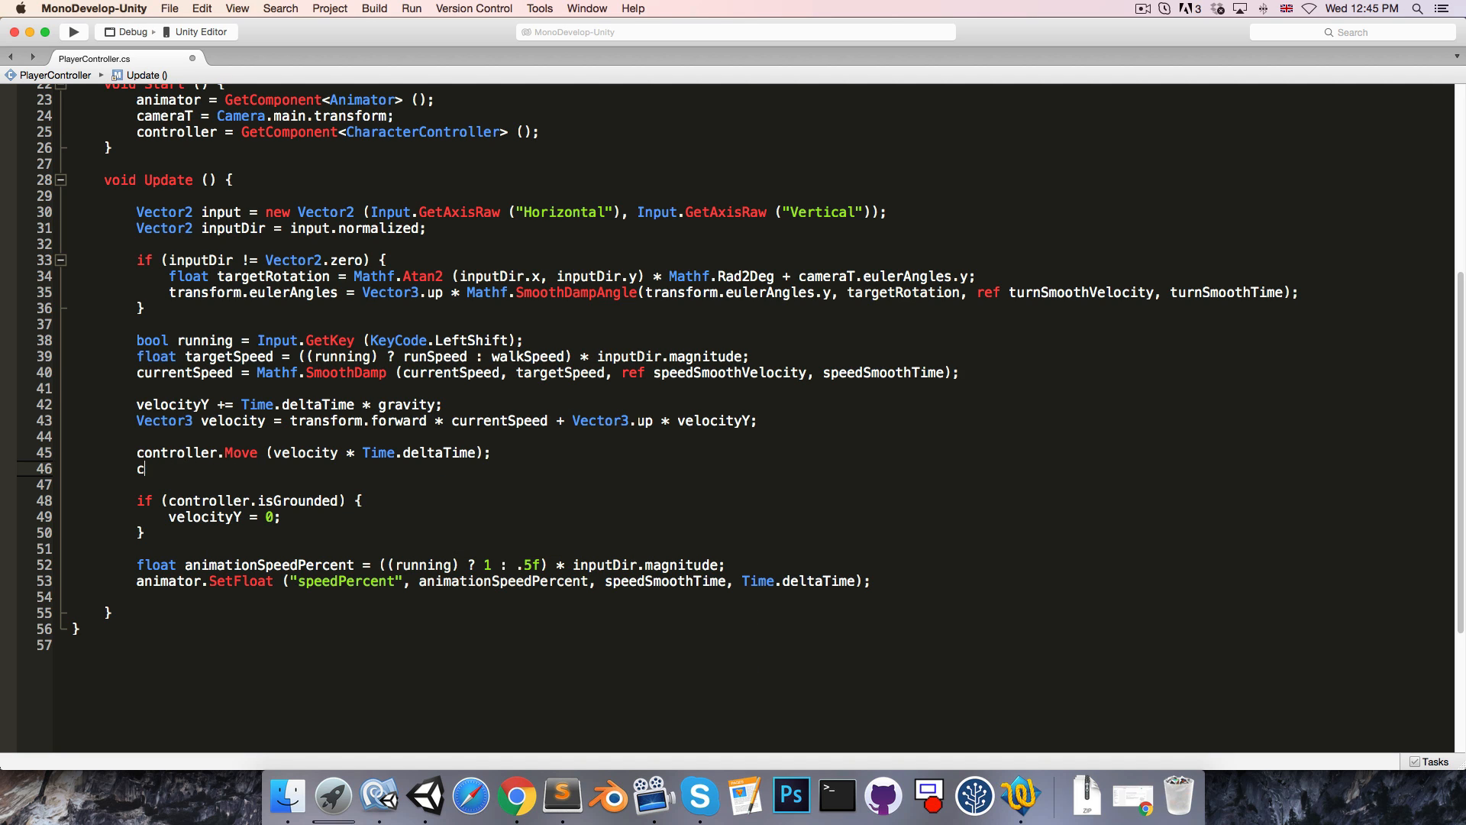
{"action": "key", "text": "backspace"}
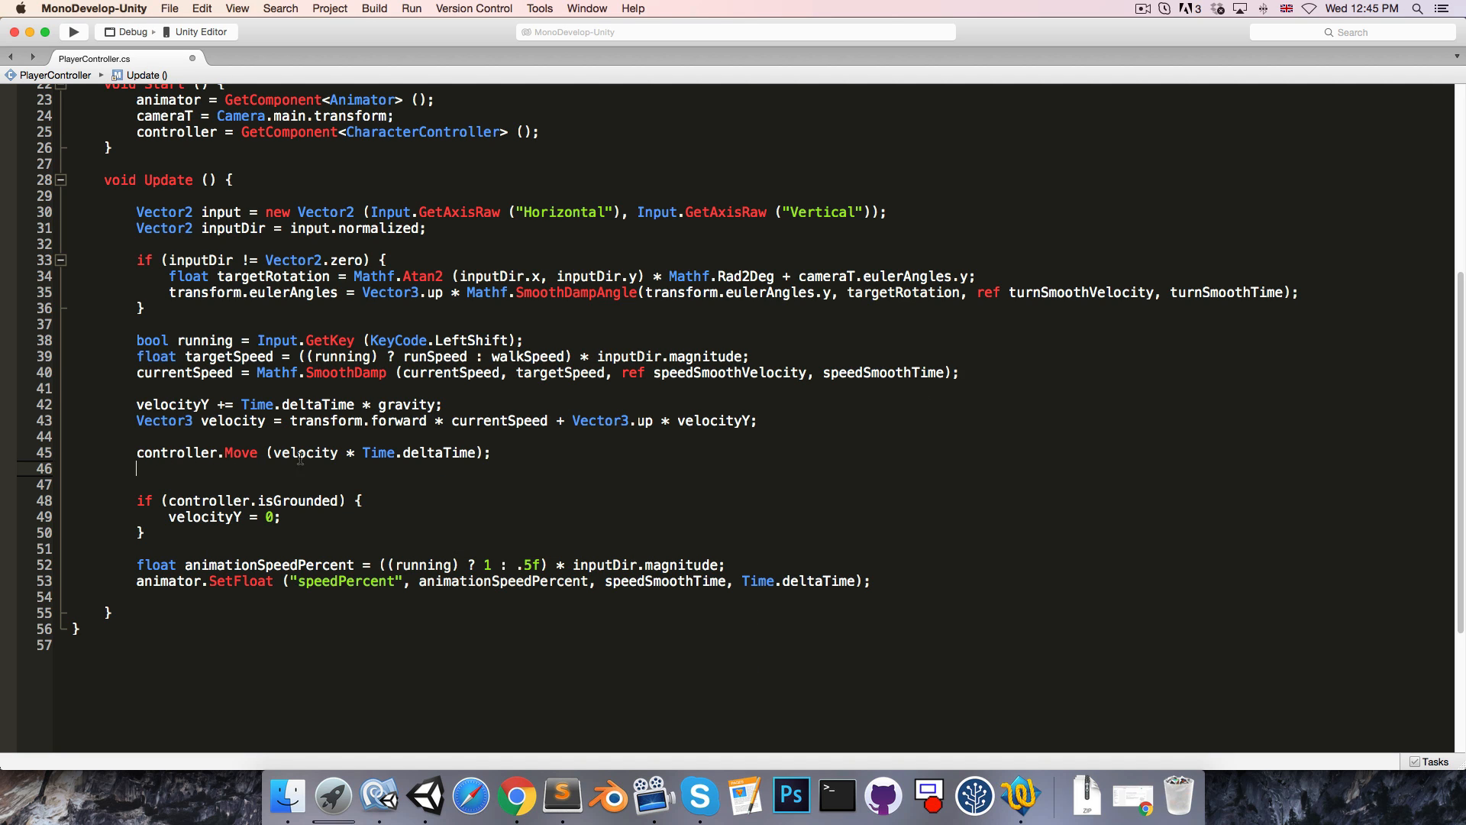
{"action": "double_click", "coordinate": [184, 372]}
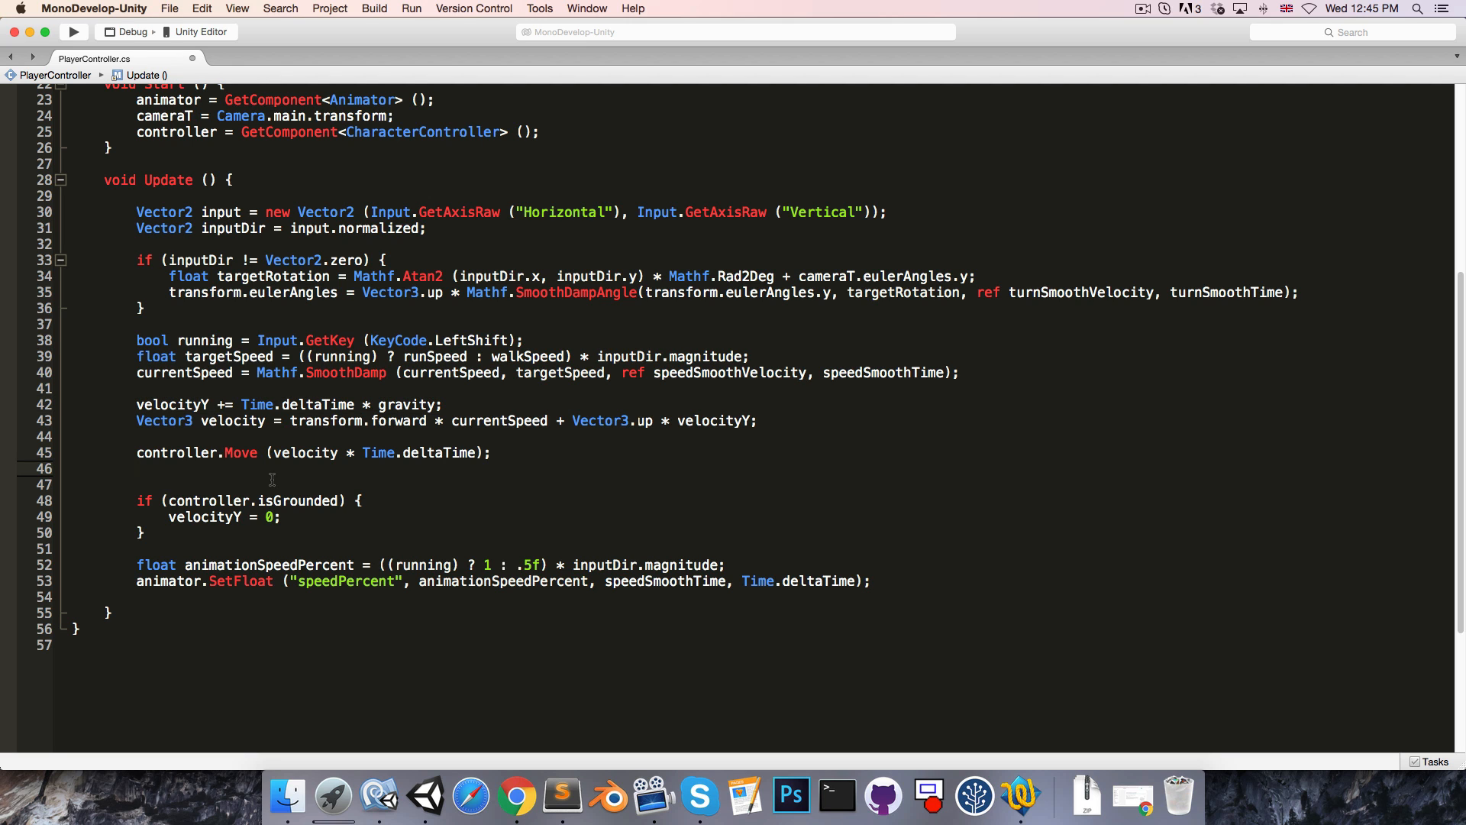
{"action": "type", "text": "currentSpeed ="}
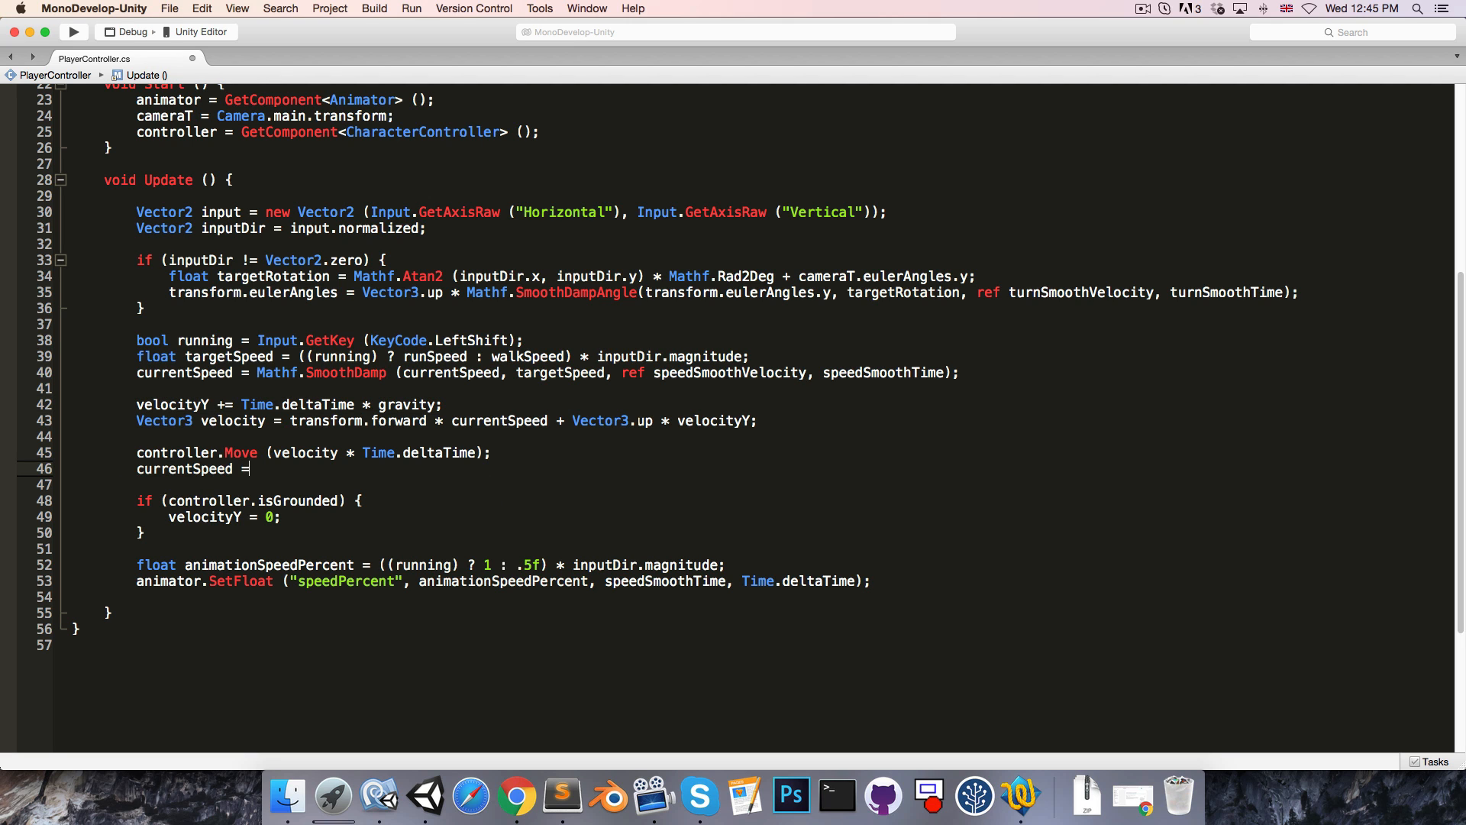
{"action": "type", "text": "new Vector2"}
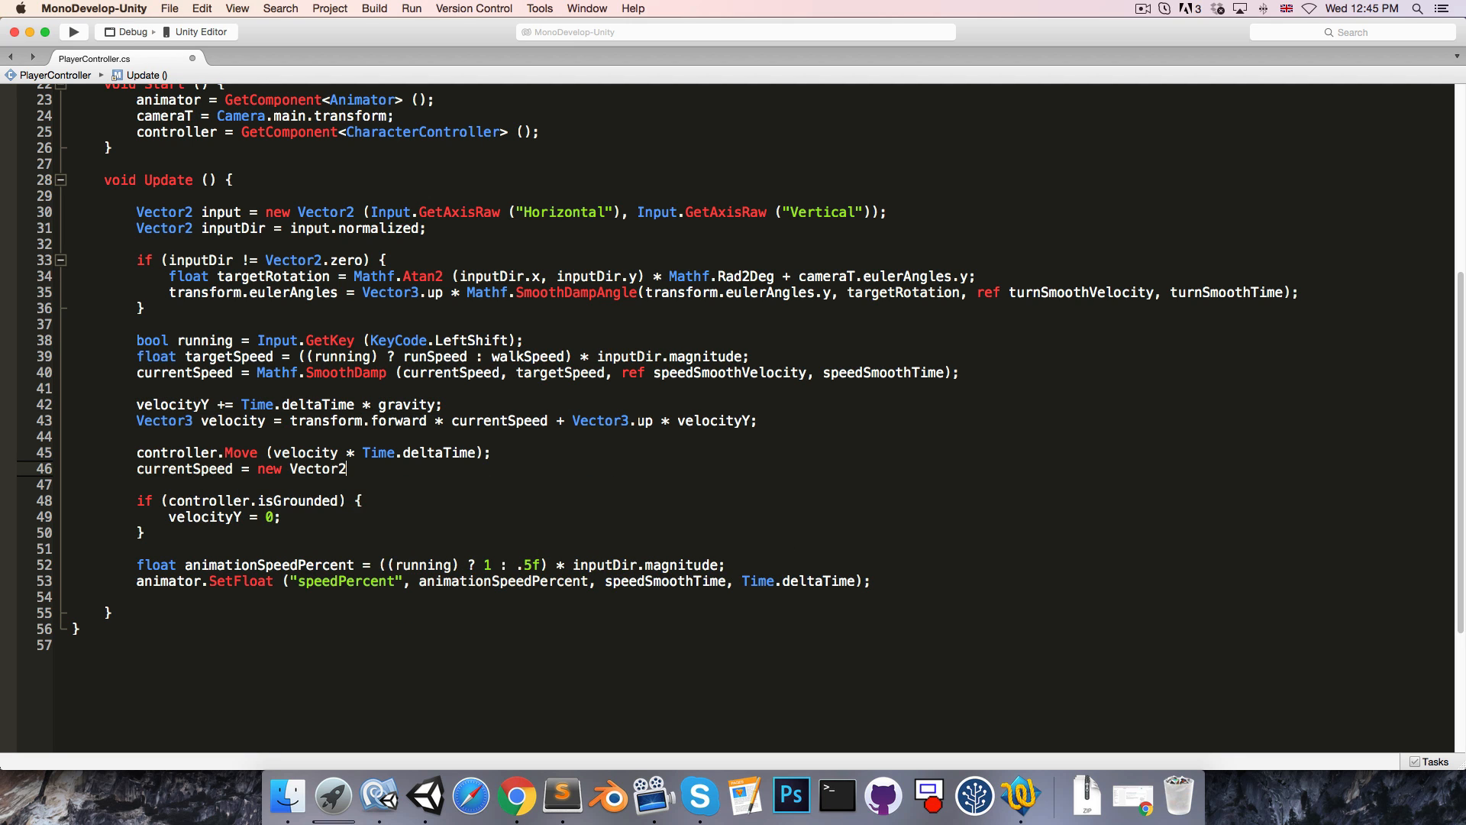
{"action": "type", "text": "(controller.velocity.x"}
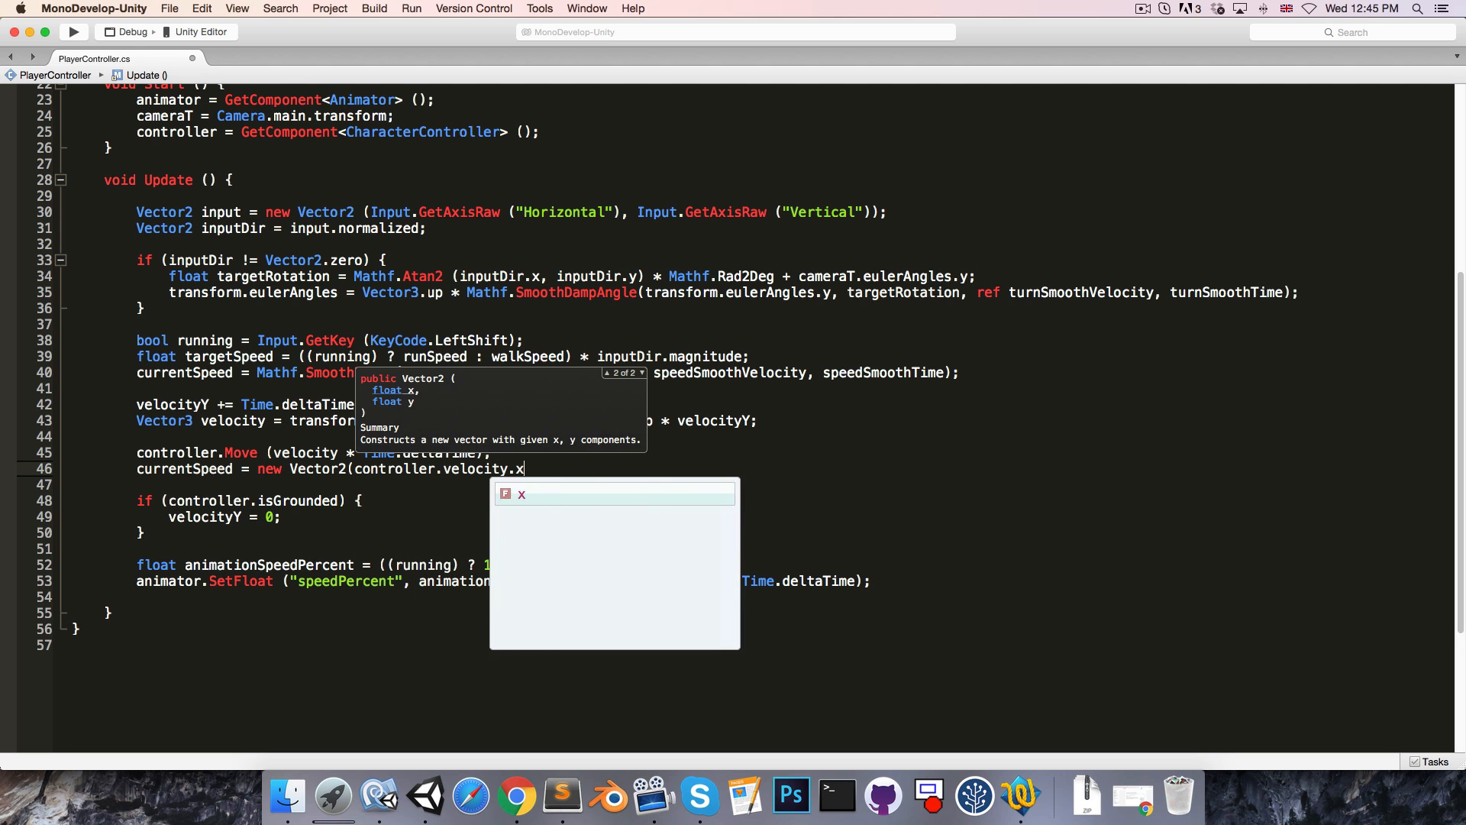
{"action": "type", "text": ", controller."}
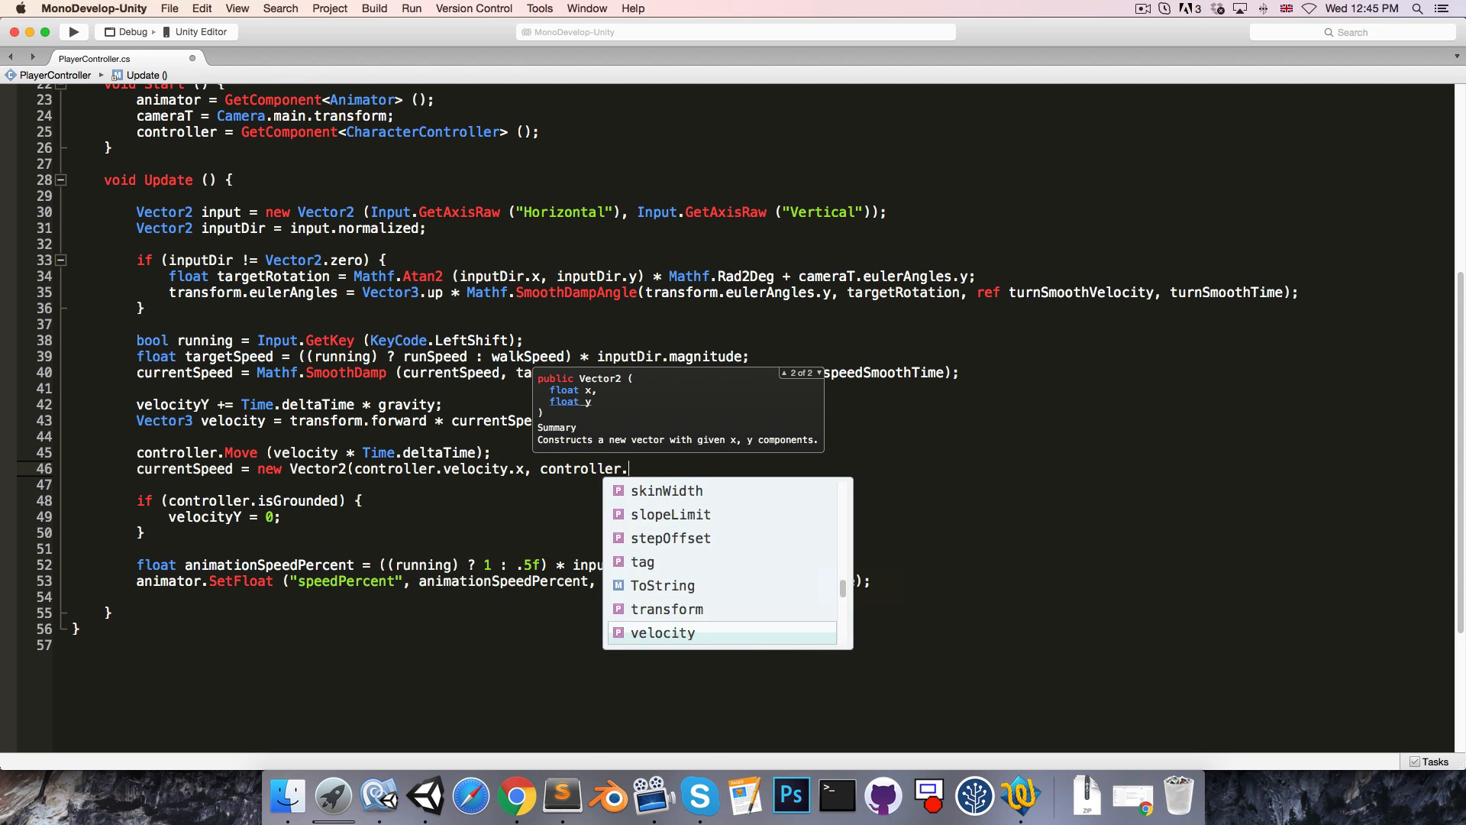
{"action": "type", "text": "velocity.z)"}
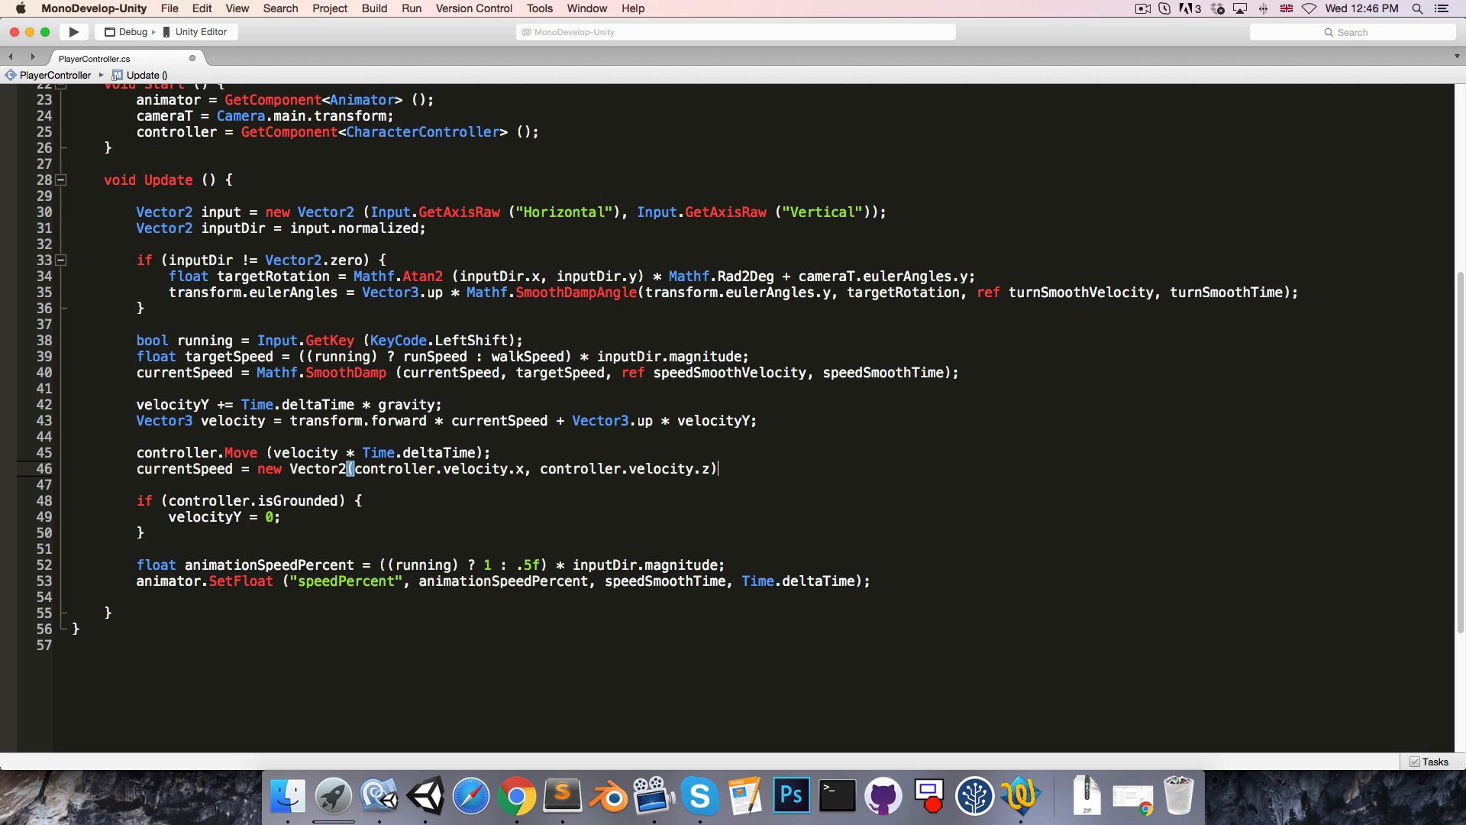
{"action": "type", "text": ".magnitude;"}
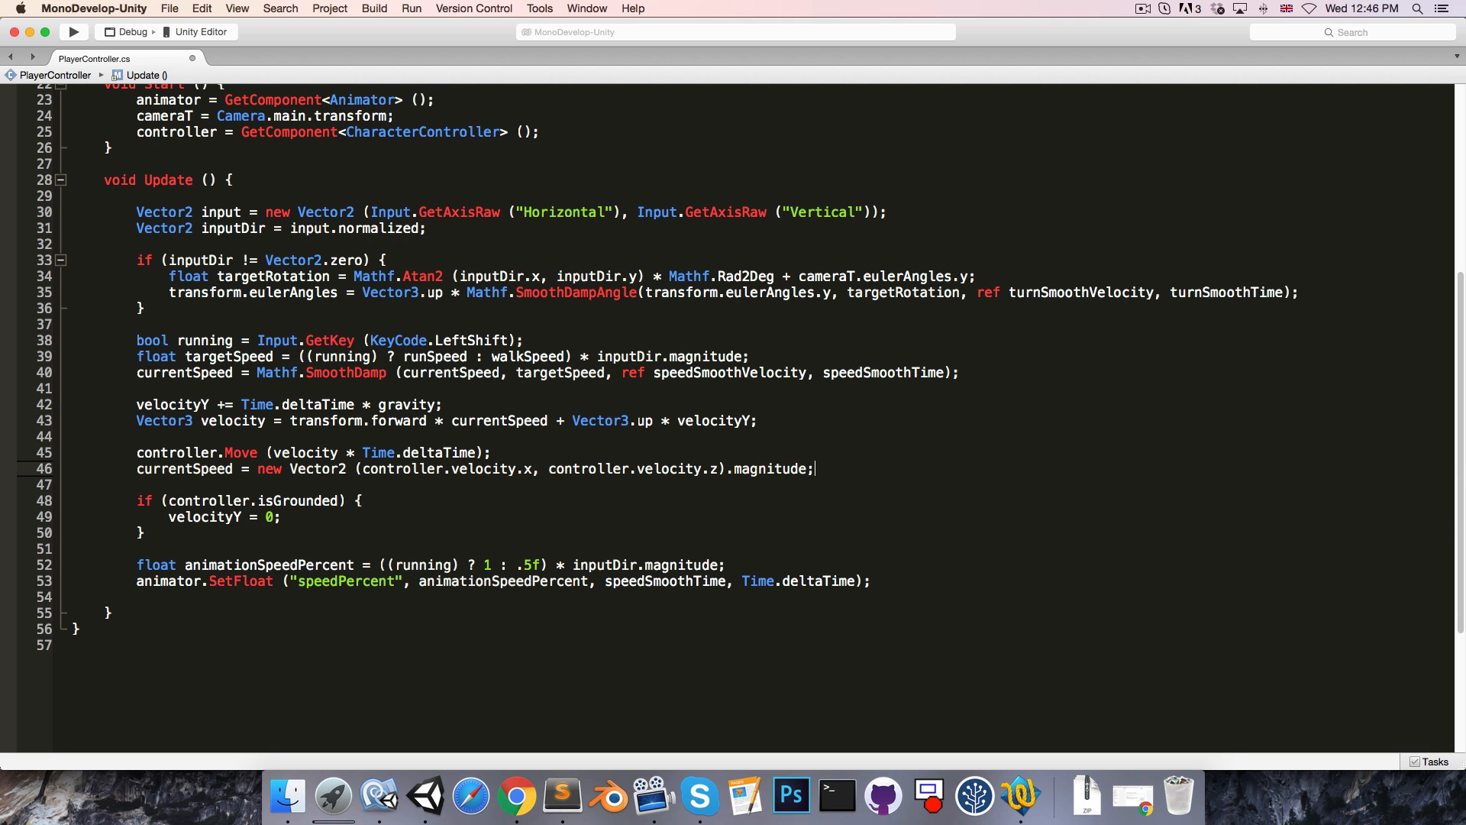
{"action": "double_click", "coordinate": [184, 468]}
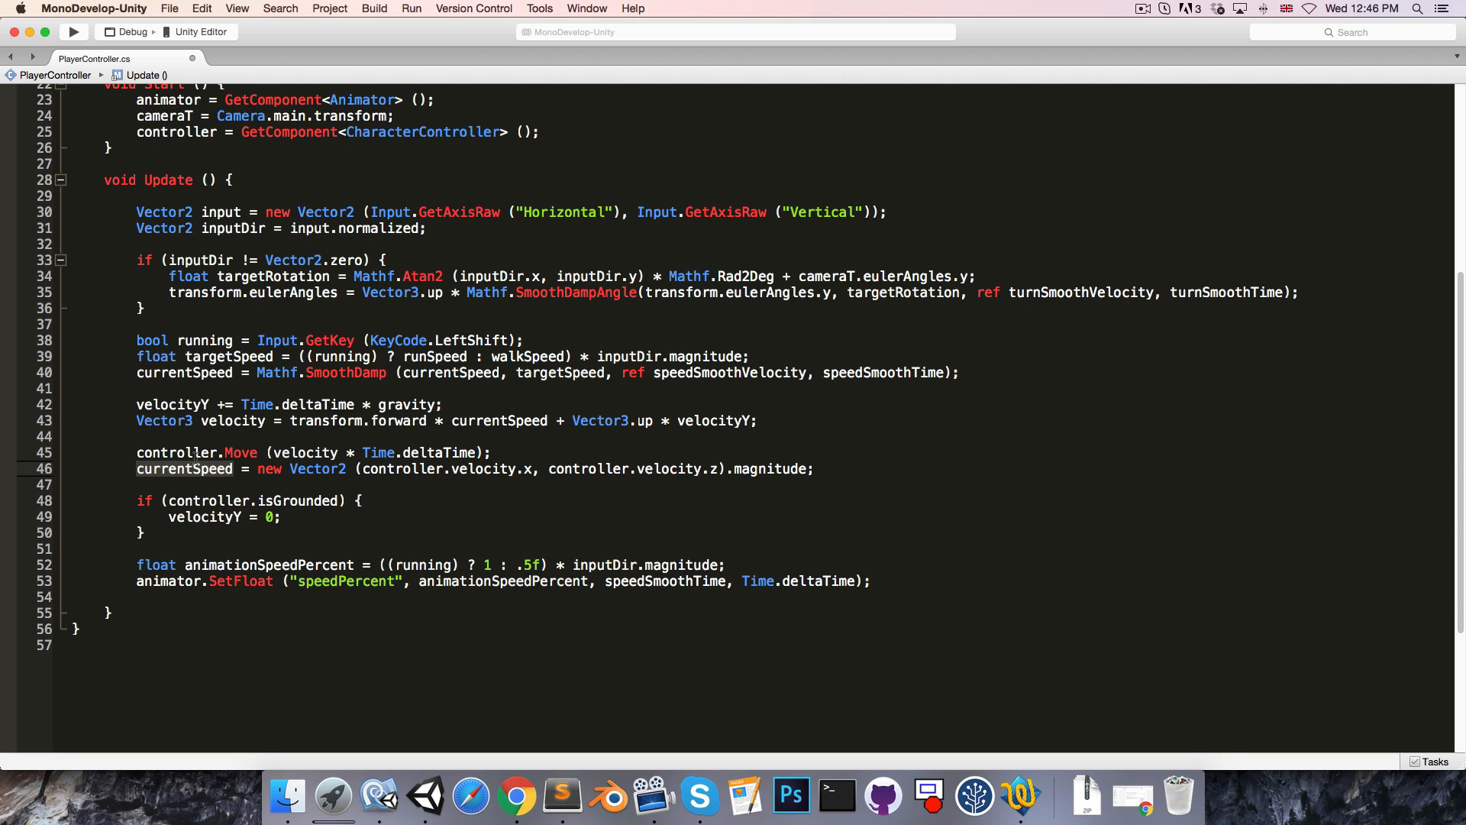
{"action": "mouse_move", "coordinate": [774, 483]}
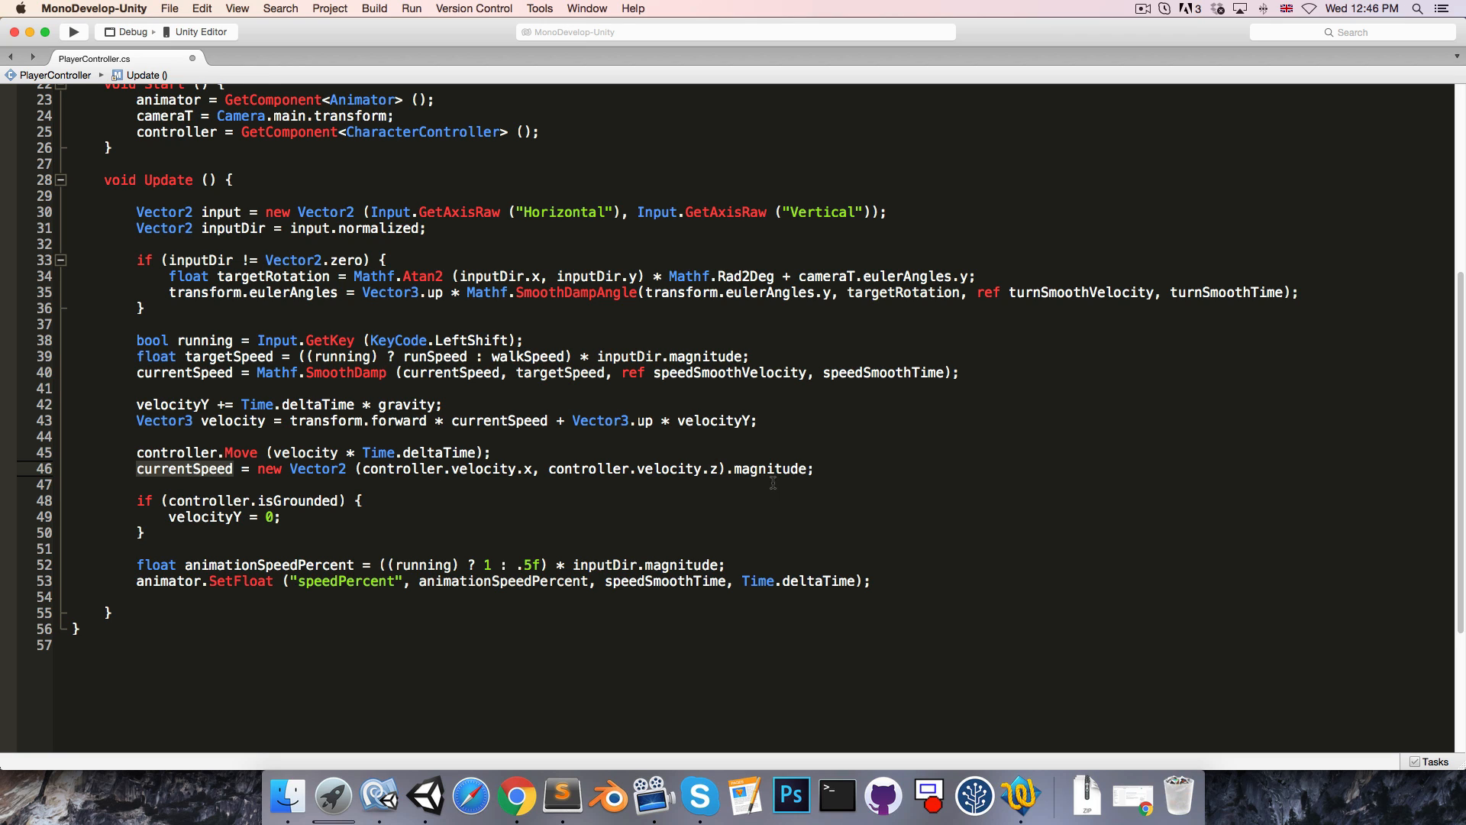
- Make animationSpeedPercent use currentSpeed/runSpeed or currentSpeed/walkSpeed * .5f
{"action": "left_click", "coordinate": [813, 468]}
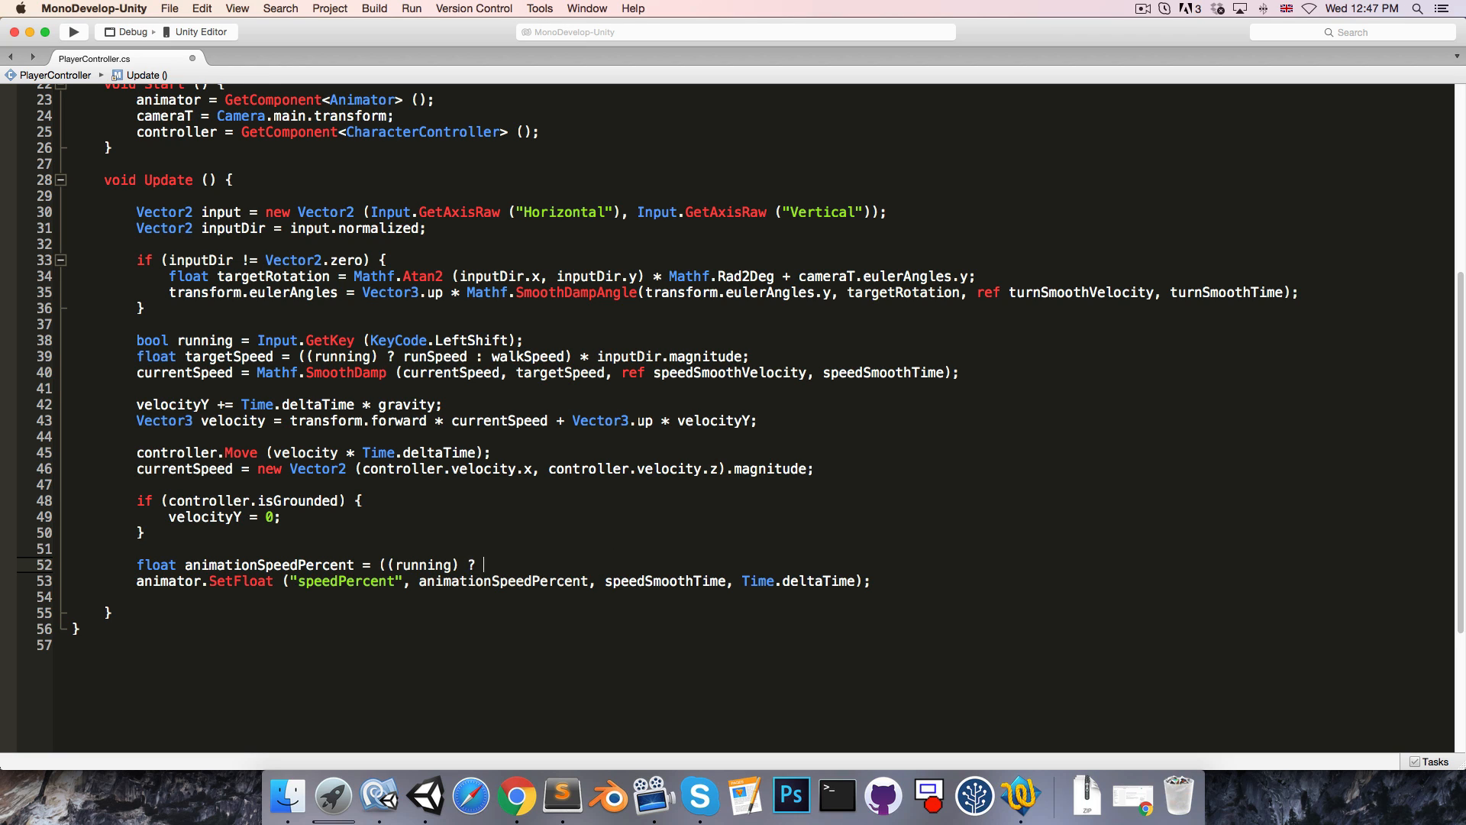
{"action": "type", "text": "cur"}
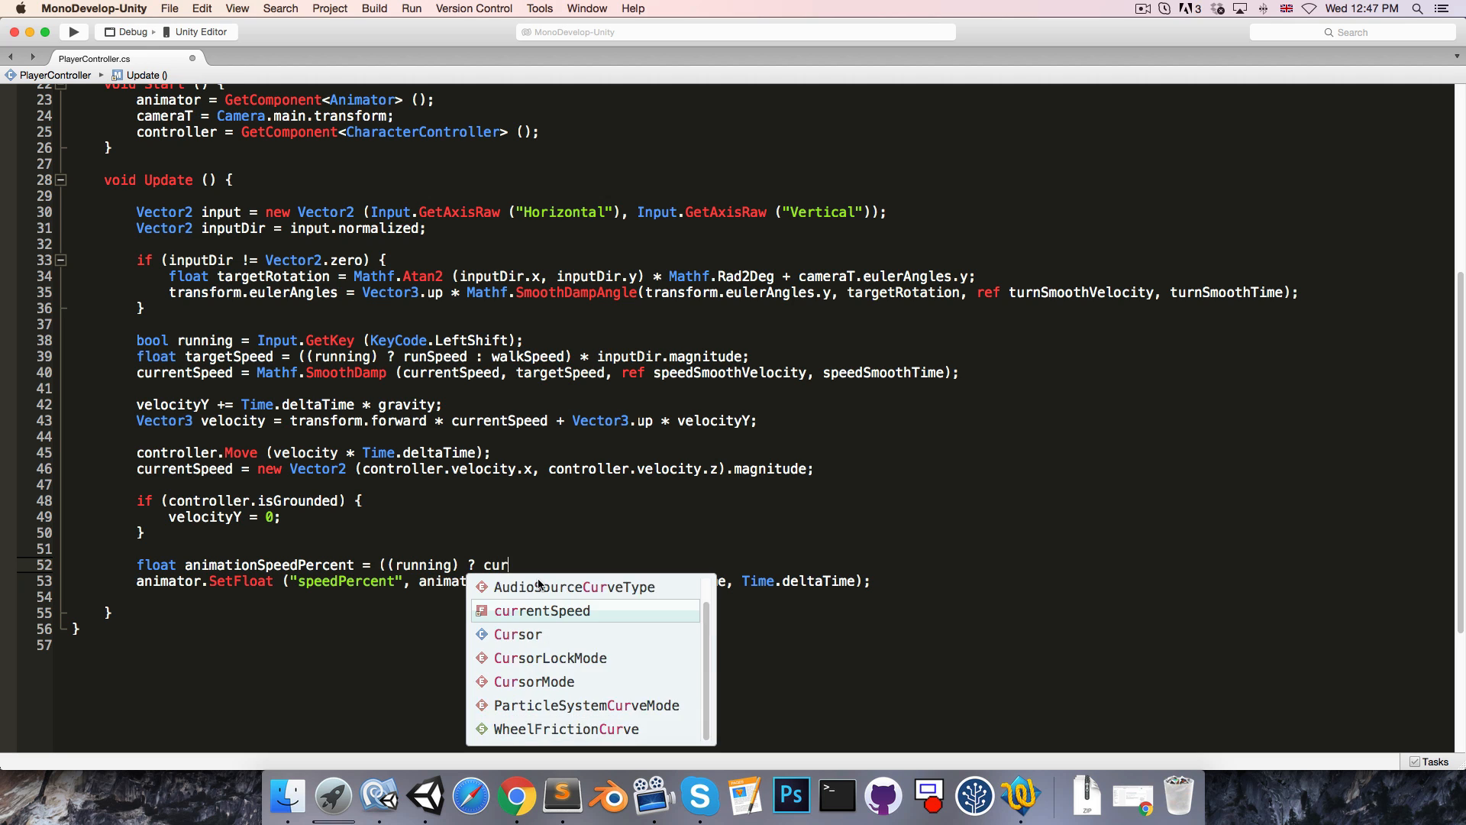
{"action": "type", "text": "rentSpeed/runSpeed :"}
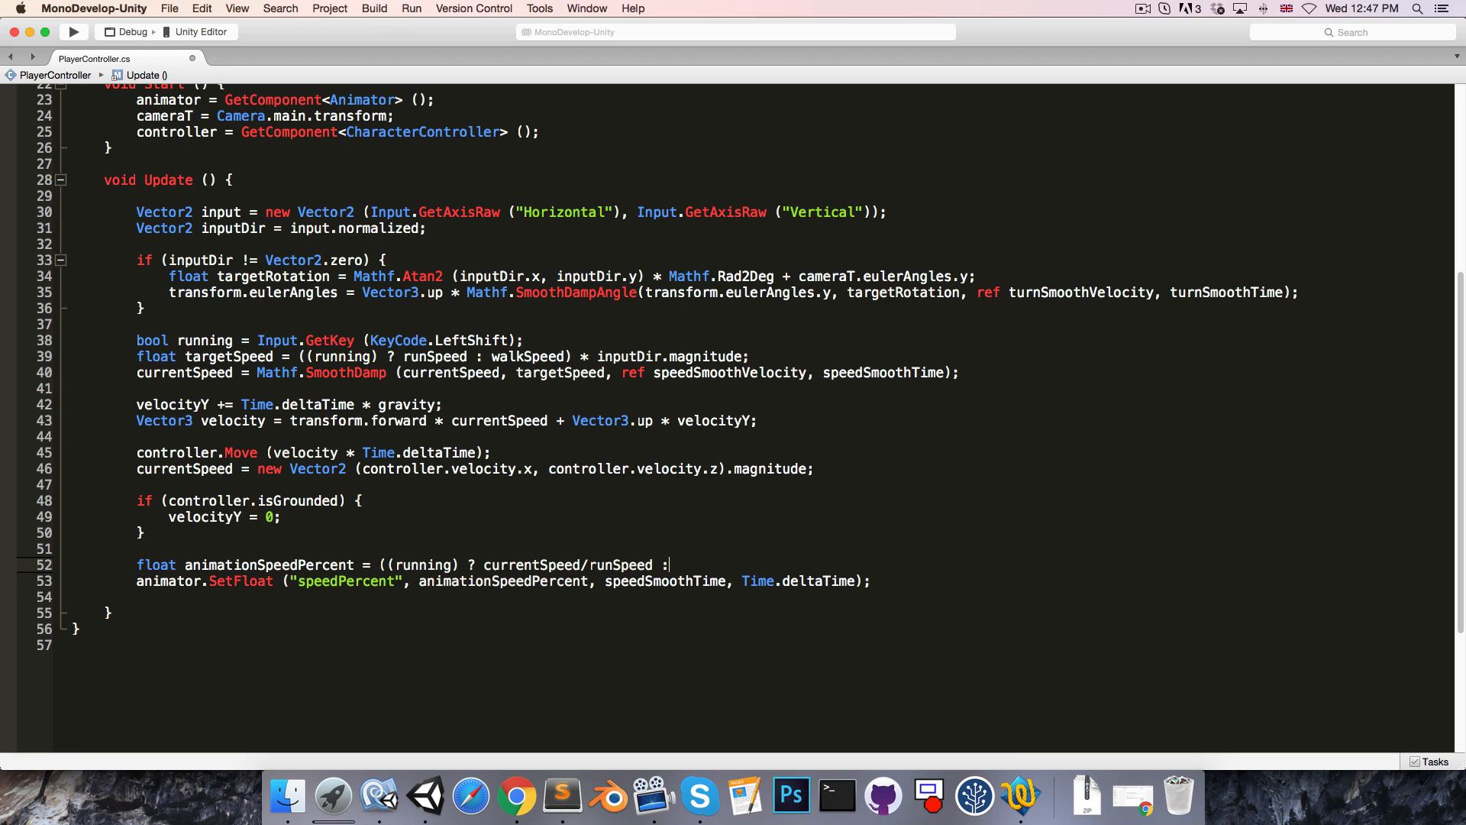
{"action": "type", "text": "currentSpeed/"}
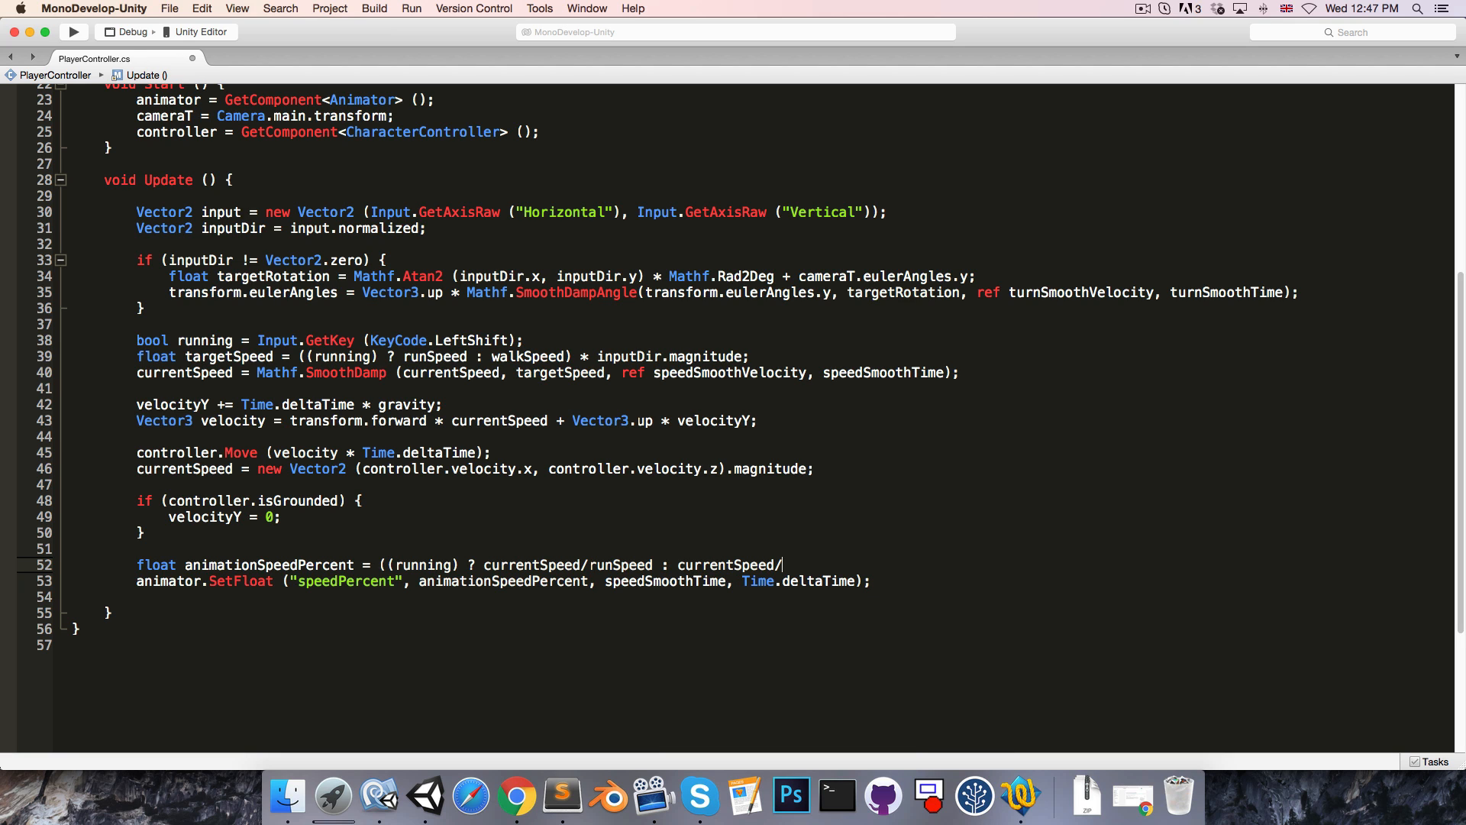
{"action": "type", "text": "walkSpeed"}
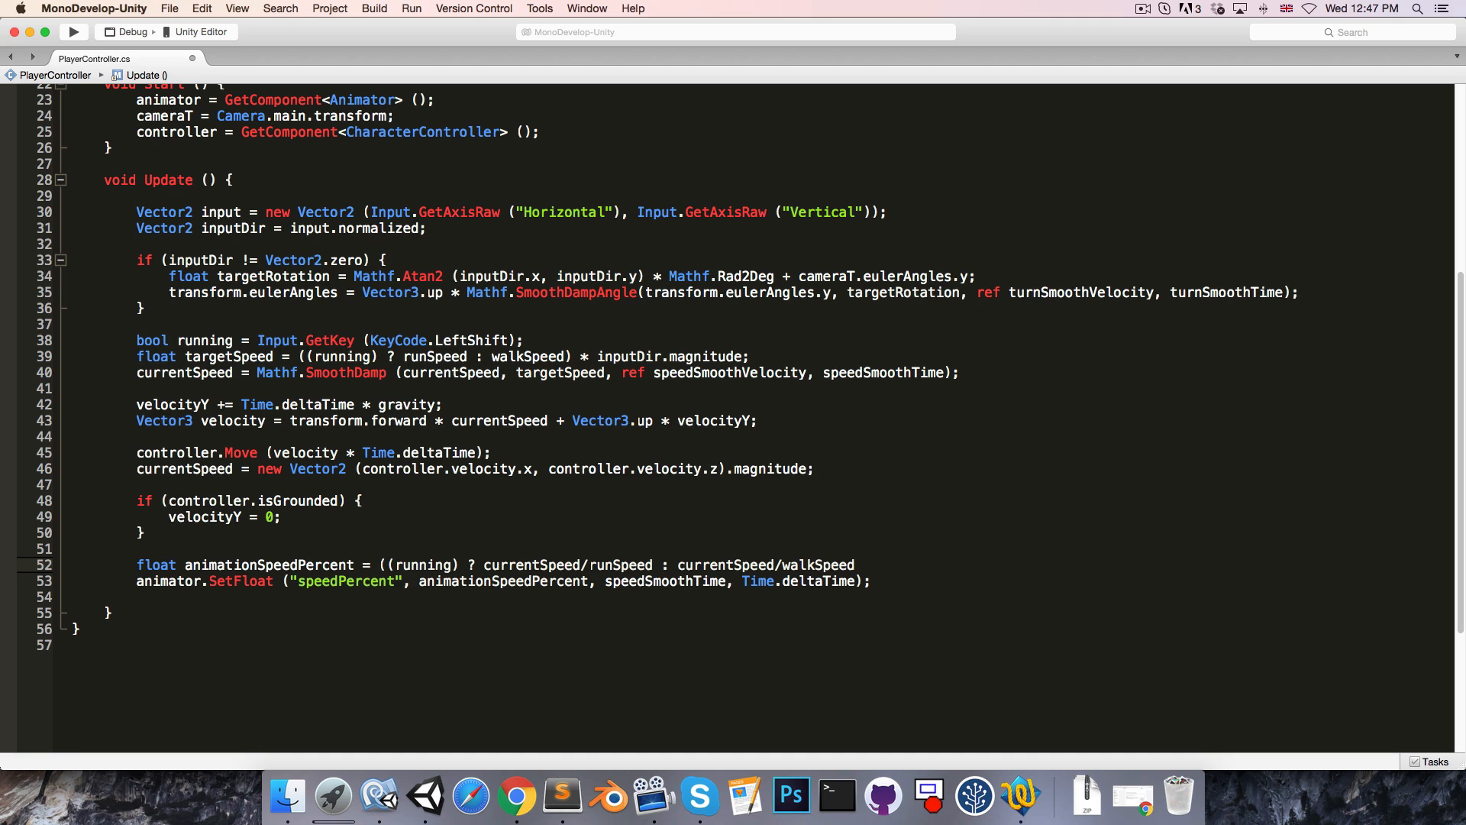
{"action": "type", "text": "* .5f"}
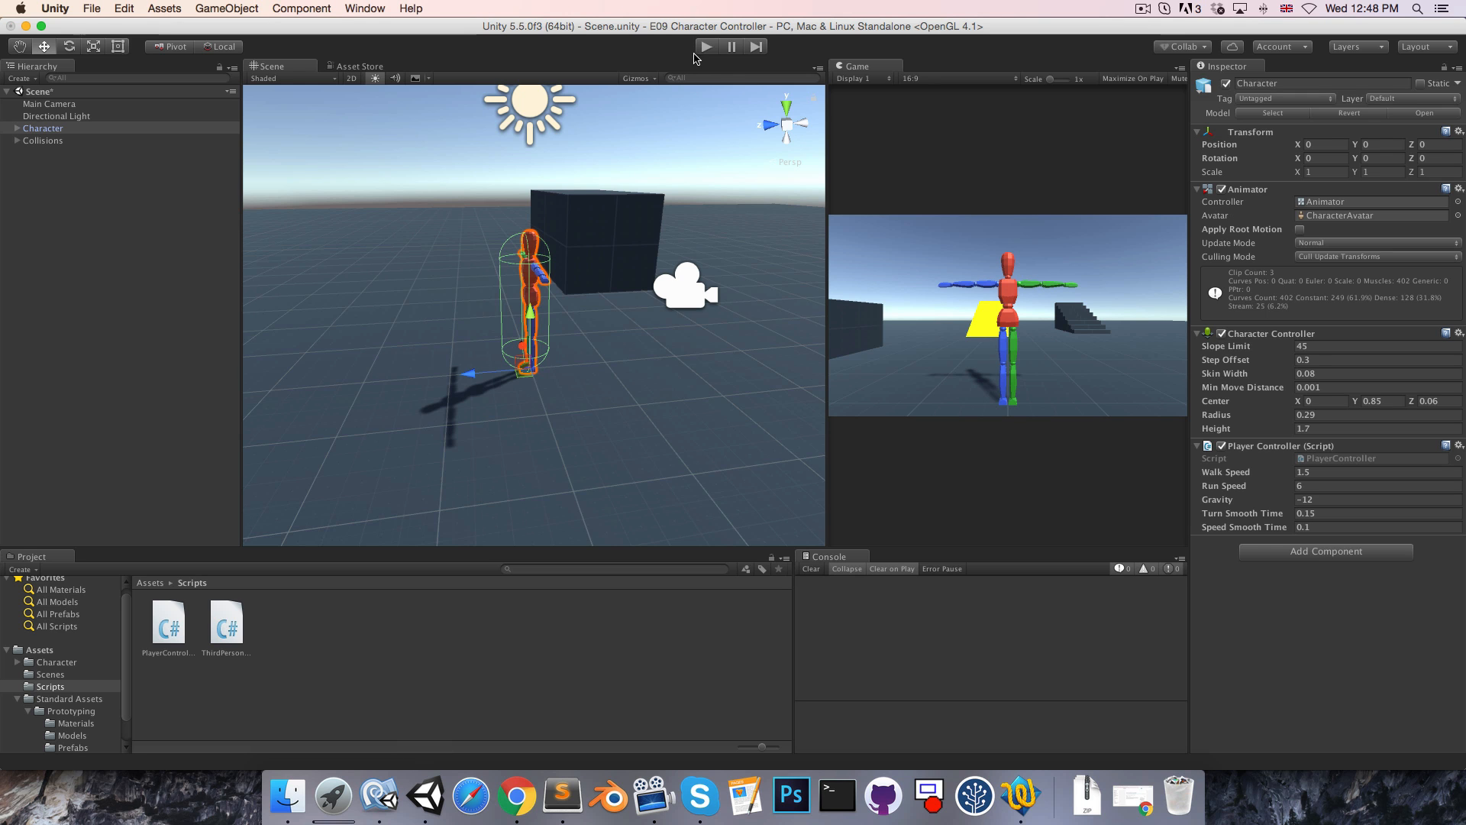
{"action": "left_click", "coordinate": [705, 46]}
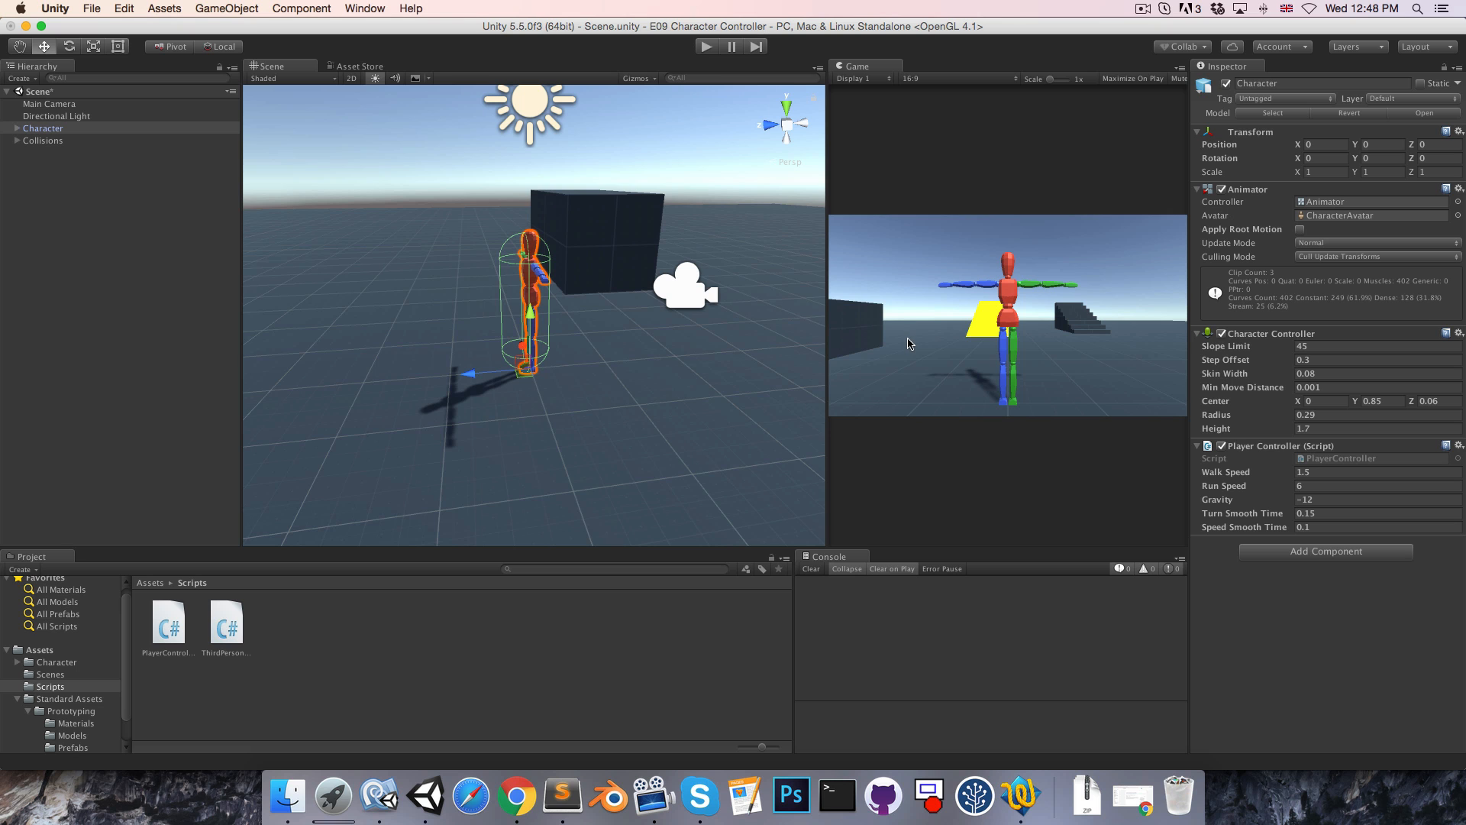
{"action": "left_click", "coordinate": [378, 796]}
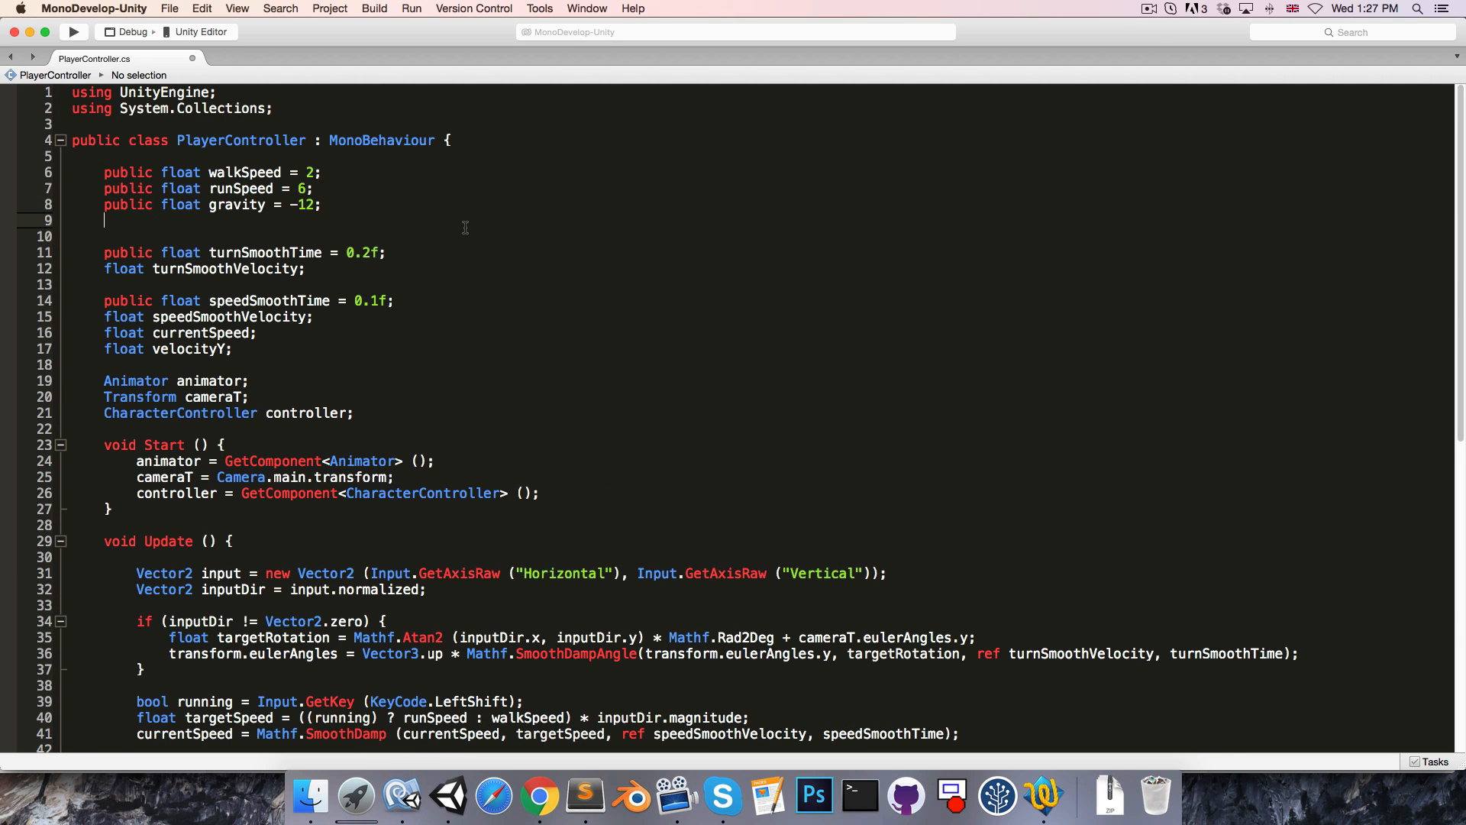
- Declare public float jumpHeight = 1
{"action": "type", "text": "public float jum"}
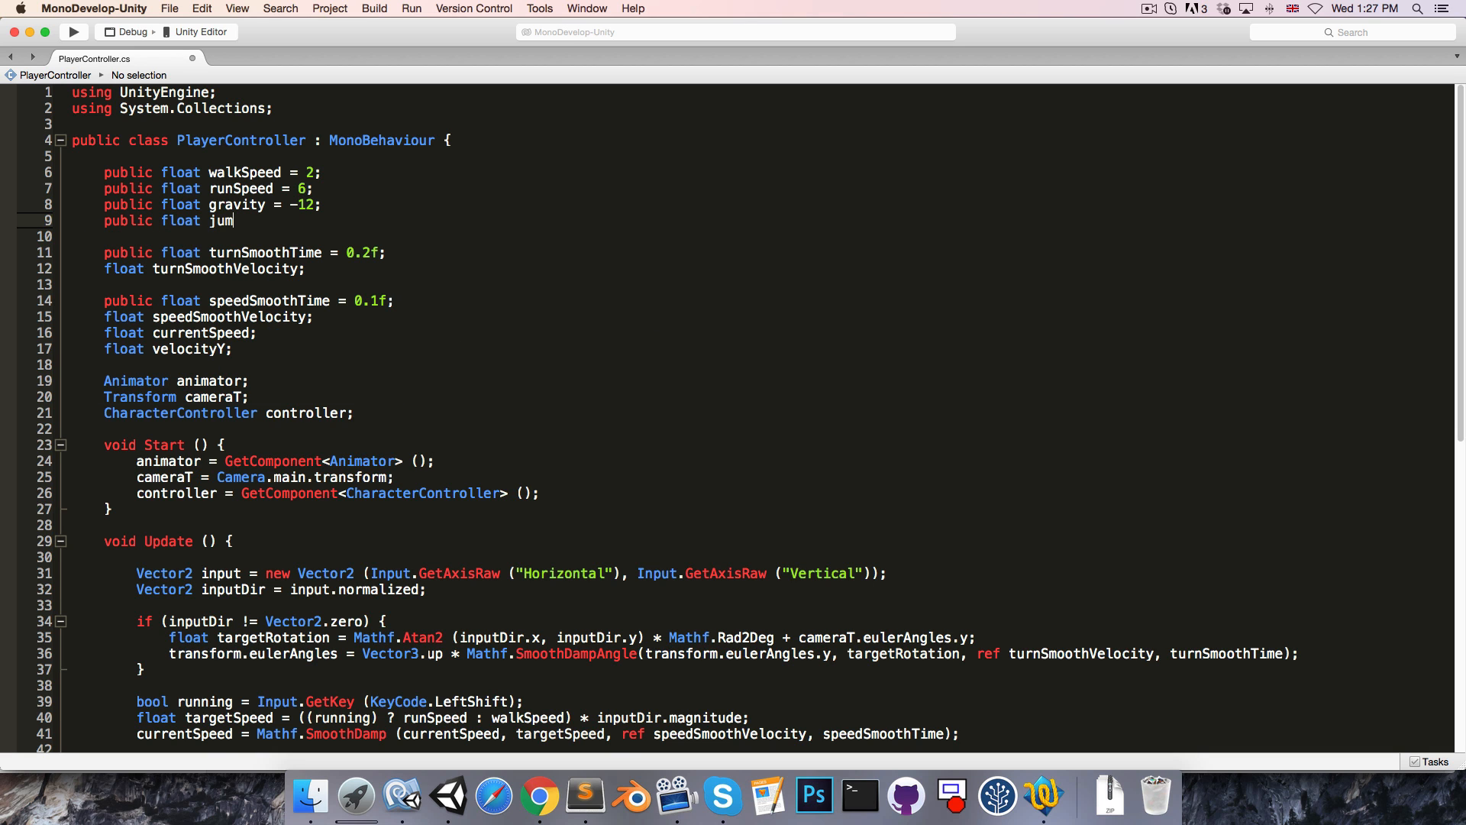
{"action": "type", "text": "pHeight ="}
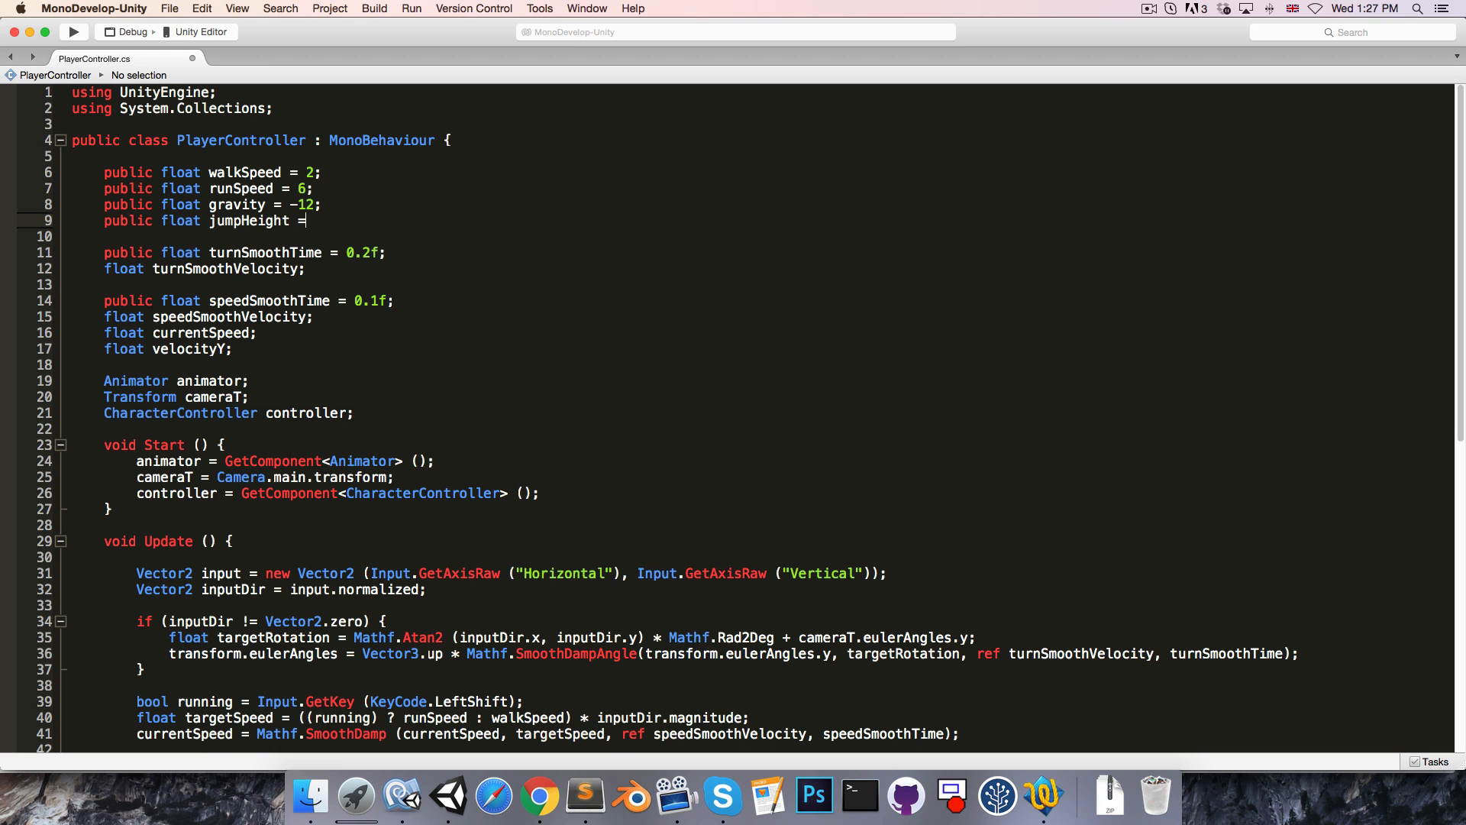
{"action": "type", "text": "1"}
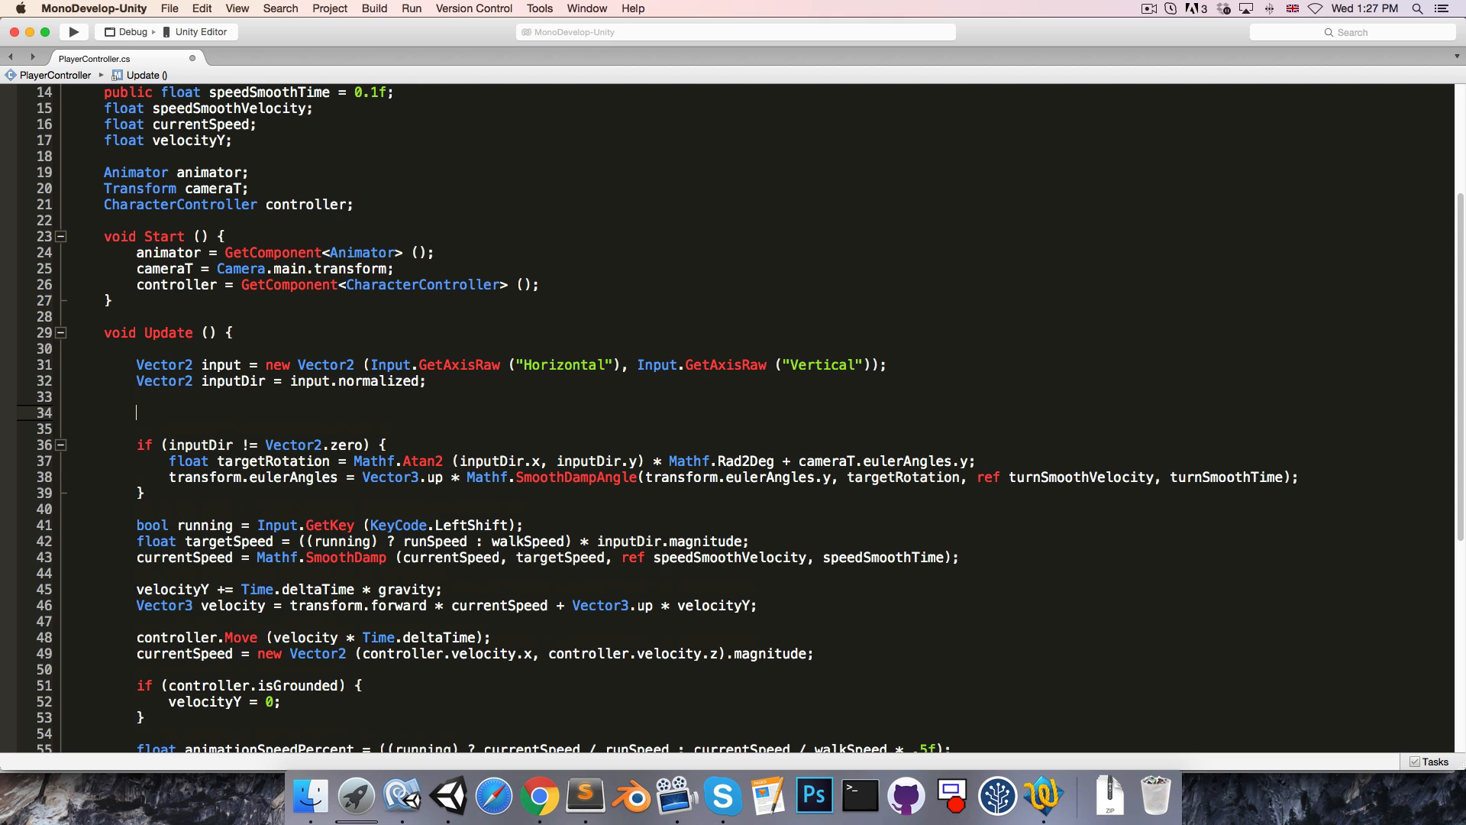
- In Update, call Jump() when Input.GetKeyDown(KeyCode.Space) is true
{"action": "type", "text": "if (Input.getK"}
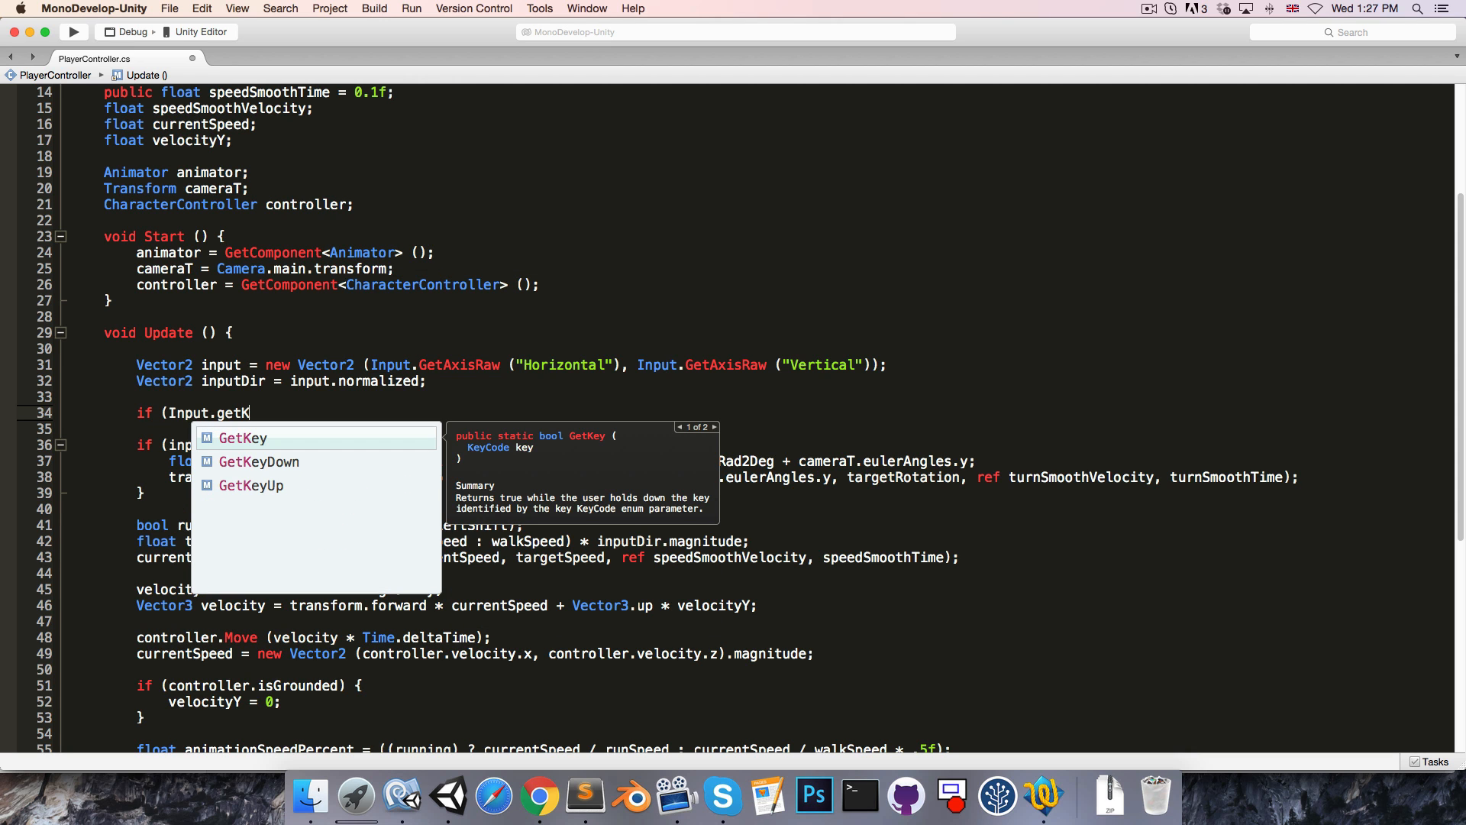
{"action": "type", "text": "GetKeyDown(KeyCode"}
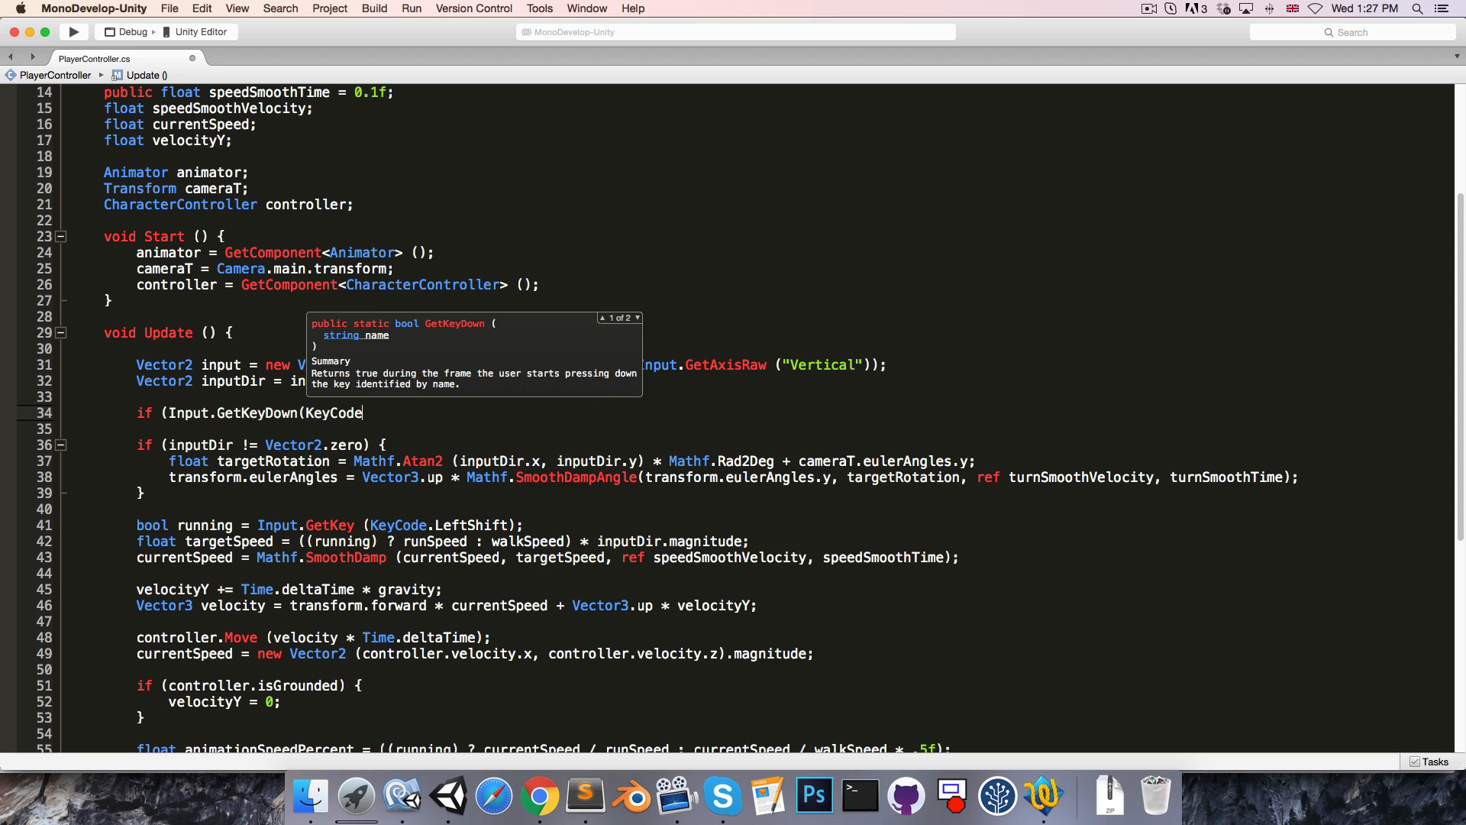
{"action": "type", "text": ".Space)) {"}
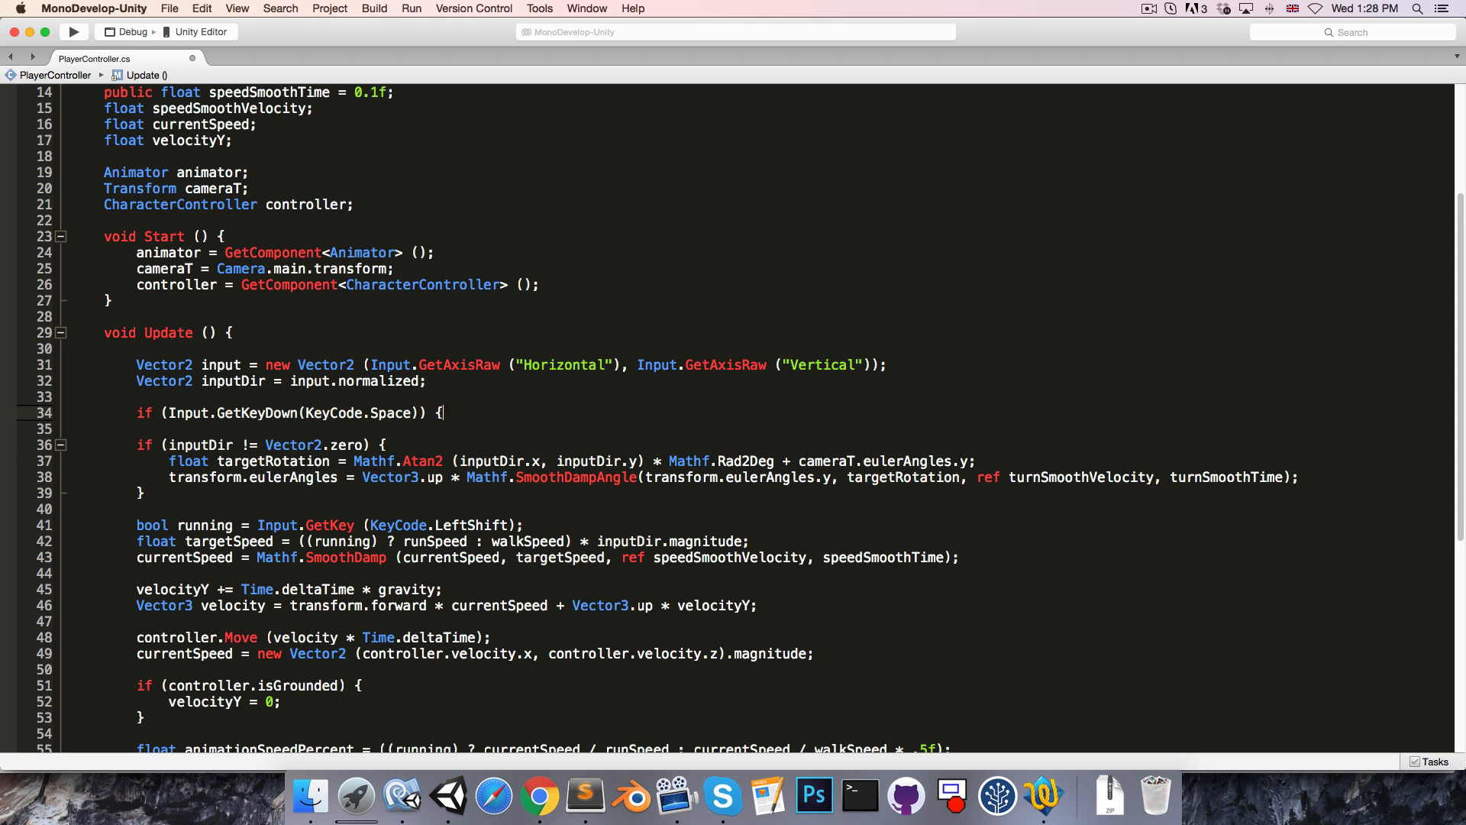
{"action": "type", "text": "Jump ();"}
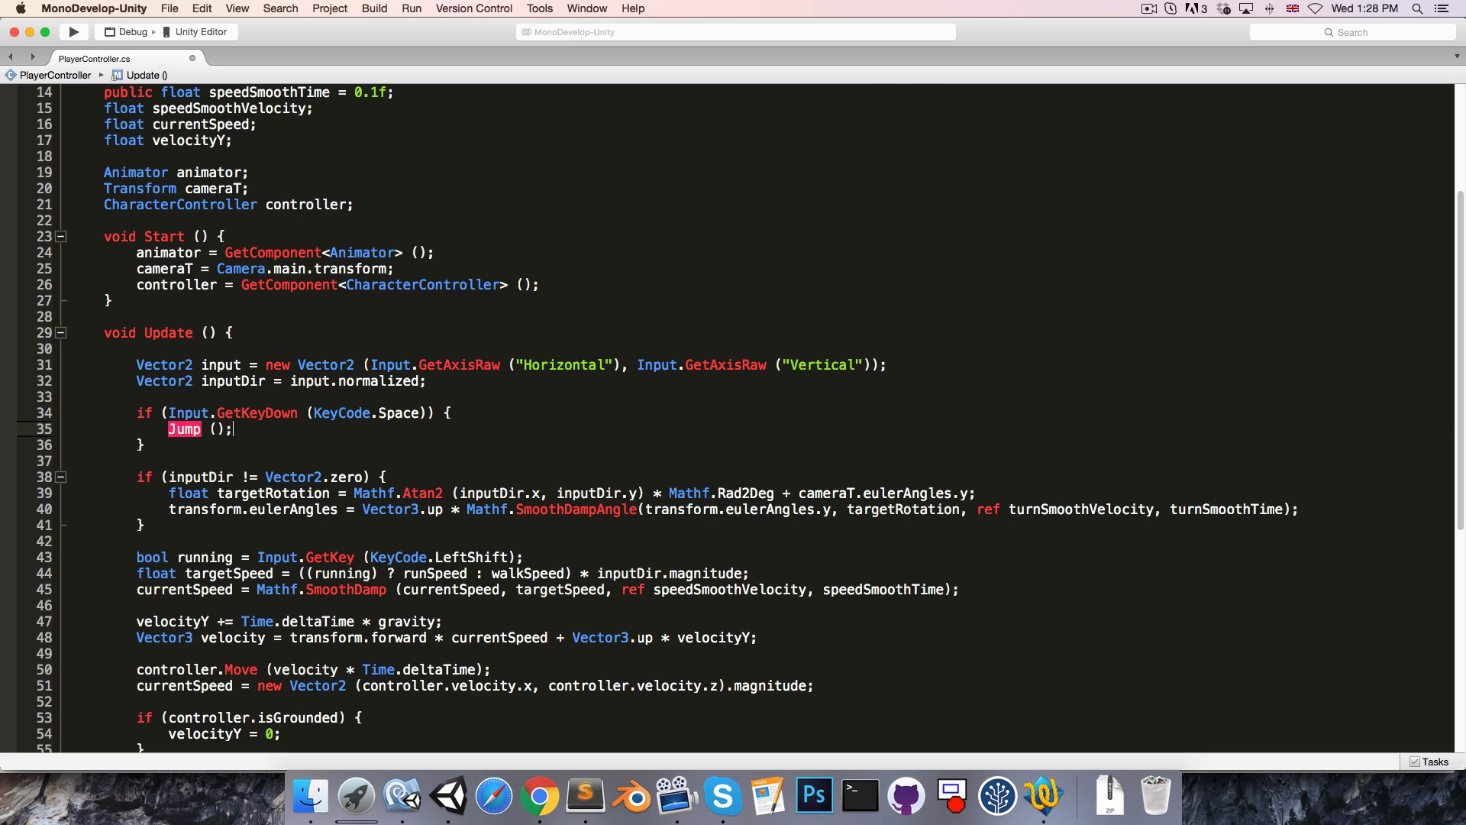
- In Jump(), open an if (controller.isGrounded) block
{"action": "scroll", "scroll_direction": "down", "scroll_amount": 3}
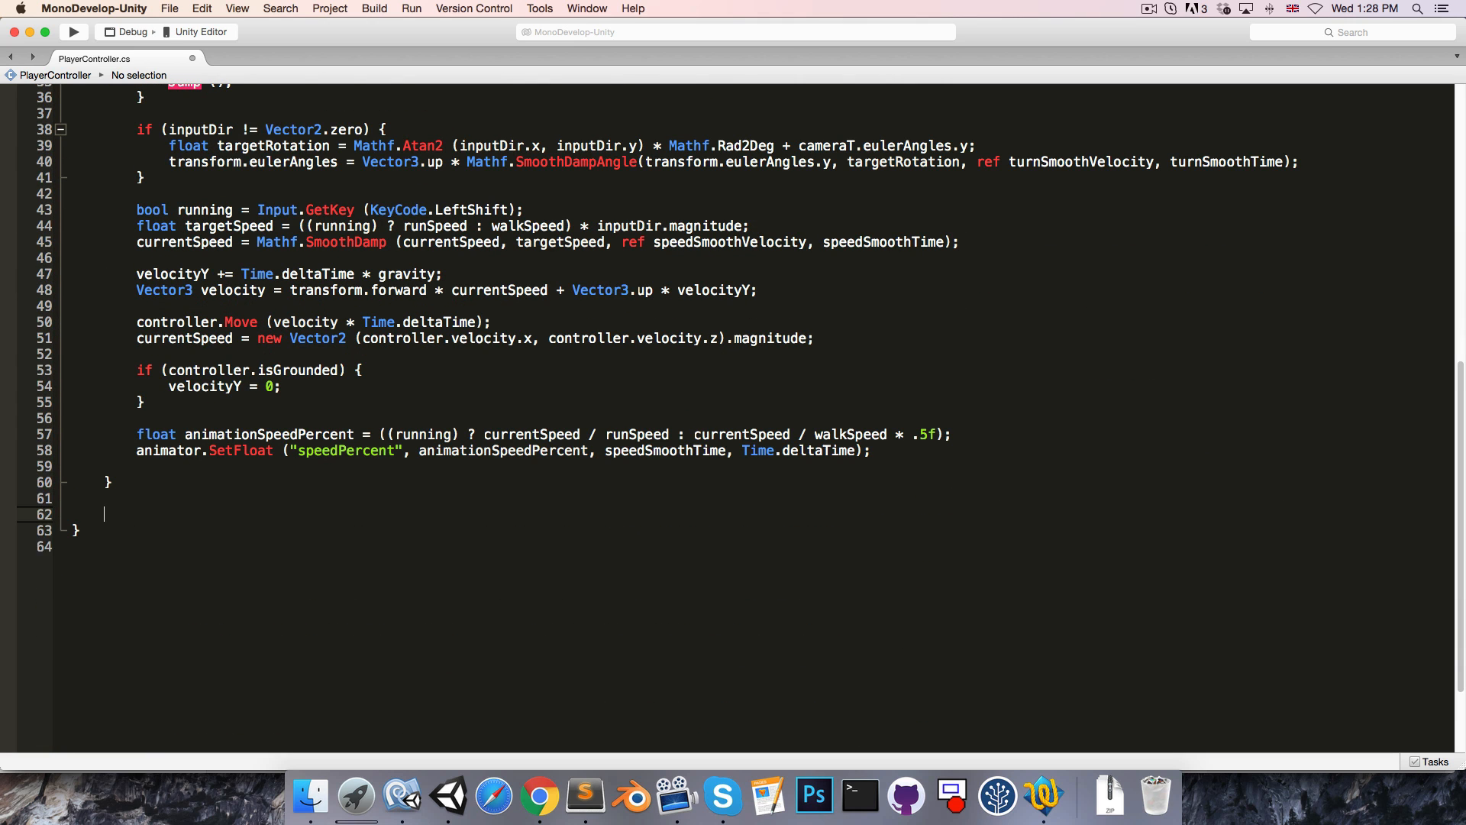
{"action": "type", "text": "void Jump() {"}
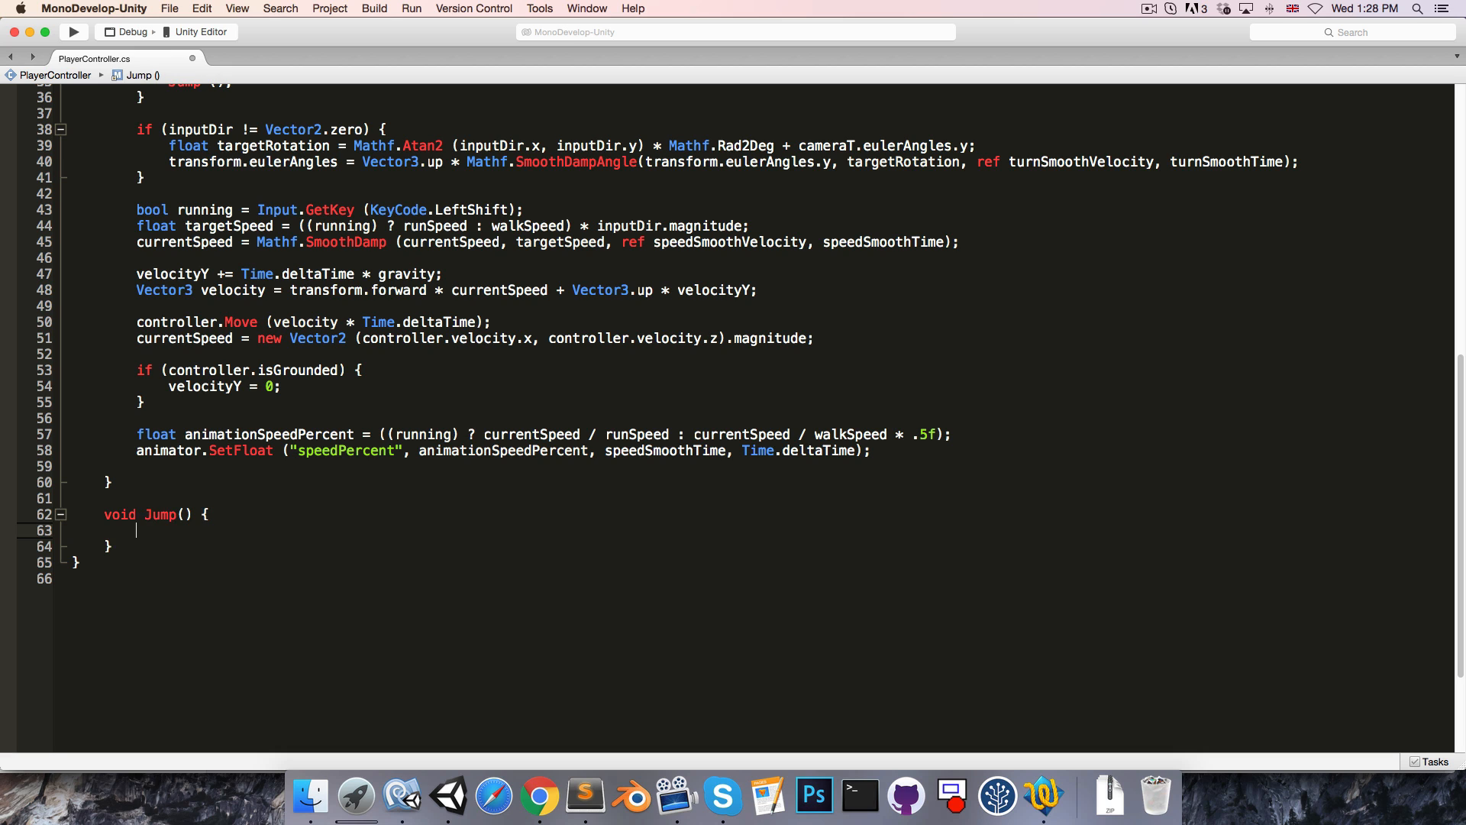
{"action": "type", "text": "if (controller."}
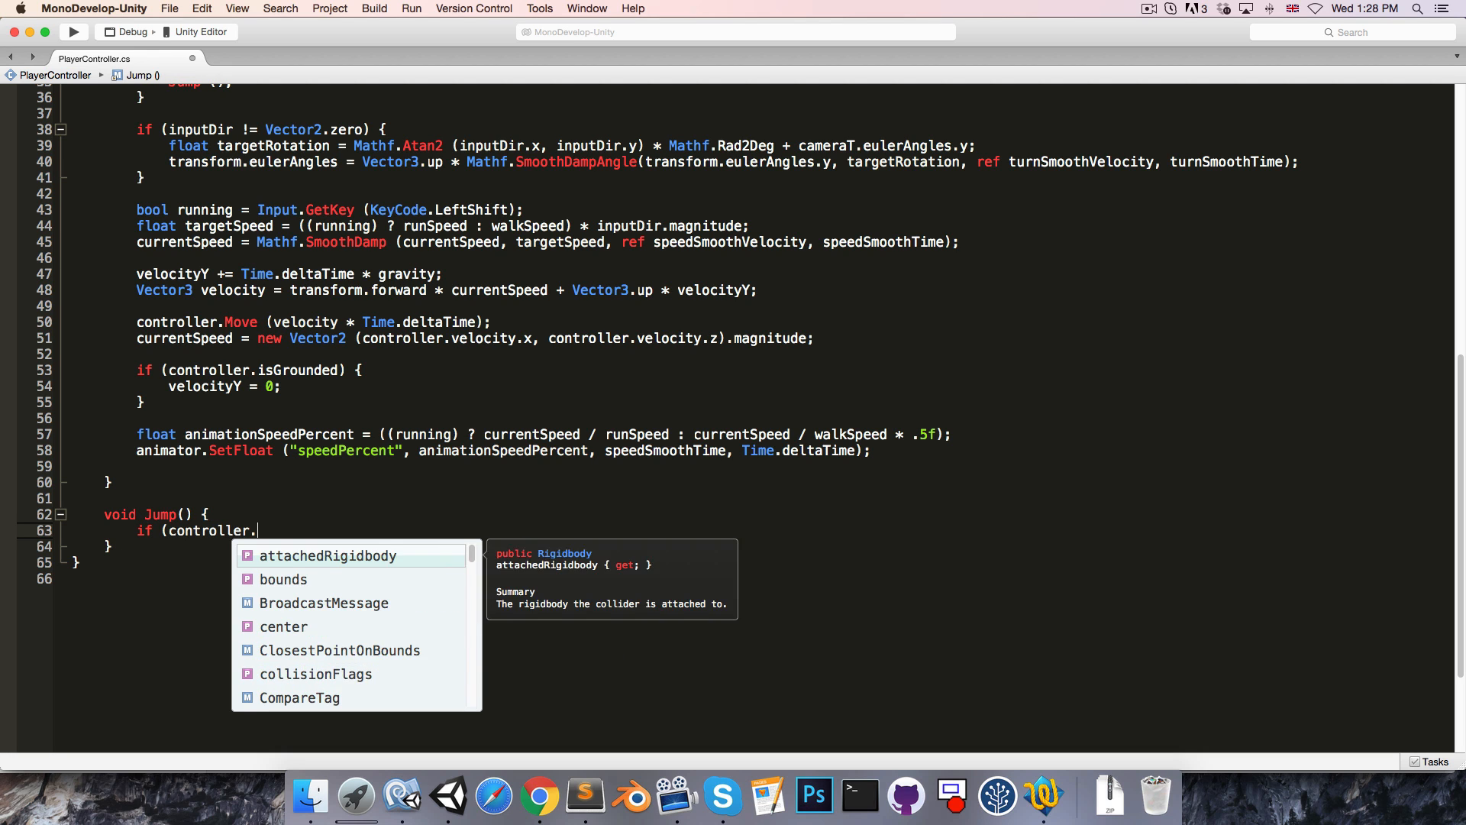
{"action": "type", "text": "isGrounded)"}
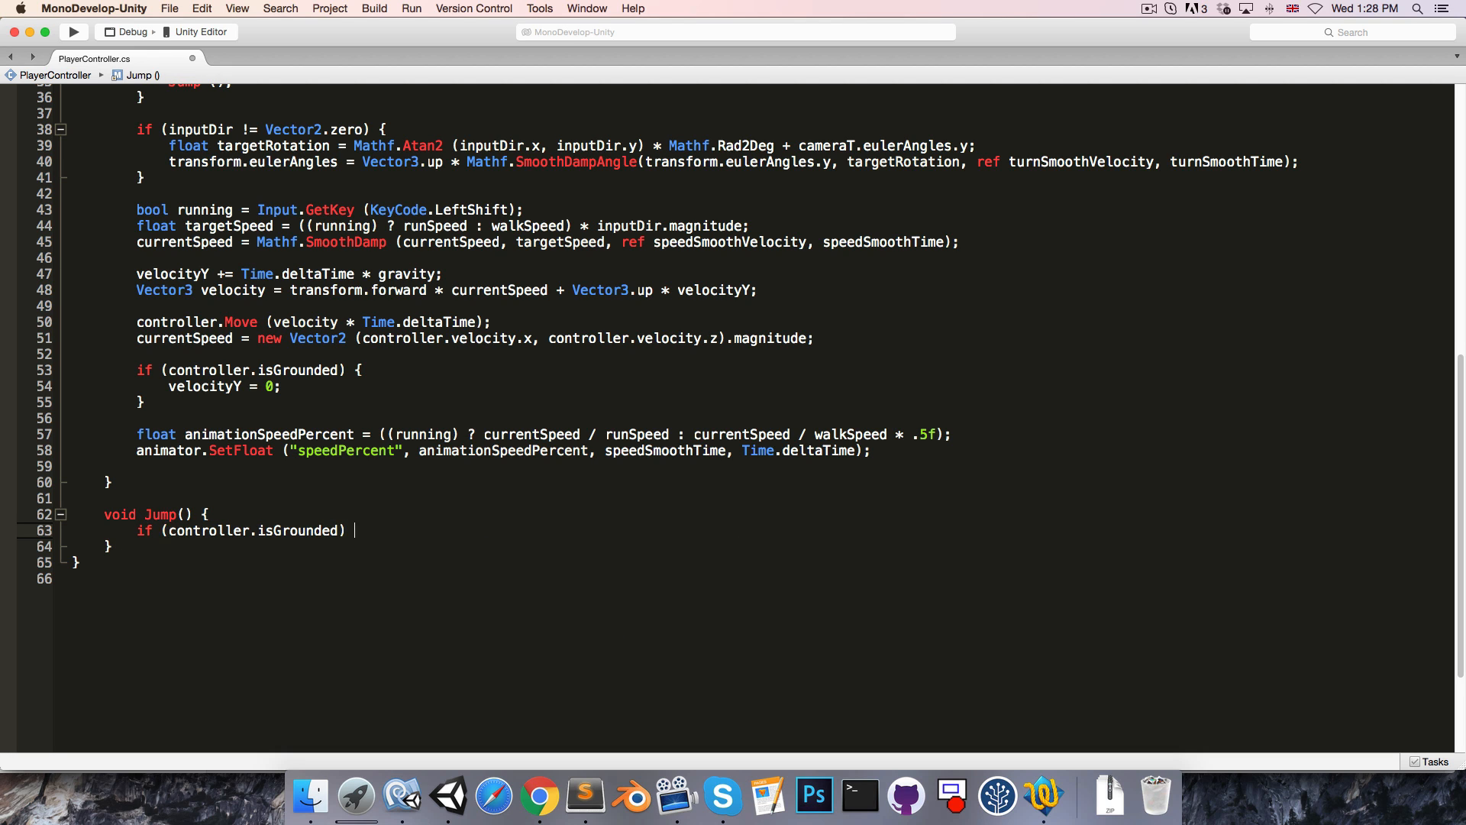
{"action": "type", "text": "{"}
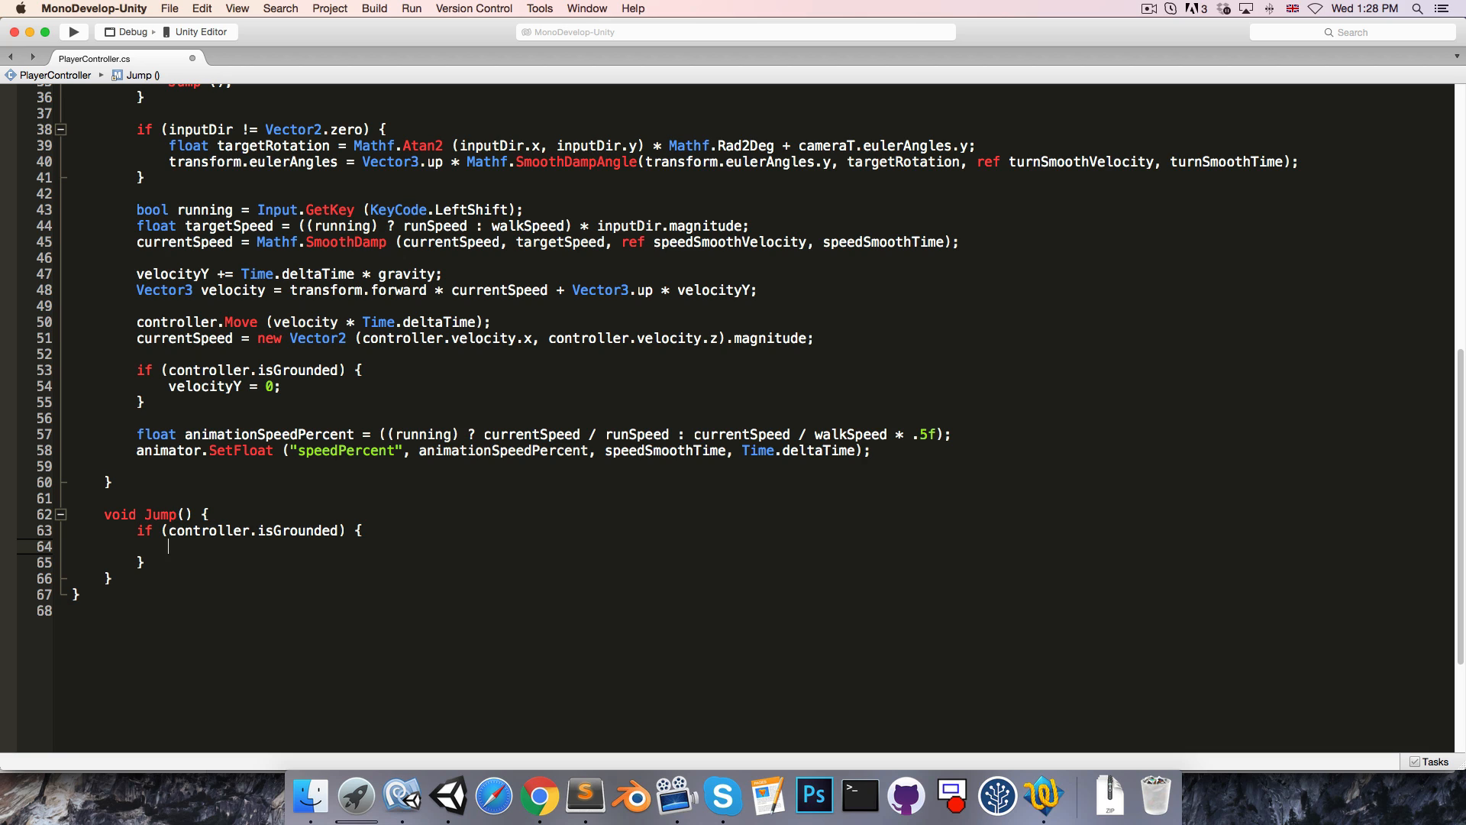
- Declare float jumpVelocity = Mathf.Sqrt(-2 * gravity * jumpHeight) inside the grounded check
{"action": "type", "text": "float jump"}
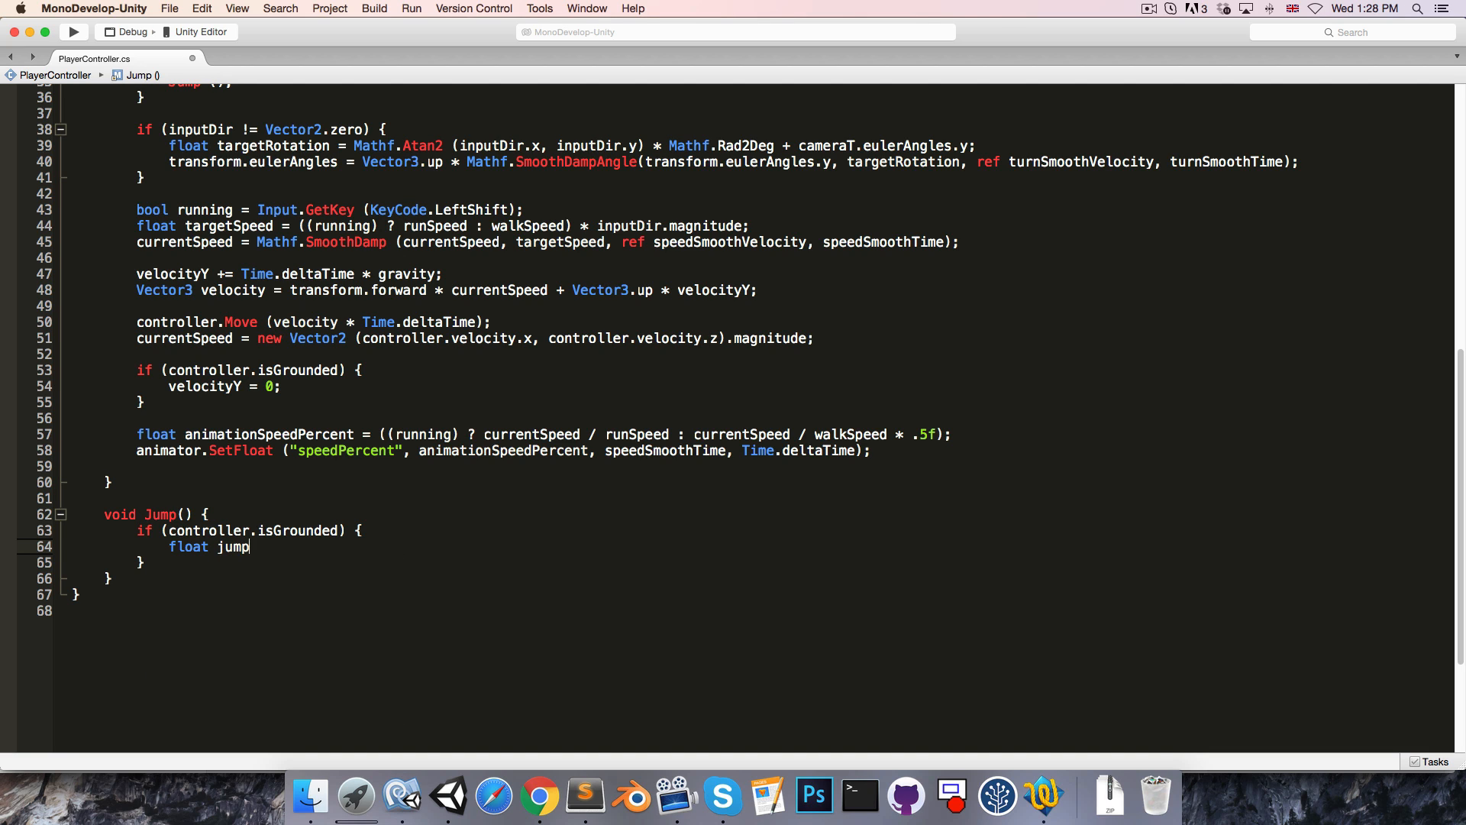
{"action": "type", "text": "Velocity ="}
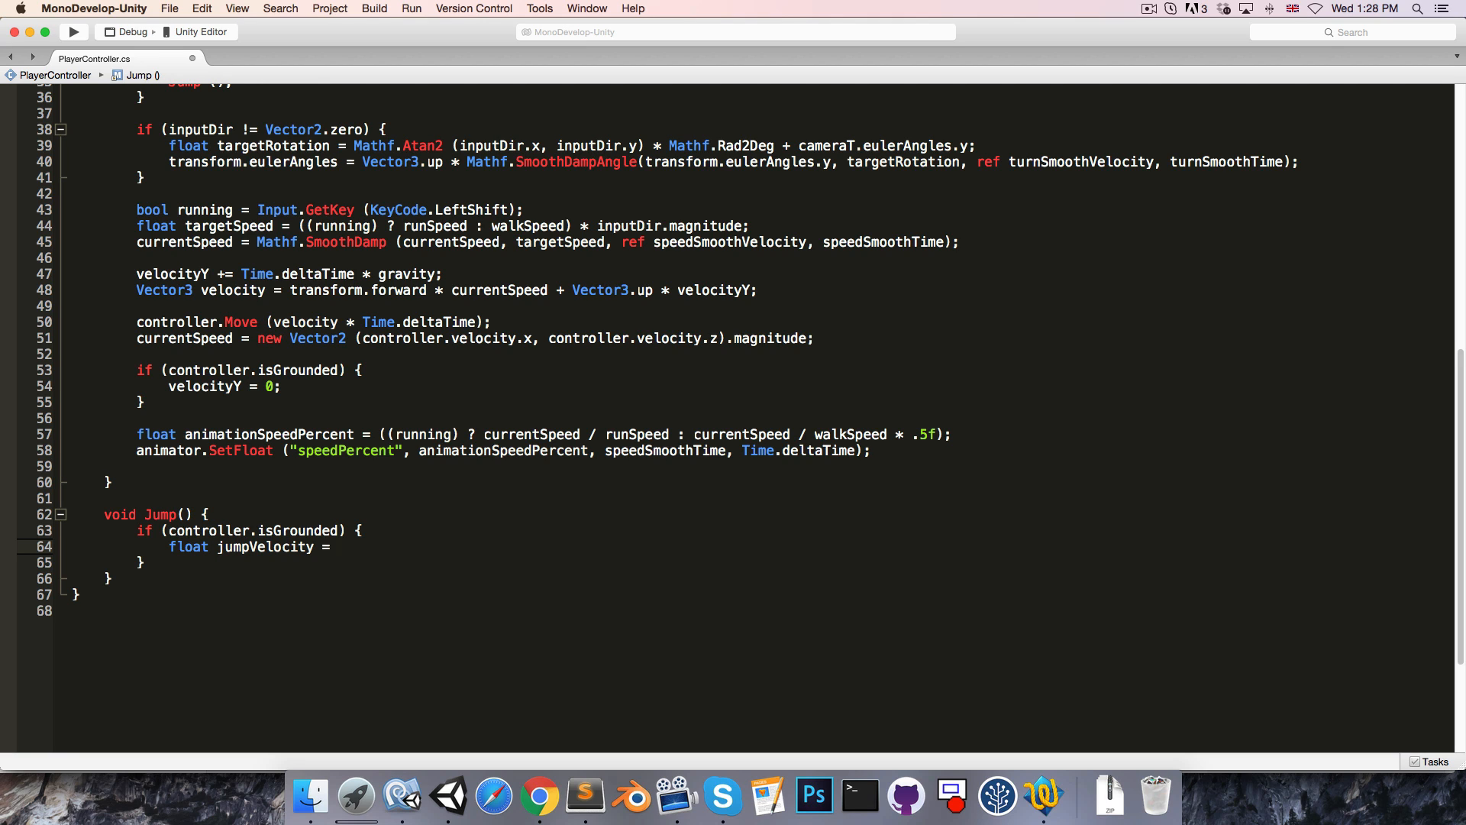
{"action": "left_click", "coordinate": [339, 547]}
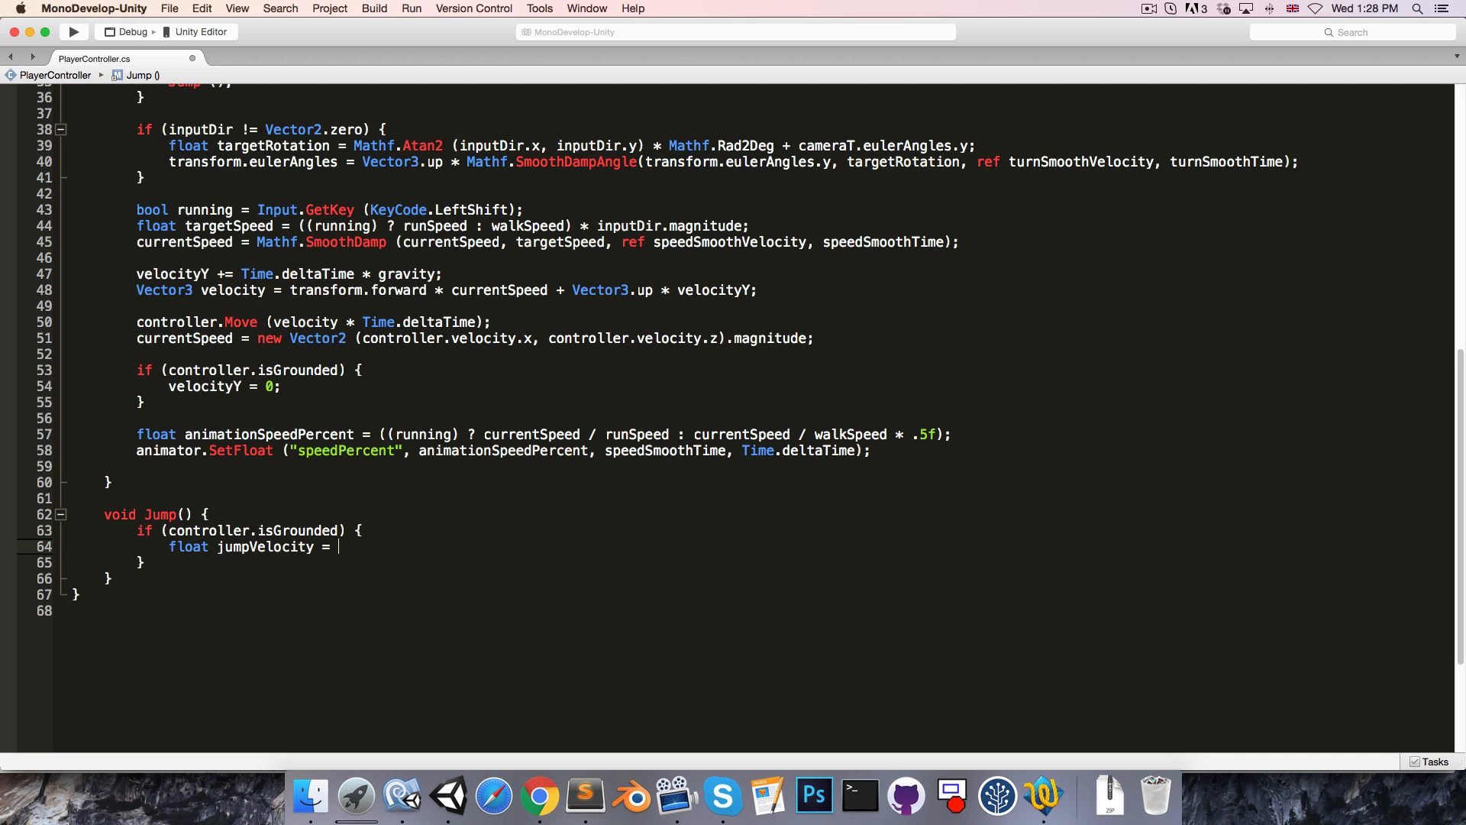
{"action": "type", "text": "Math"}
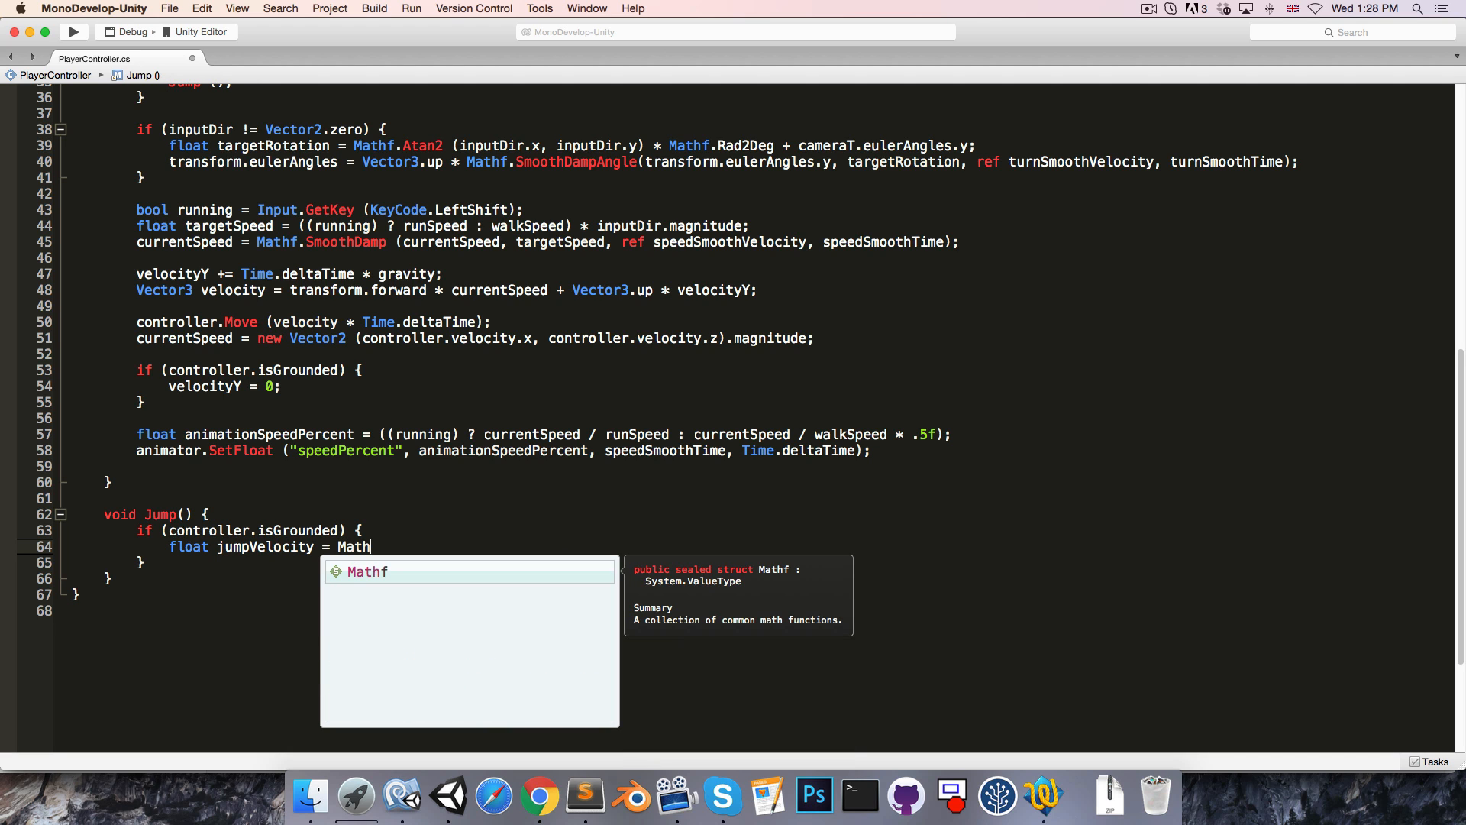
{"action": "type", "text": "f.Sqrt"}
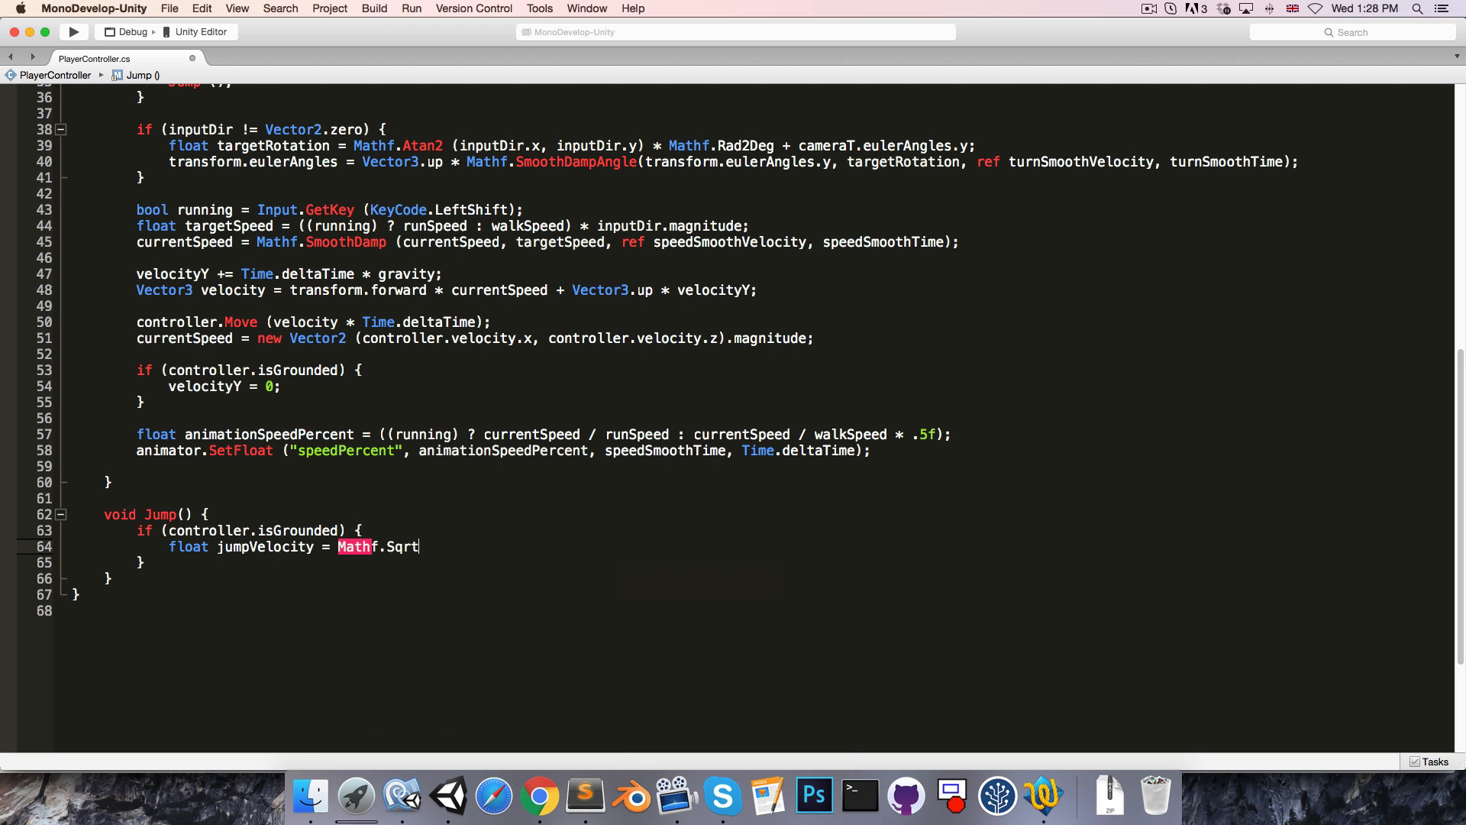
{"action": "type", "text": "(-2"}
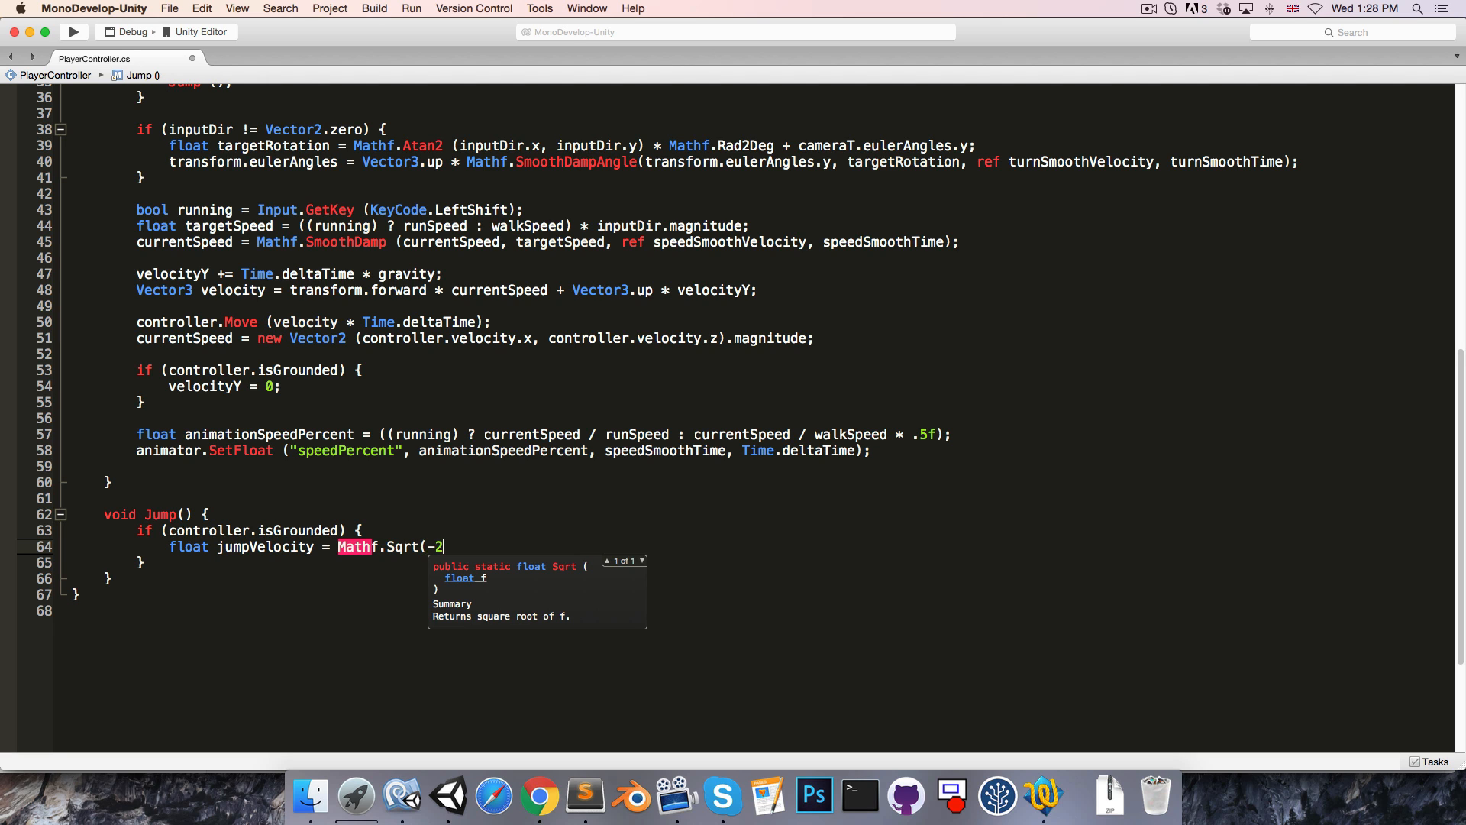
{"action": "type", "text": "*gravity"}
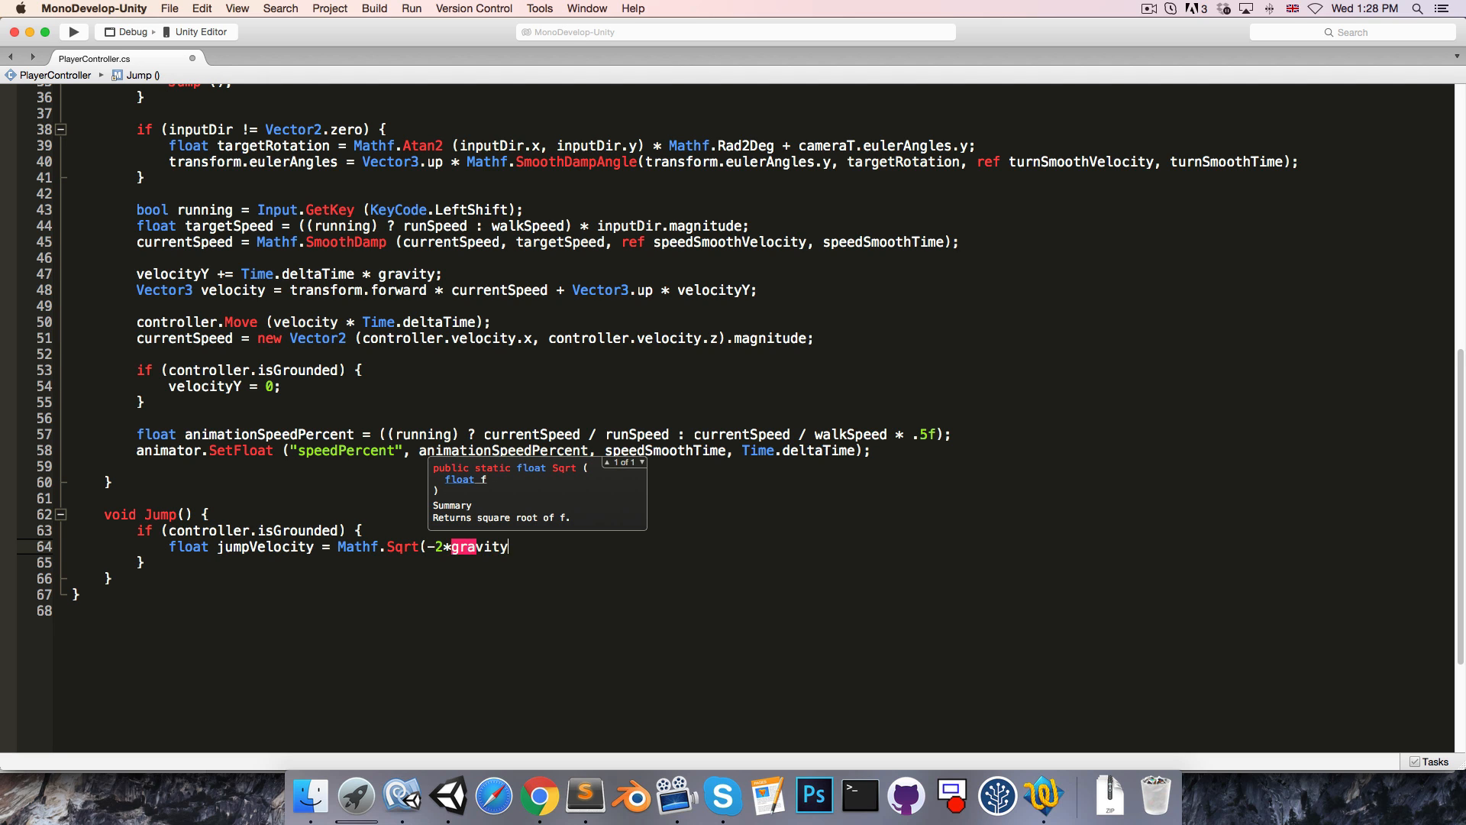
{"action": "type", "text": "* jumpHeight);"}
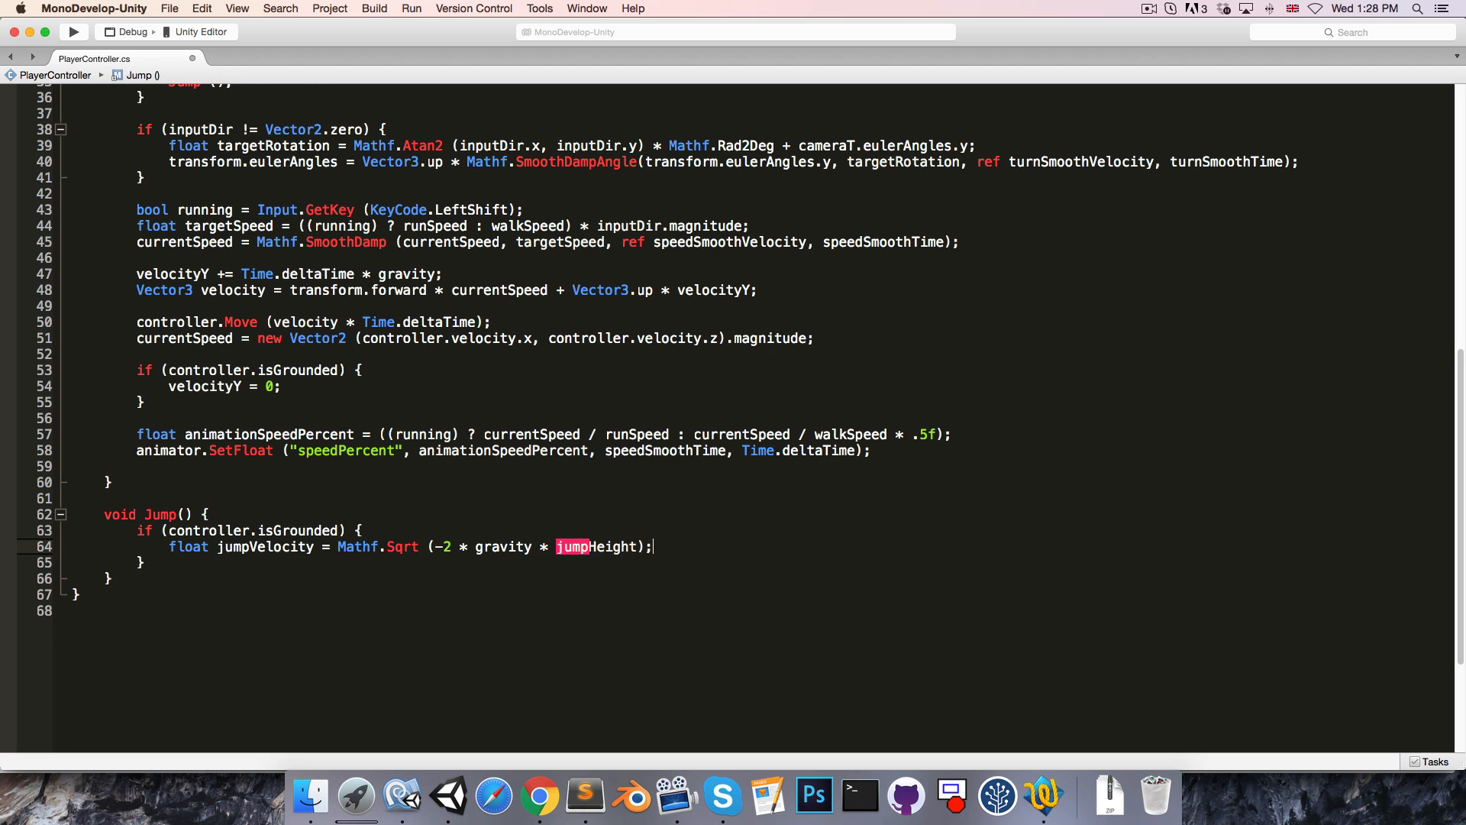
{"action": "type", "text": "velo"}
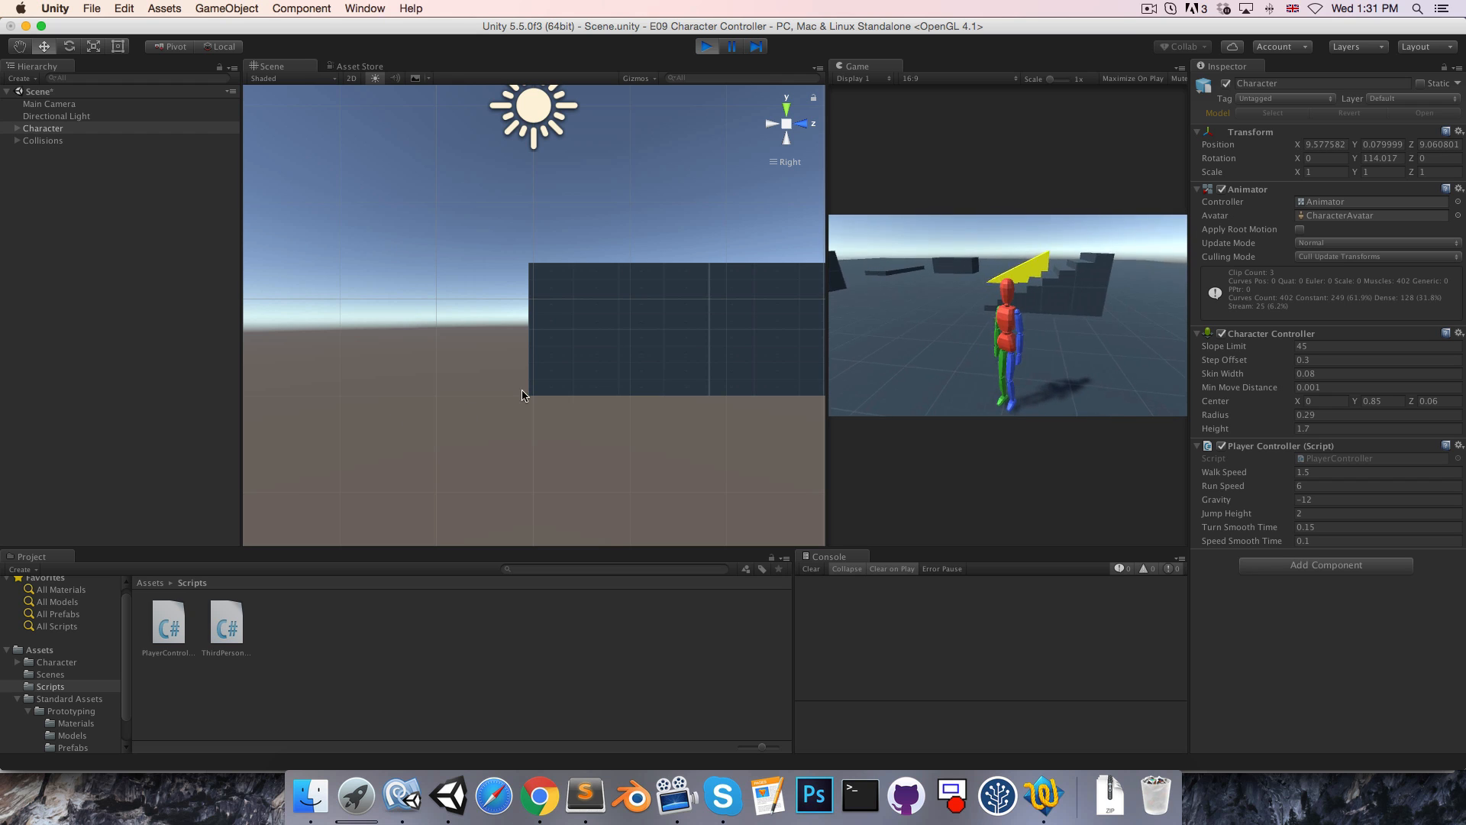
- Stop Play mode after testing the jump, leaving Jump Height at 1
{"action": "left_click", "coordinate": [706, 46]}
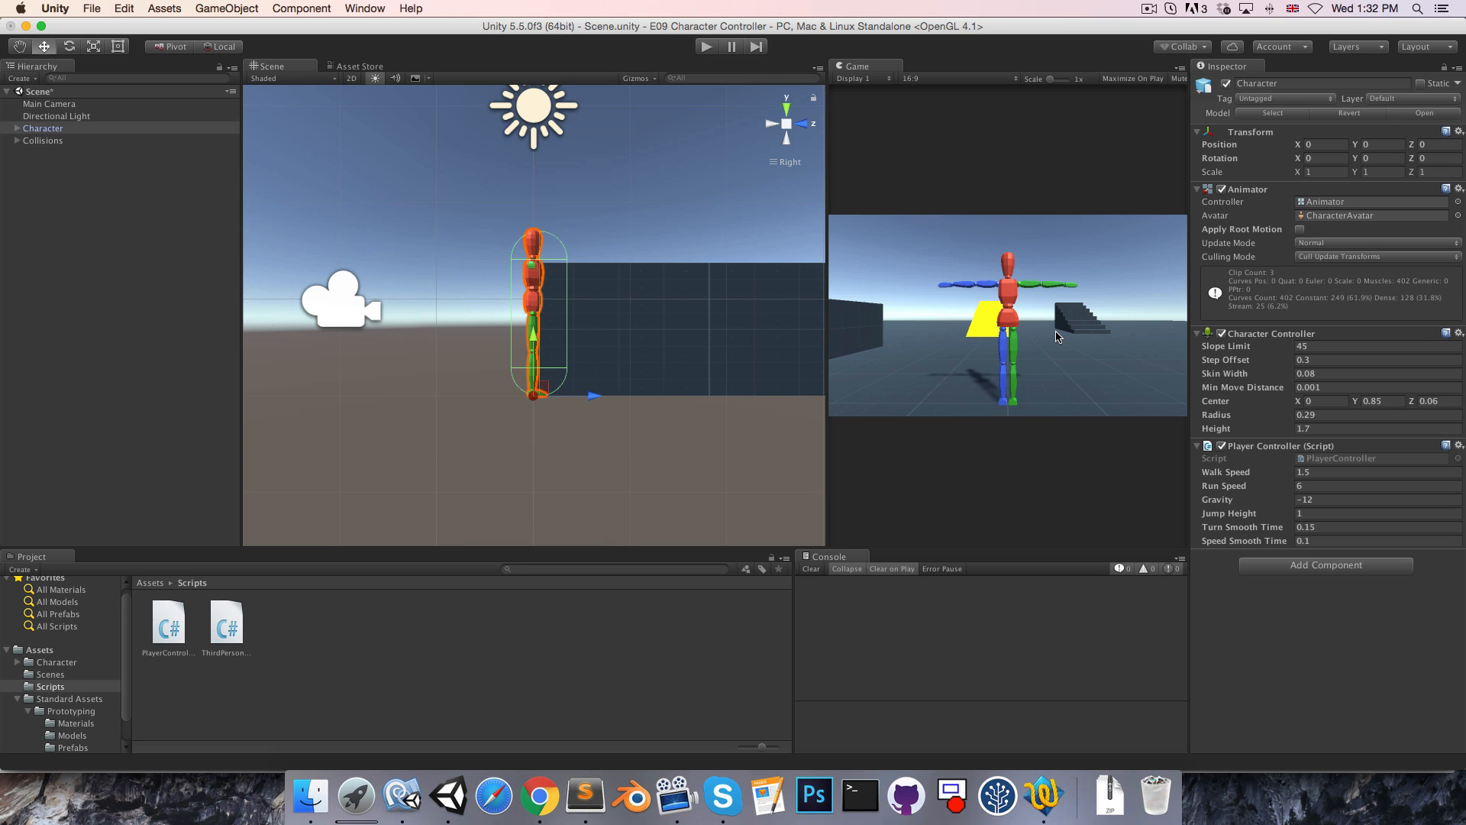
{"action": "mouse_move", "coordinate": [1159, 530]}
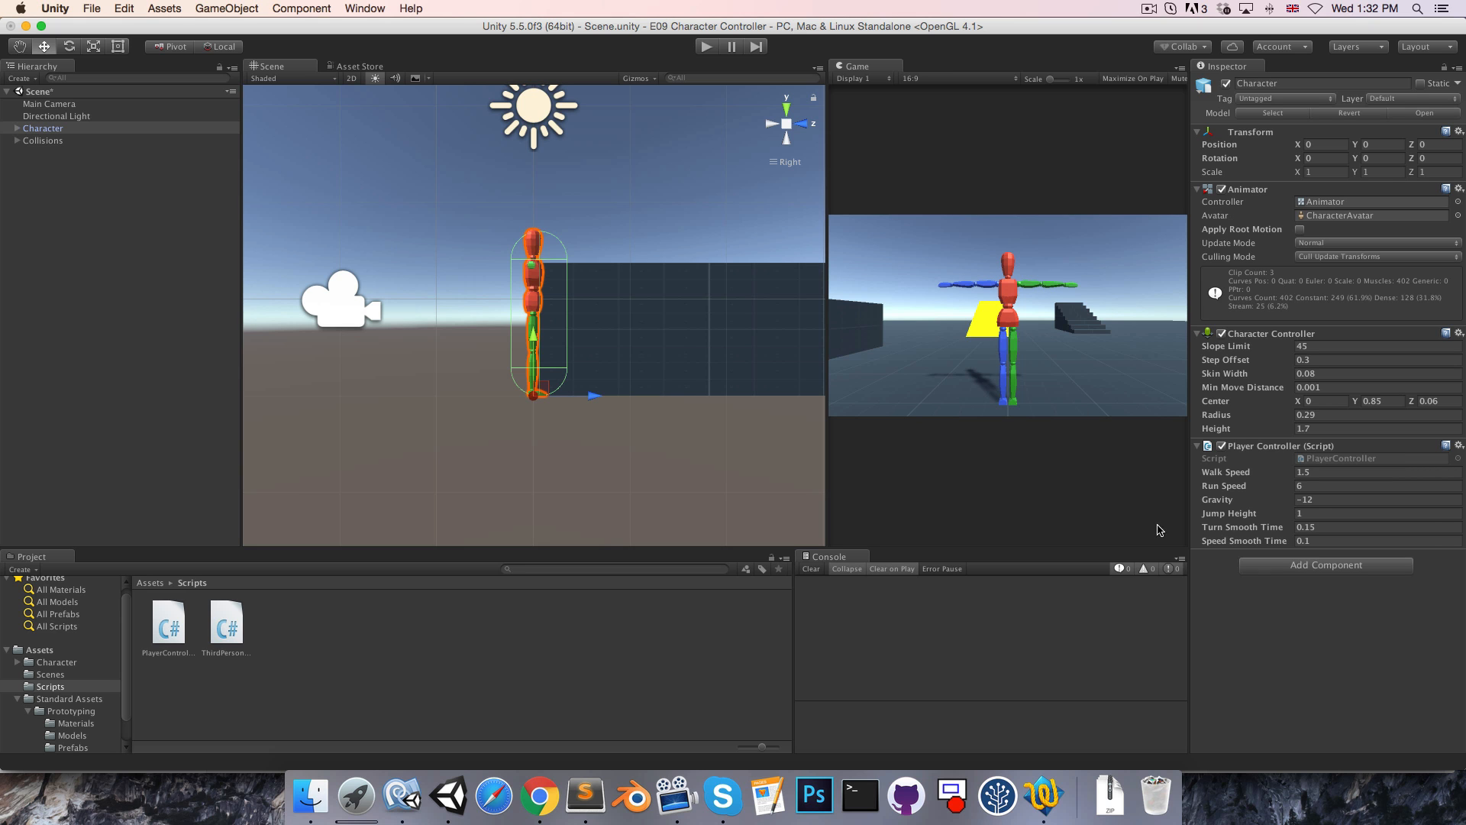
{"action": "mouse_move", "coordinate": [1225, 558]}
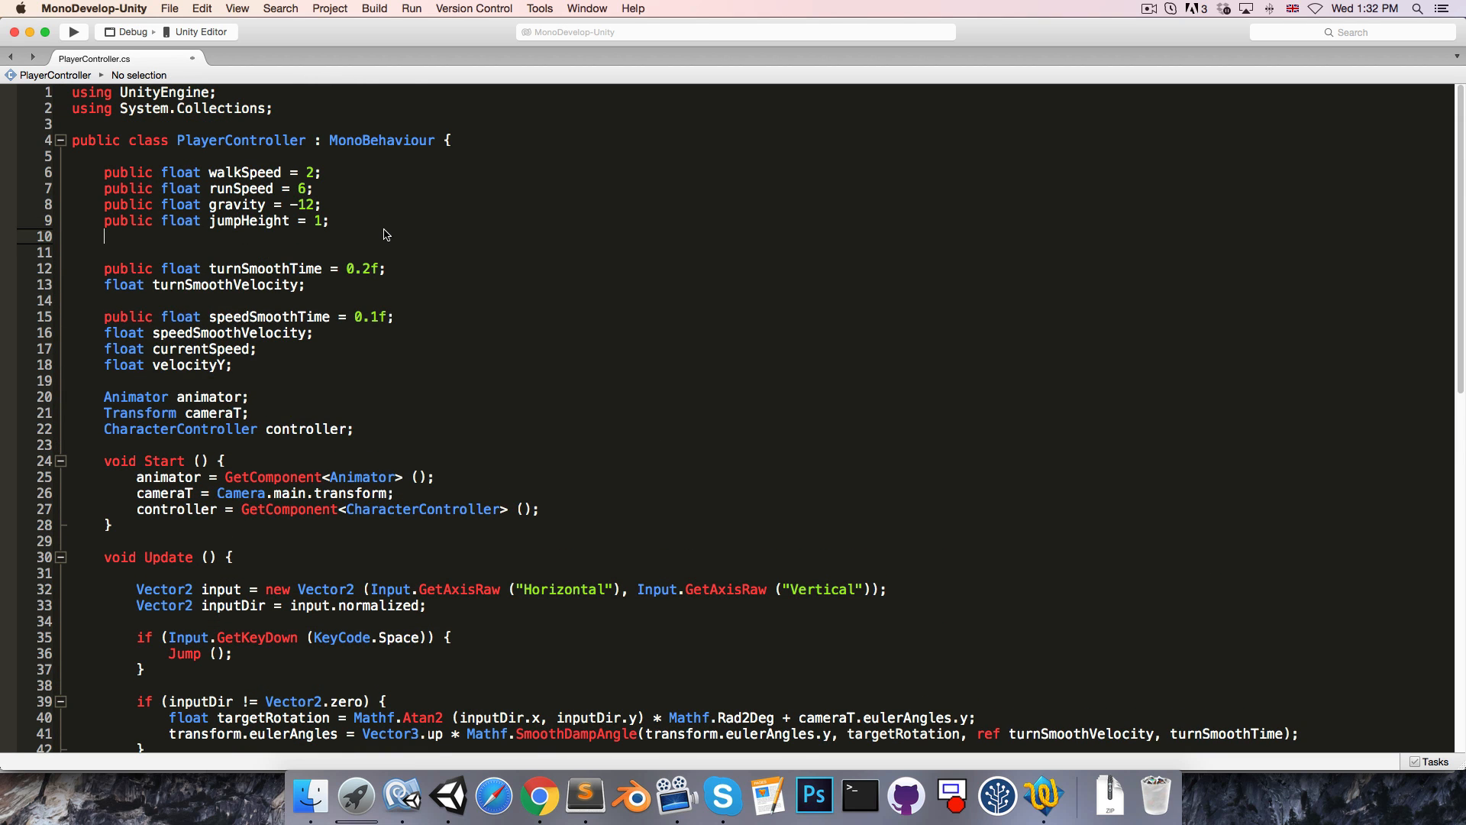
- Declare public float airControlPercent below jumpHeight and begin a [Range(0, attribute
{"action": "type", "text": "public float"}
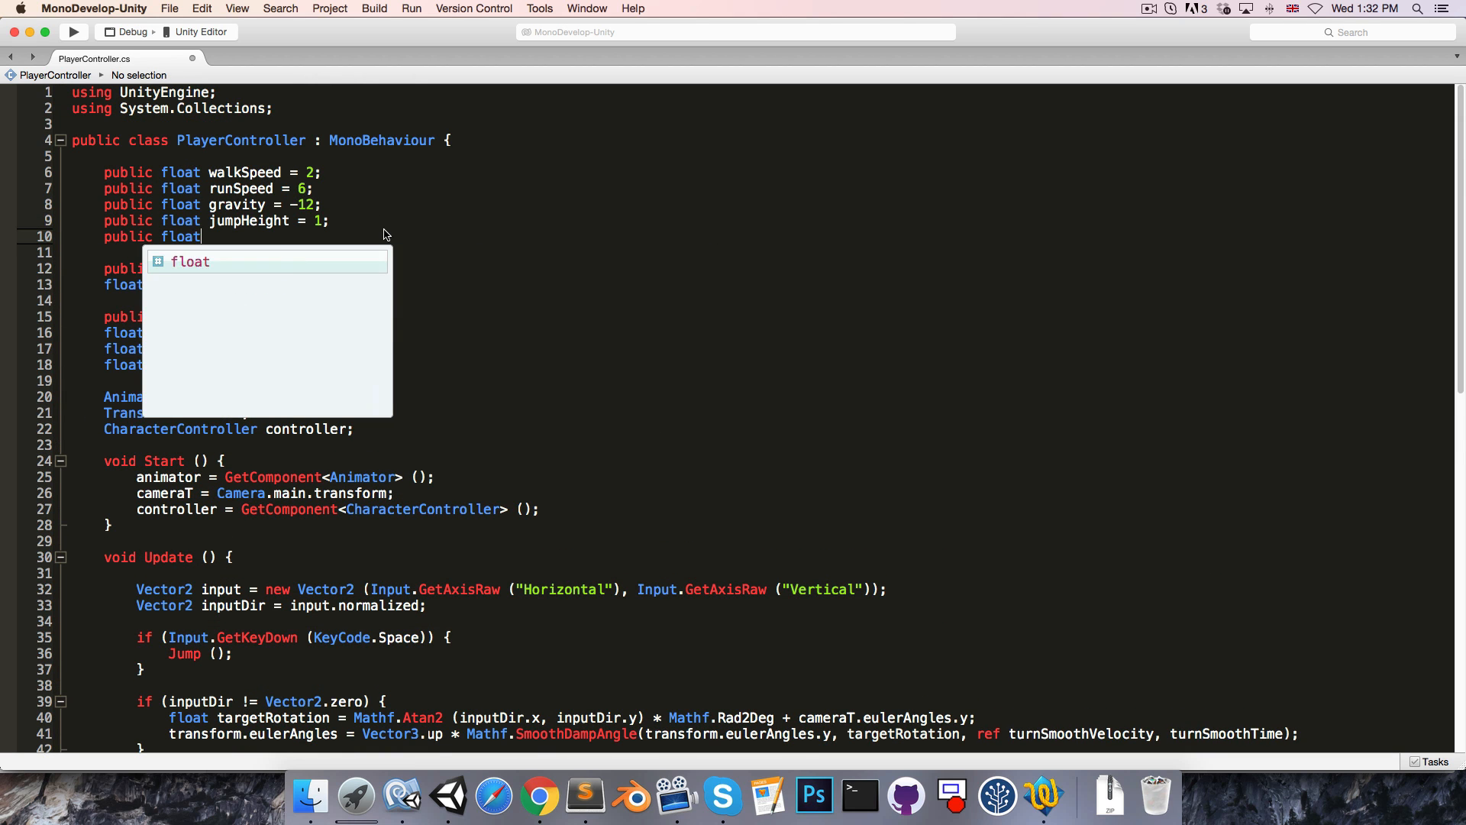
{"action": "type", "text": "airControl"}
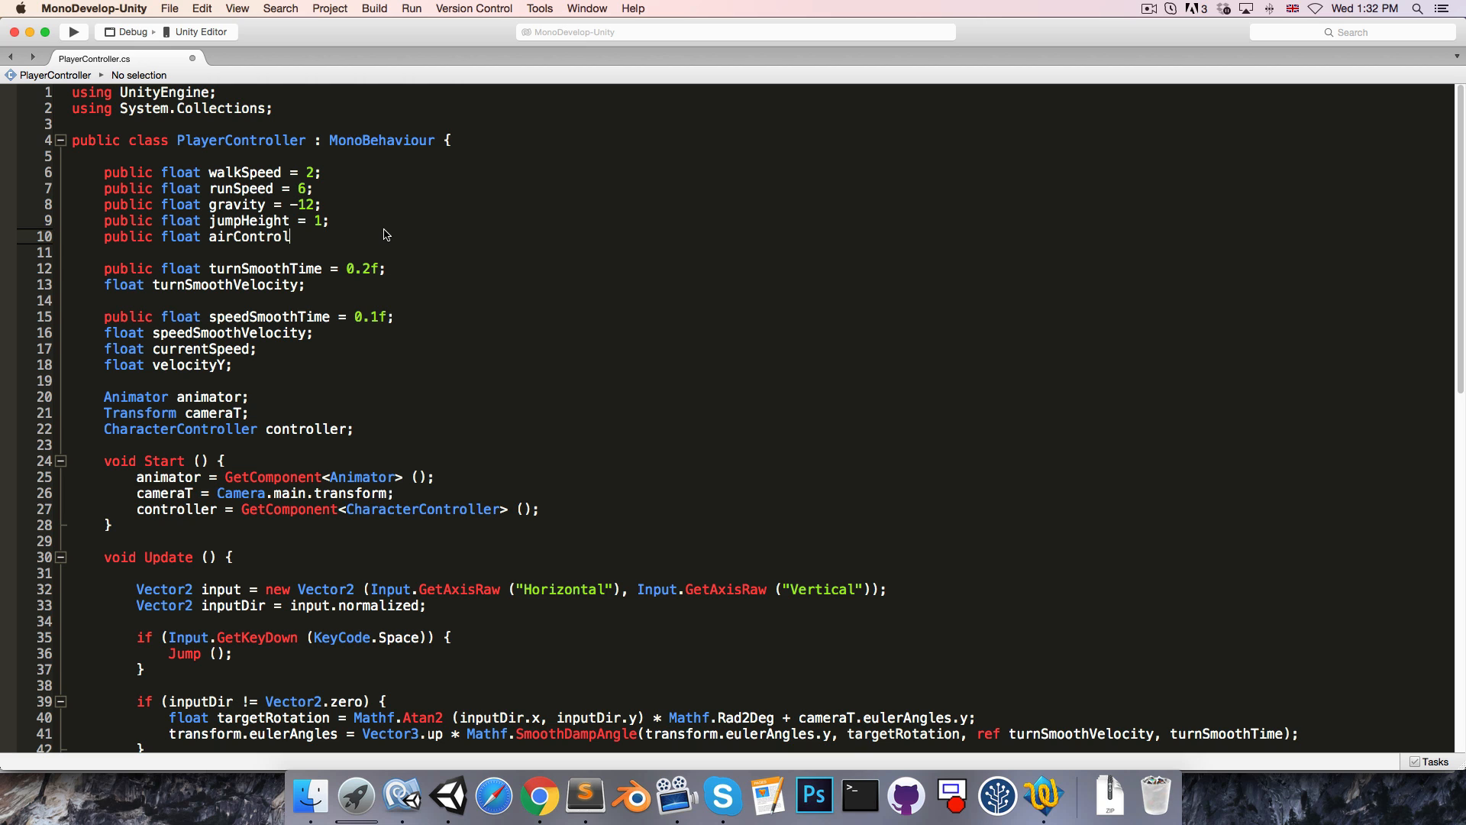
{"action": "type", "text": "Percent;"}
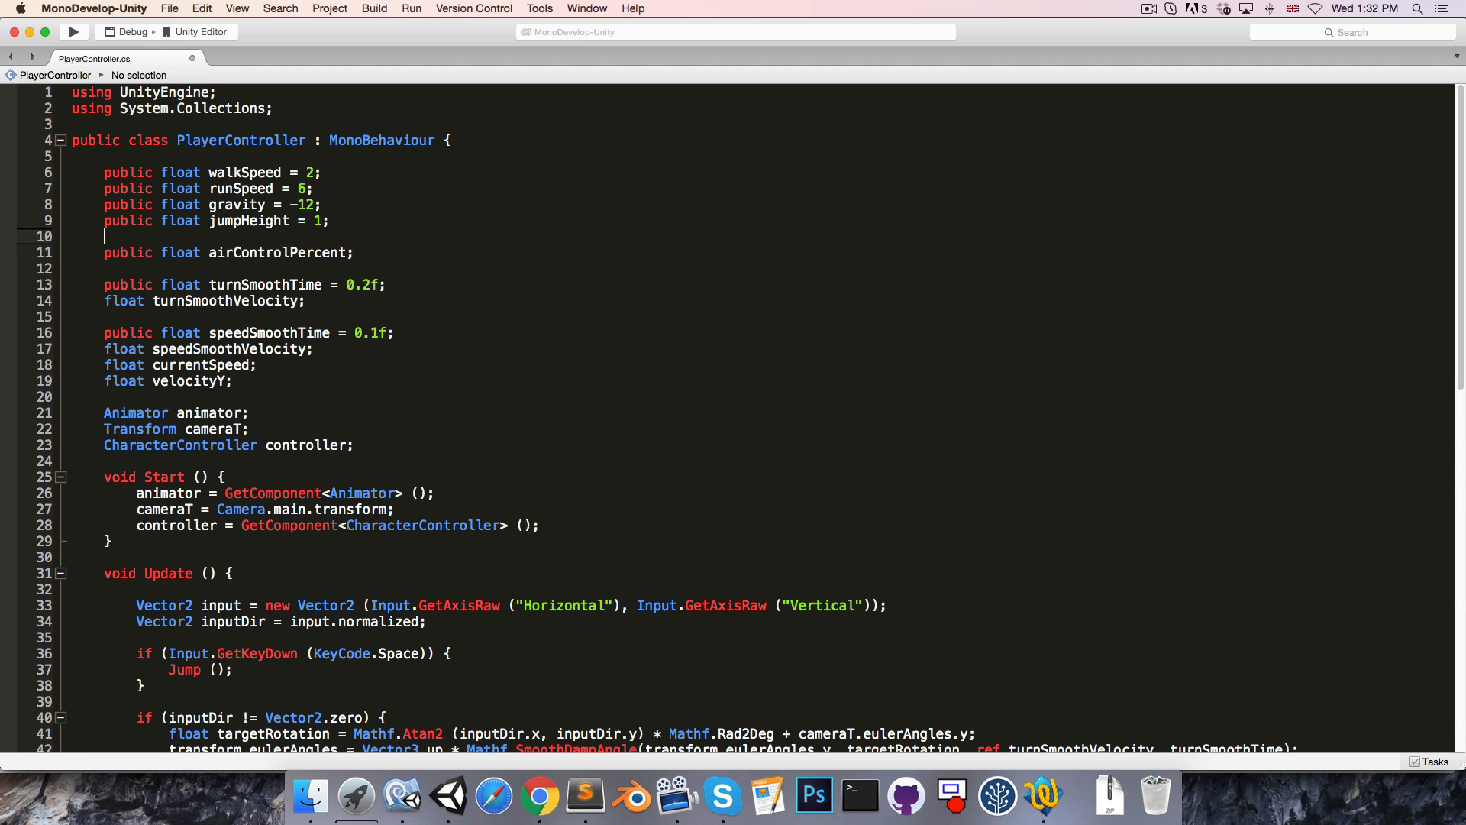
{"action": "type", "text": "[Range(0,"}
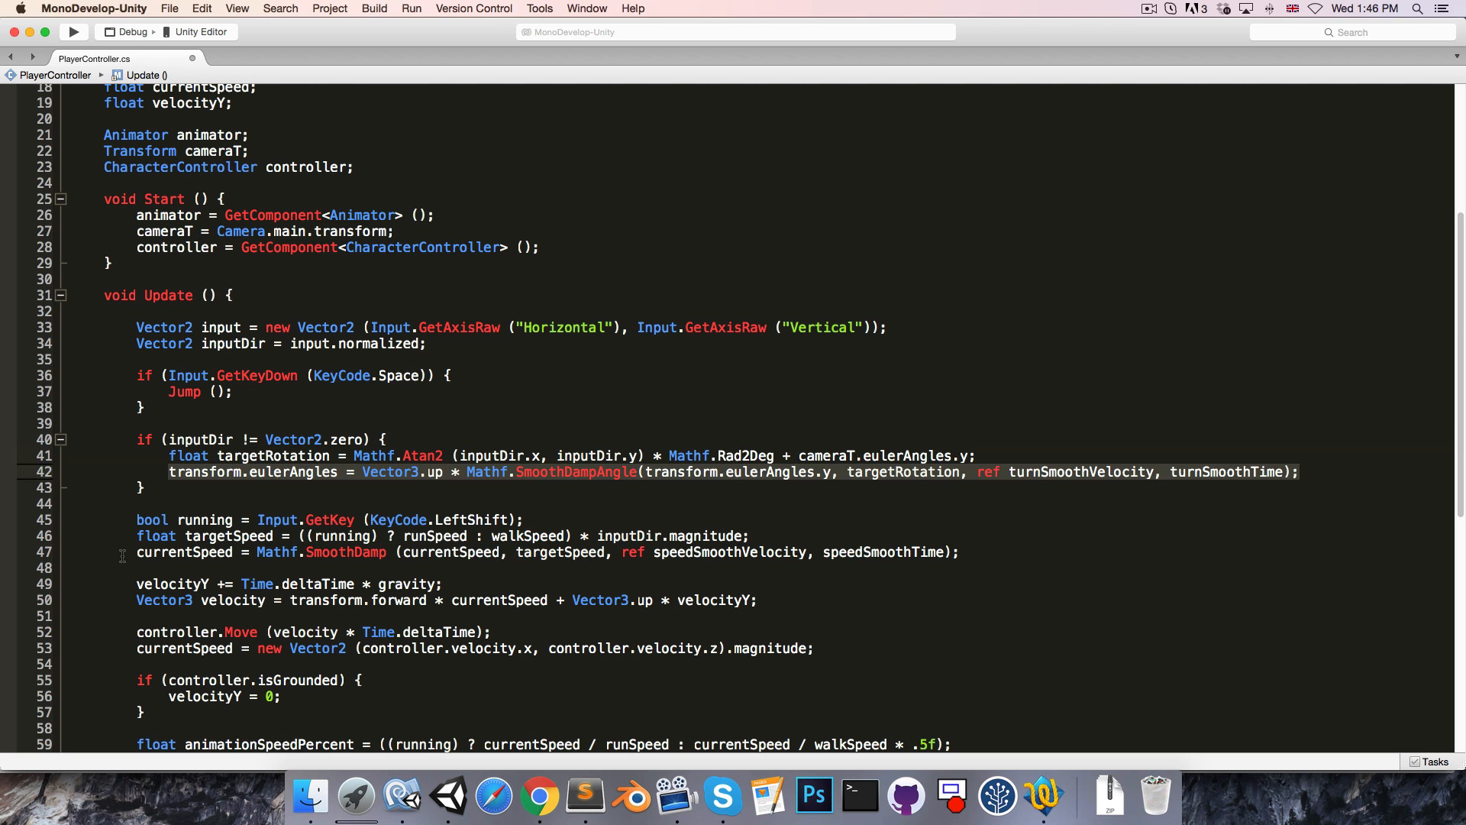
- Declare a float GetModifiedSmoothTime(float smoothTime) method
{"action": "scroll", "scroll_direction": "down", "scroll_amount": 3}
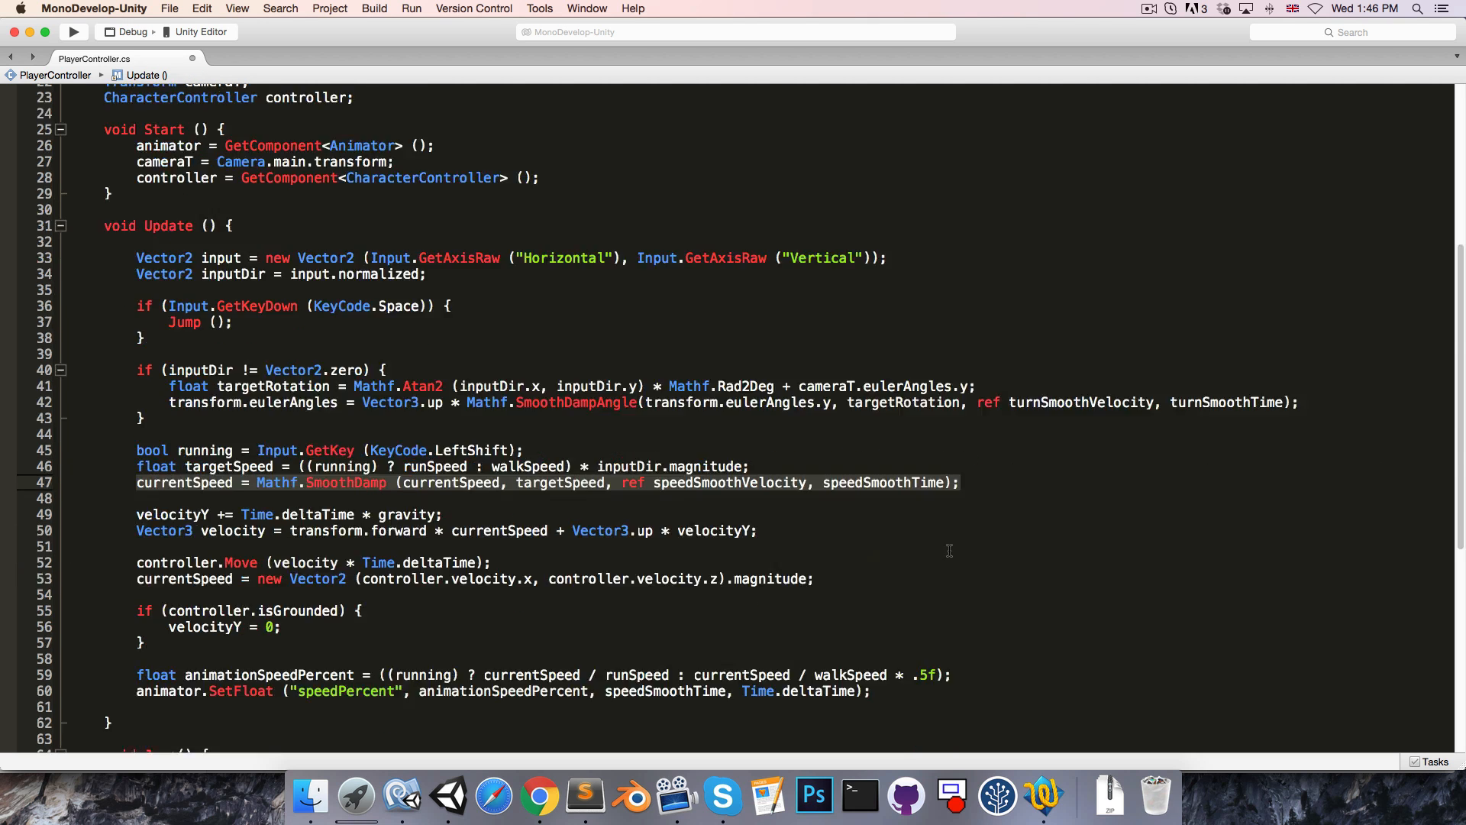
{"action": "scroll", "scroll_direction": "down", "scroll_amount": 3}
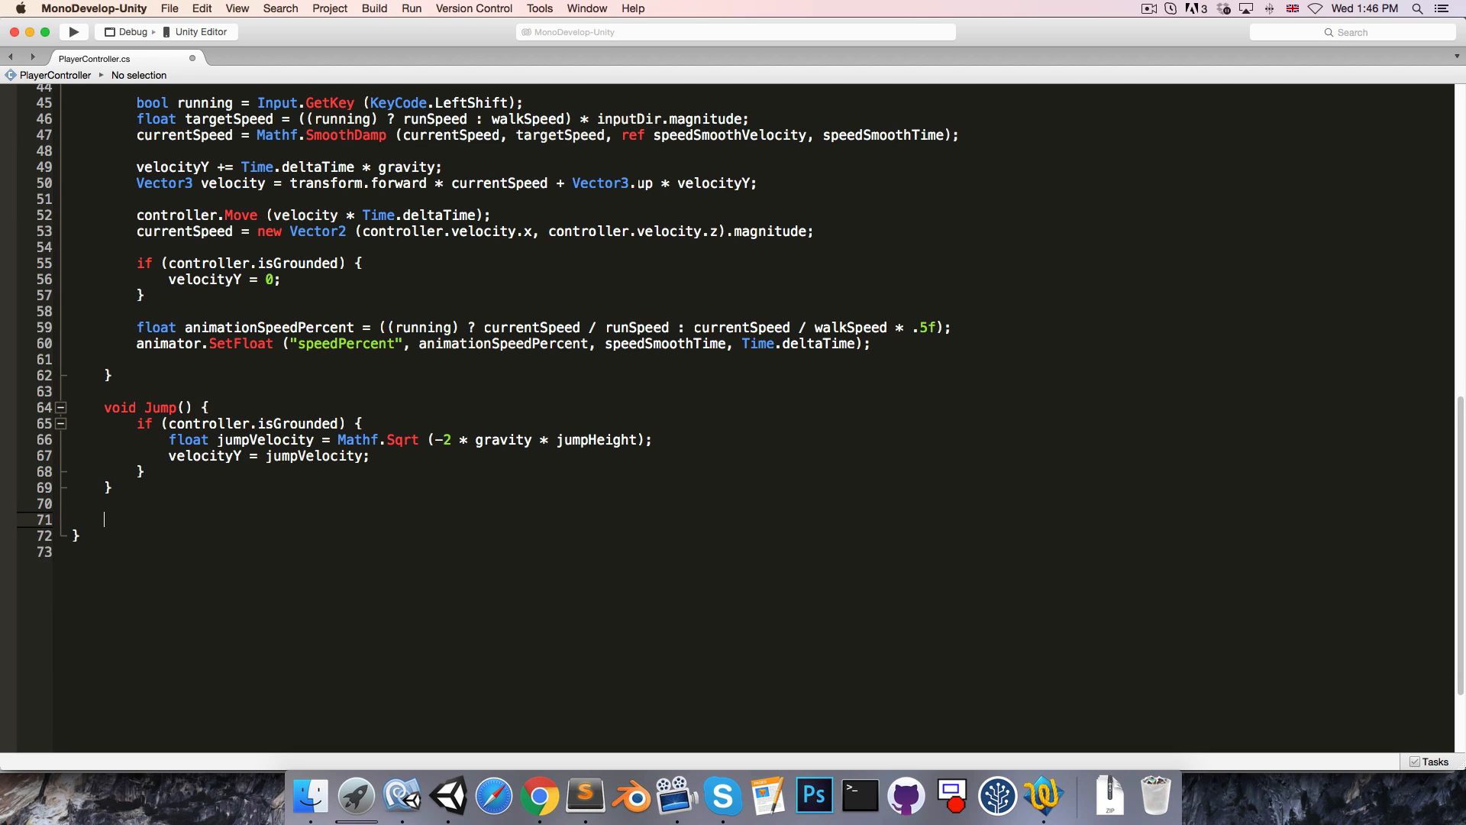
{"action": "type", "text": "float Ge"}
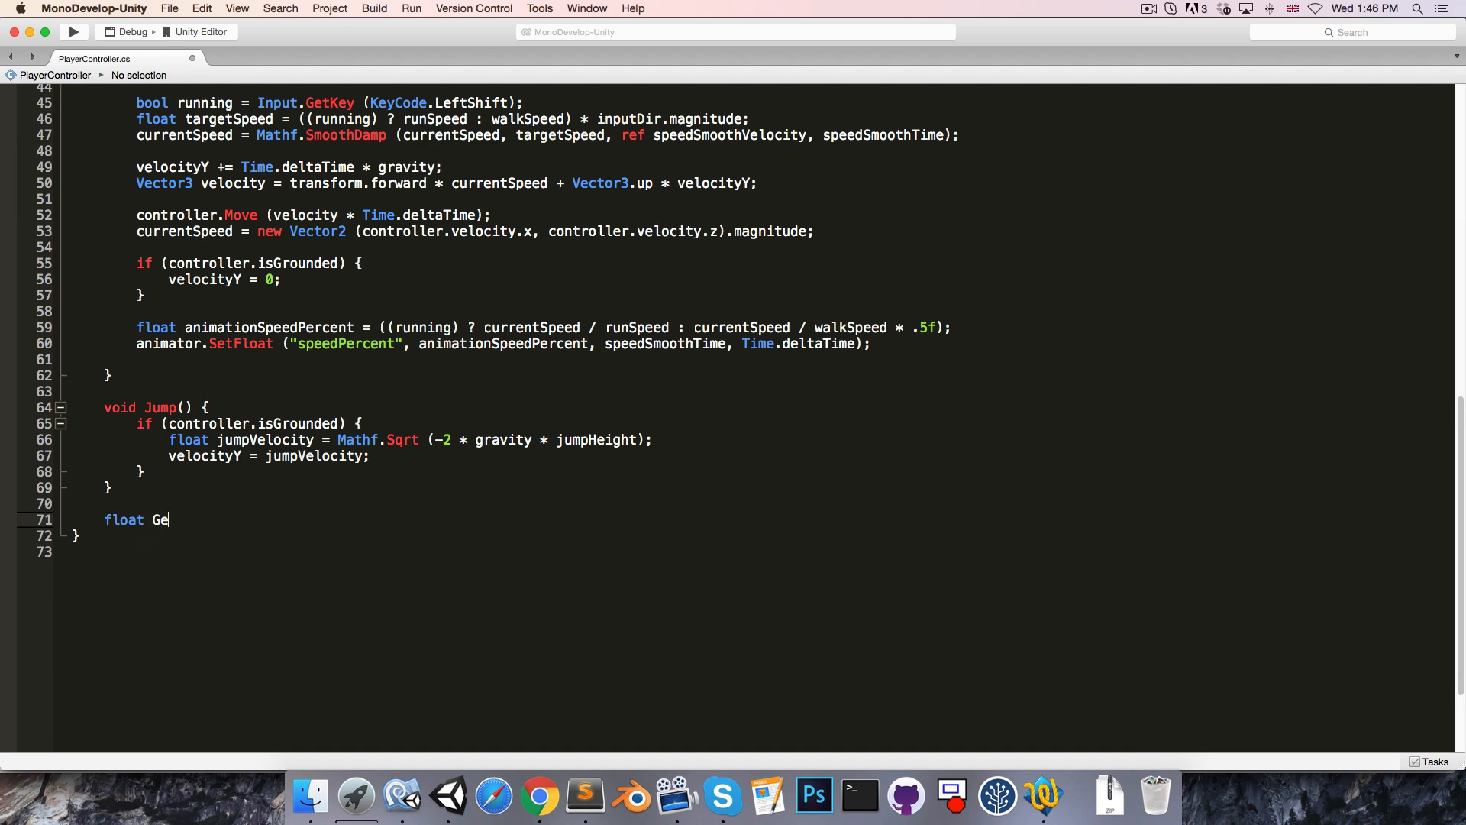
{"action": "type", "text": "tModifiedS"}
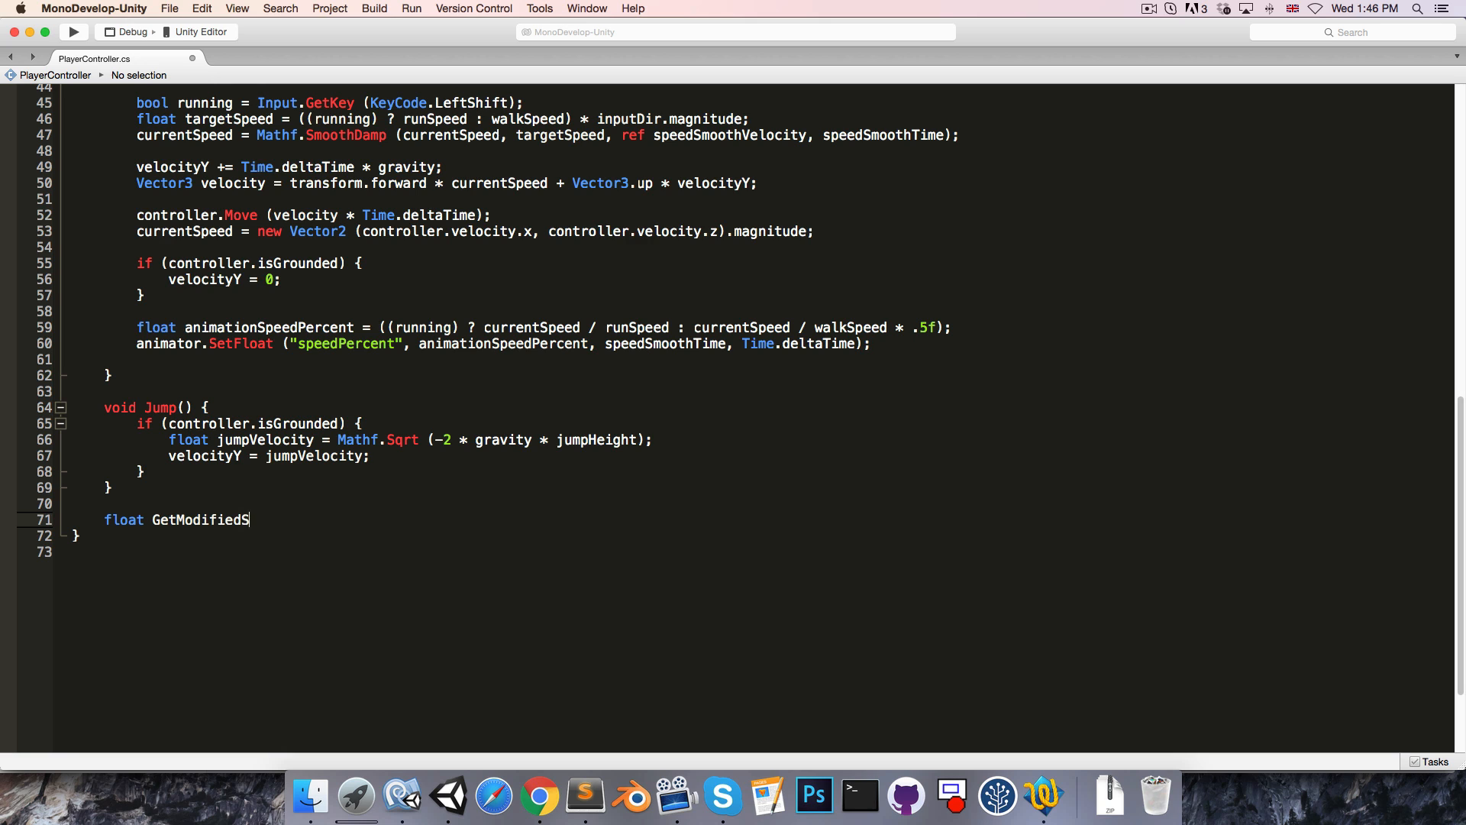
{"action": "type", "text": "moothTime(fl"}
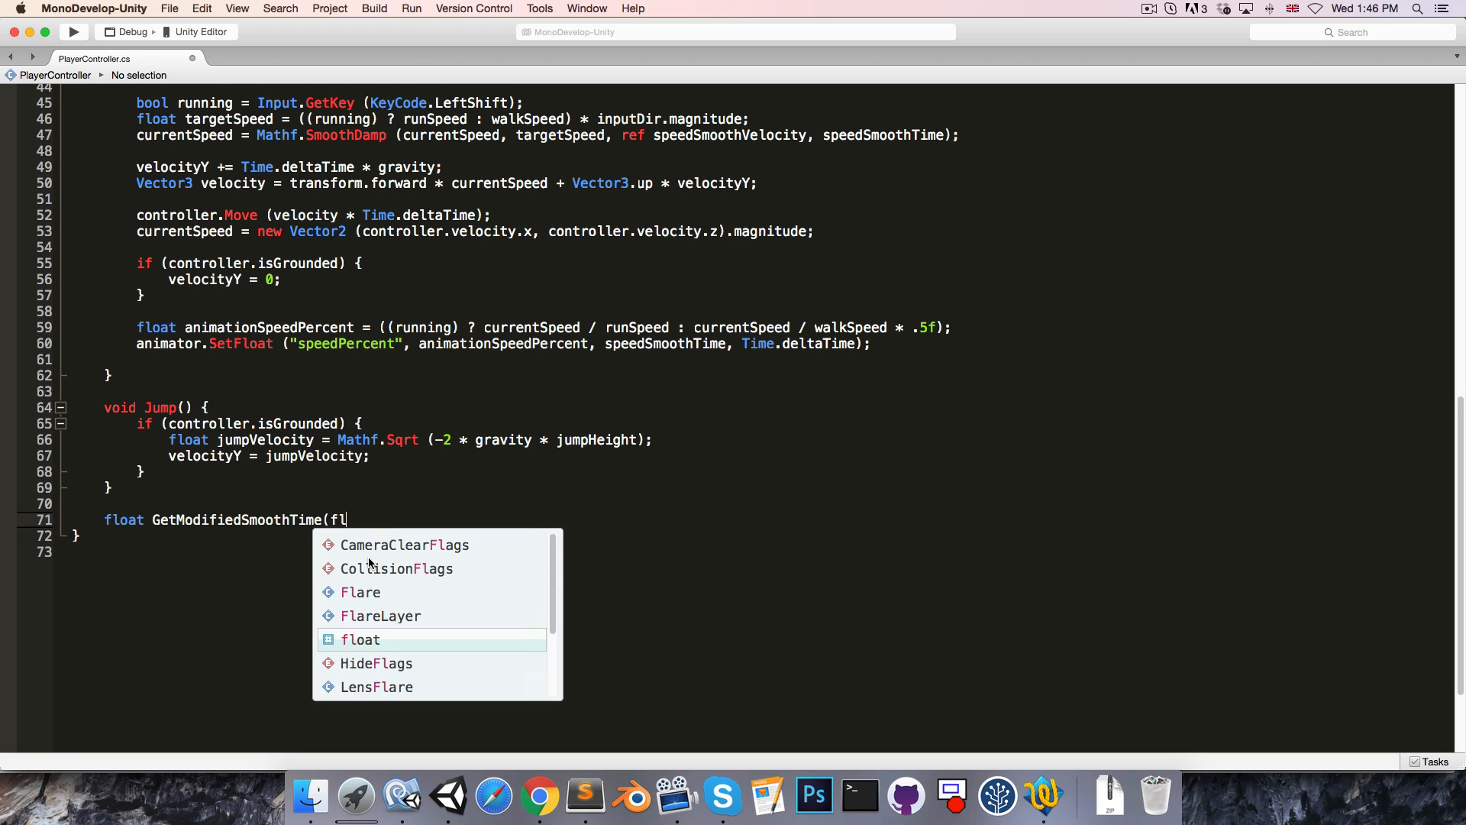
{"action": "type", "text": "oat smoothTi"}
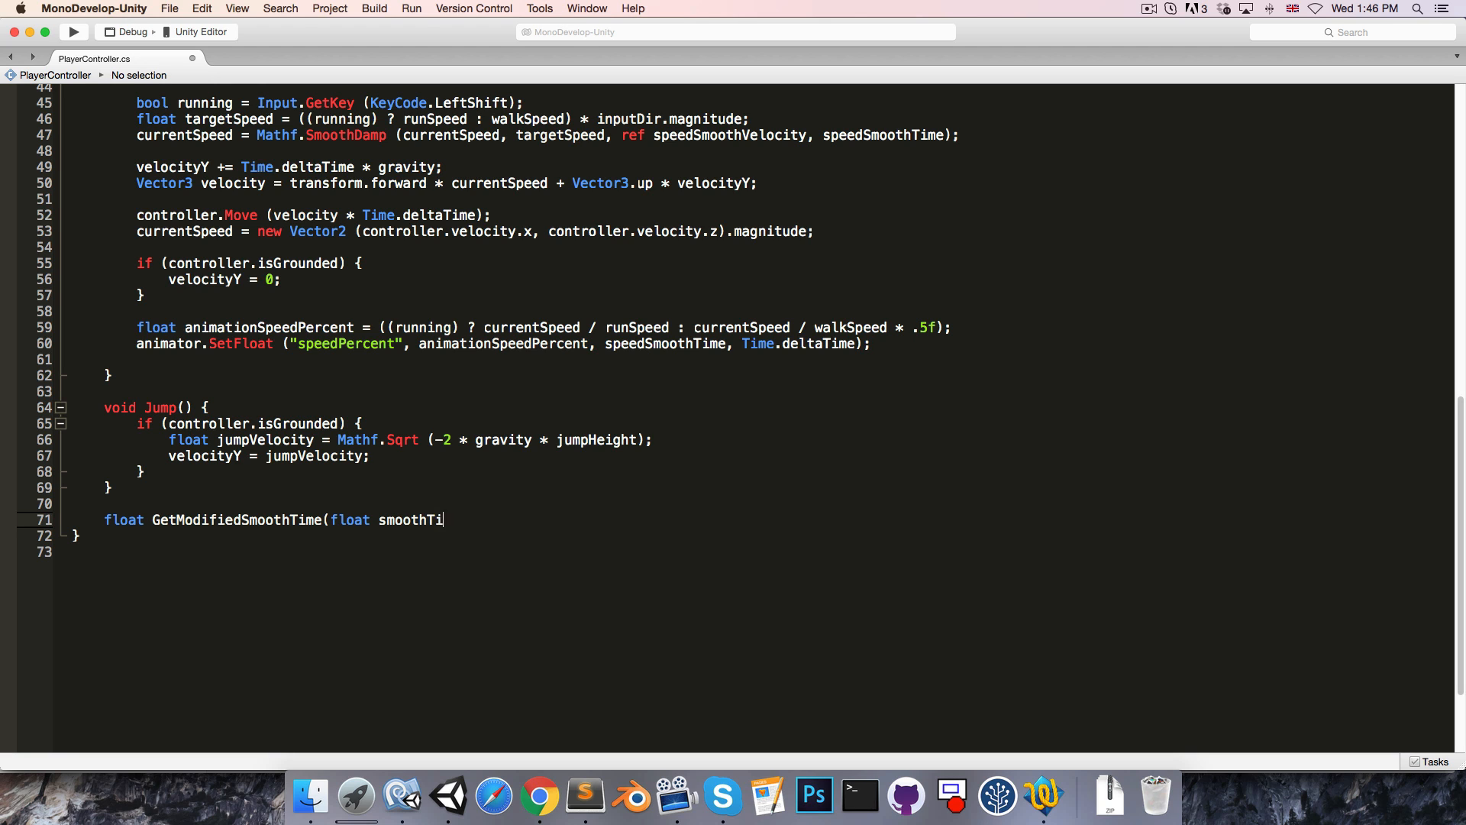
{"action": "type", "text": "me) {"}
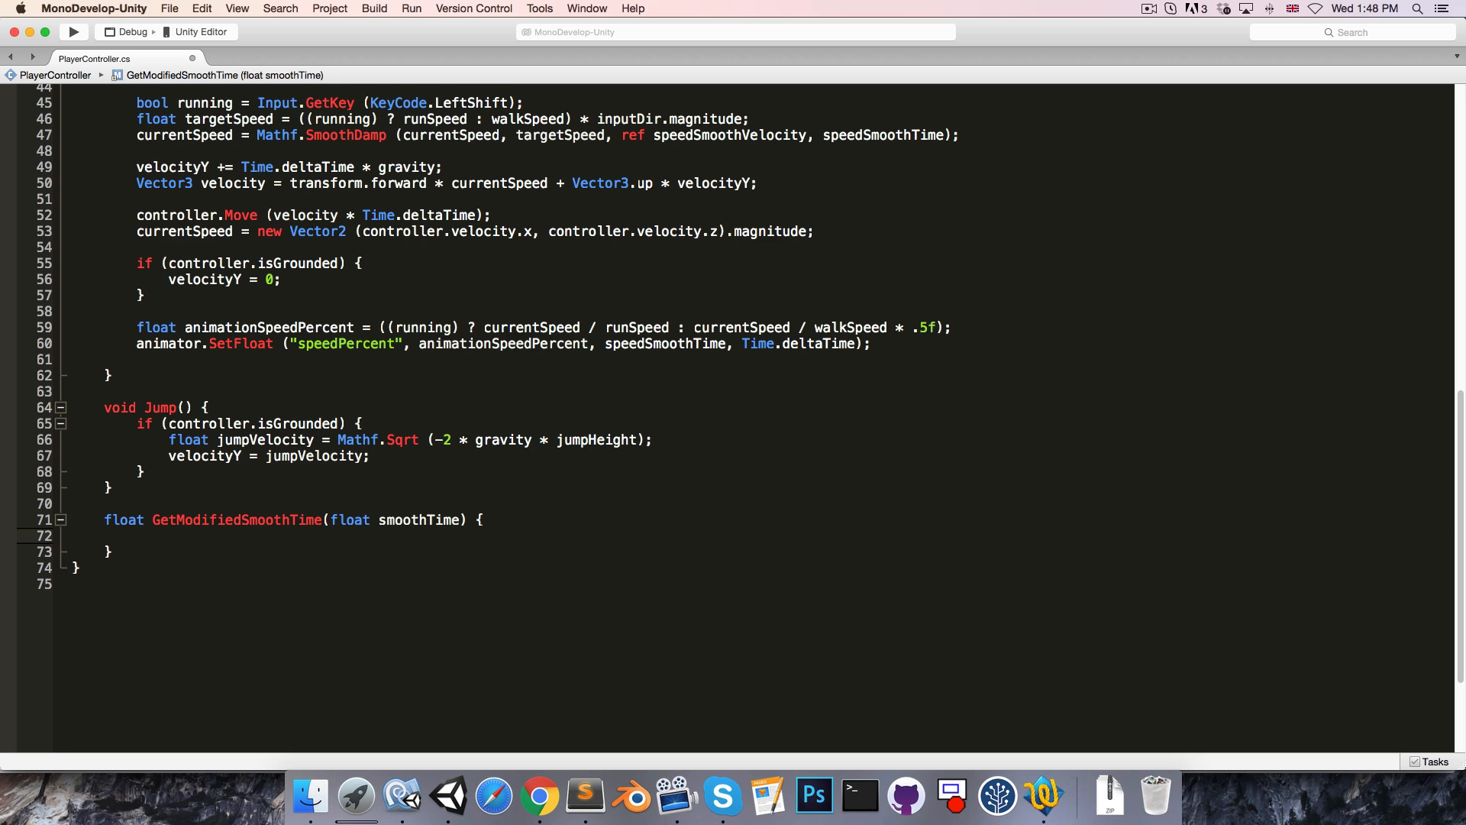
- Return smoothTime when grounded, else smoothTime / airControlPercent, adding an airControlPercent guard
{"action": "type", "text": "if (controller"}
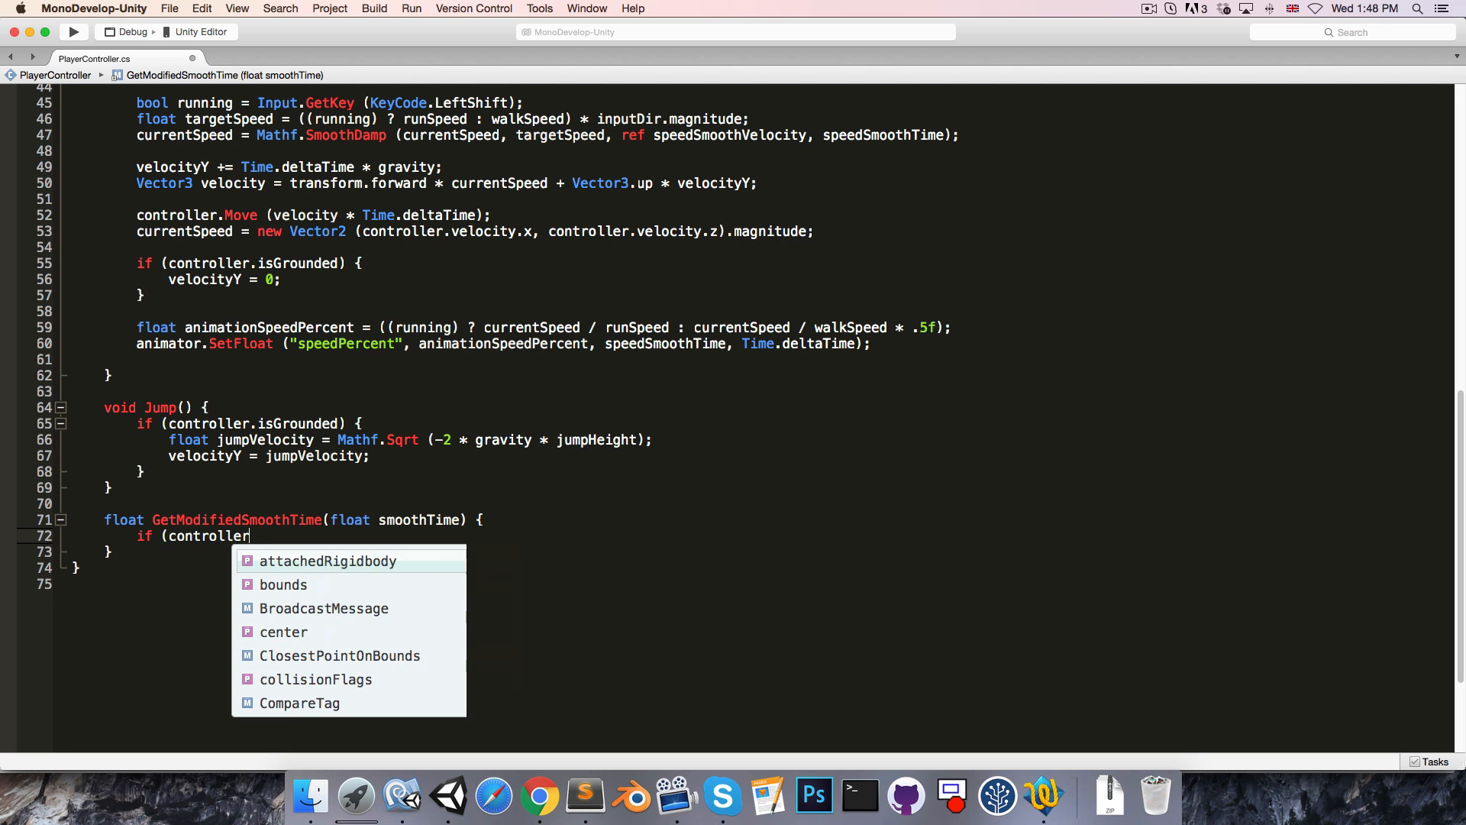
{"action": "type", "text": ".isGrounded) {"}
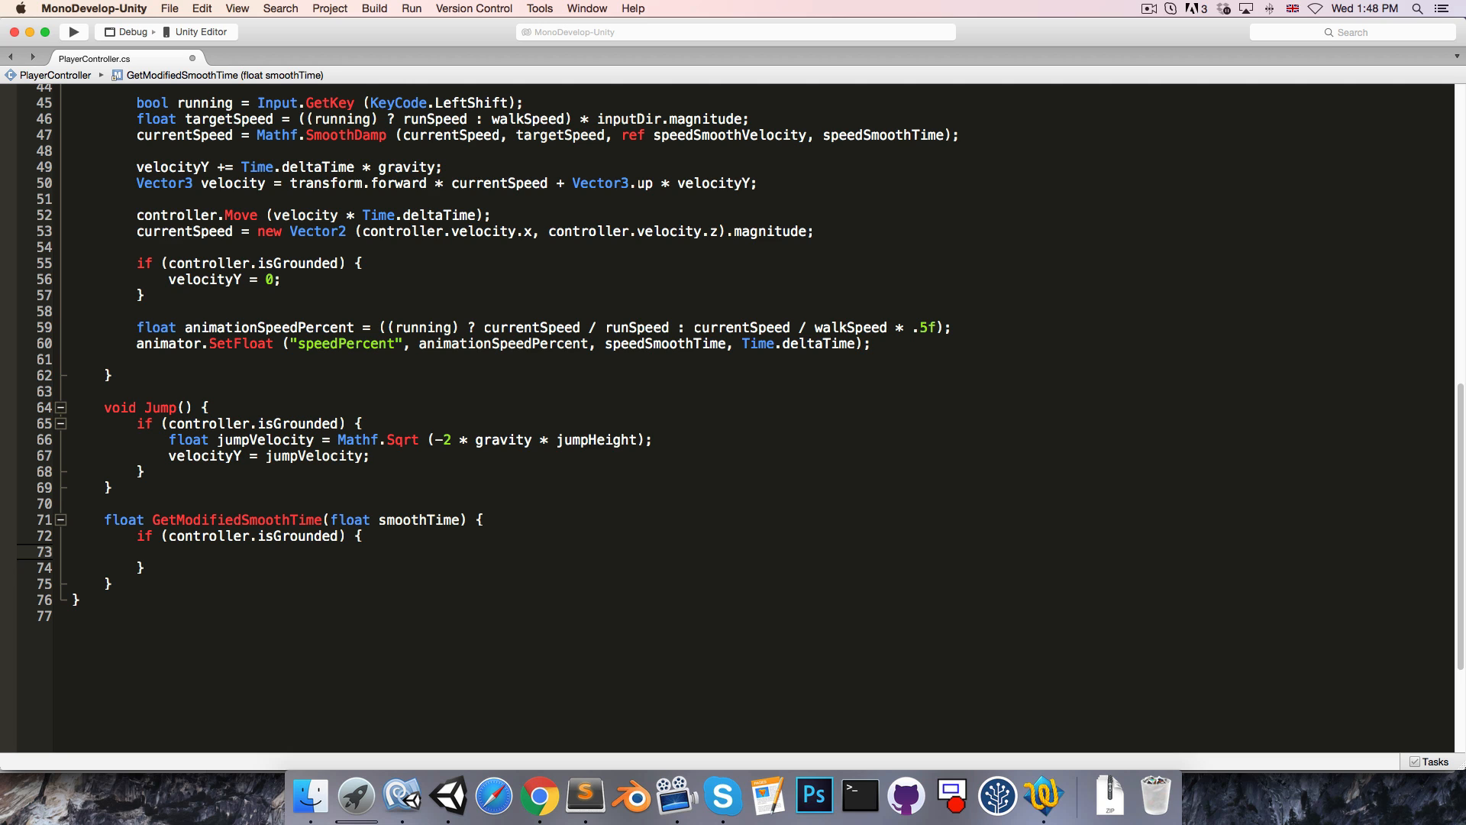
{"action": "type", "text": "return"}
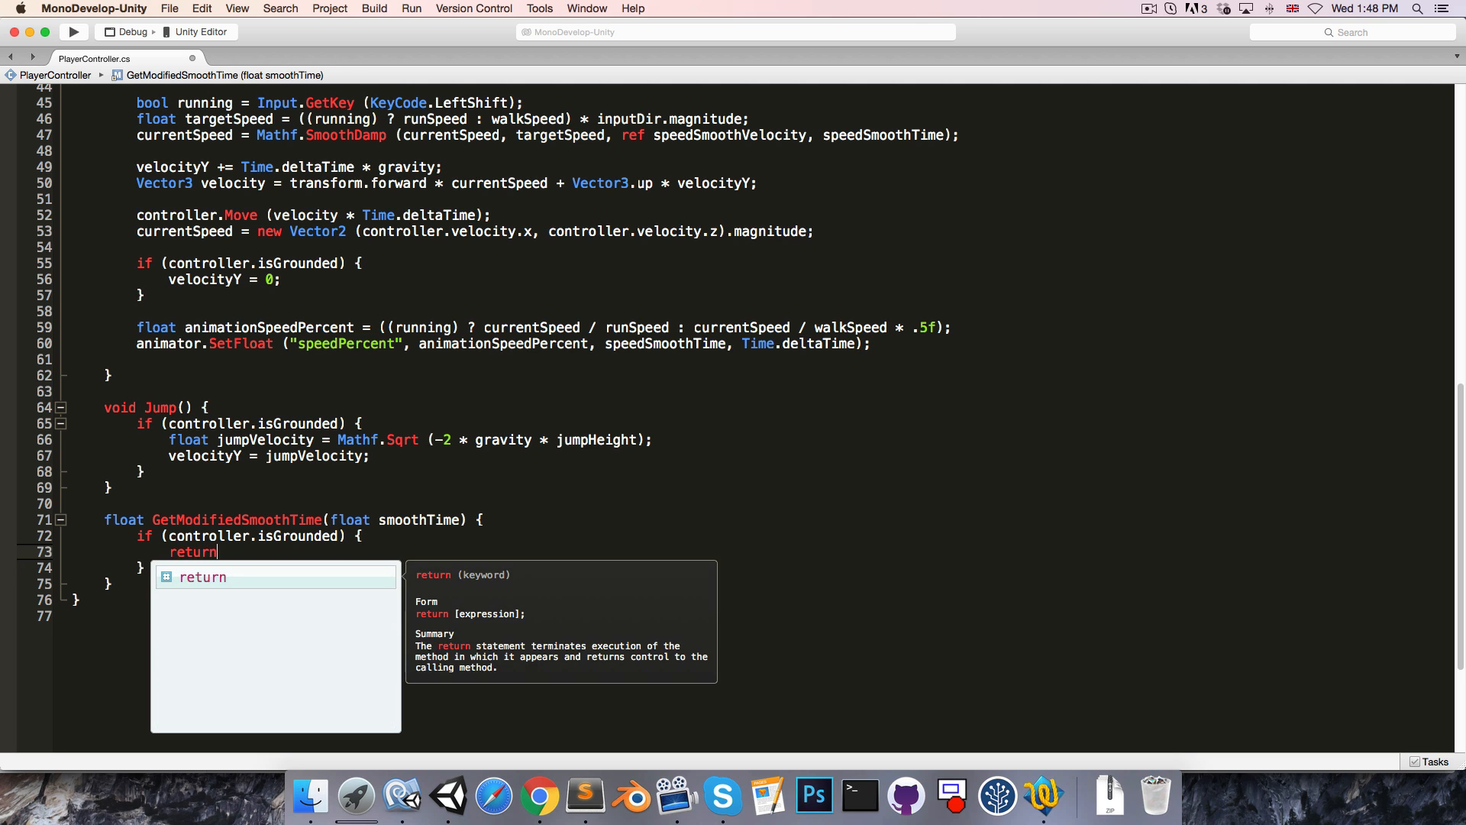
{"action": "type", "text": "smoothTime;"}
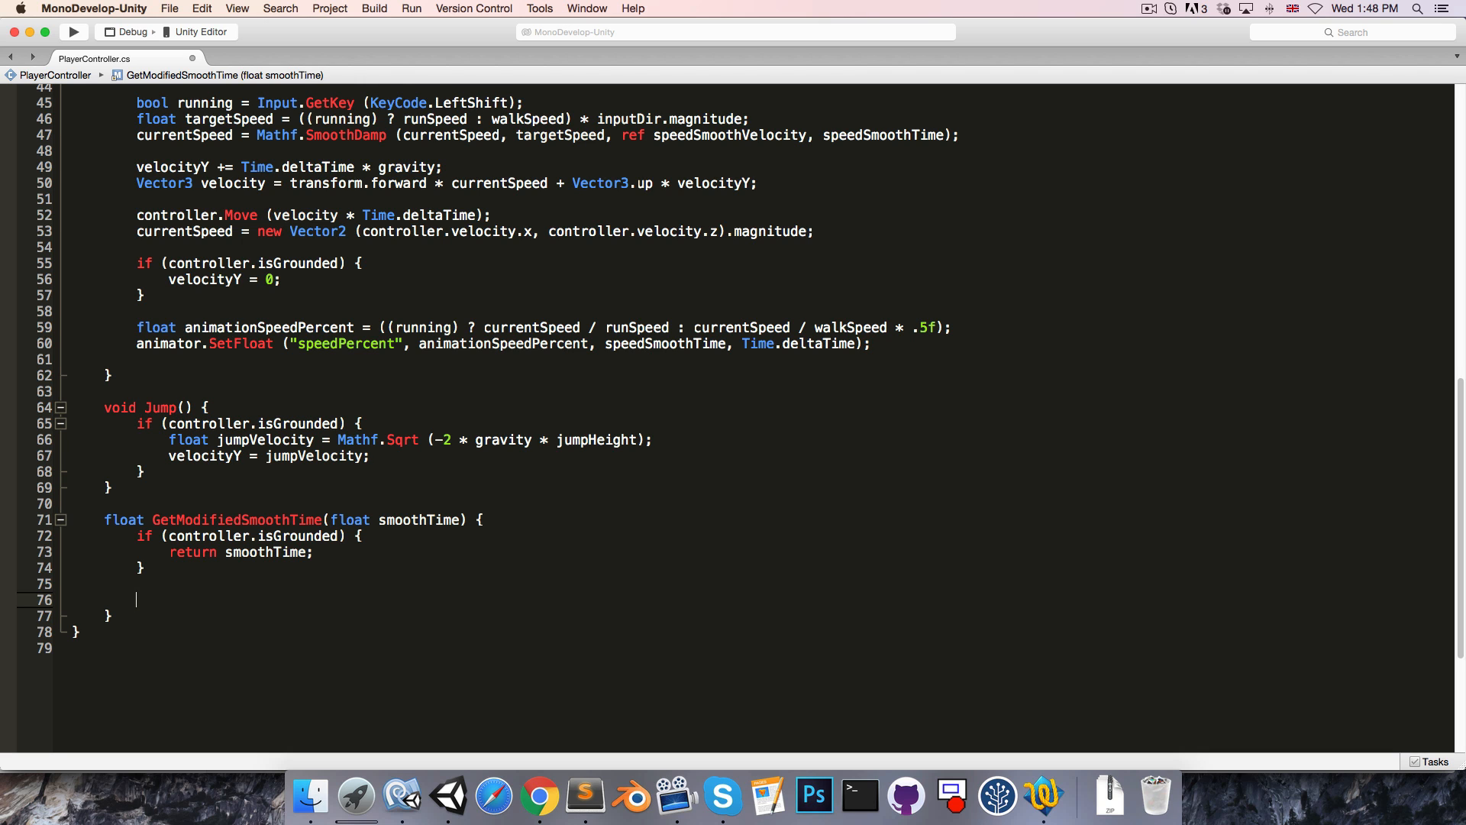
{"action": "type", "text": "return smoothT"}
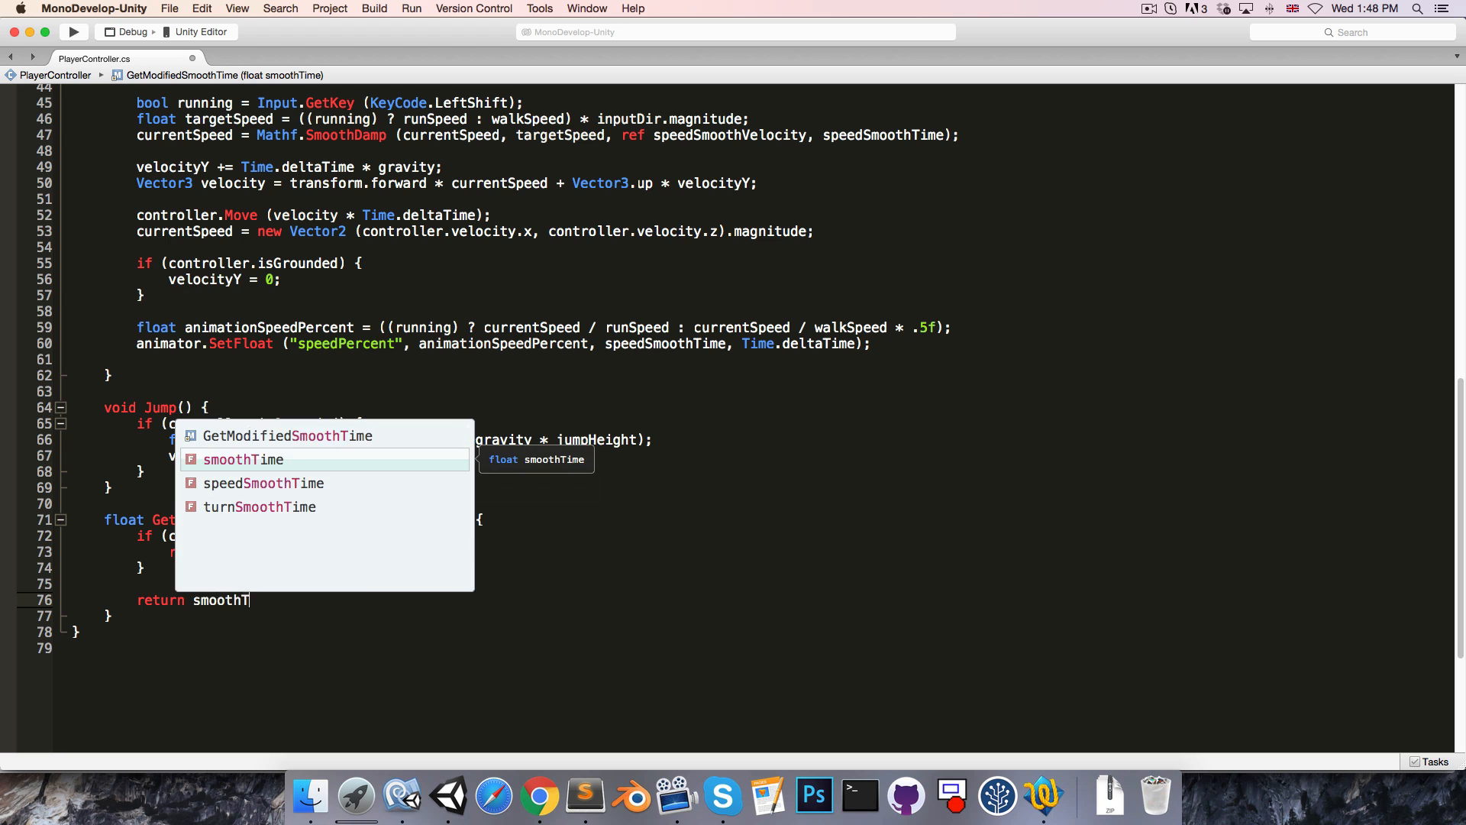
{"action": "type", "text": "/ airControlPercent"}
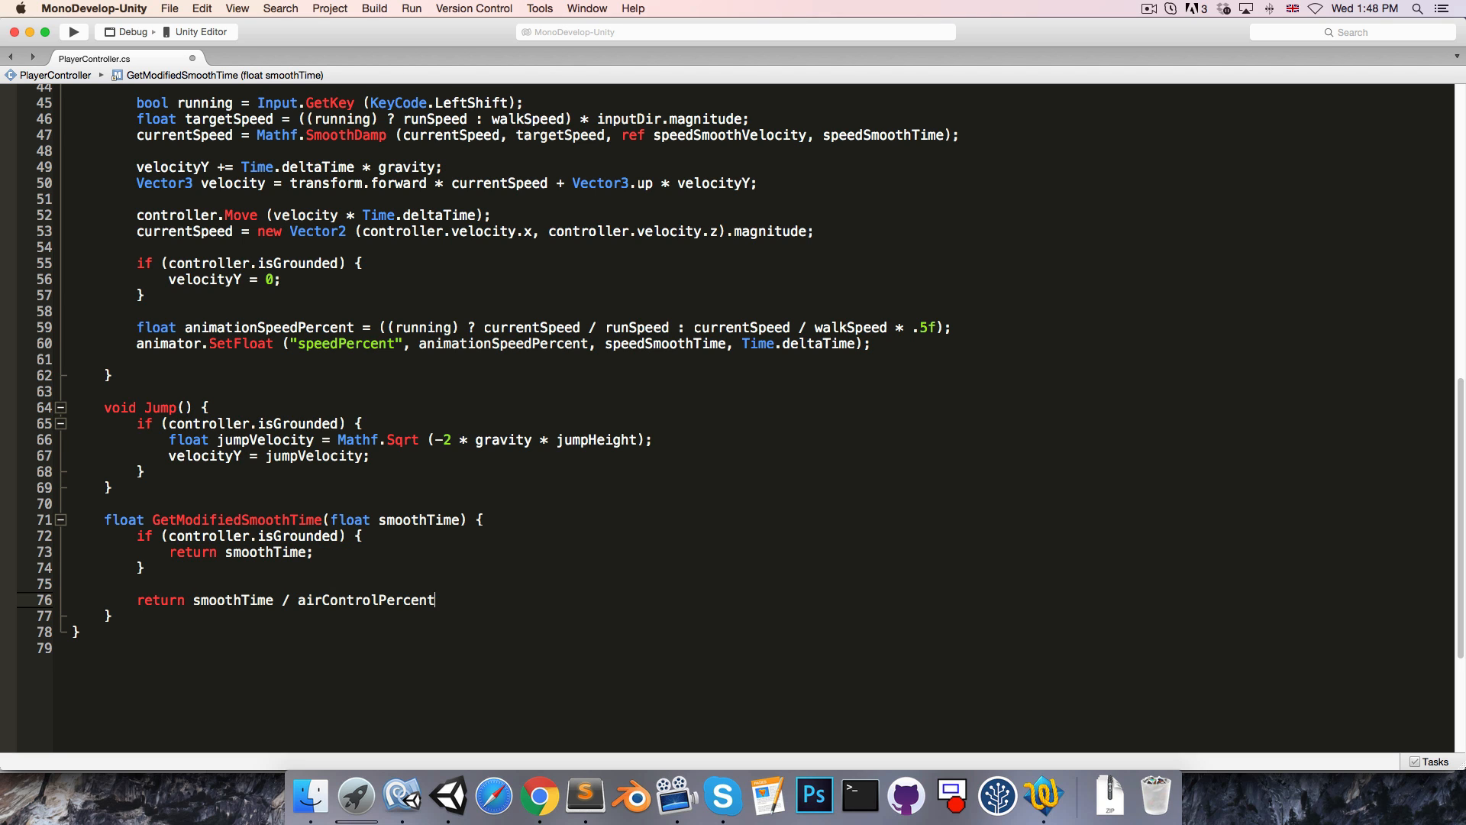
{"action": "type", "text": ";"}
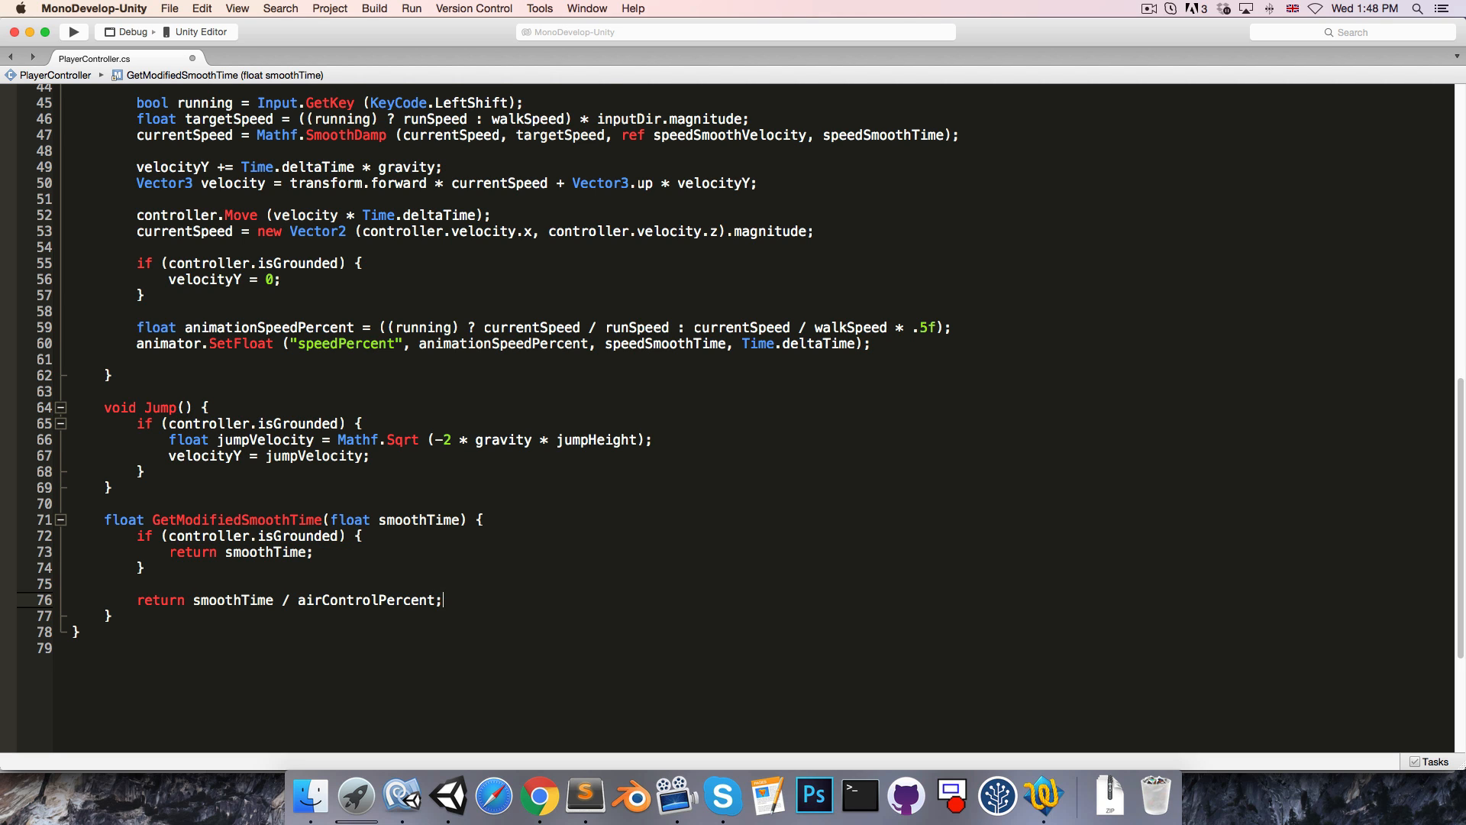
{"action": "mouse_move", "coordinate": [365, 603]}
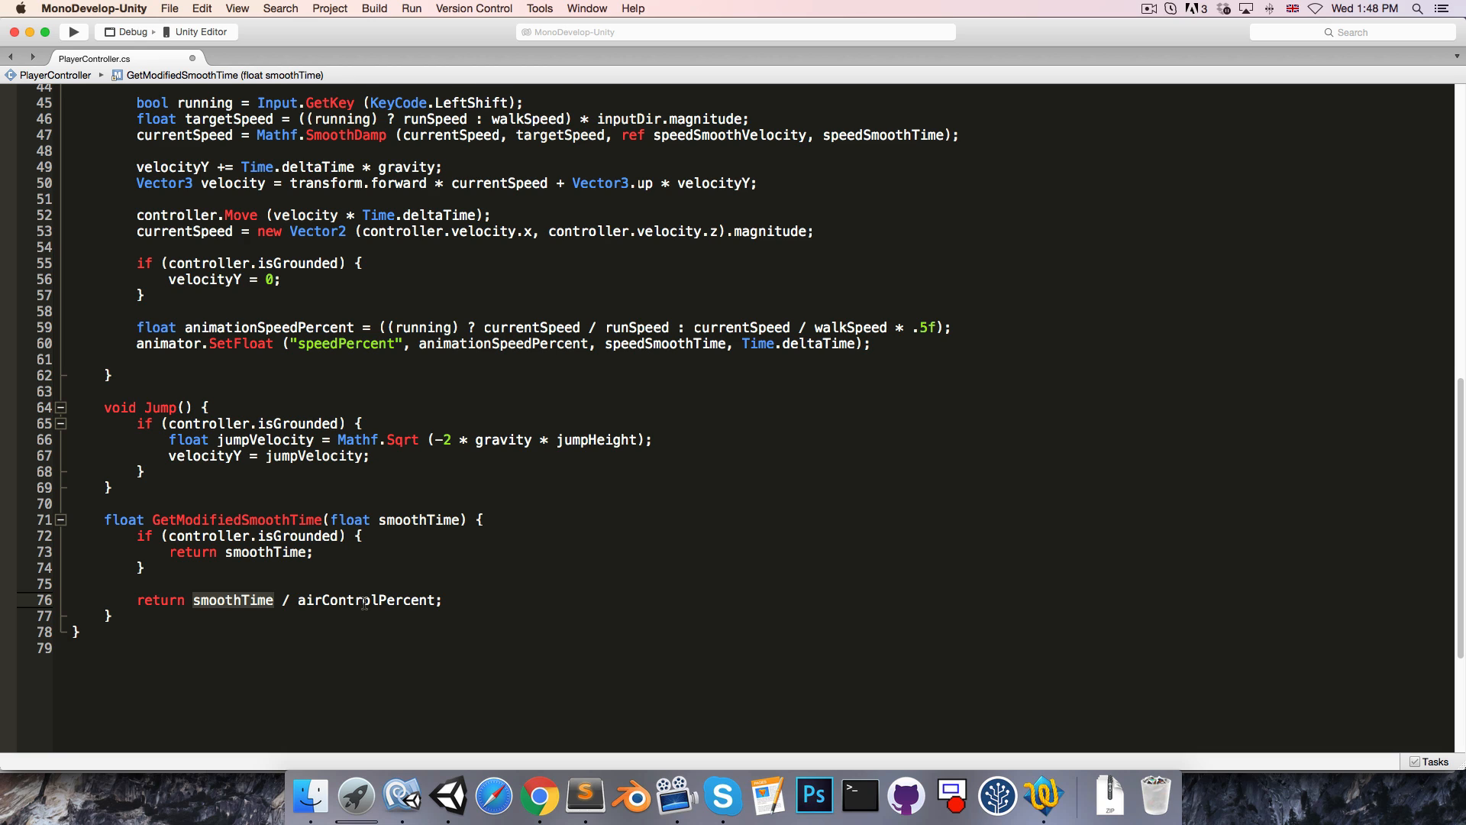
{"action": "mouse_move", "coordinate": [233, 599]}
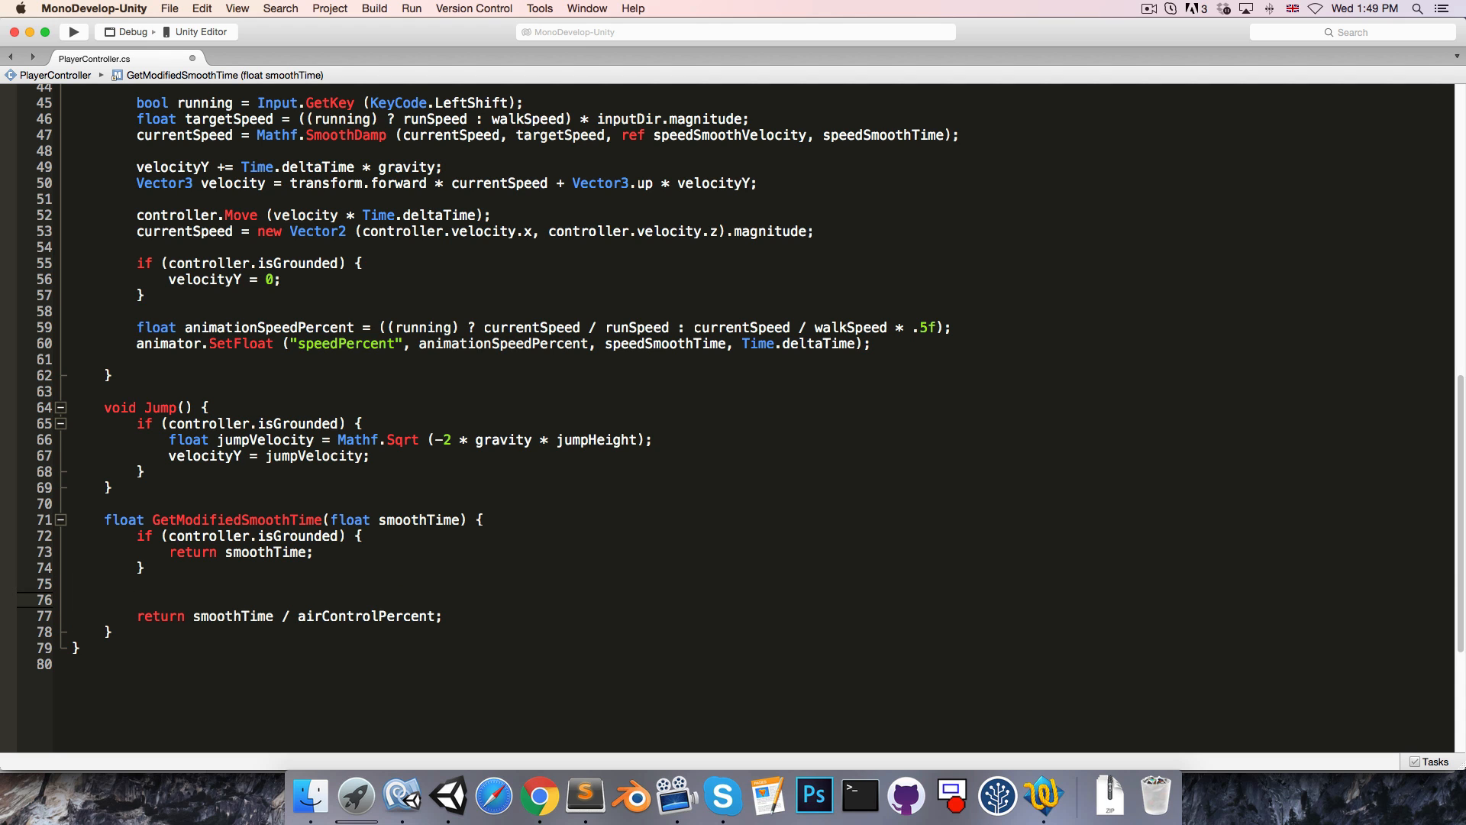
{"action": "type", "text": "if (airControlPercent == 0) {"}
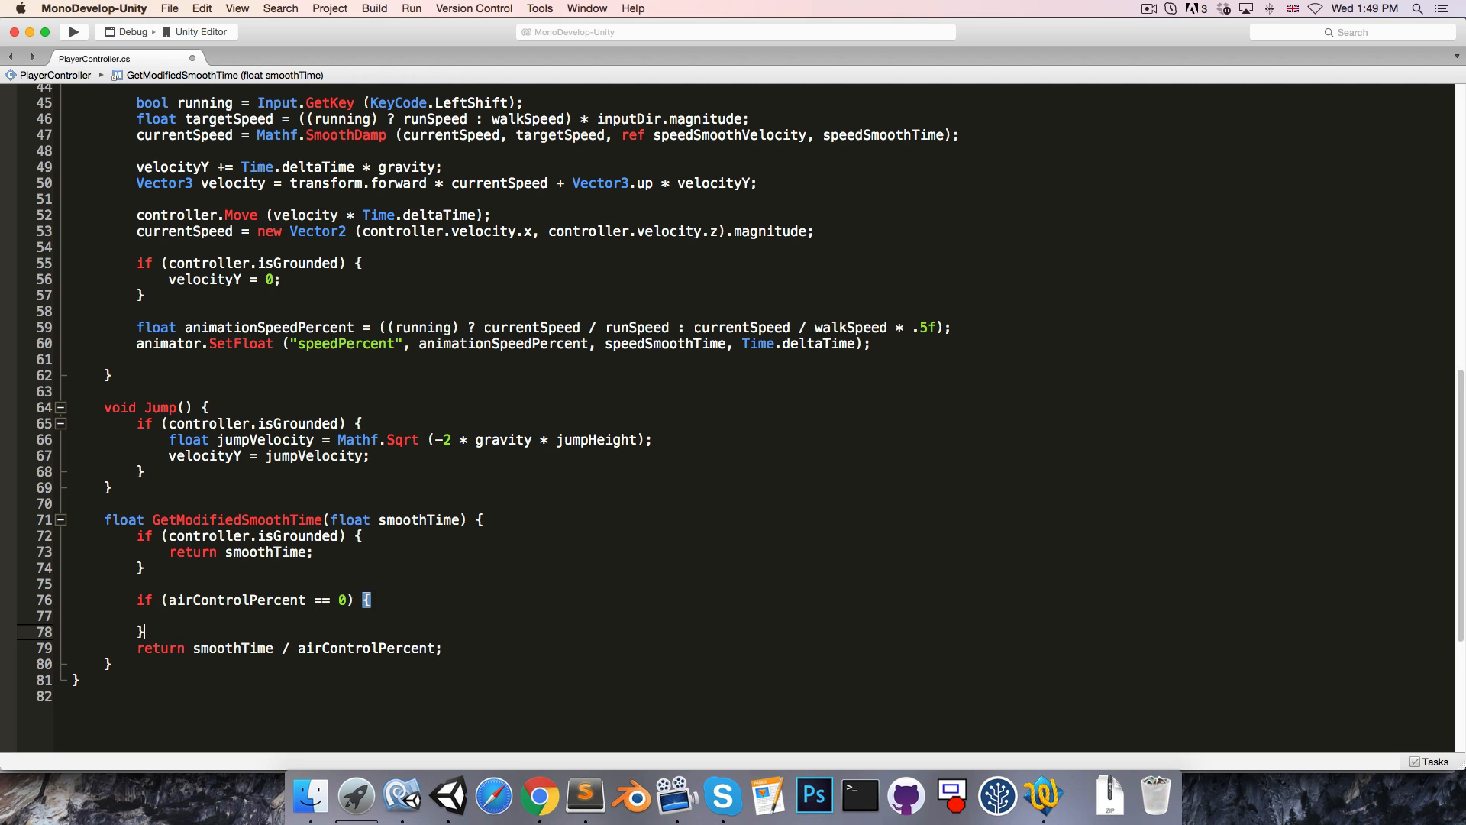
{"action": "type", "text": "return"}
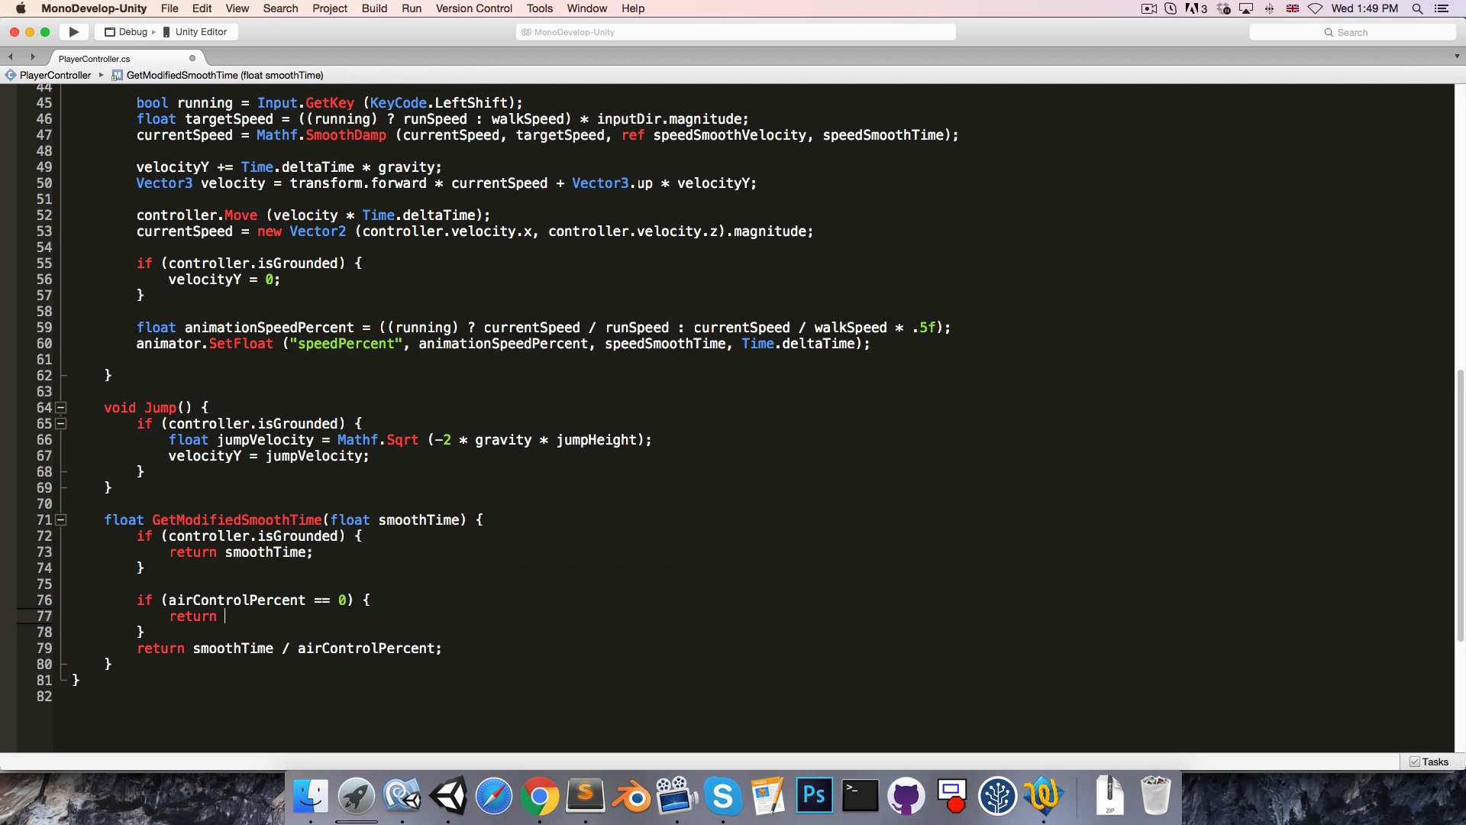
{"action": "type", "text": "loat.MaxValue"}
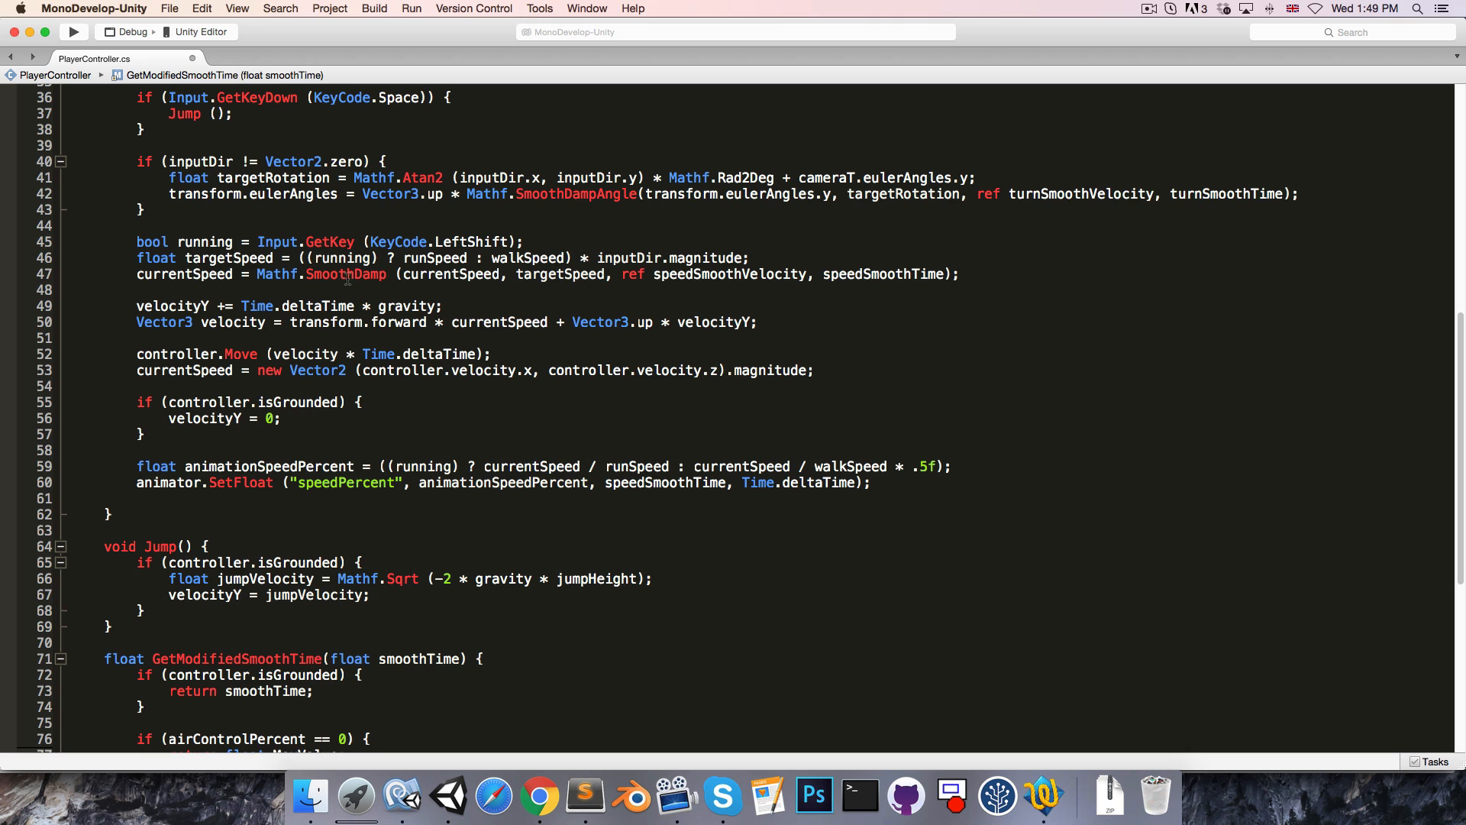
- Wrap speedSmoothTime and turnSmoothTime in Update with GetModifiedSmoothTime(...) calls
{"action": "double_click", "coordinate": [345, 274]}
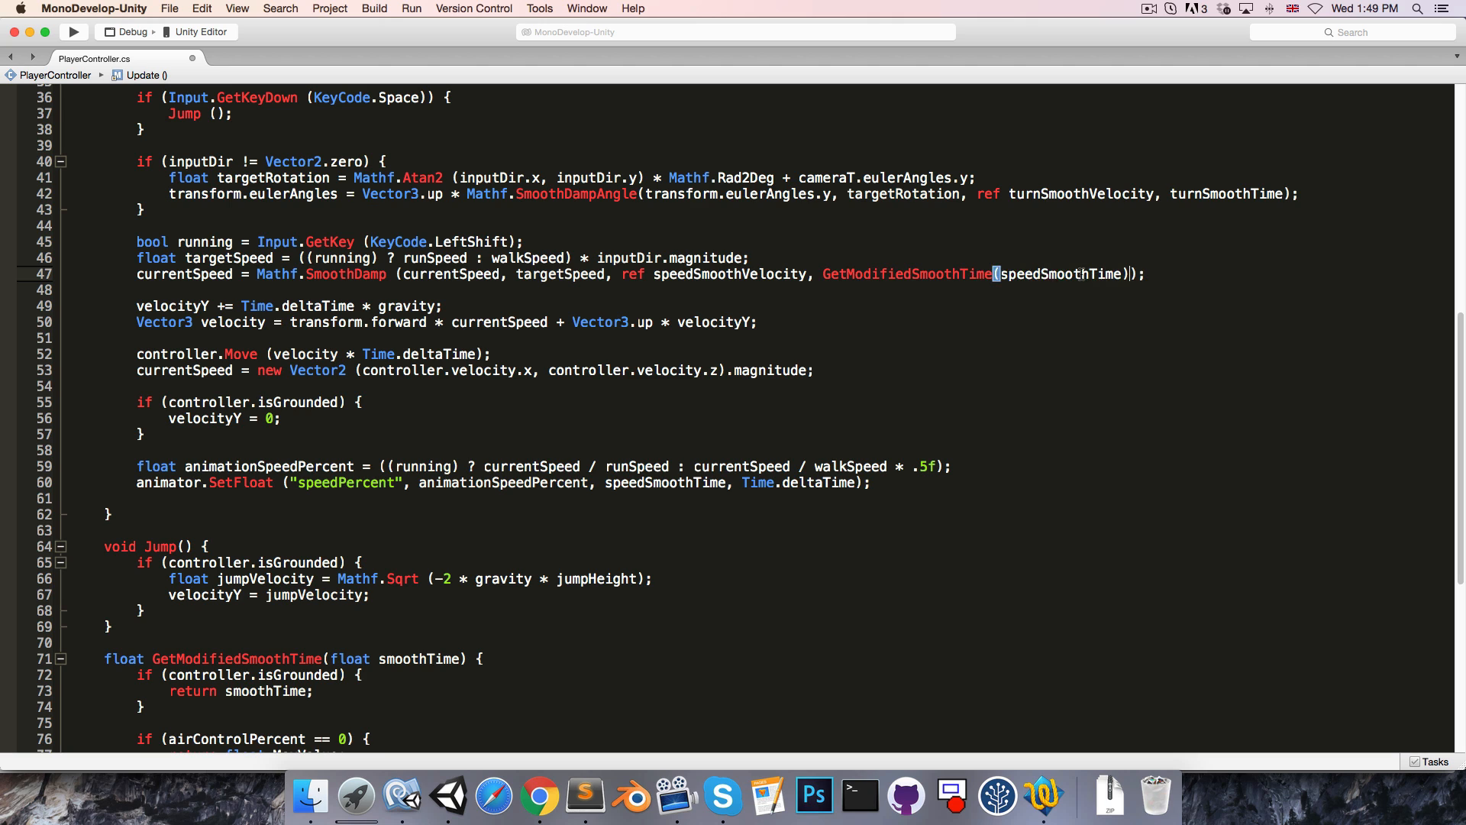
{"action": "double_click", "coordinate": [905, 274]}
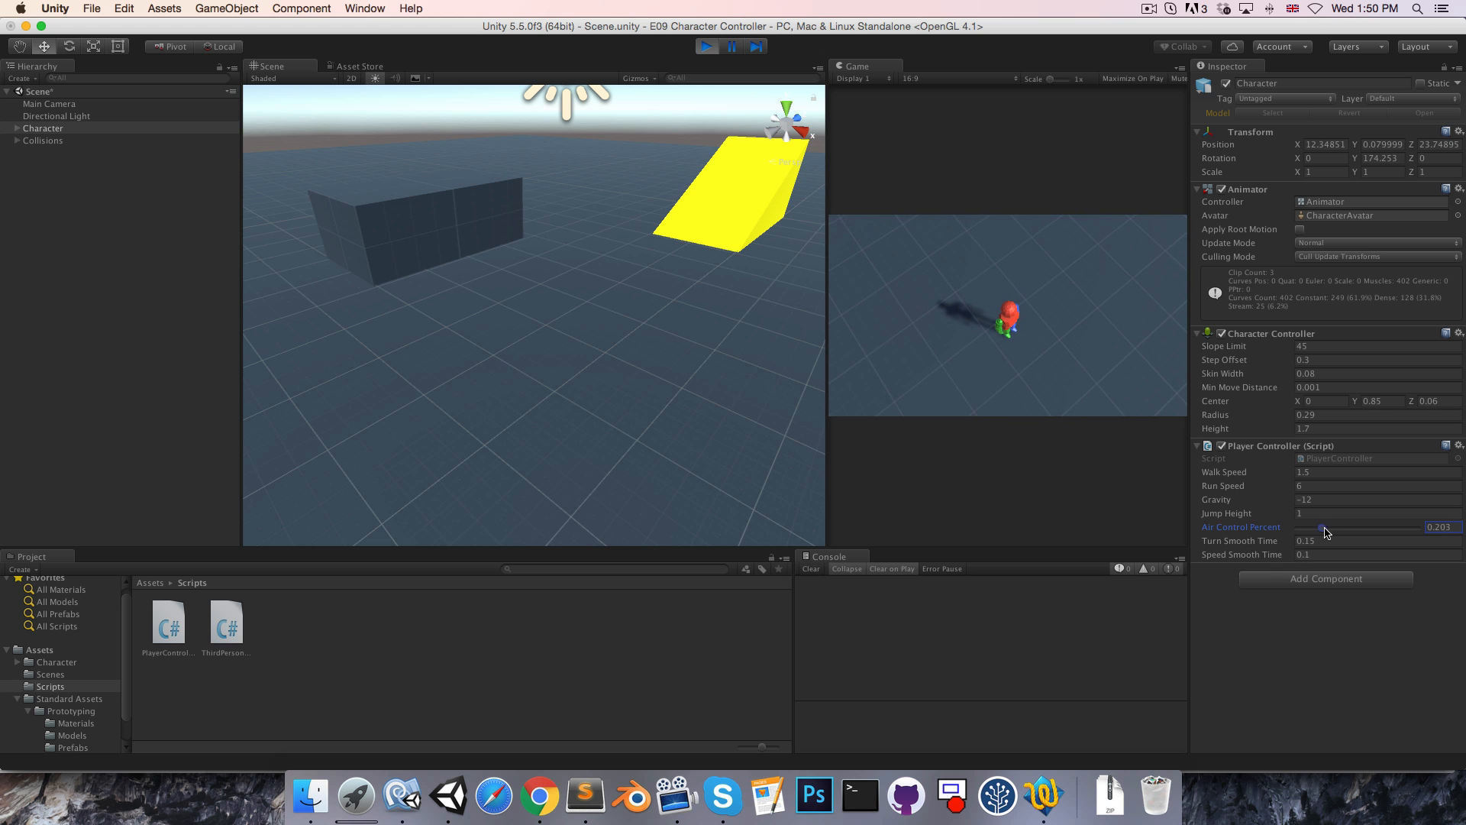
- Drag Air Control Percent to about 0.2 while playing, then stop Play mode
{"action": "left_click_drag", "start_coordinate": [1321, 526], "coordinate": [1325, 526]}
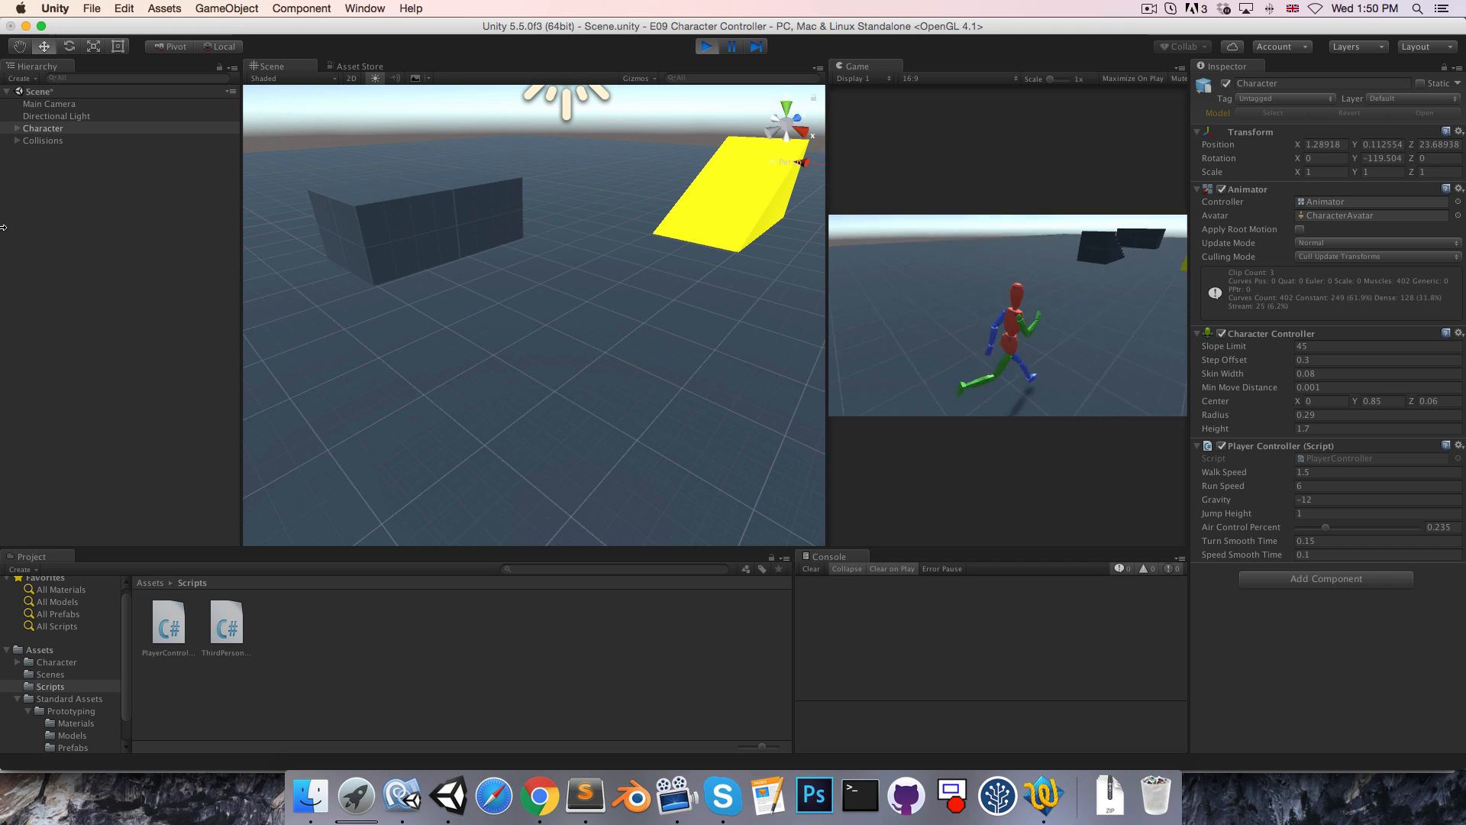
{"action": "left_click", "coordinate": [705, 45]}
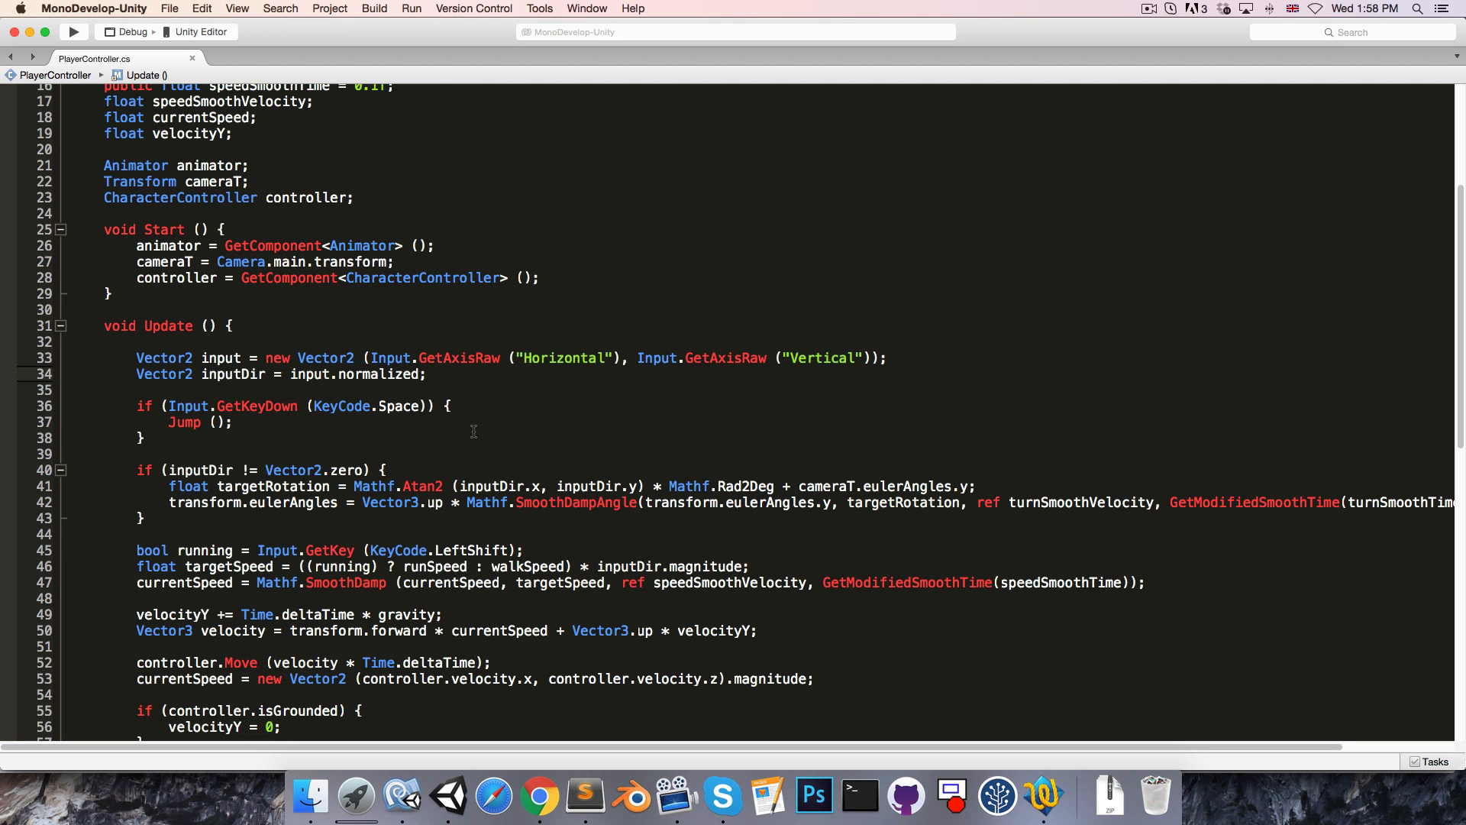
- Move movement code into void Move(Vector2 inputDir, bool running), called from Update
{"action": "scroll", "scroll_direction": "down", "scroll_amount": 3}
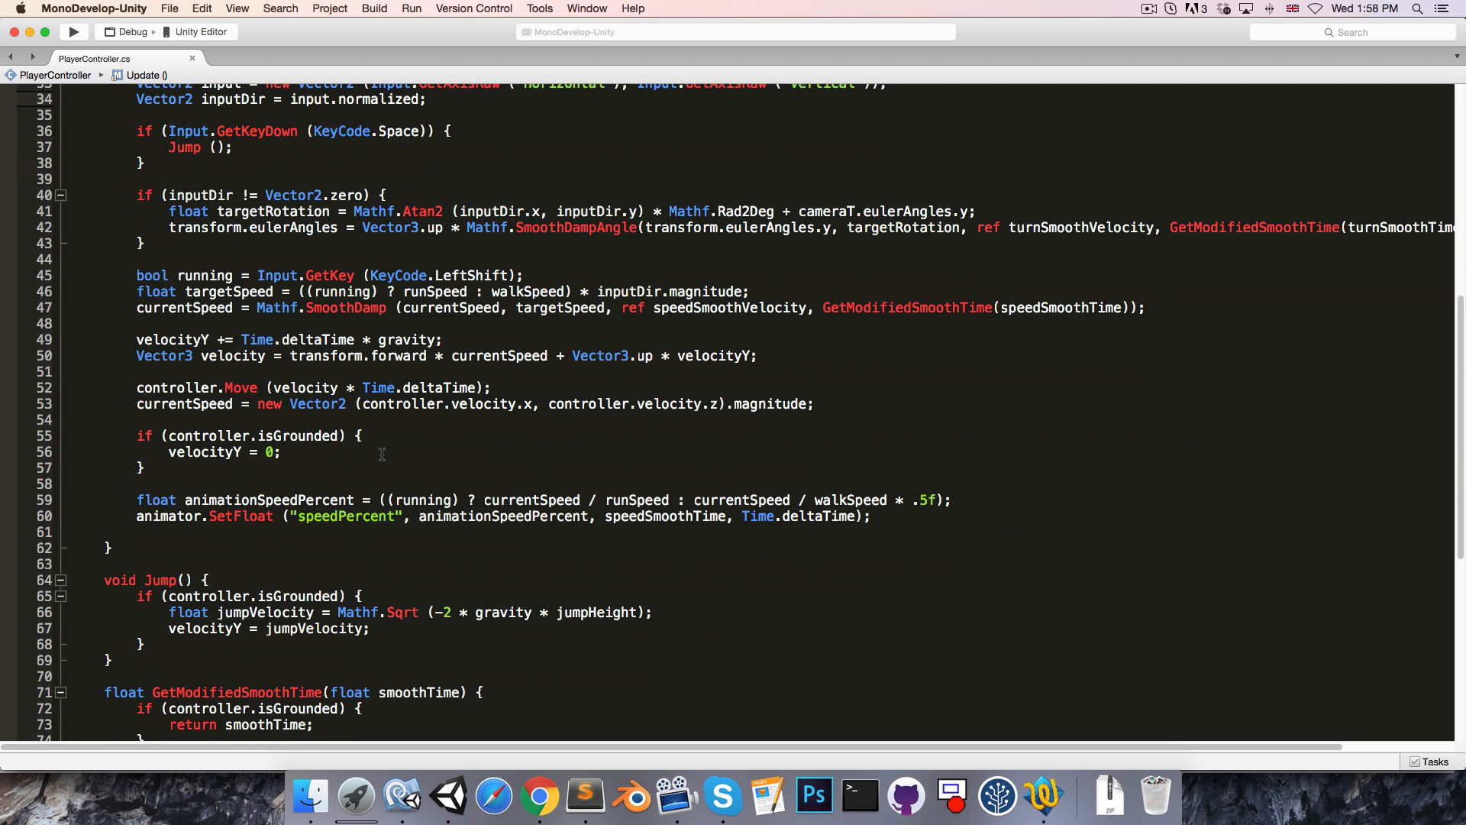
{"action": "type", "text": "vo"}
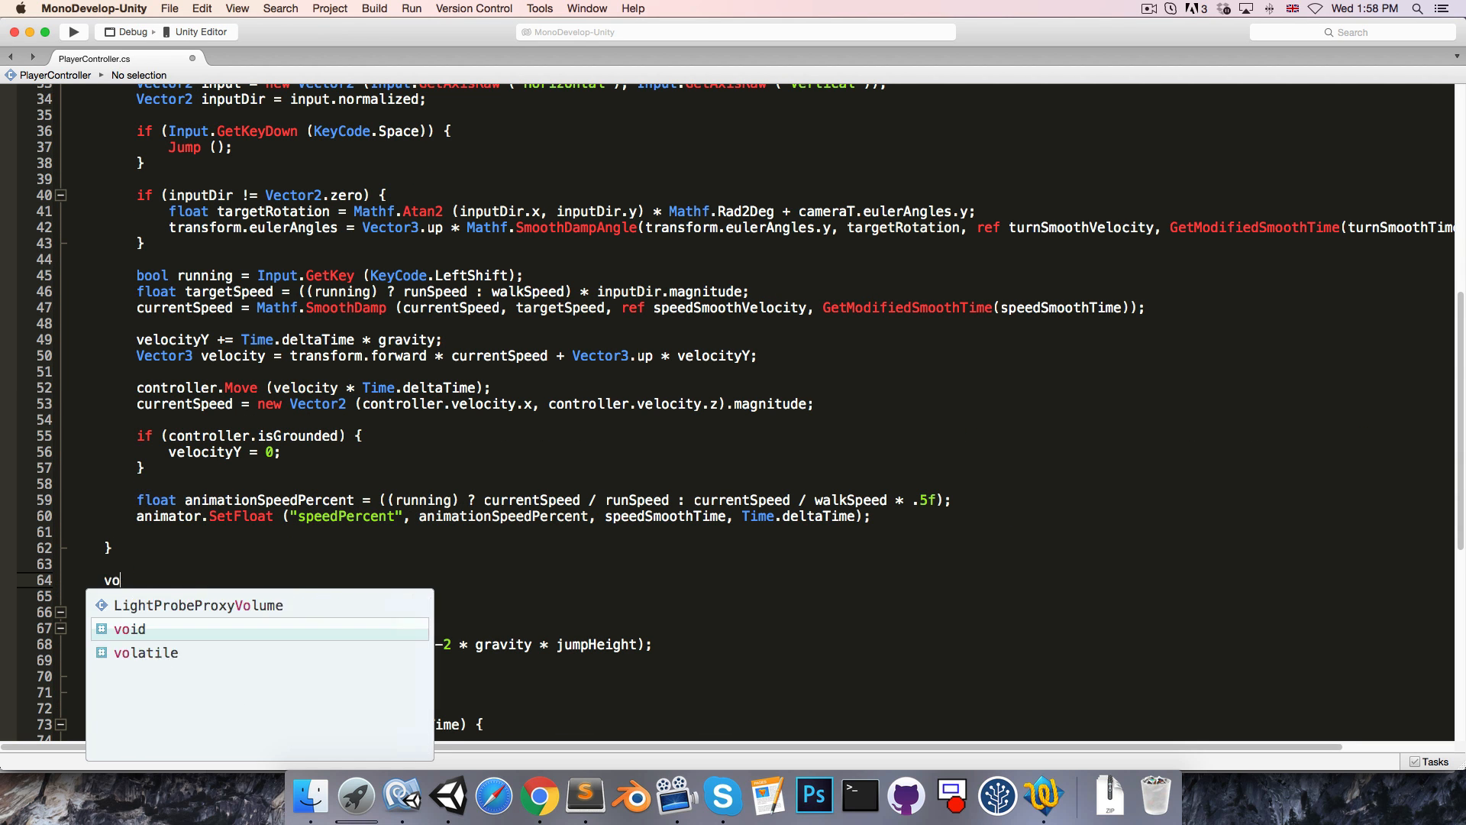
{"action": "type", "text": "id Move(Vector2 inpu"}
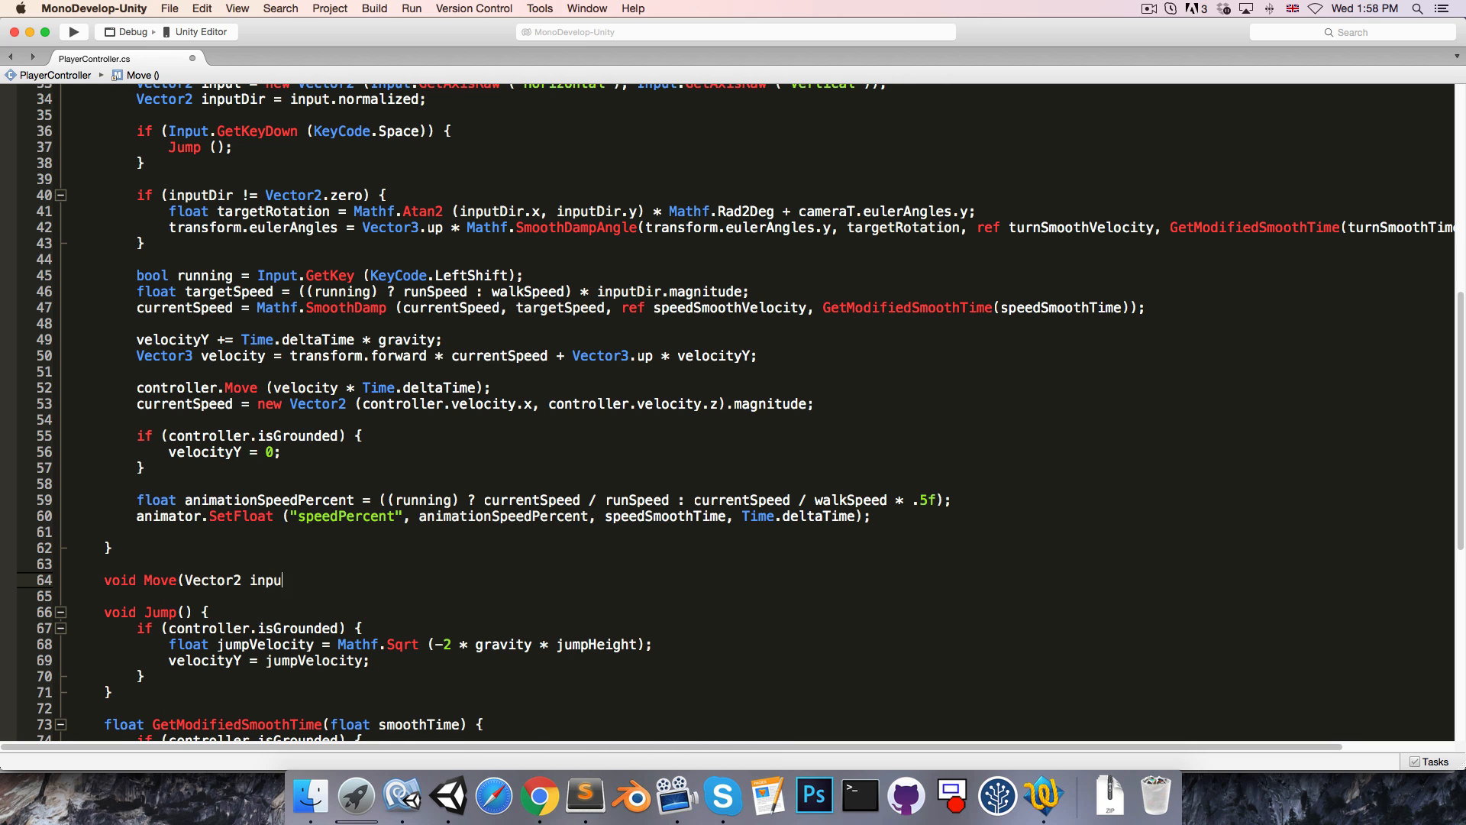
{"action": "type", "text": "tDir, bool runnning) {"}
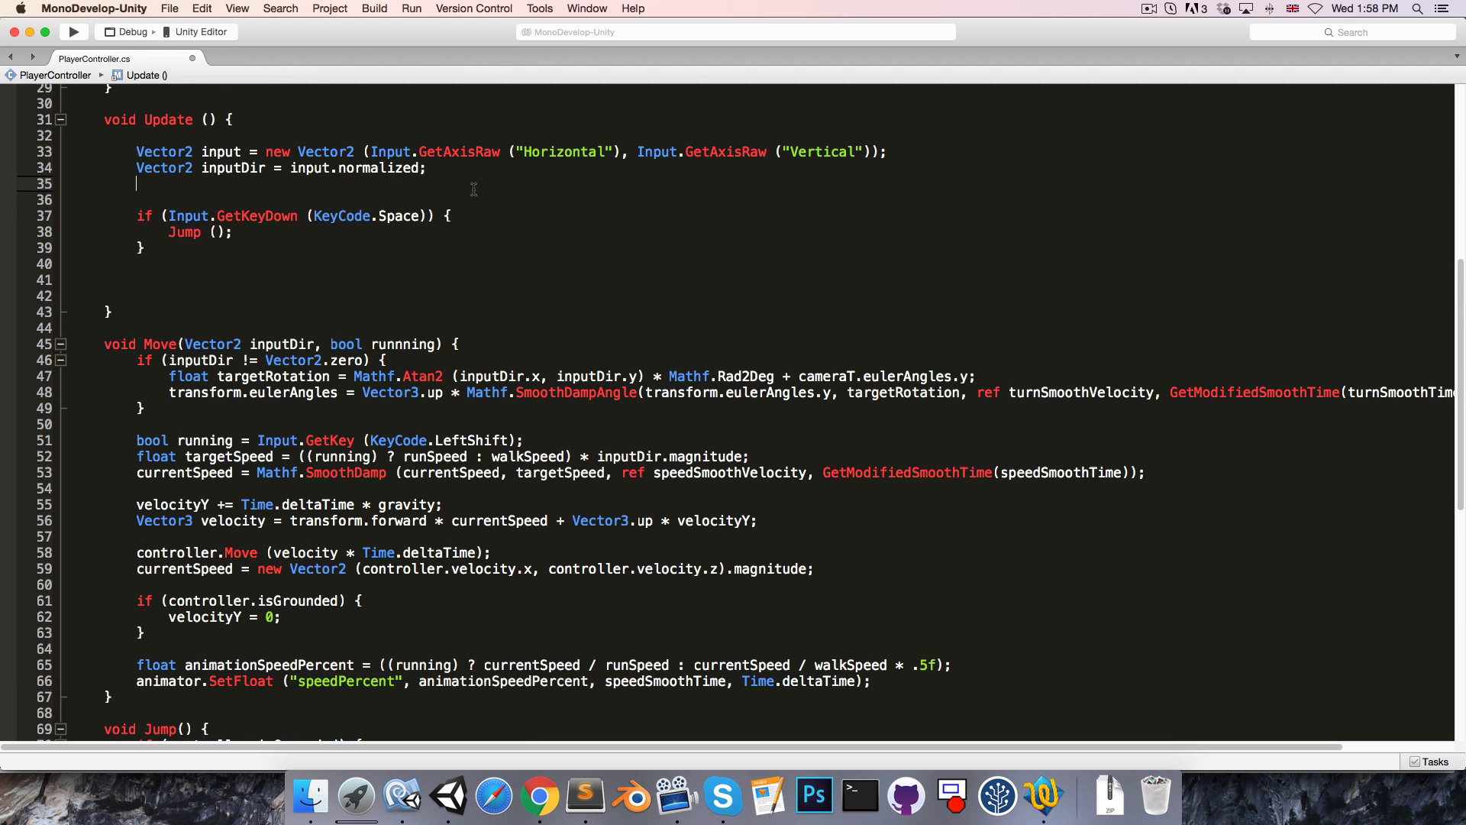
{"action": "type", "text": "Move(inputDir,"}
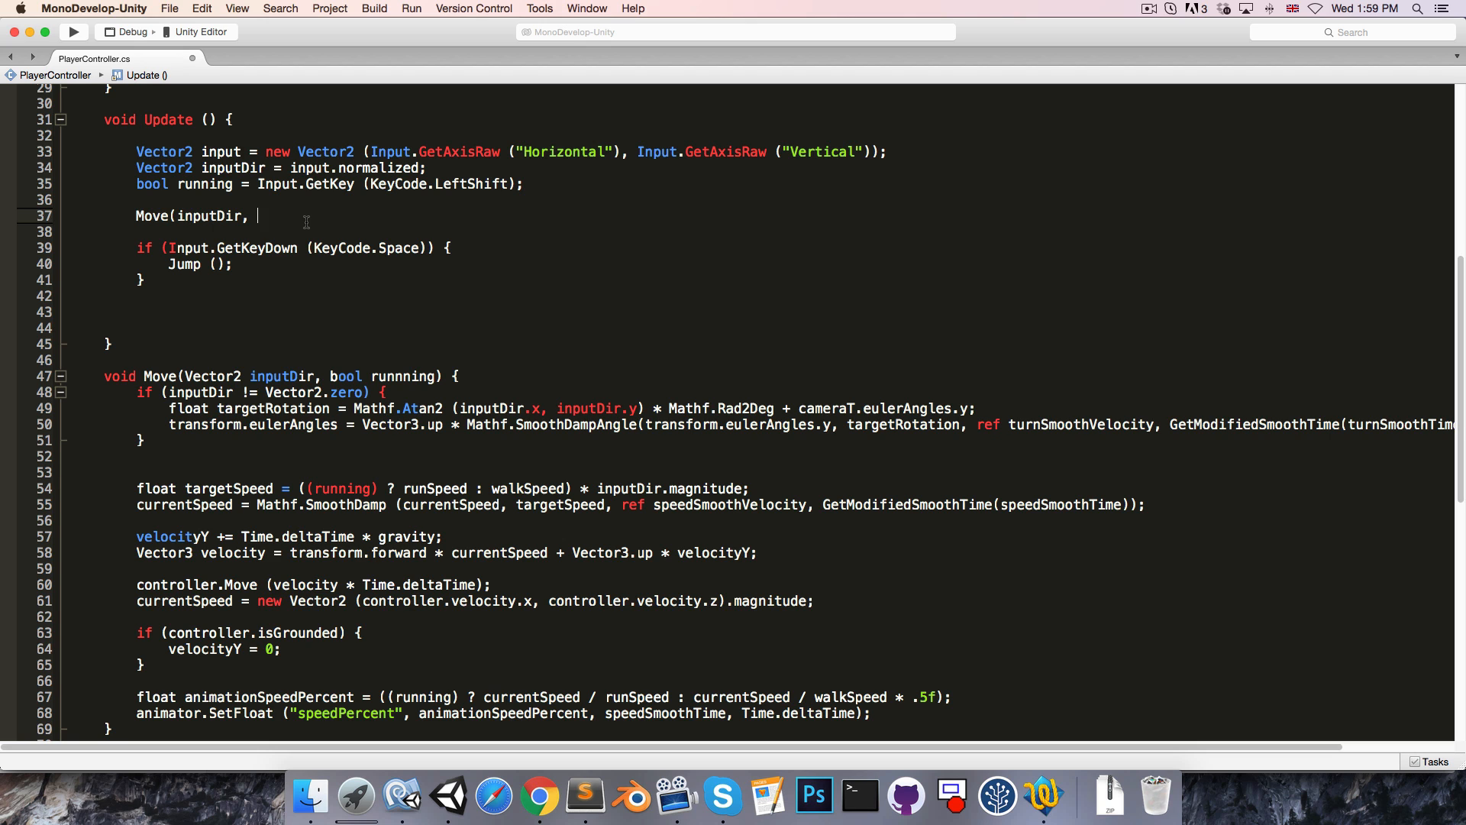
{"action": "type", "text": "running);"}
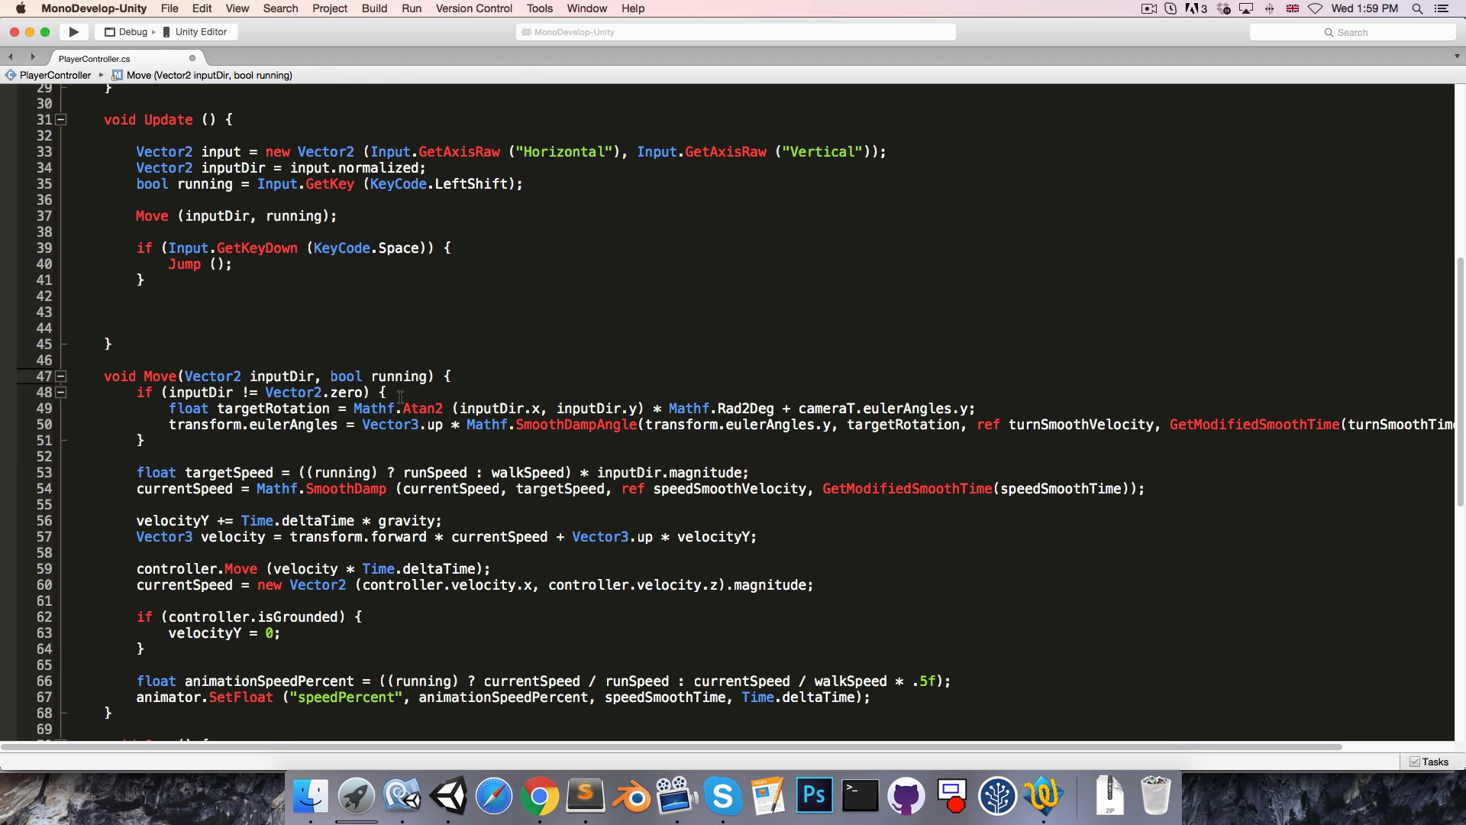
- Add // input and // animator comments in Update
{"action": "scroll", "scroll_direction": "down", "scroll_amount": 3}
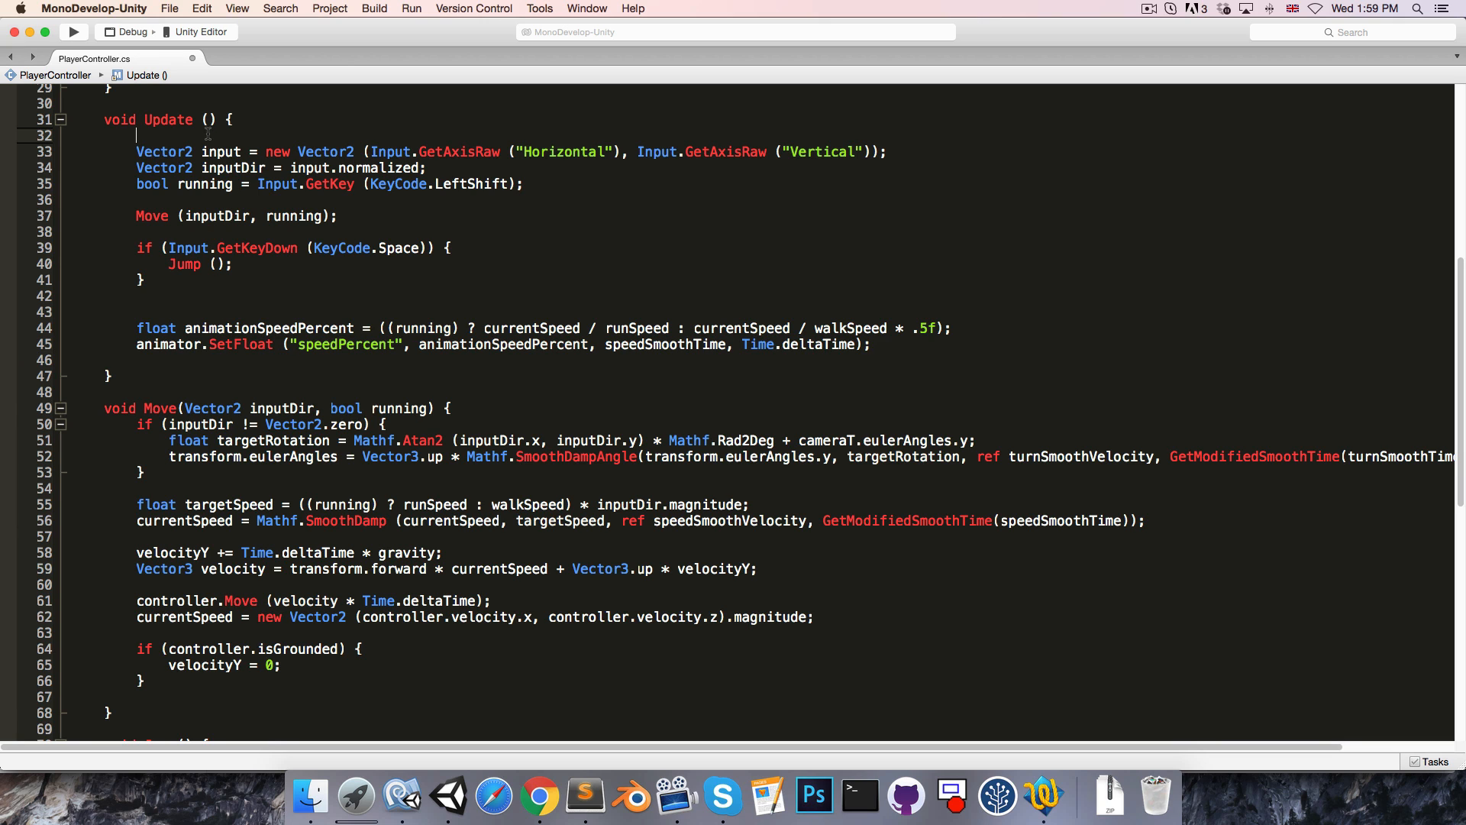
{"action": "type", "text": "// input"}
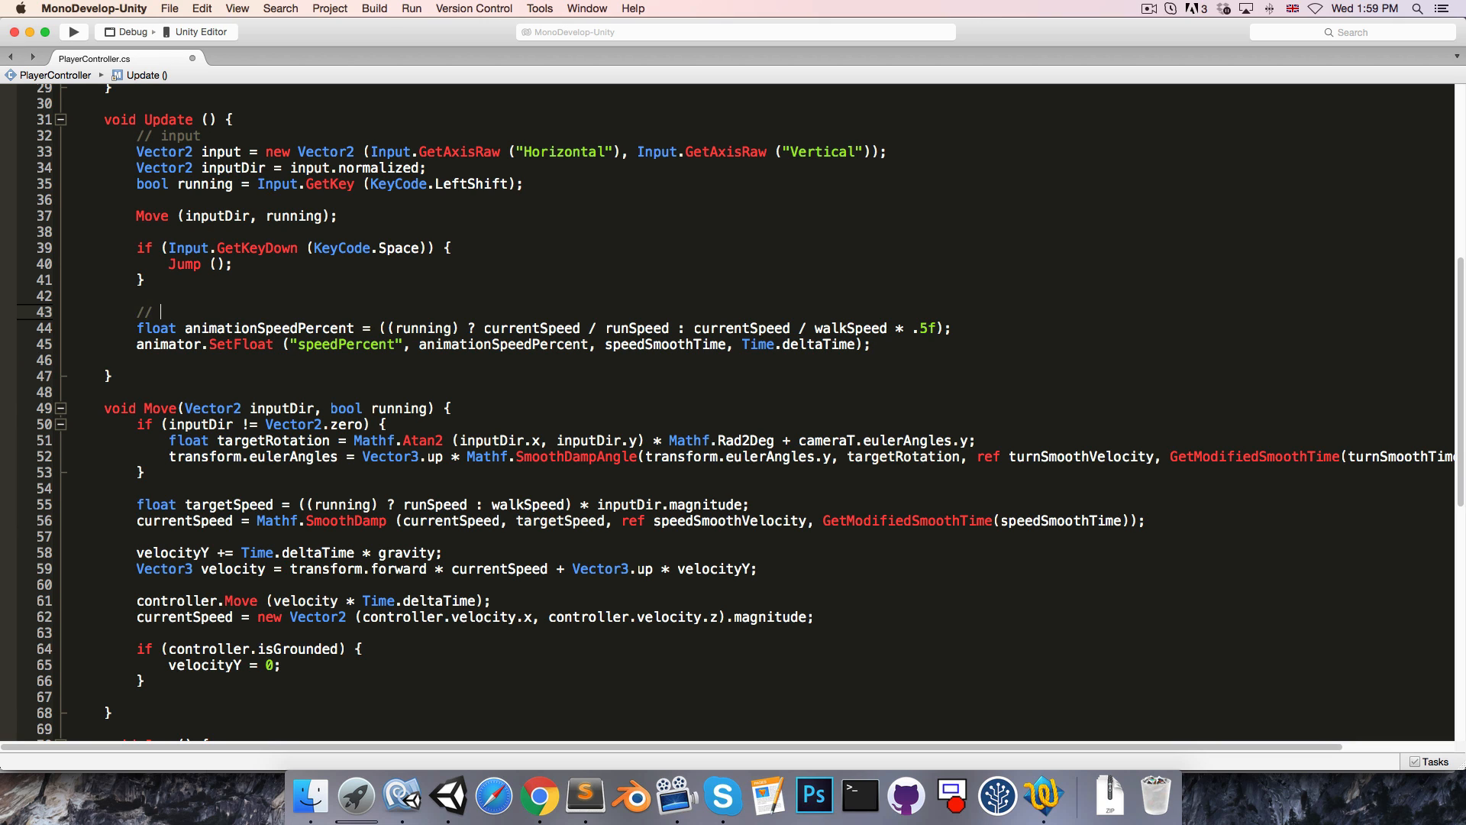
{"action": "type", "text": "animator"}
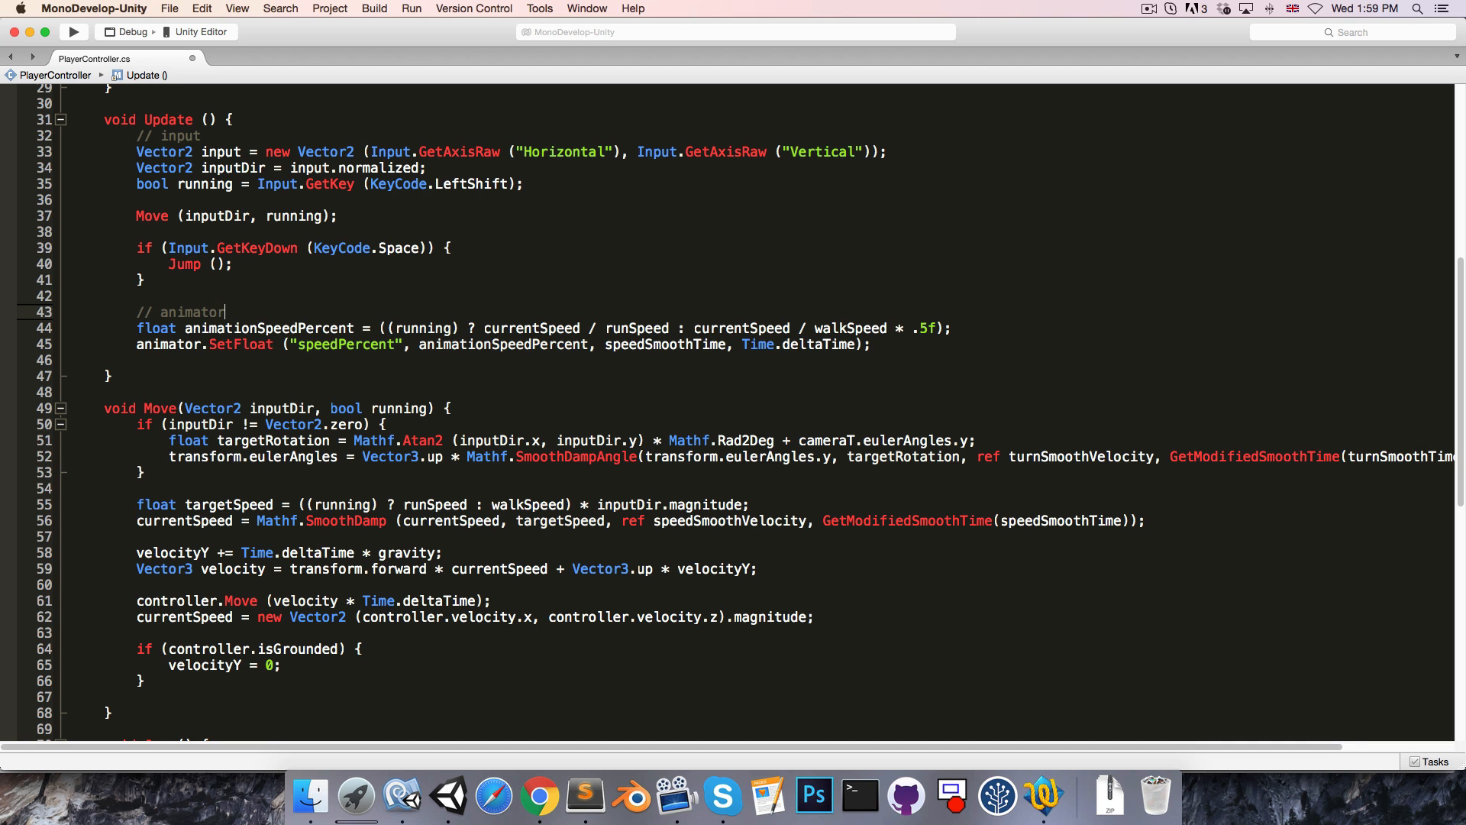
{"action": "scroll", "scroll_direction": "down", "scroll_amount": 3}
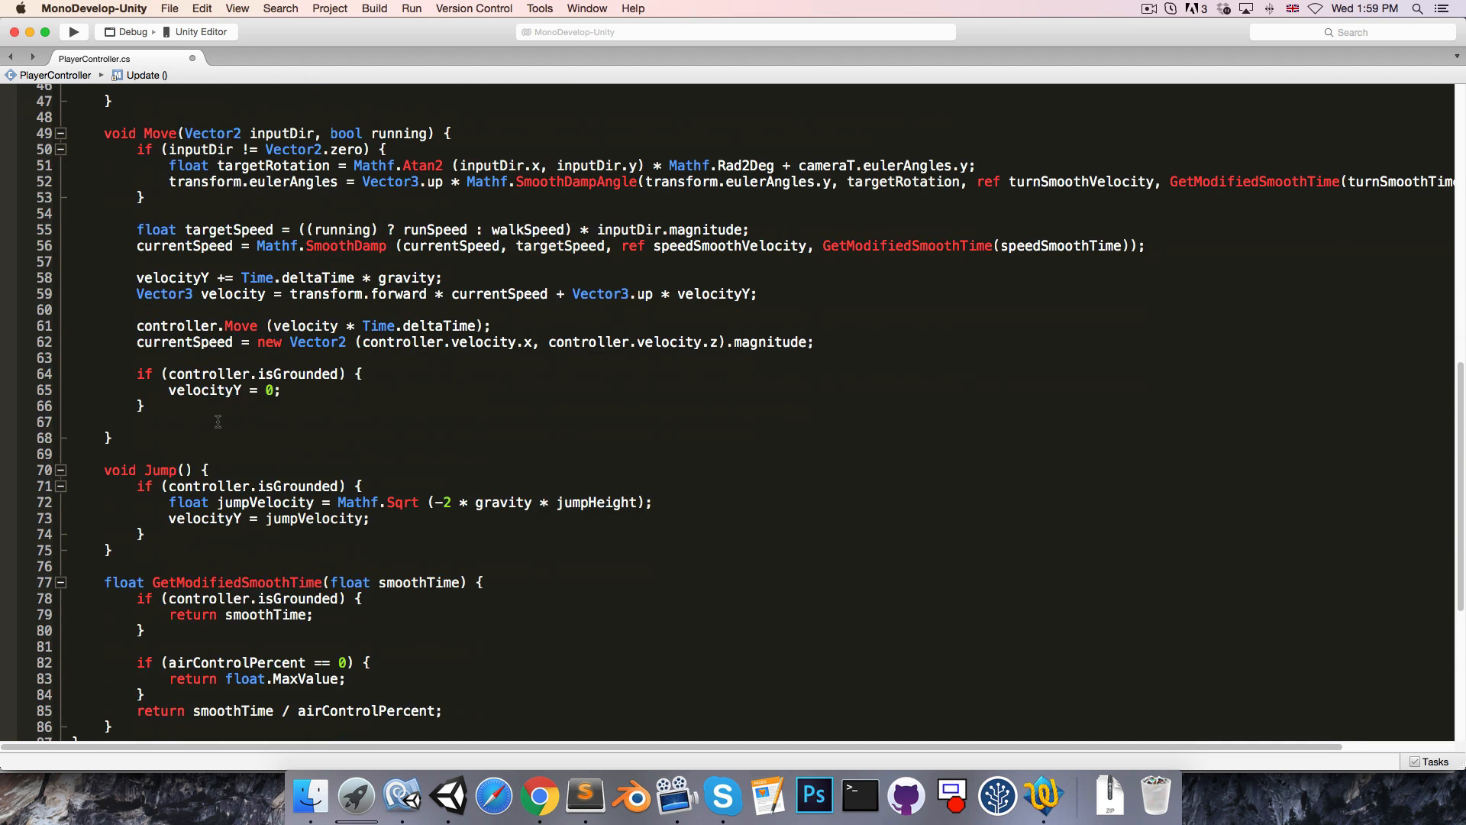